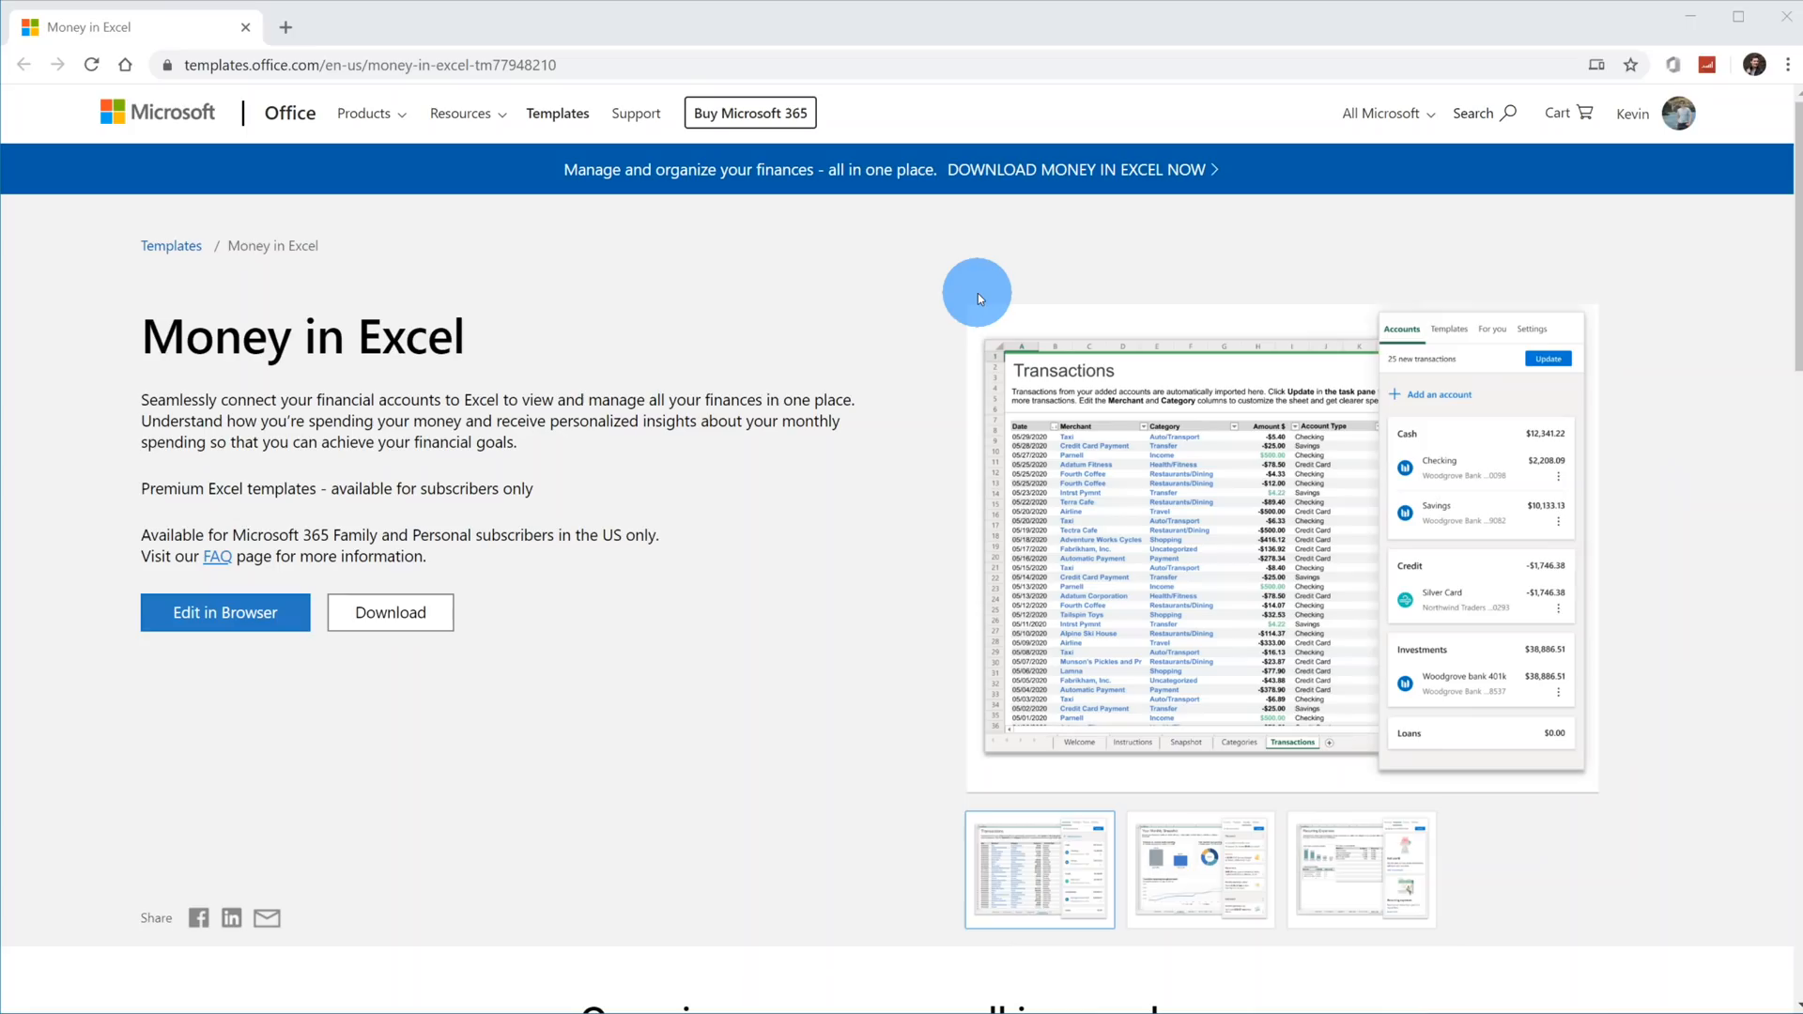
mouse_move(977, 319)
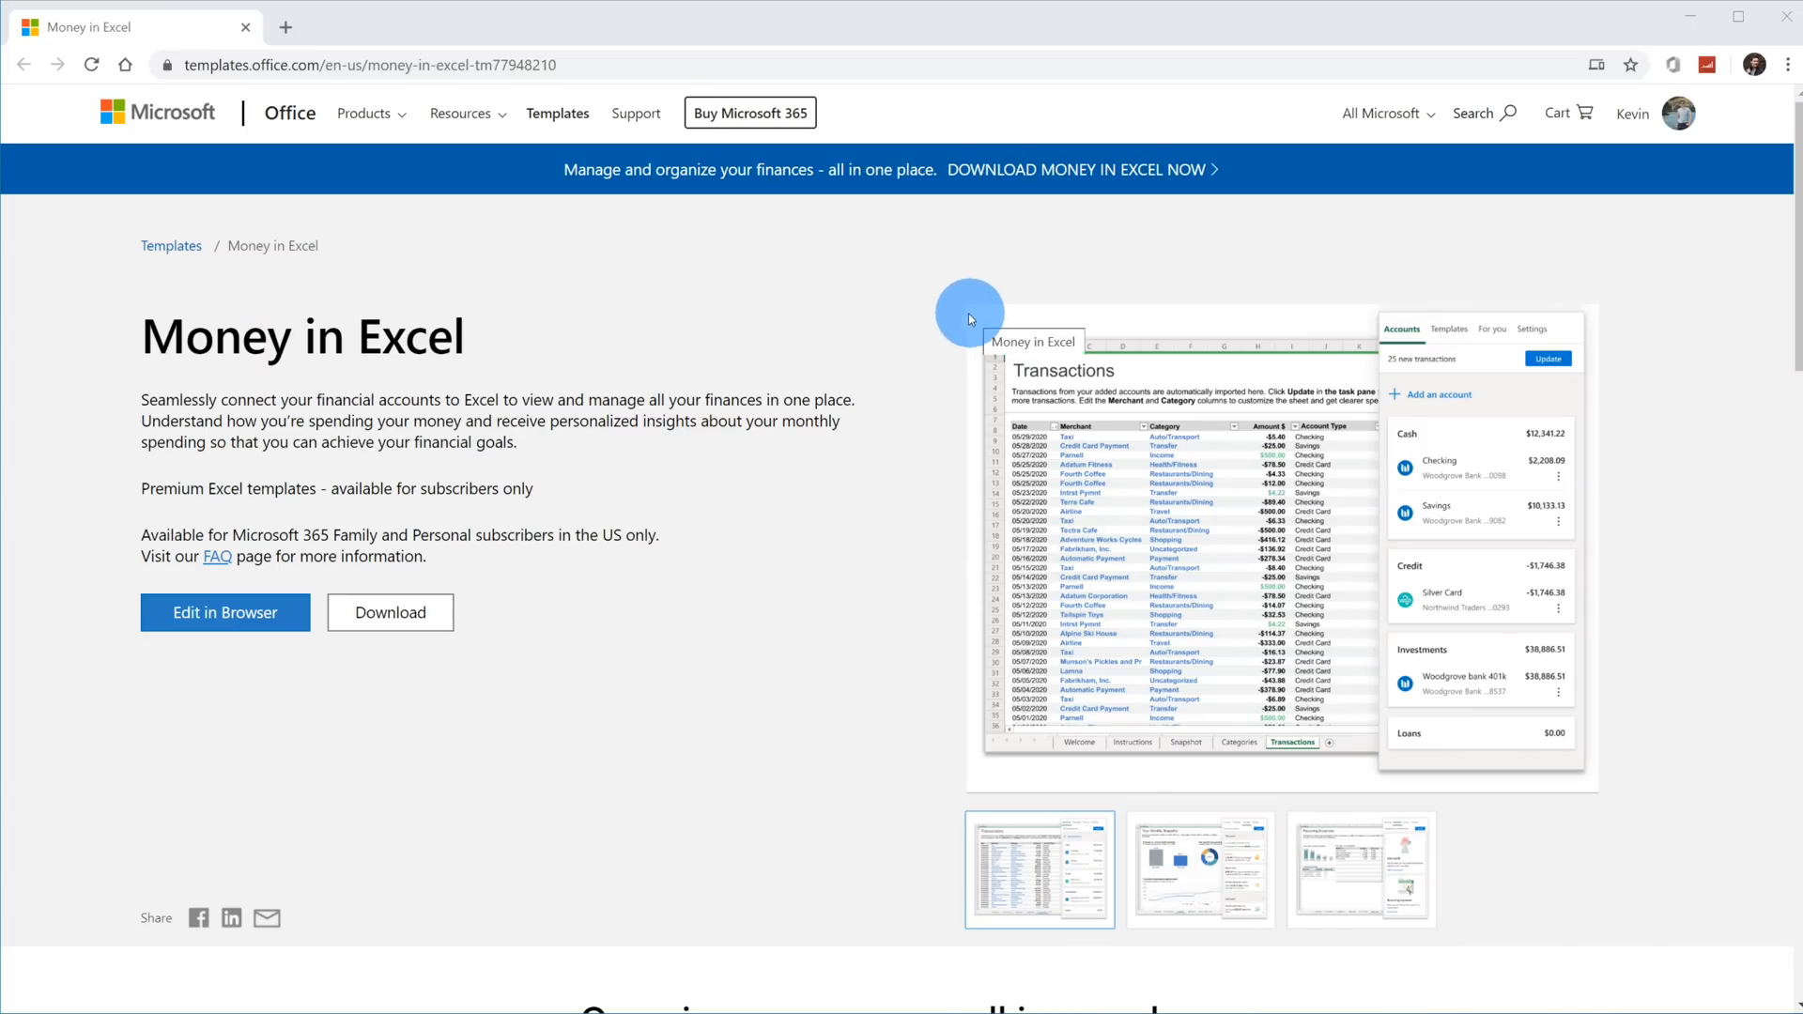
mouse_move(945, 293)
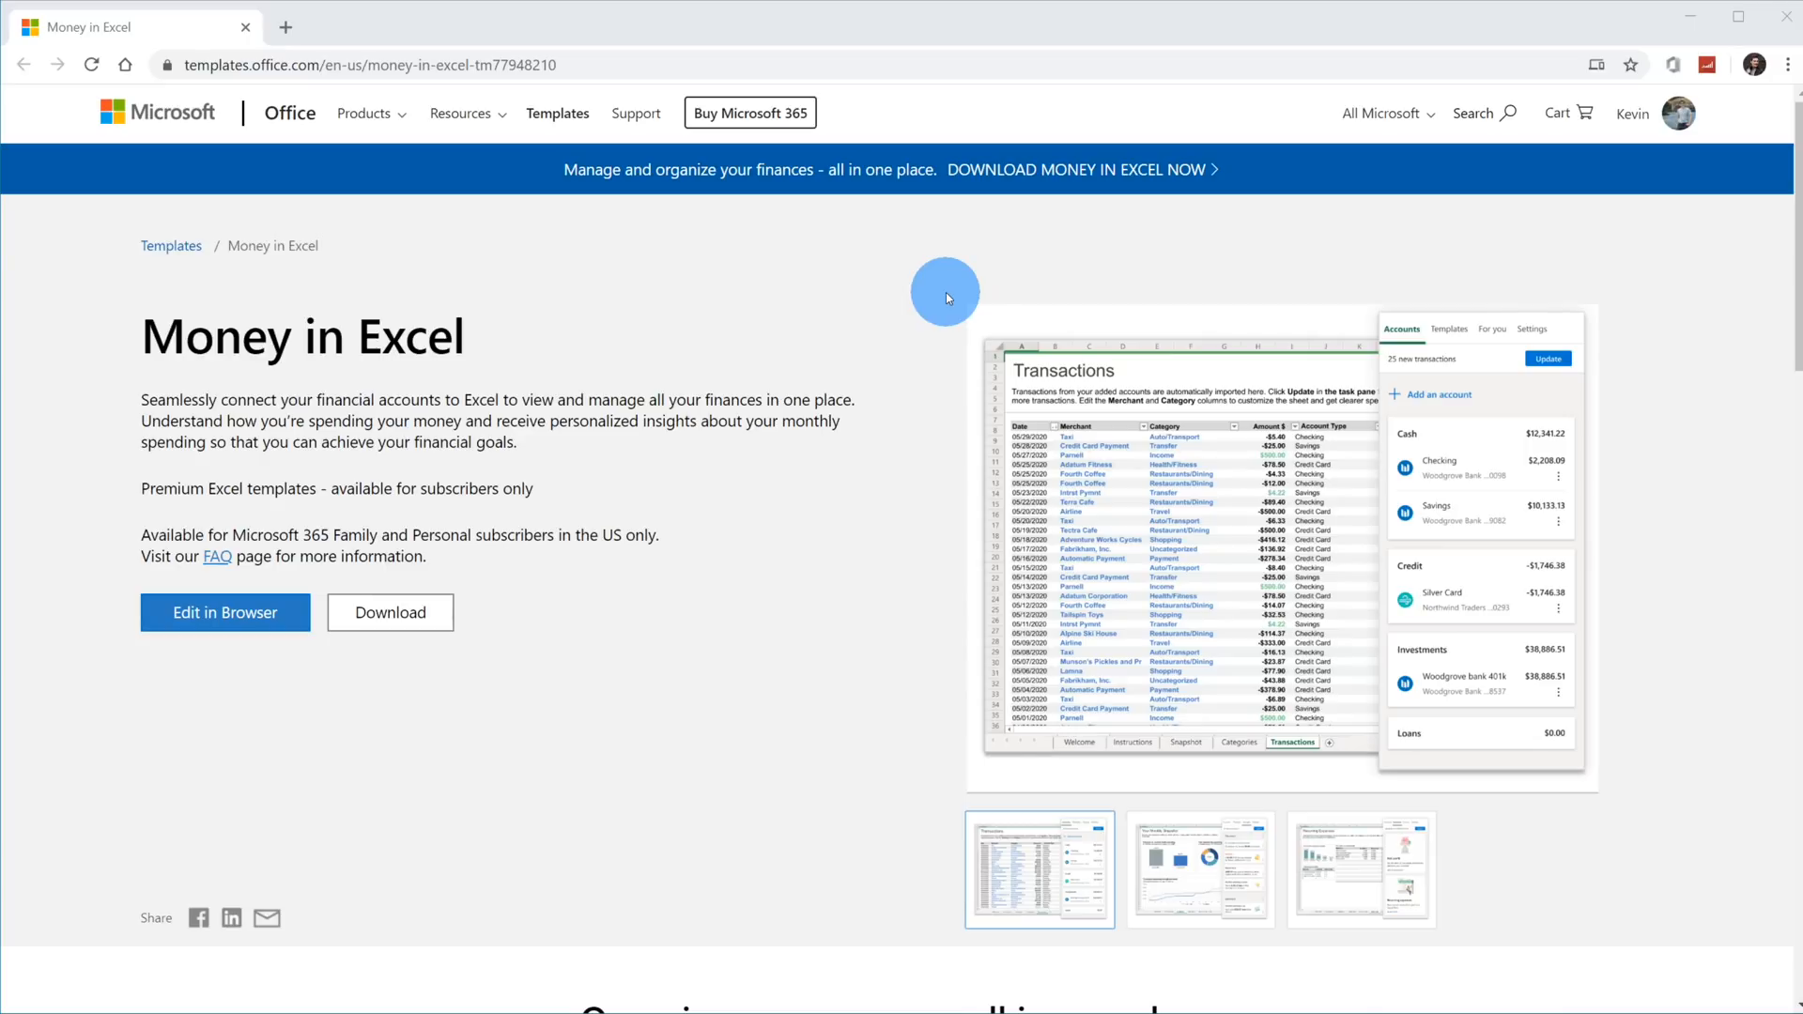
mouse_move(609, 75)
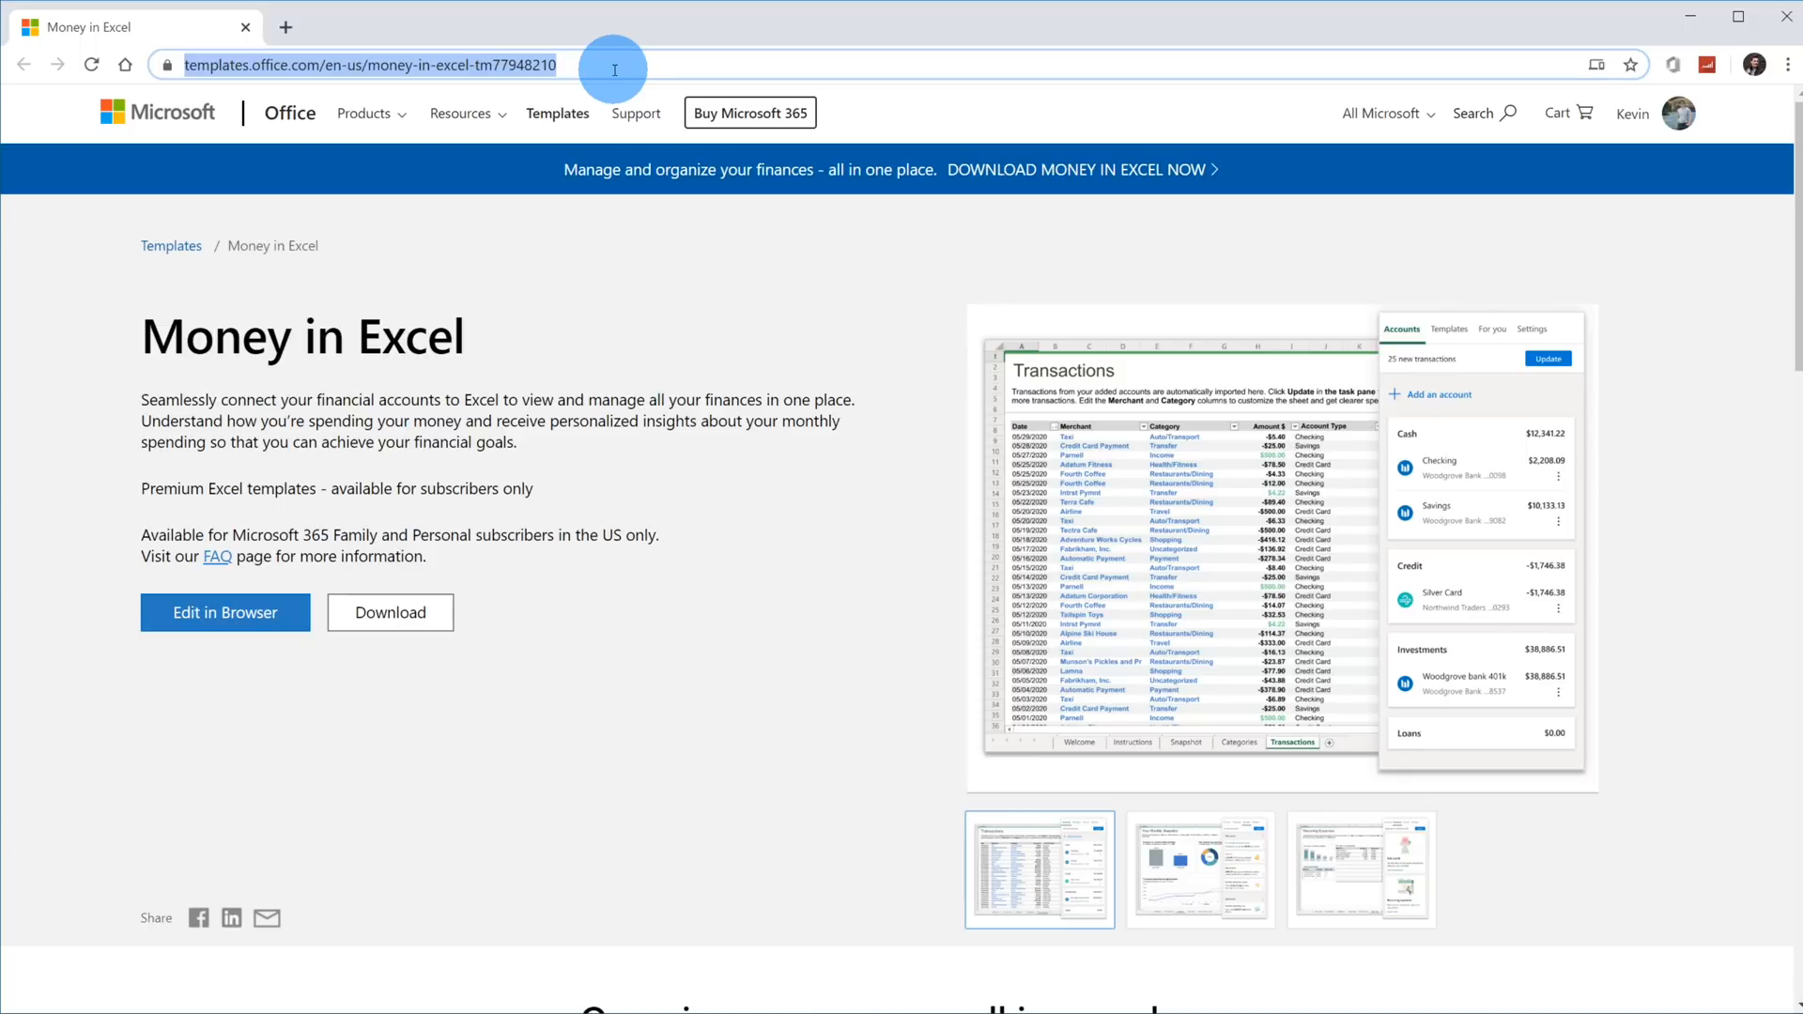
mouse_move(609, 319)
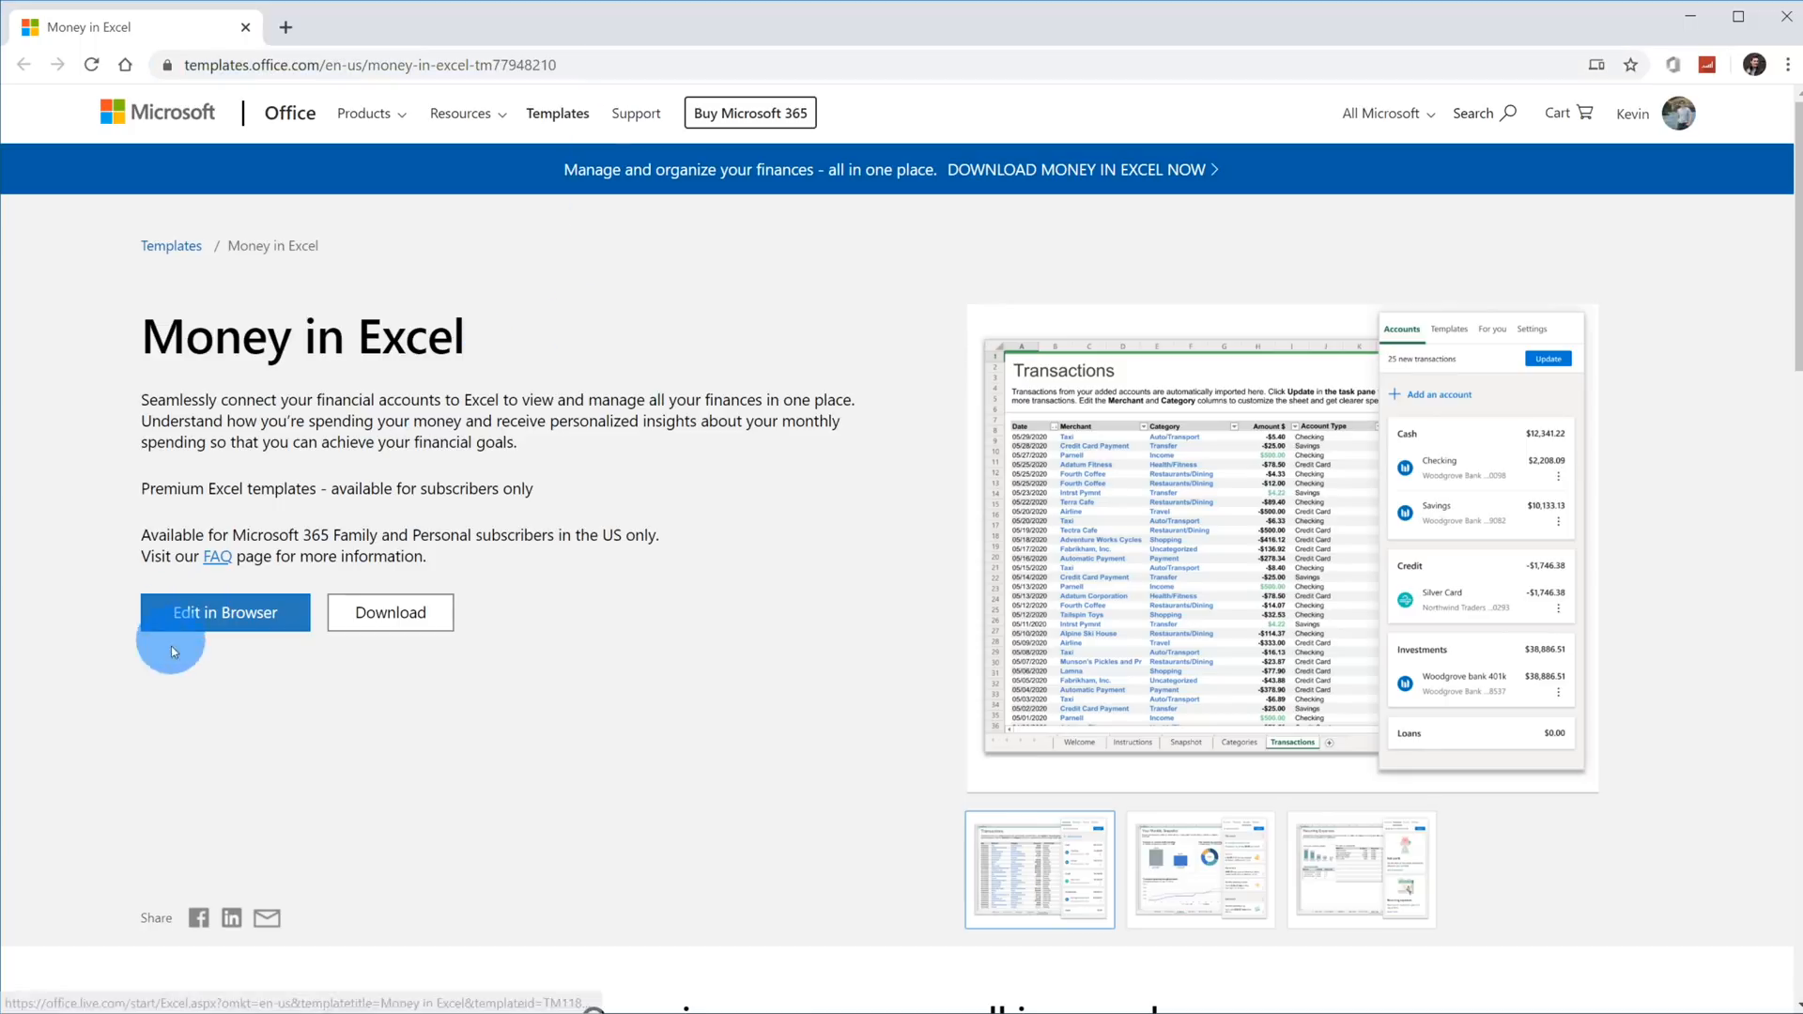
mouse_move(225, 612)
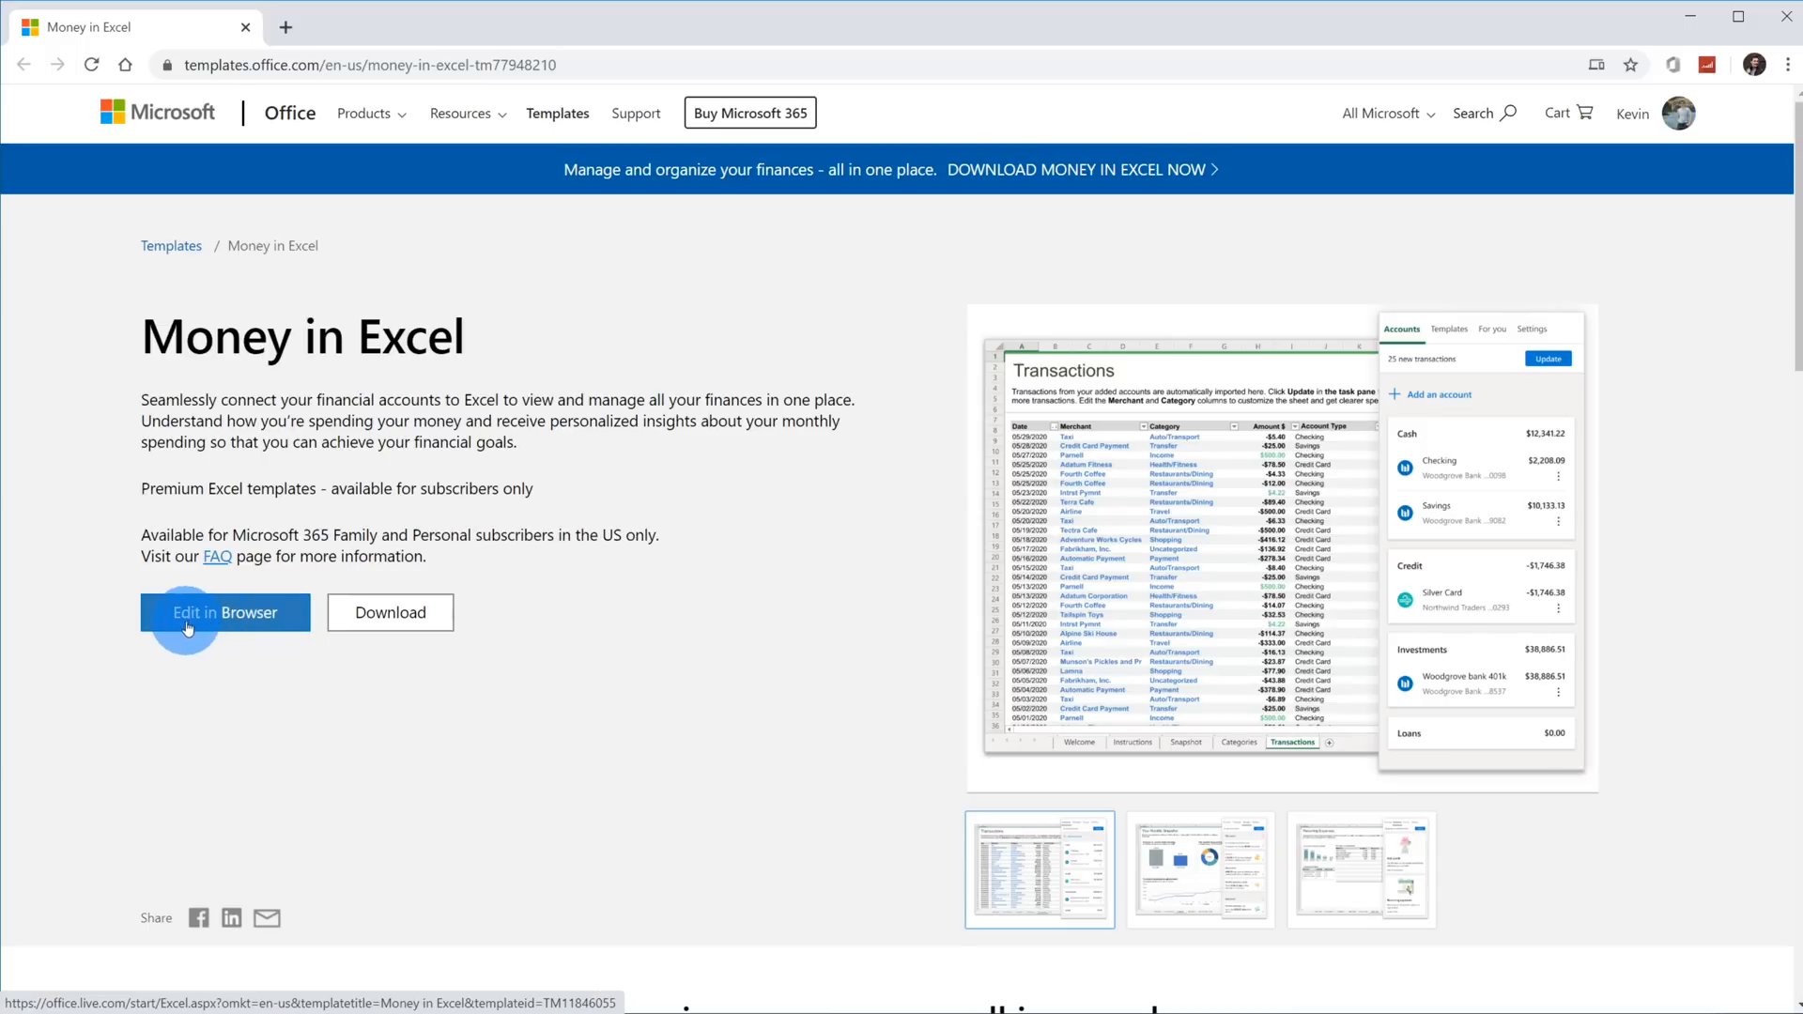
mouse_move(280, 631)
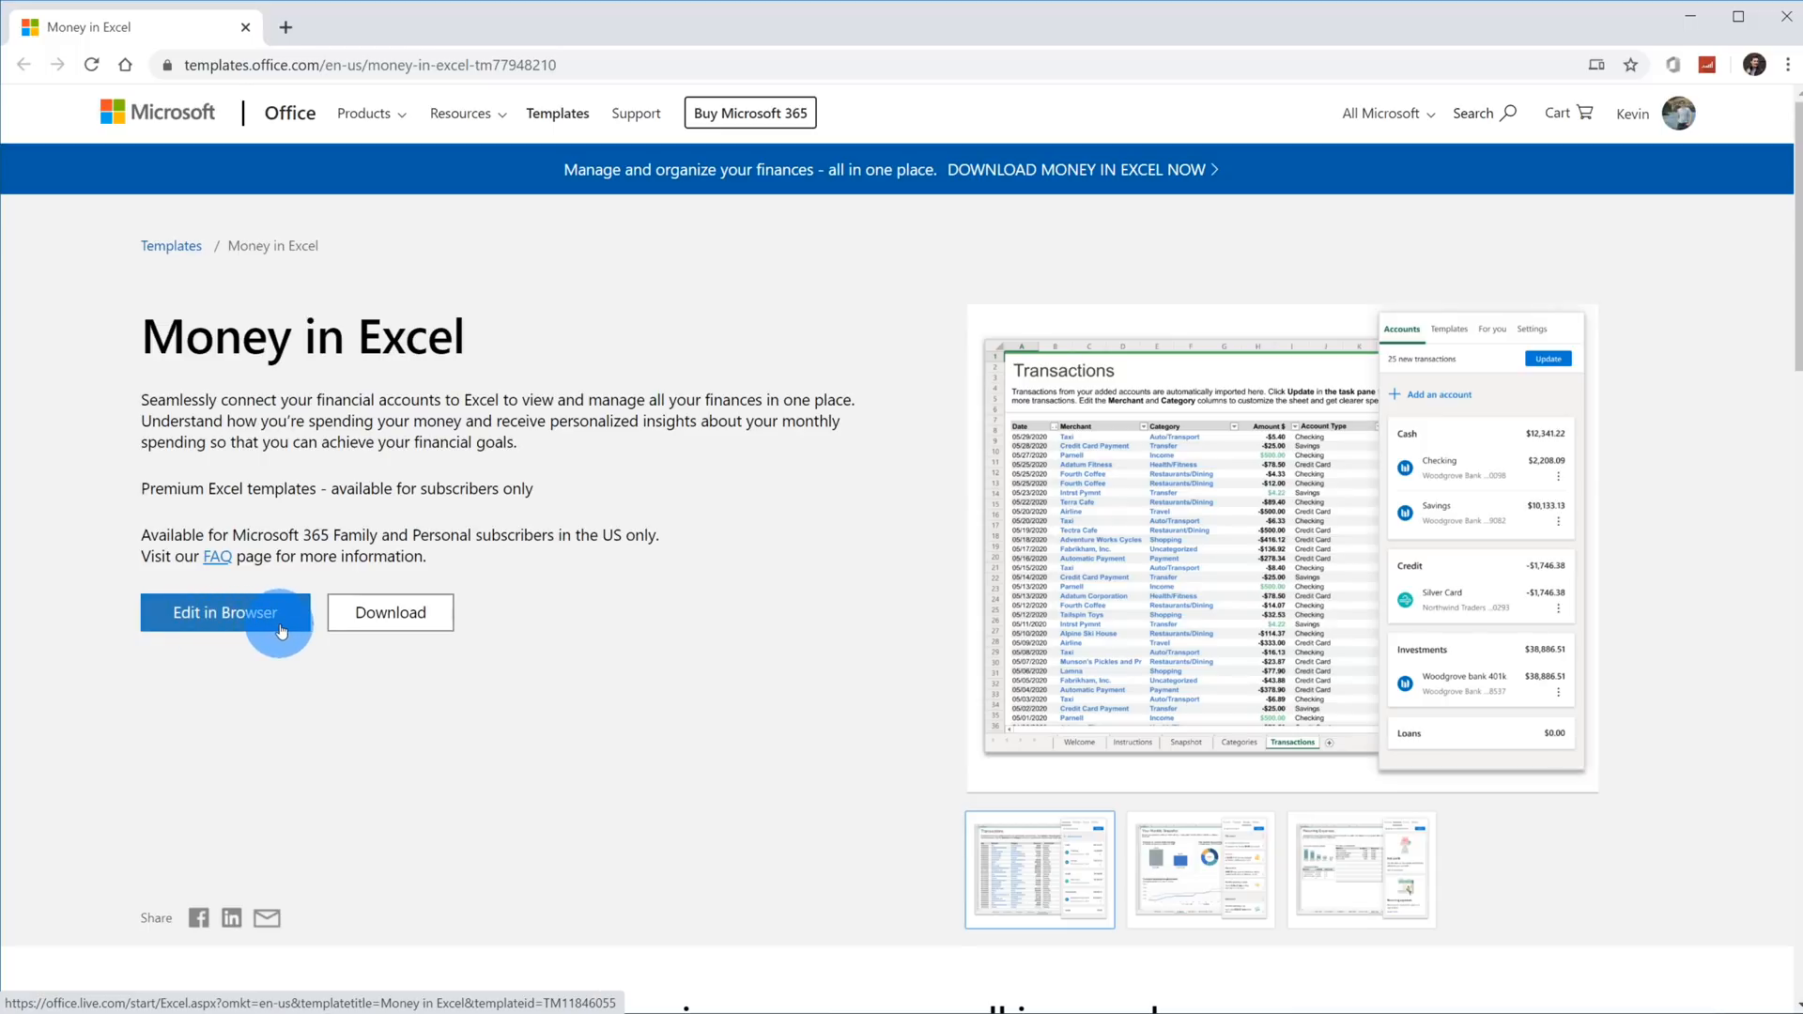
mouse_move(391, 613)
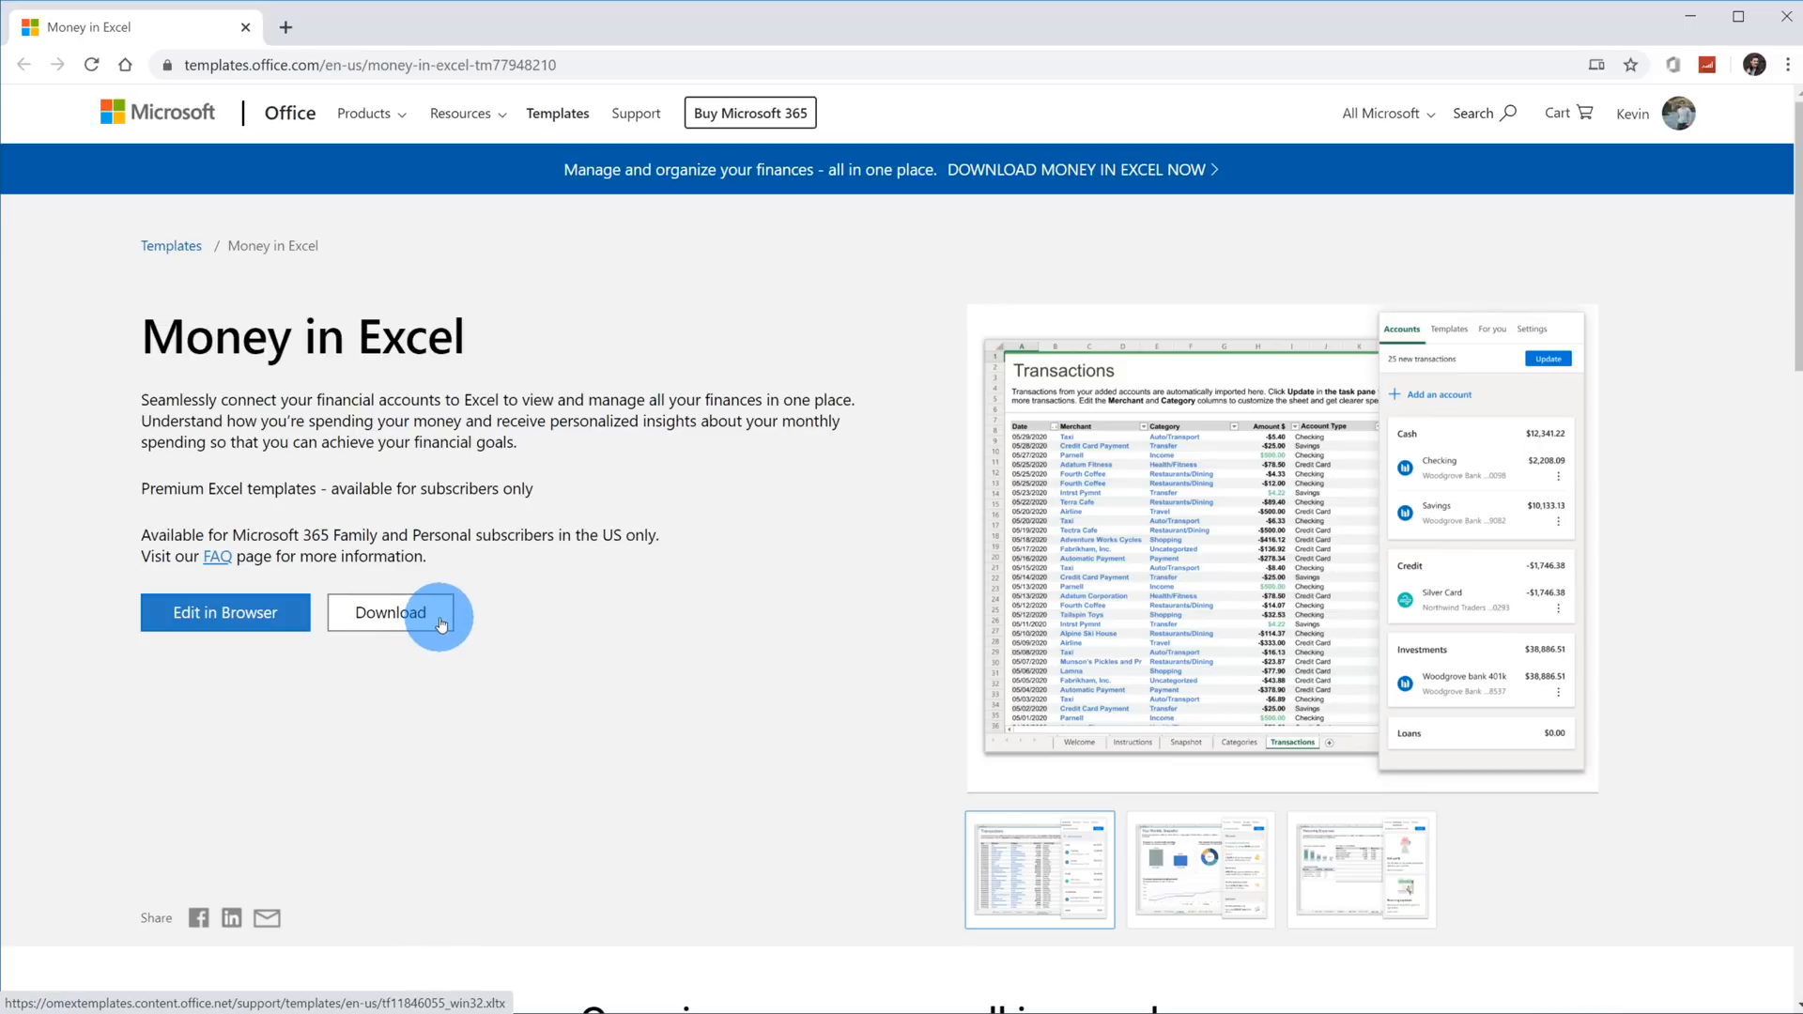
Download the Money in Excel .xltx template and launch it from Chrome's download bar into Excel Protected View.
left_click(390, 613)
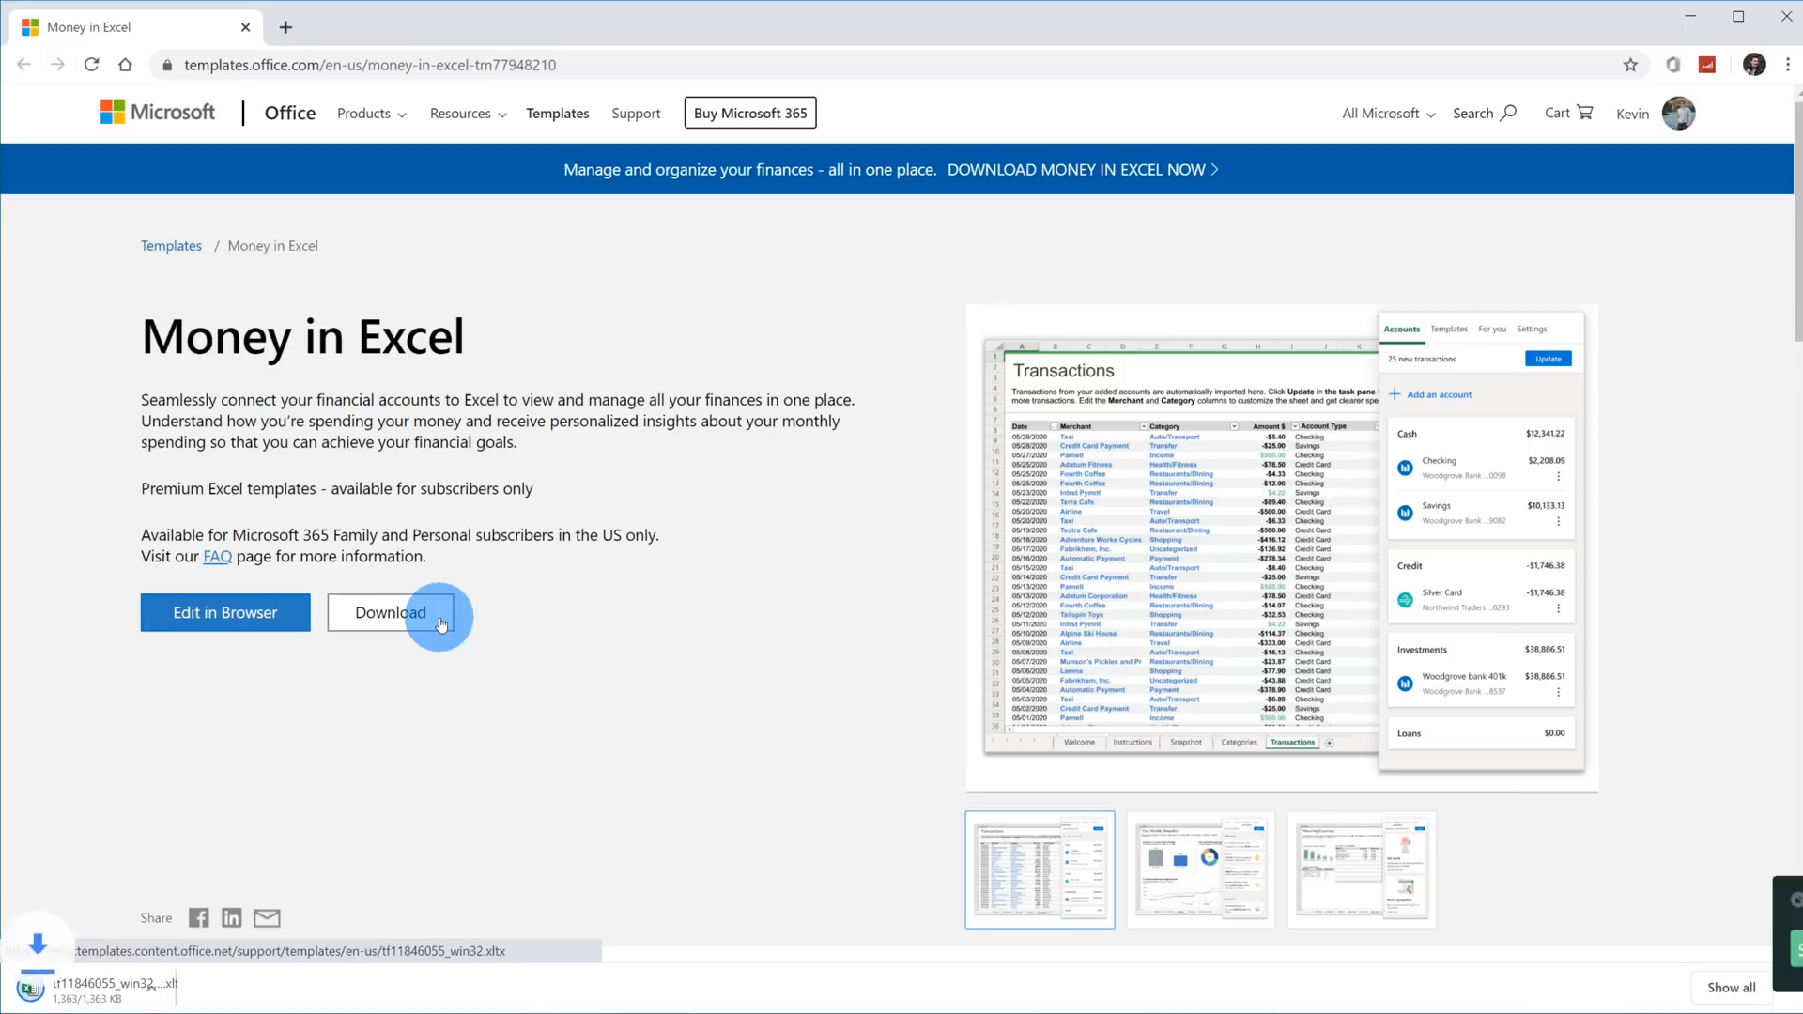
left_click(388, 613)
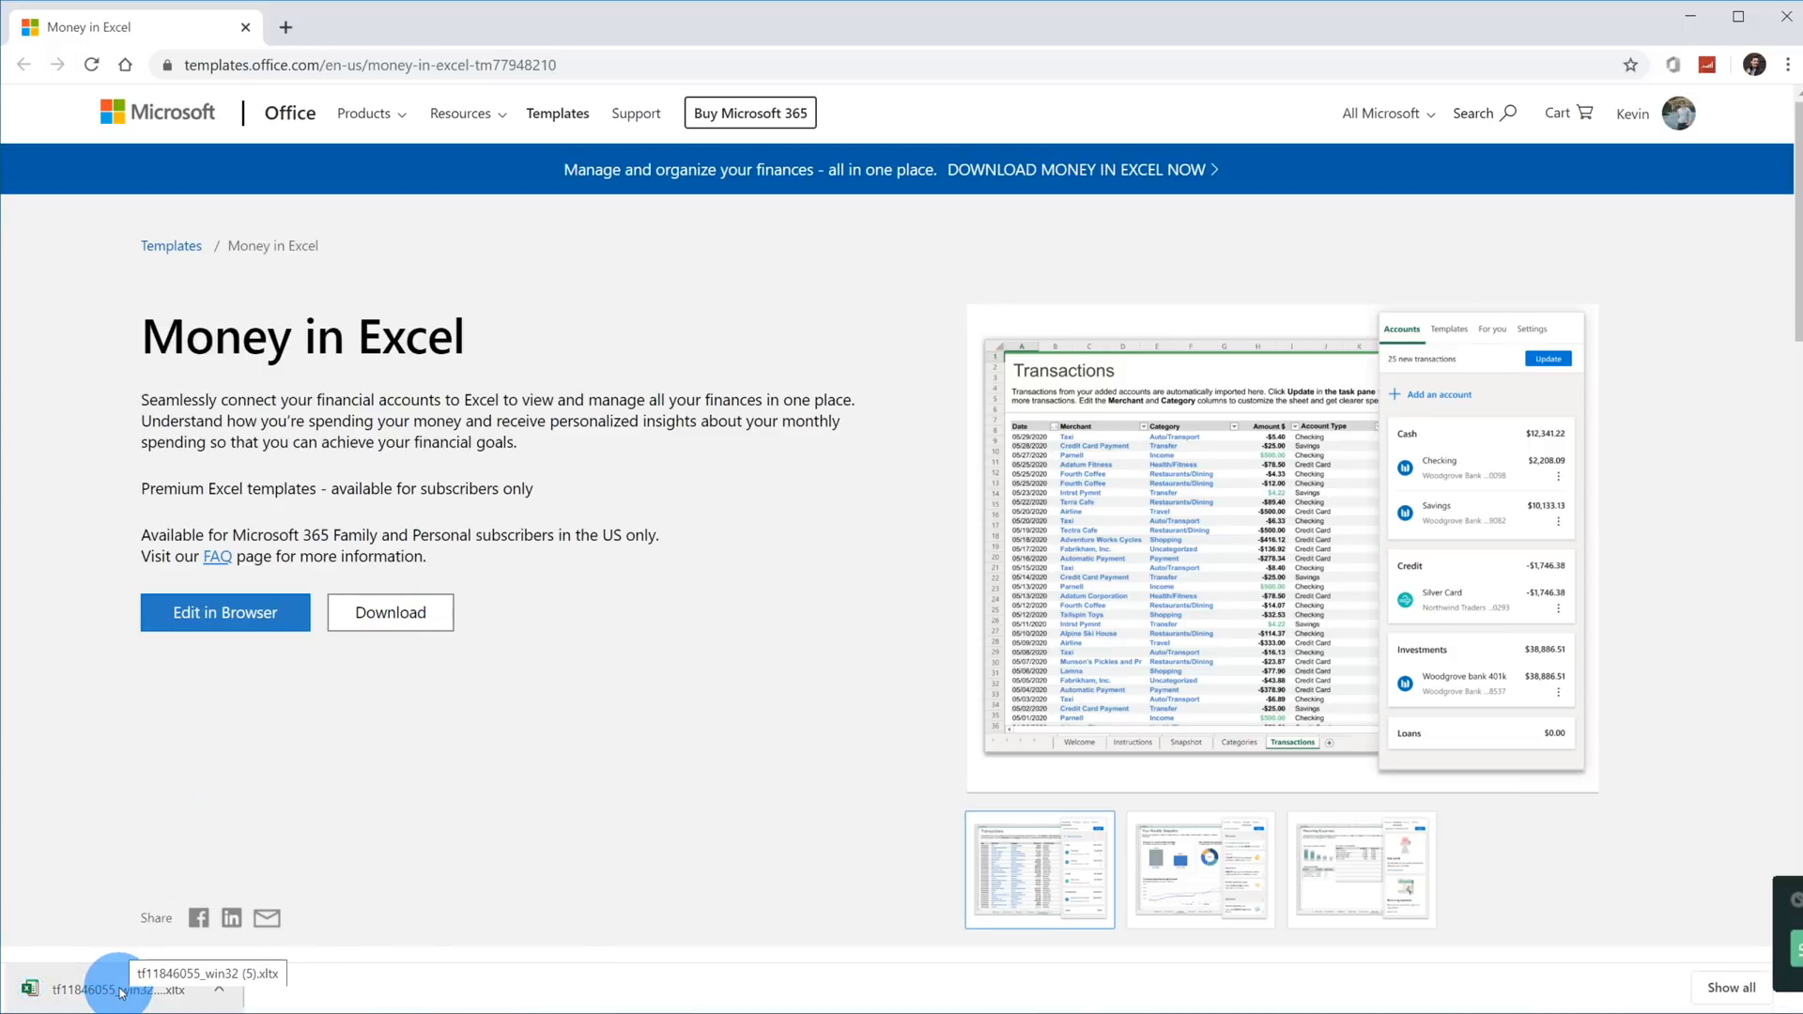
left_click(126, 990)
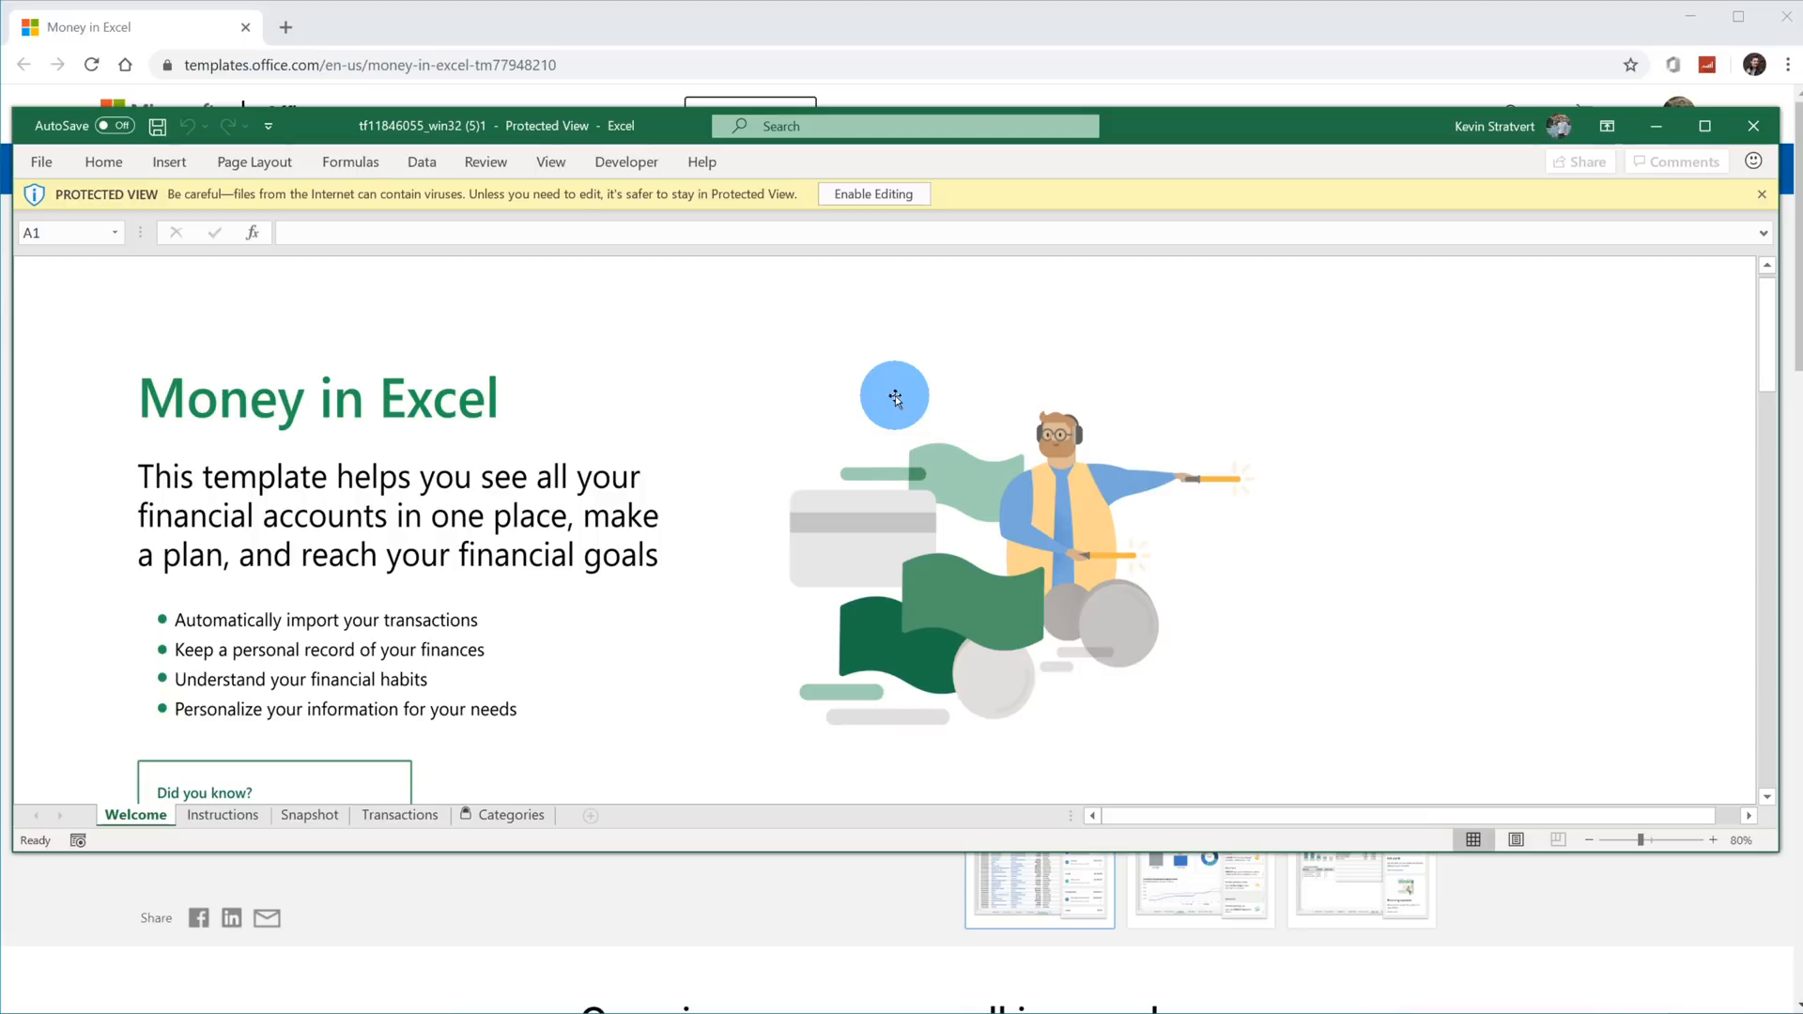
mouse_move(874, 193)
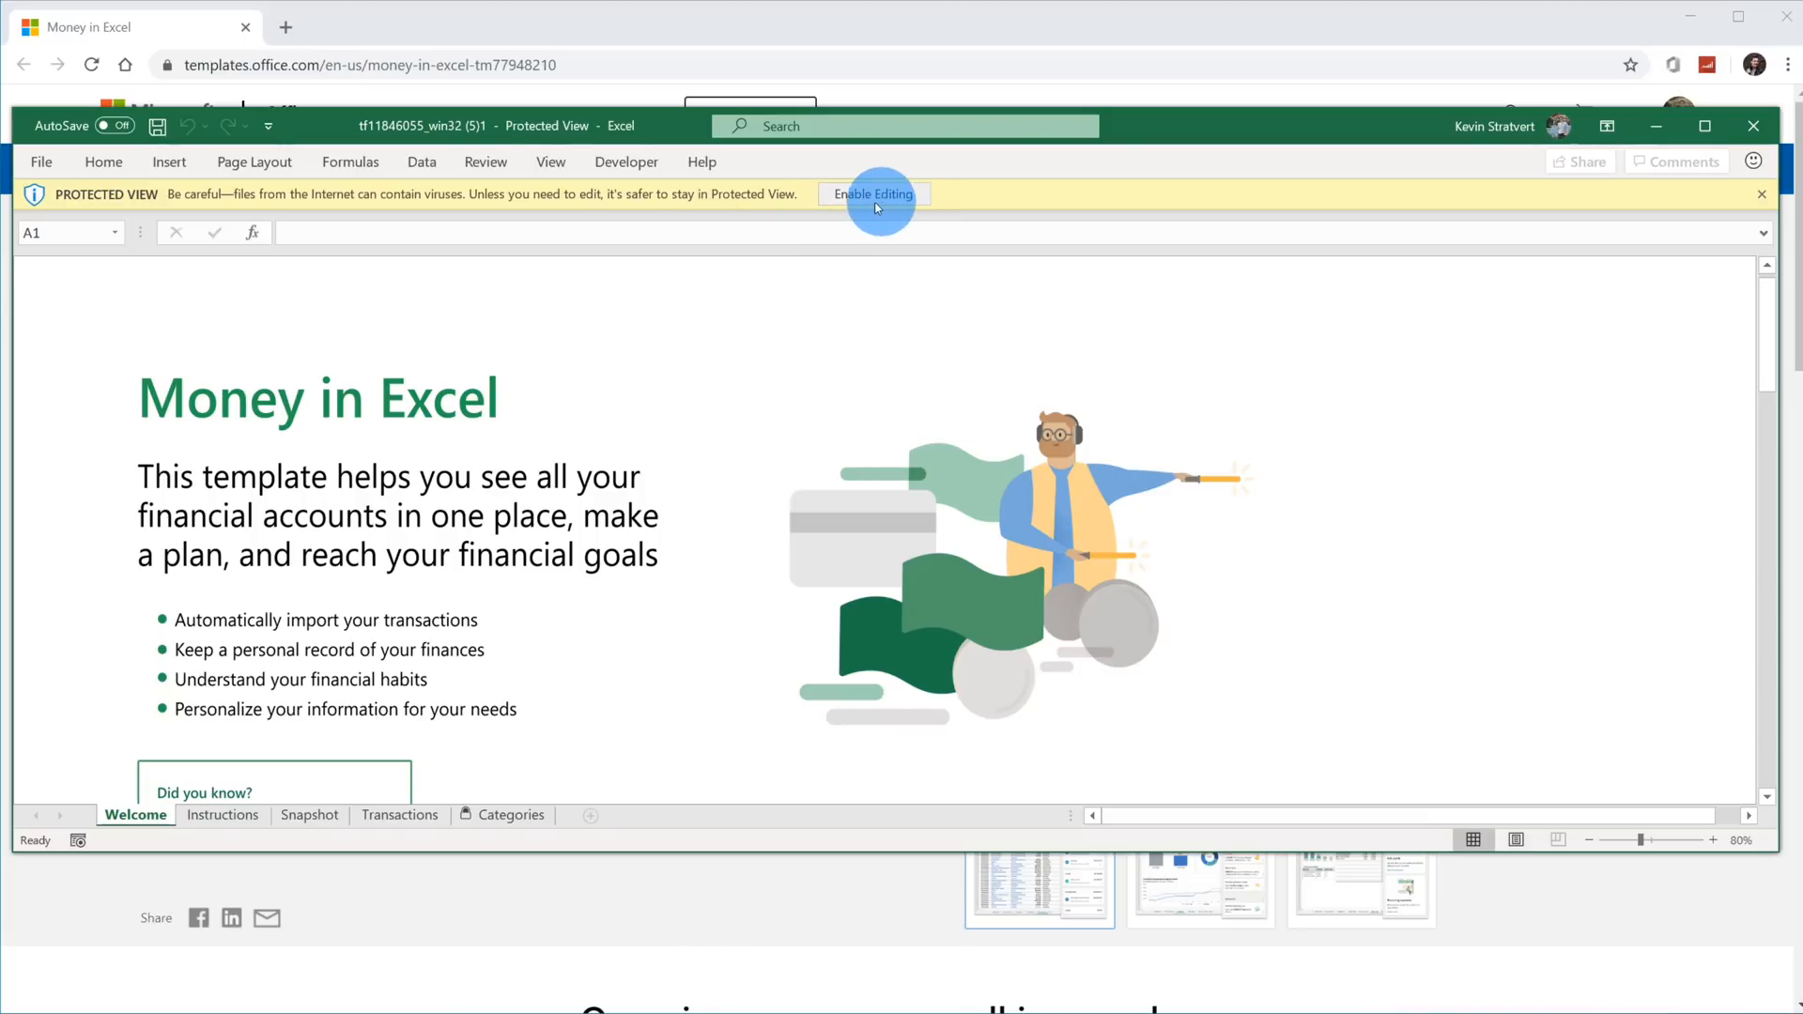
mouse_move(851, 208)
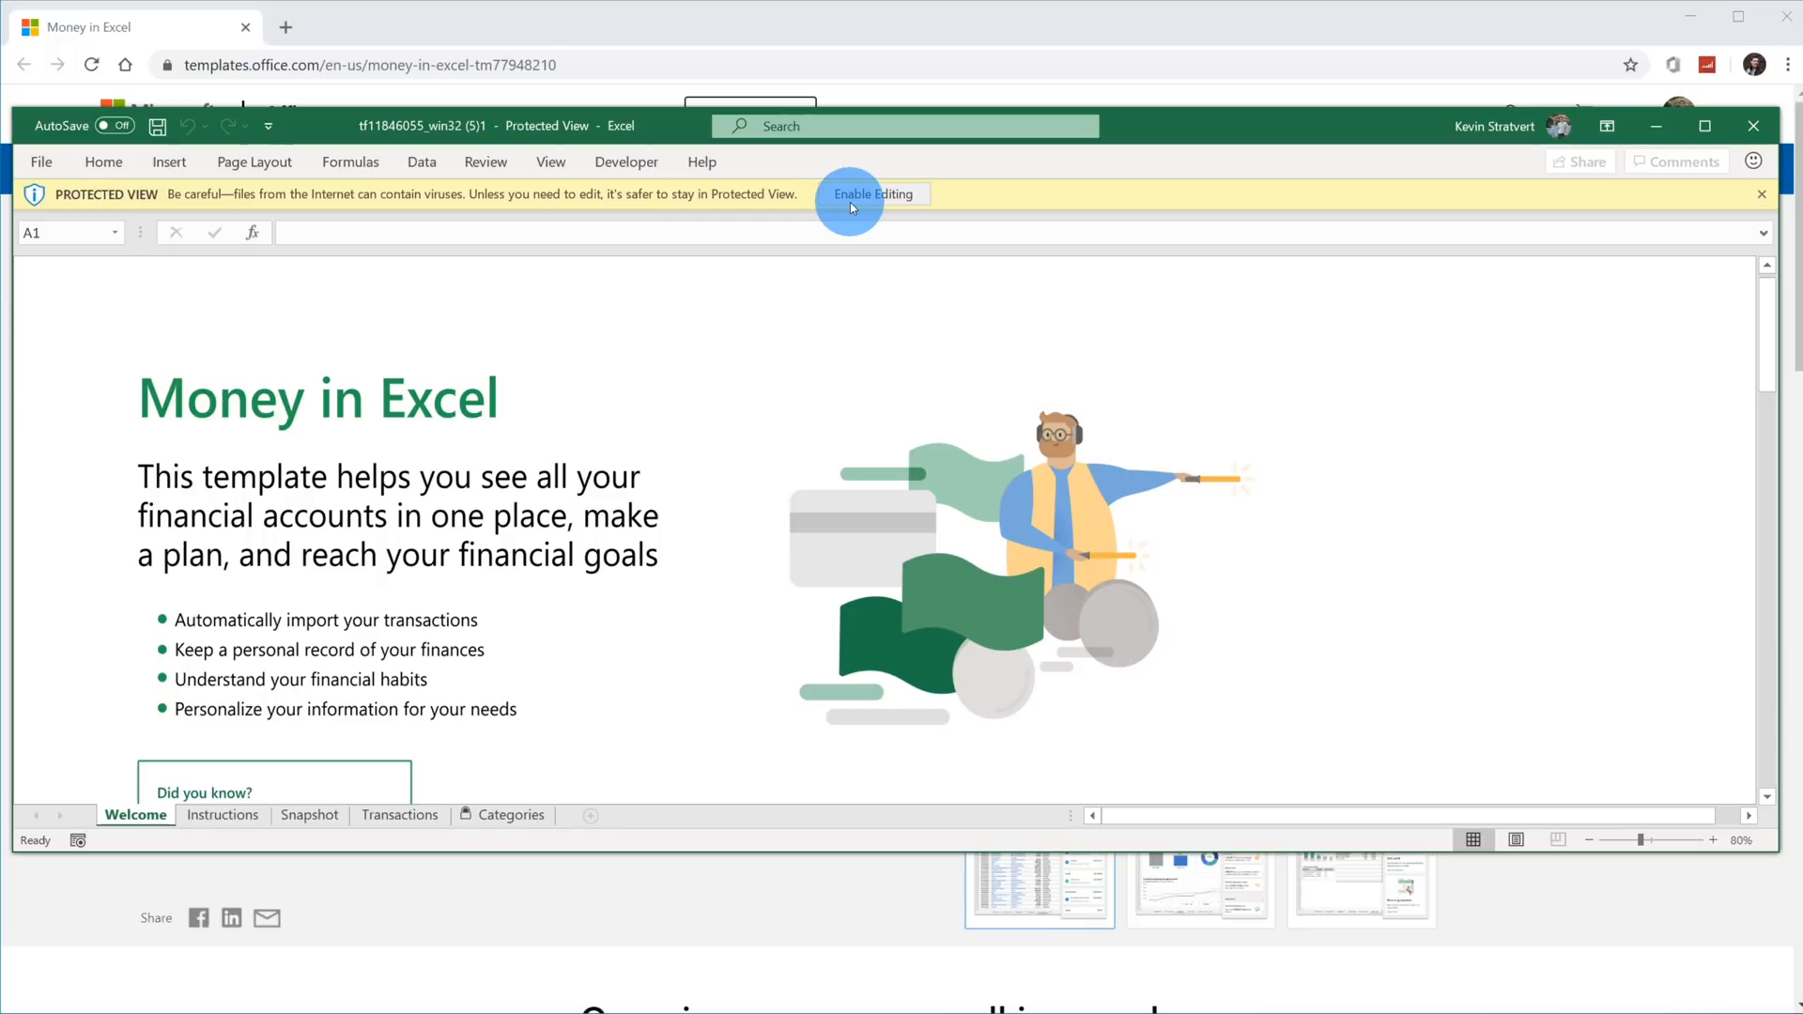
mouse_move(914, 207)
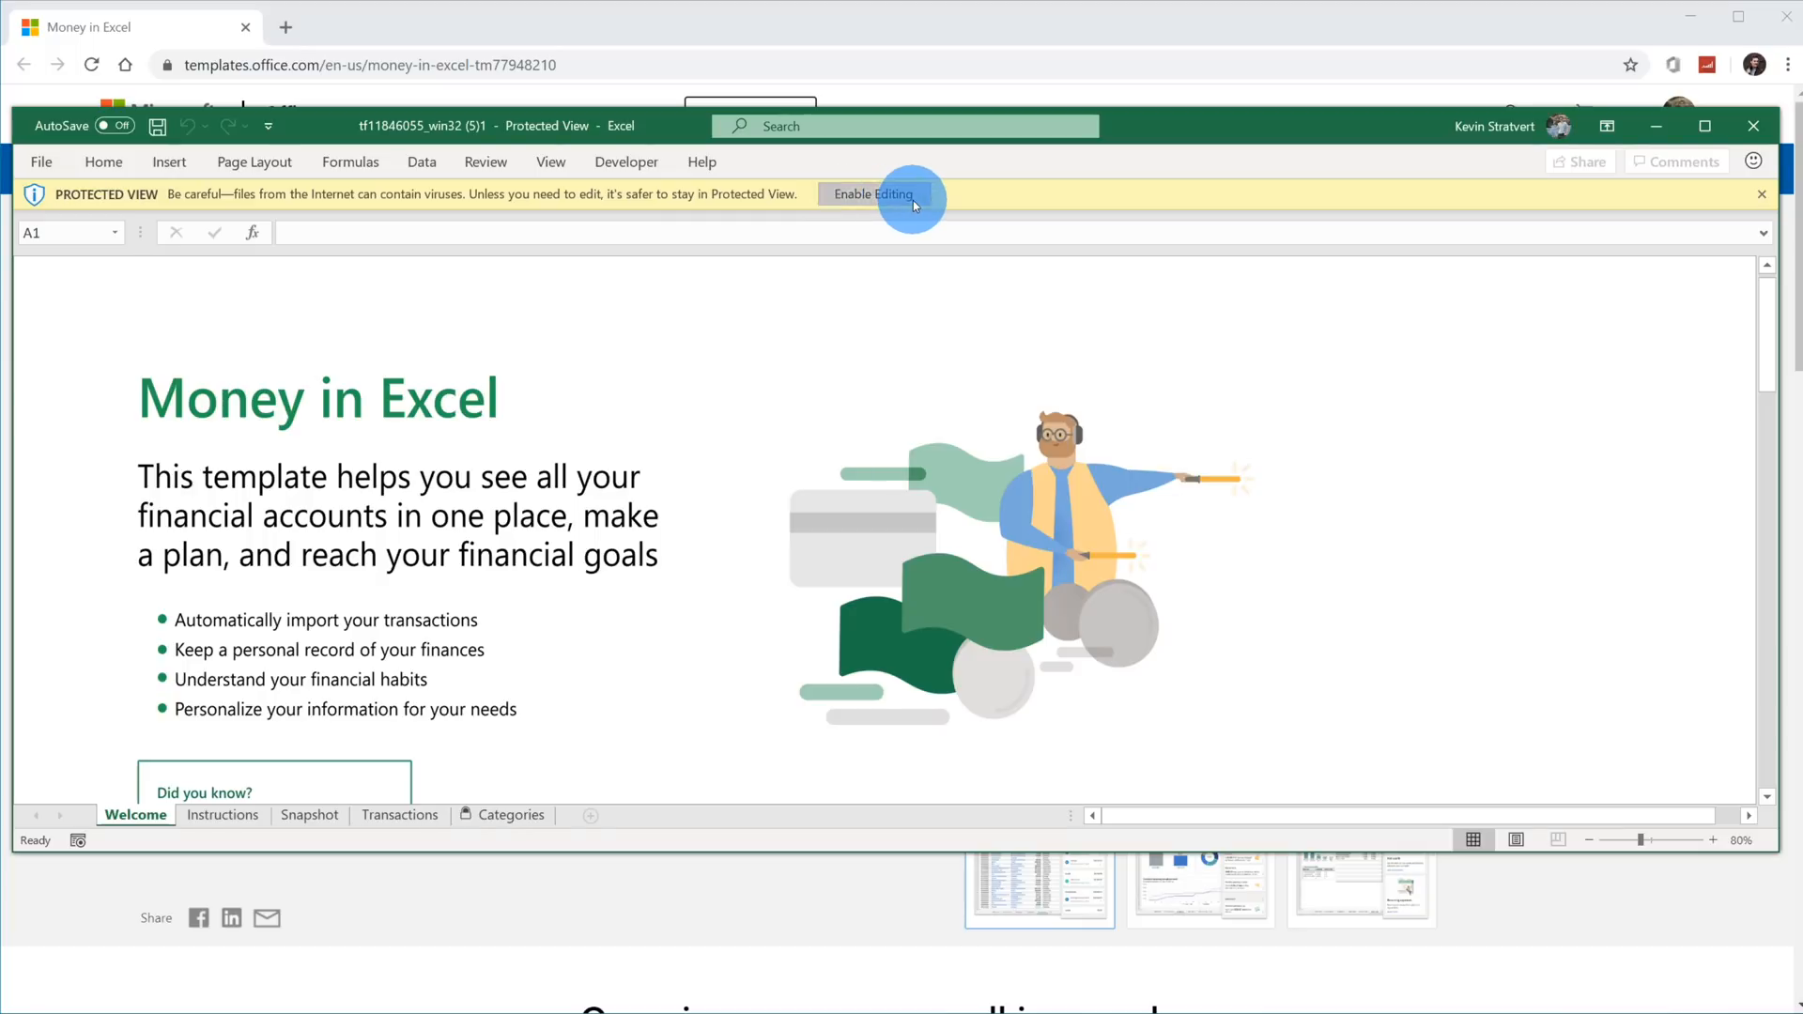
Enable editing on the Protected View bar so the Money in Excel pane loads.
left_click(874, 193)
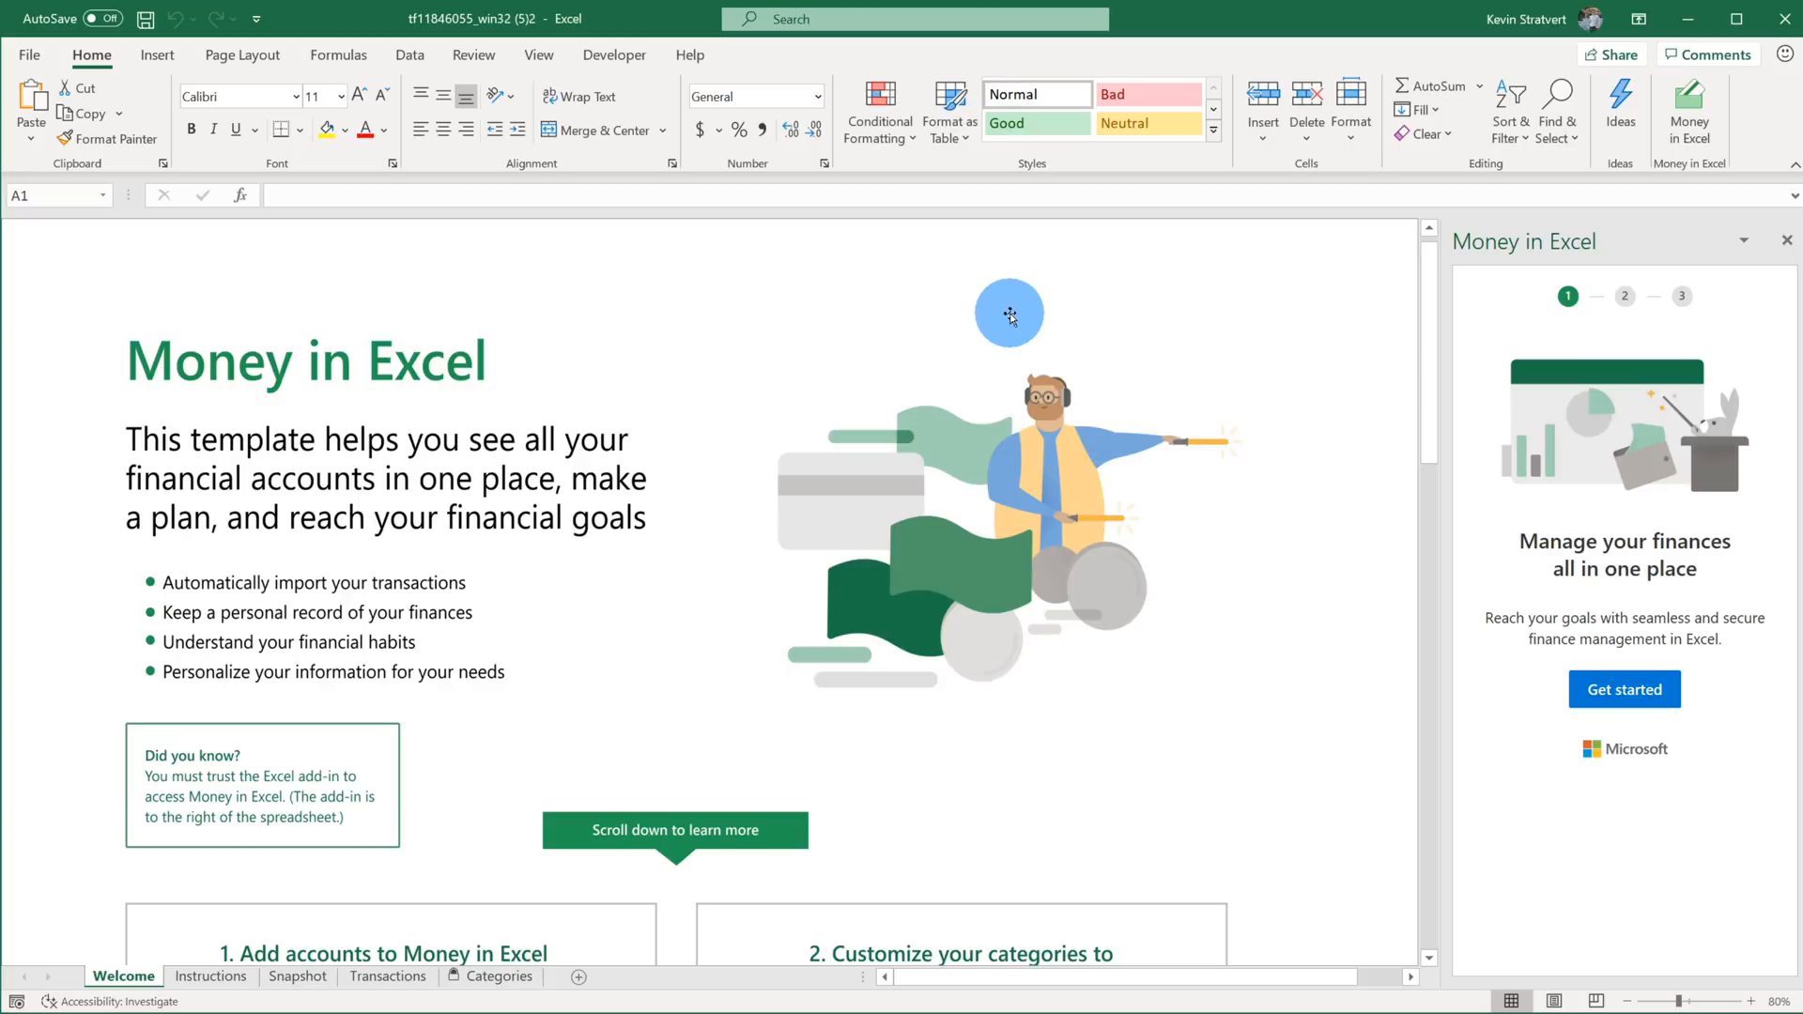
mouse_move(877, 320)
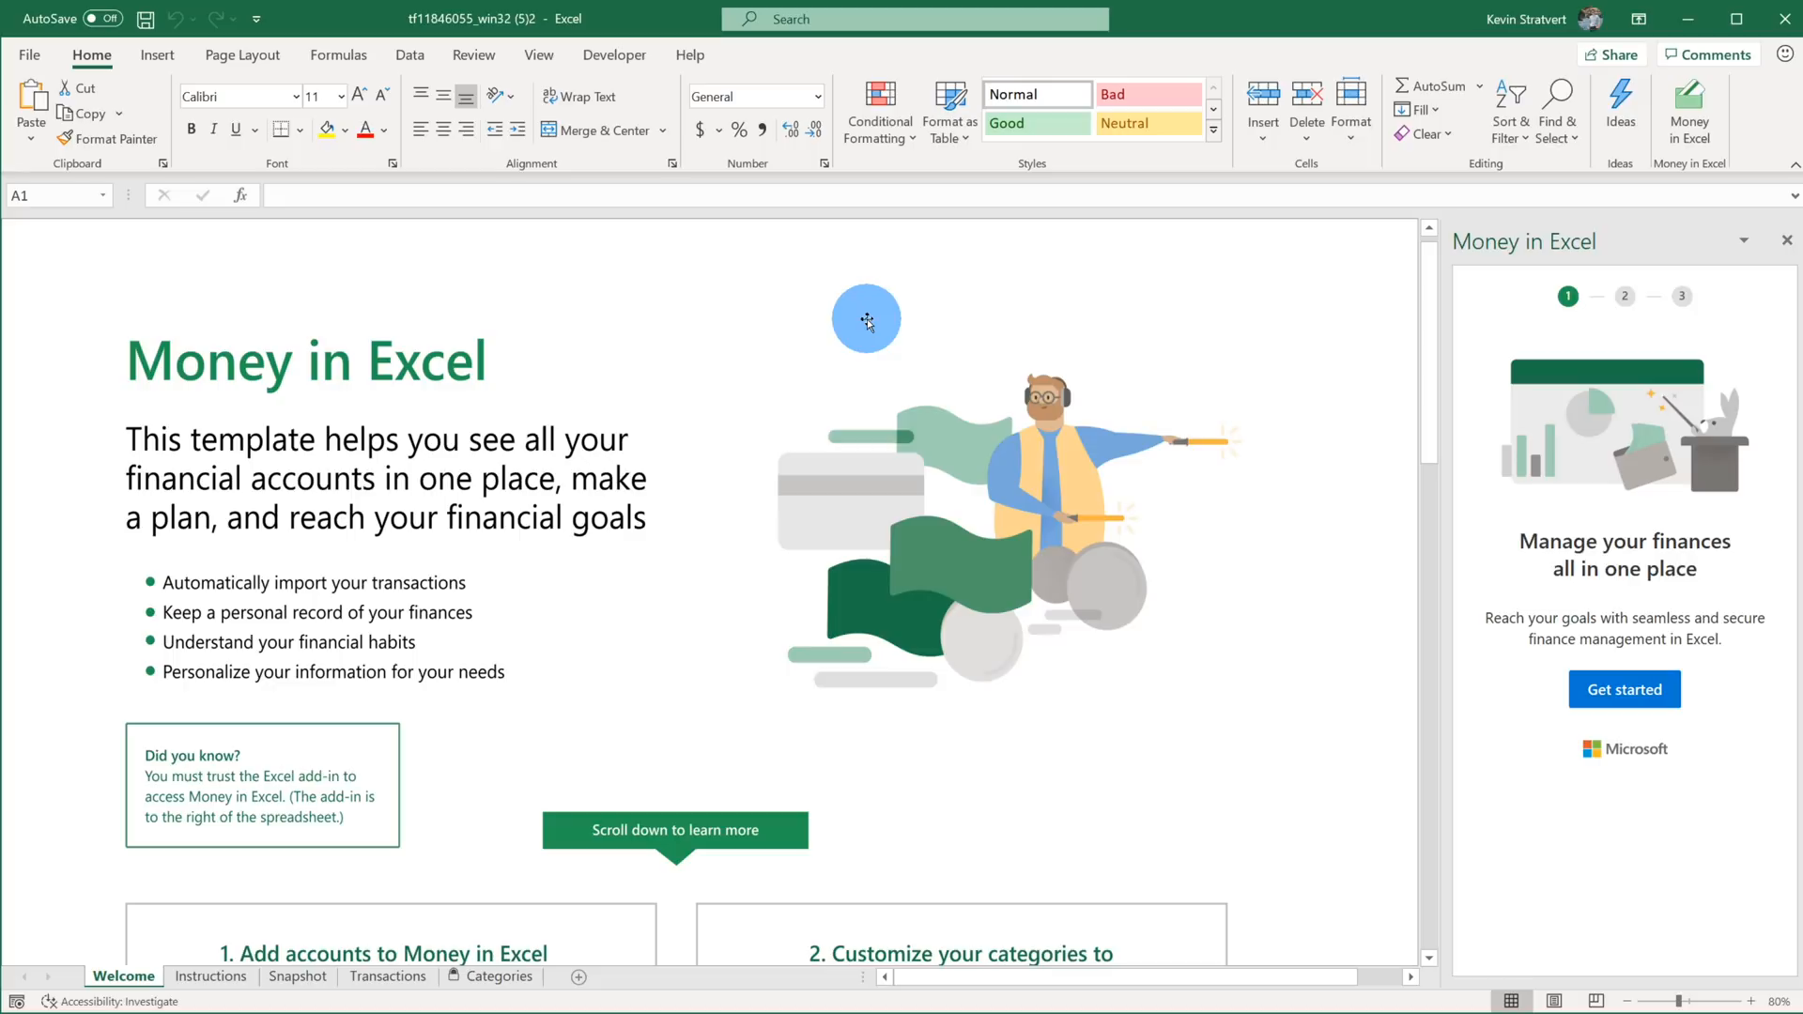
mouse_move(376, 330)
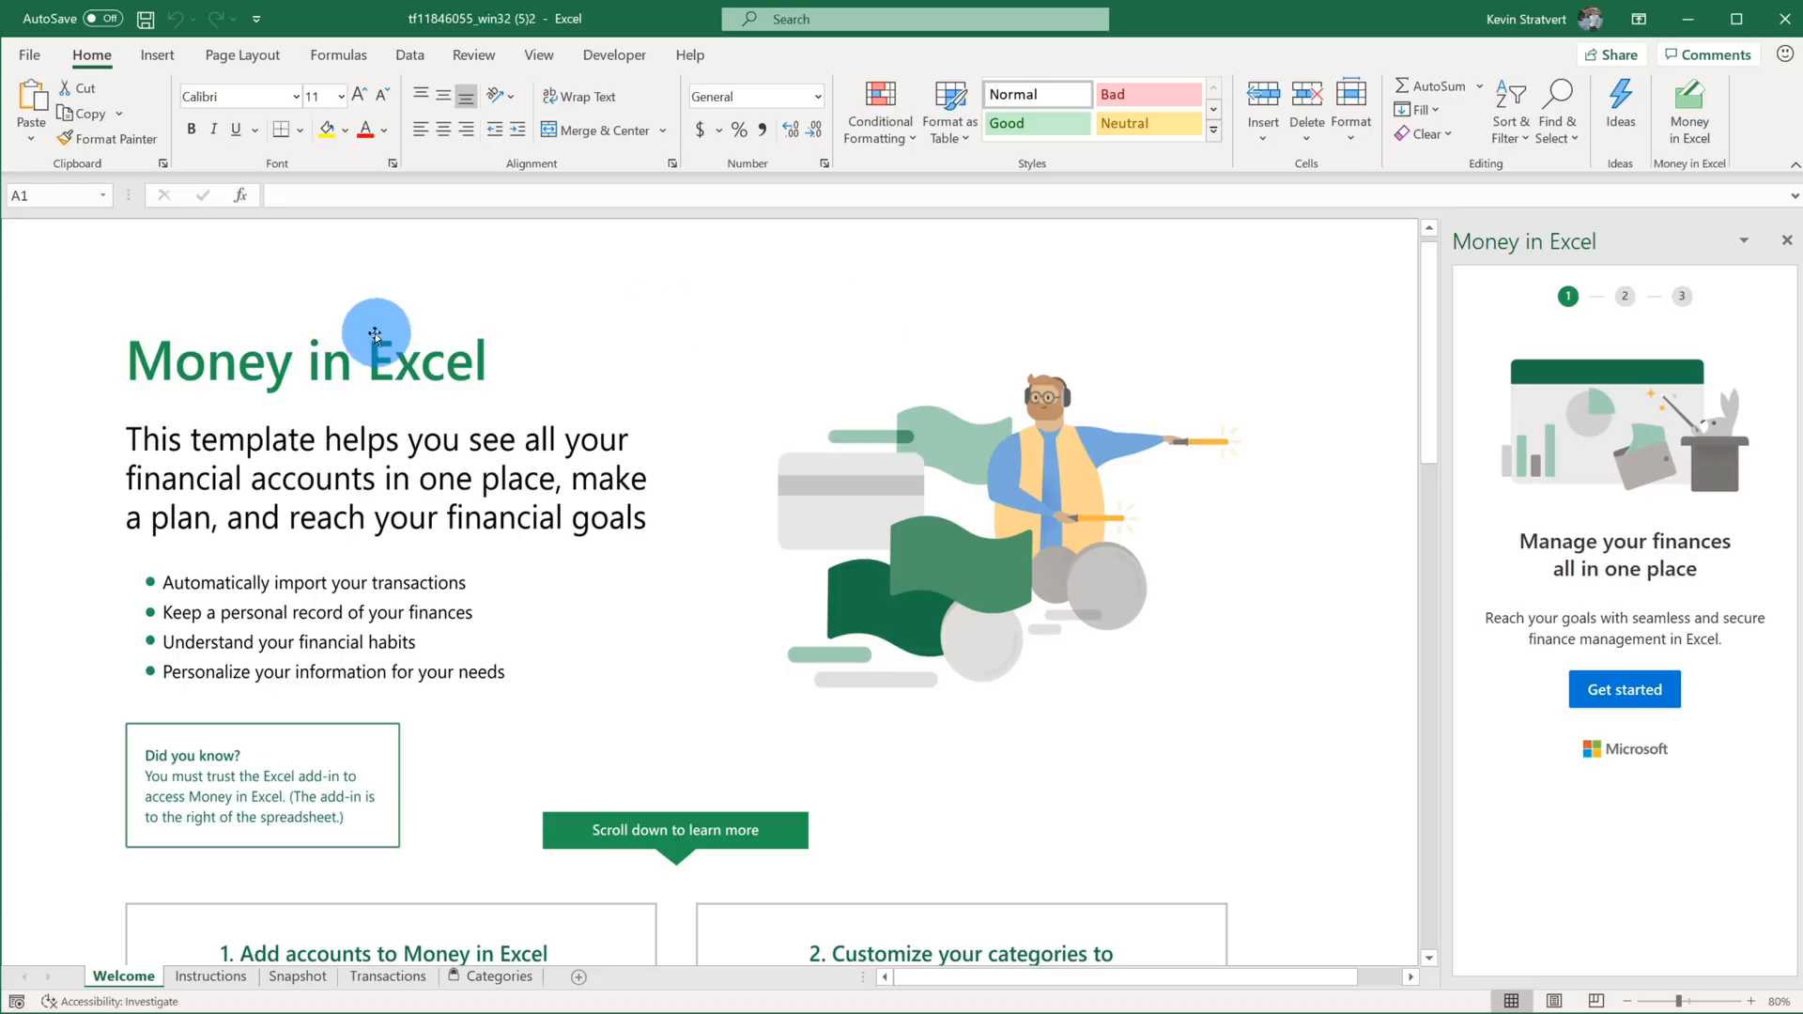
Save the workbook to the Desktop as an Excel Workbook via File > Save As > Browse.
left_click(28, 54)
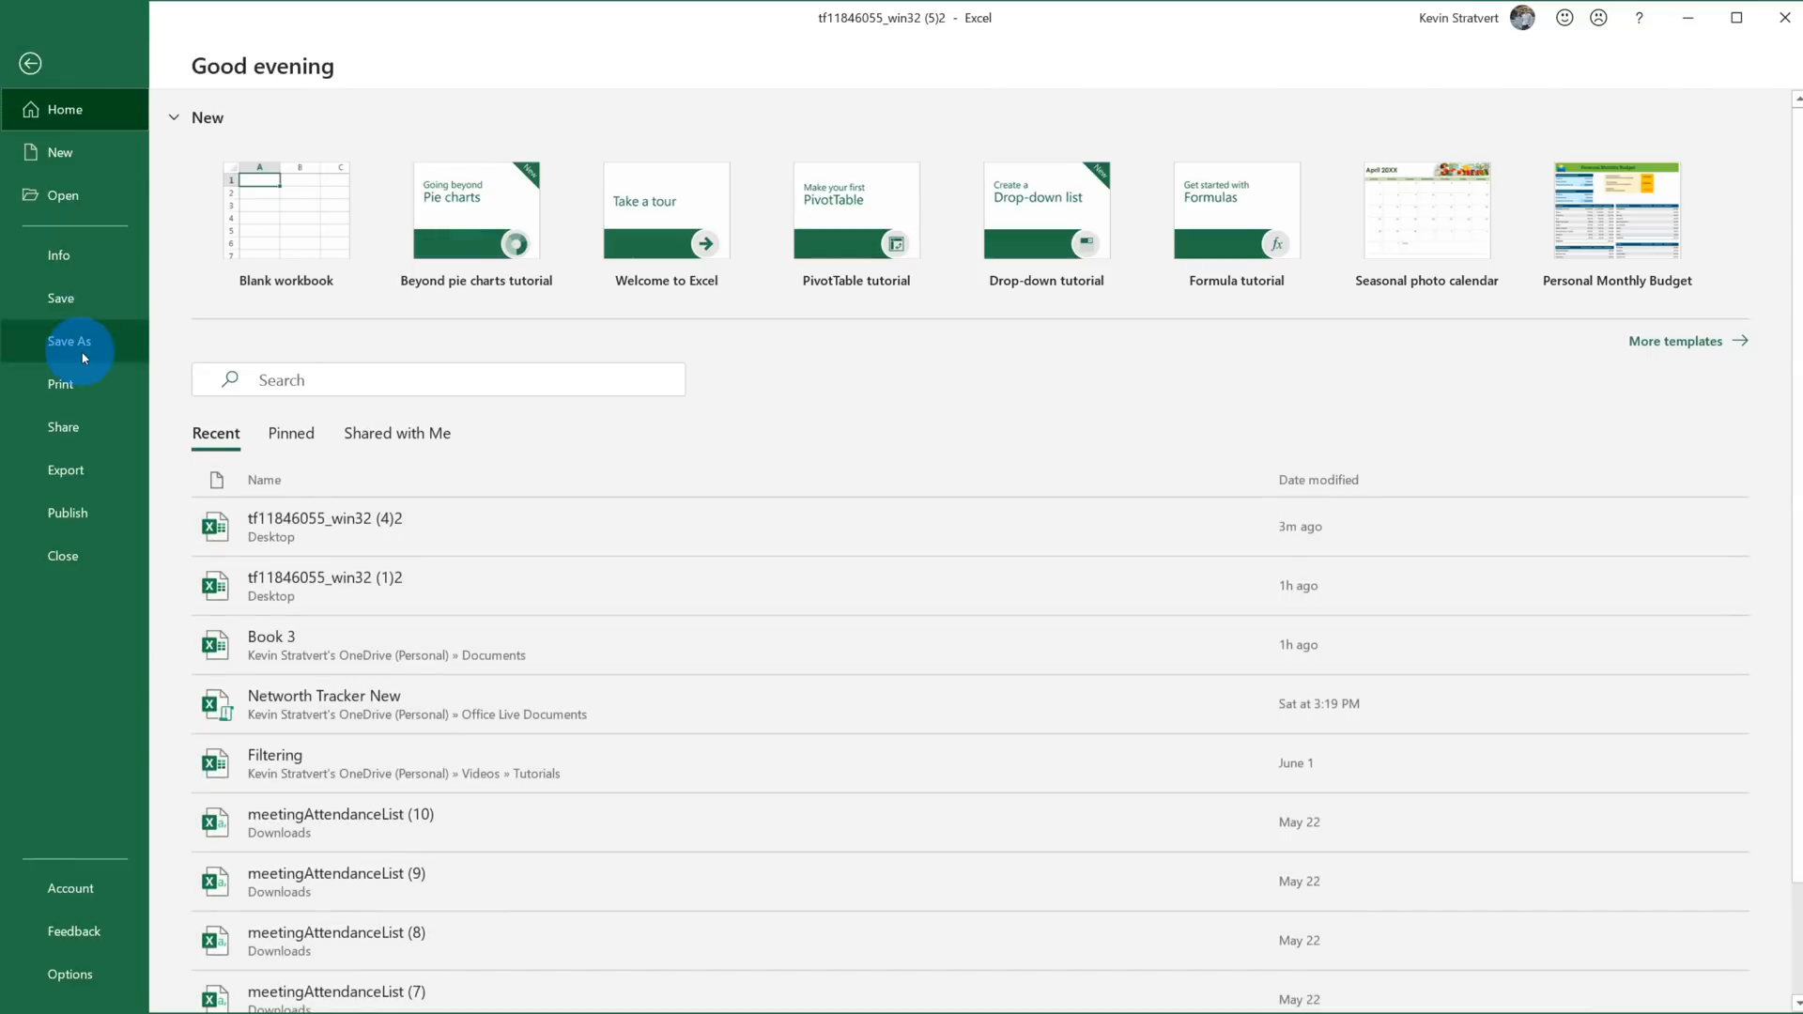
left_click(69, 340)
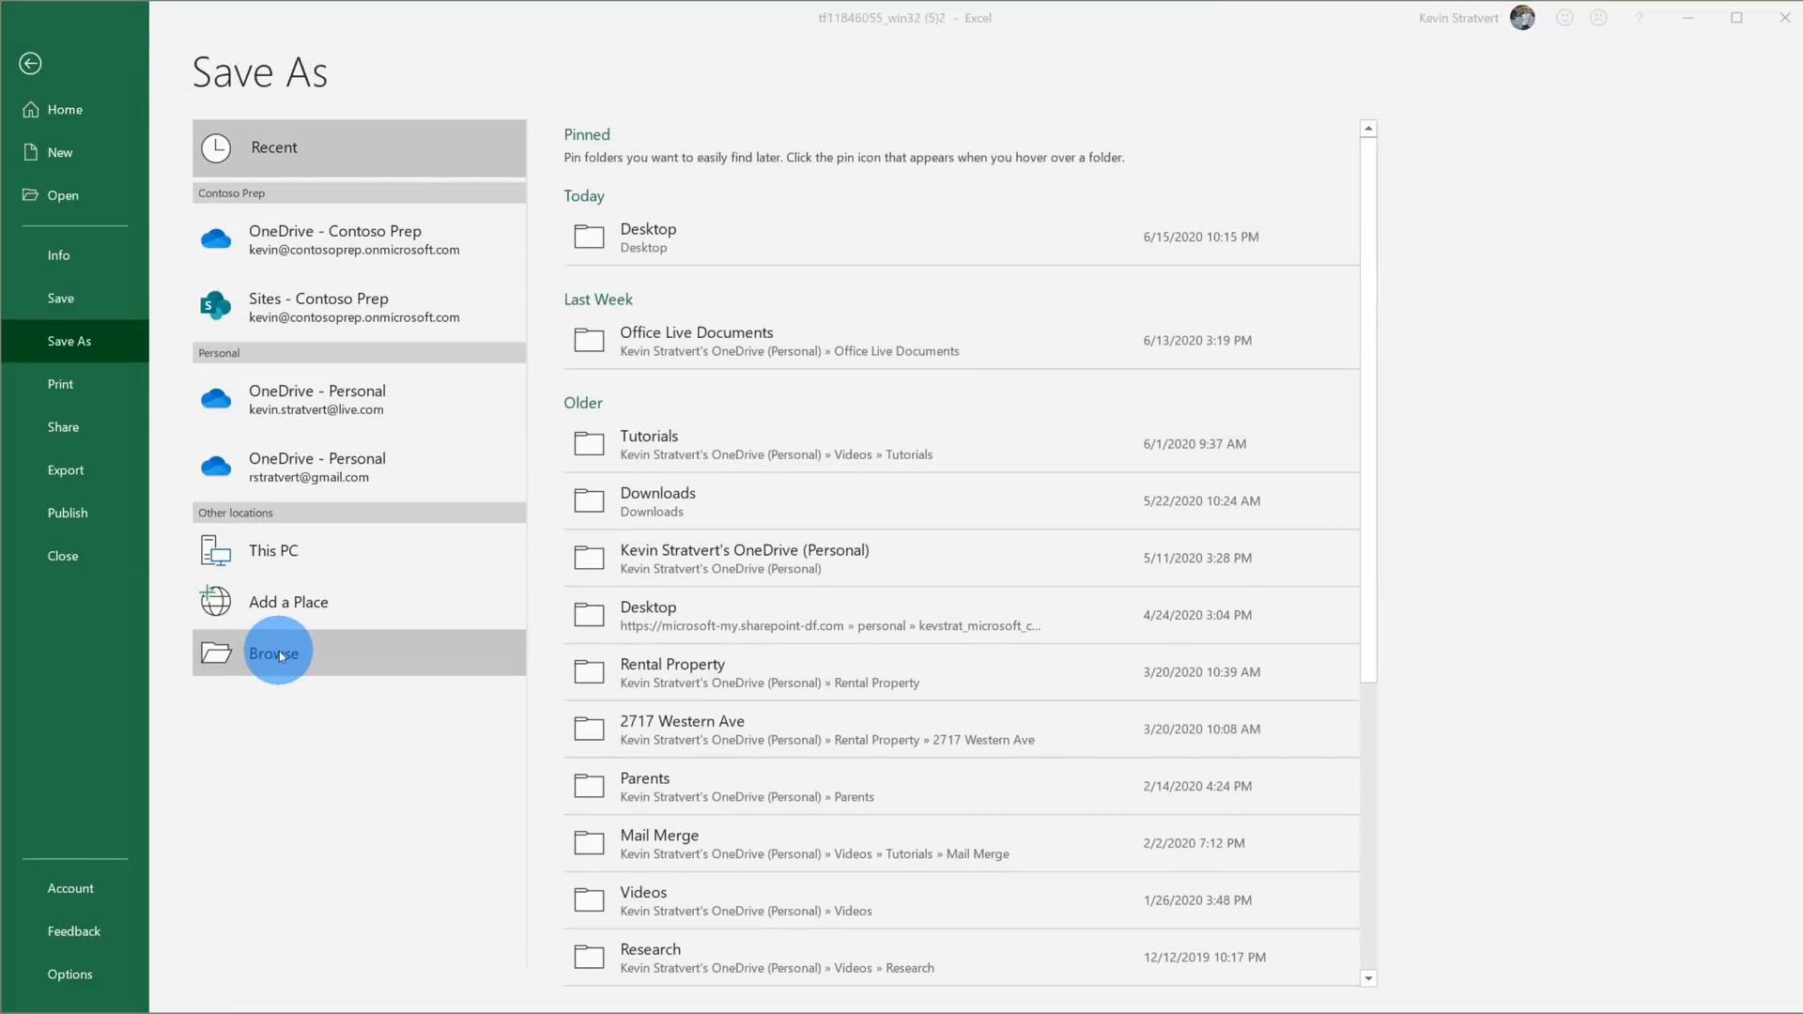
left_click(274, 652)
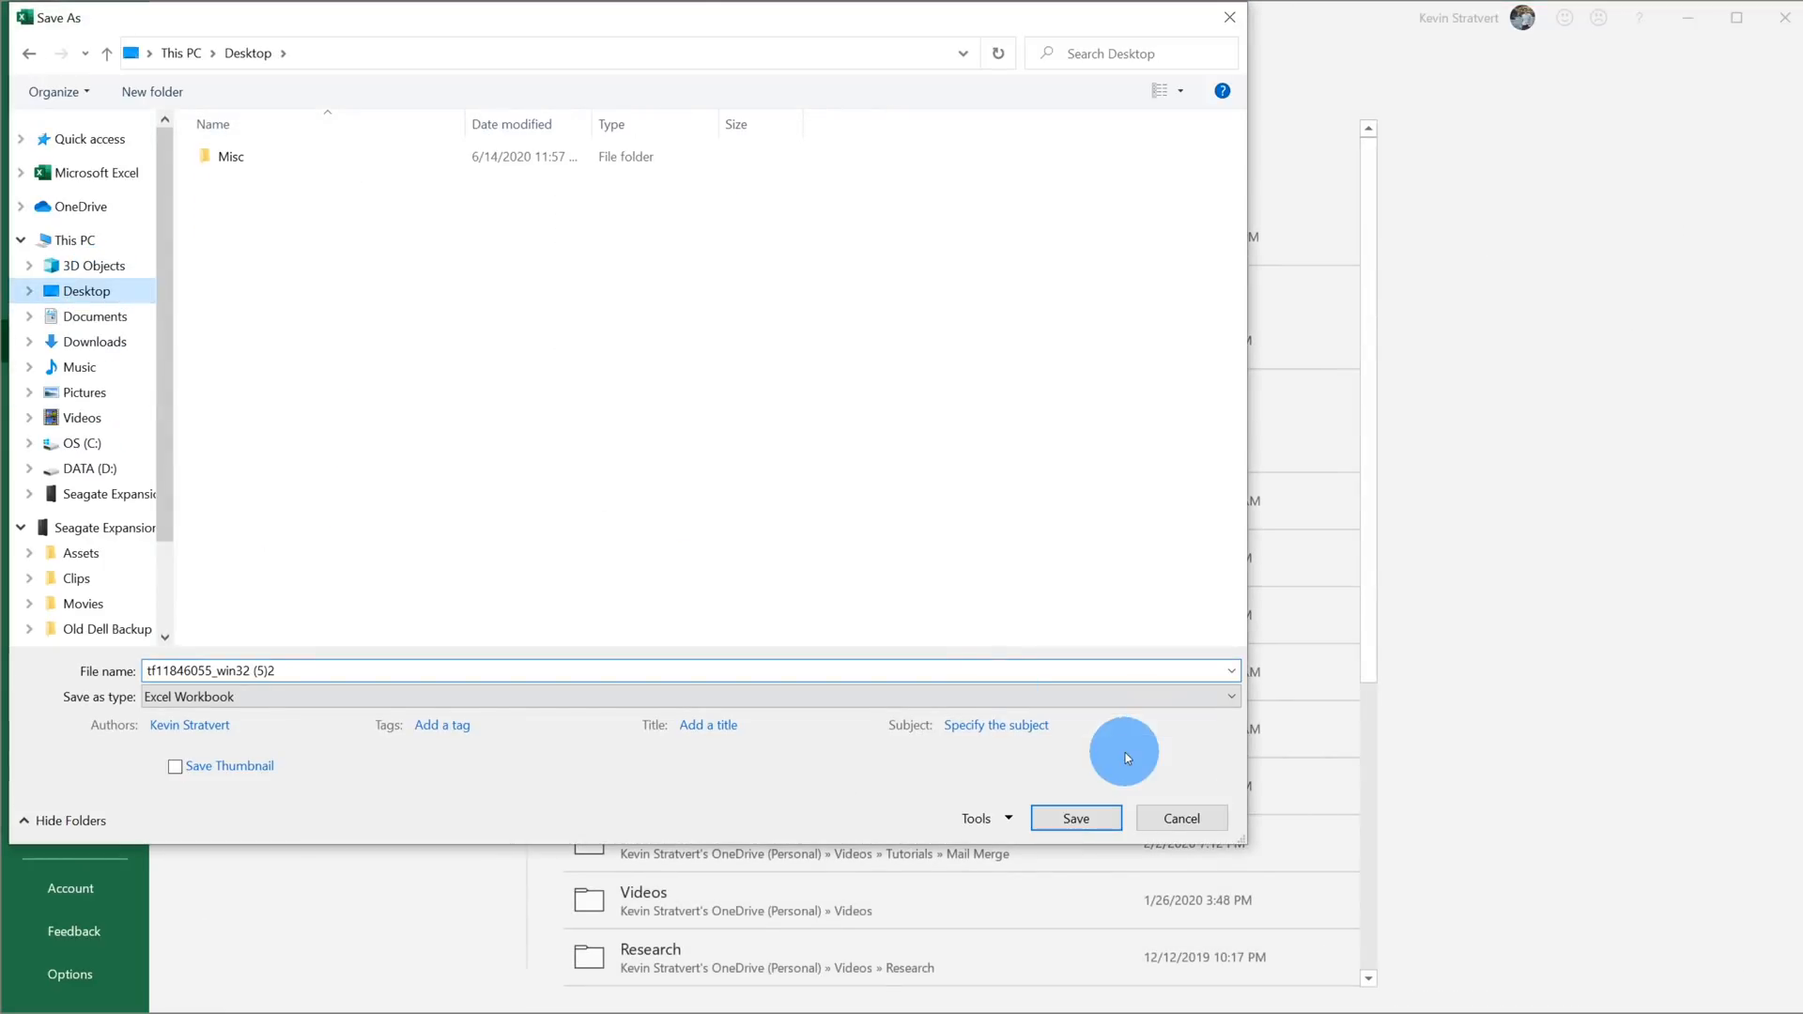
left_click(1075, 817)
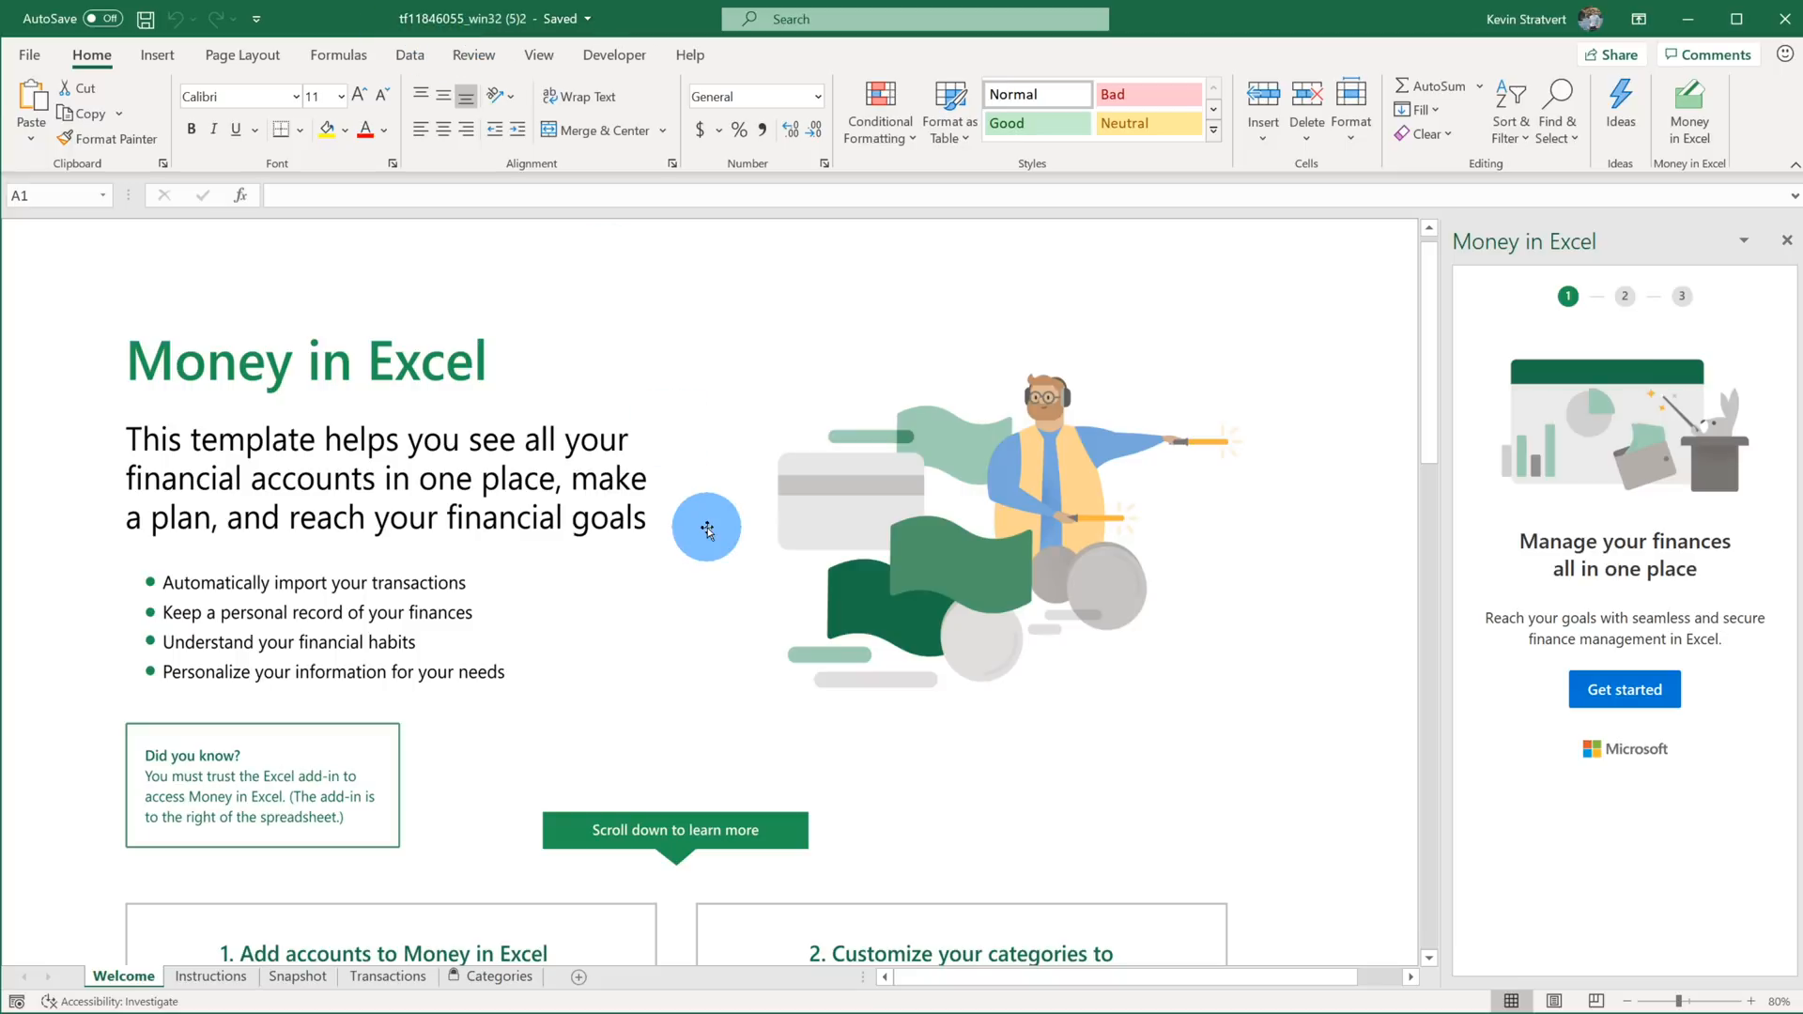
mouse_move(708, 526)
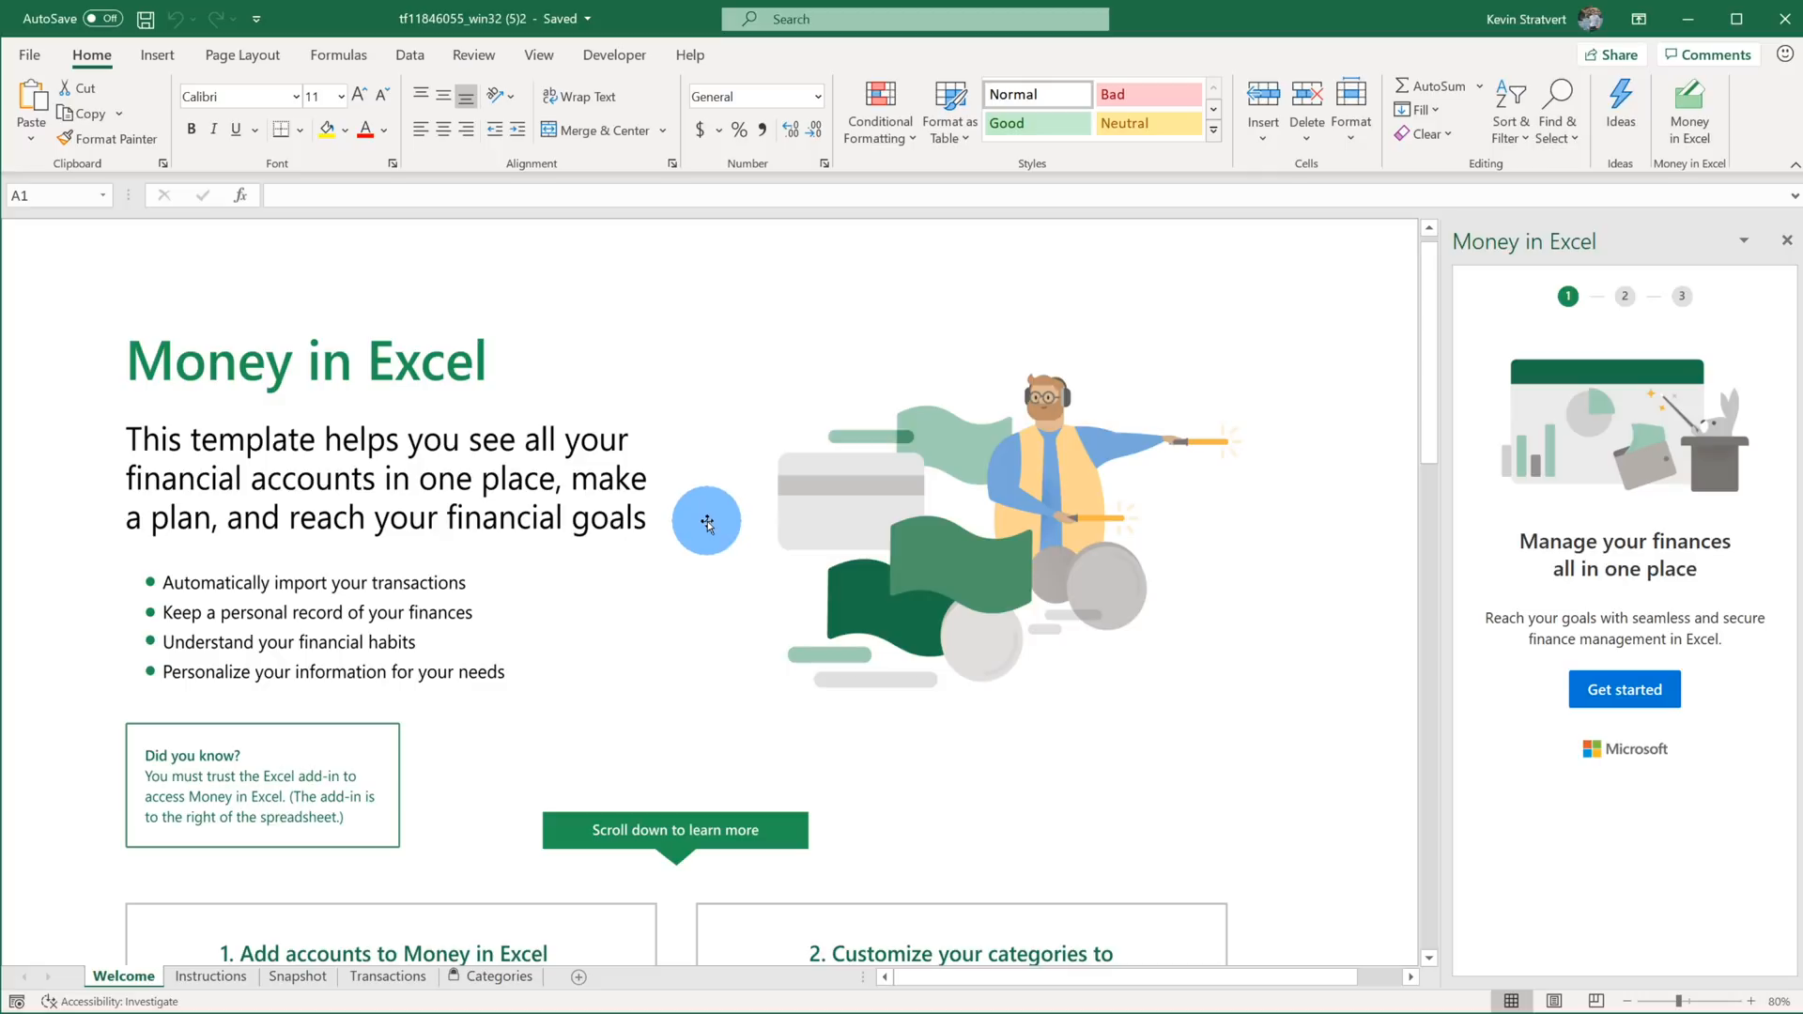
mouse_move(637, 357)
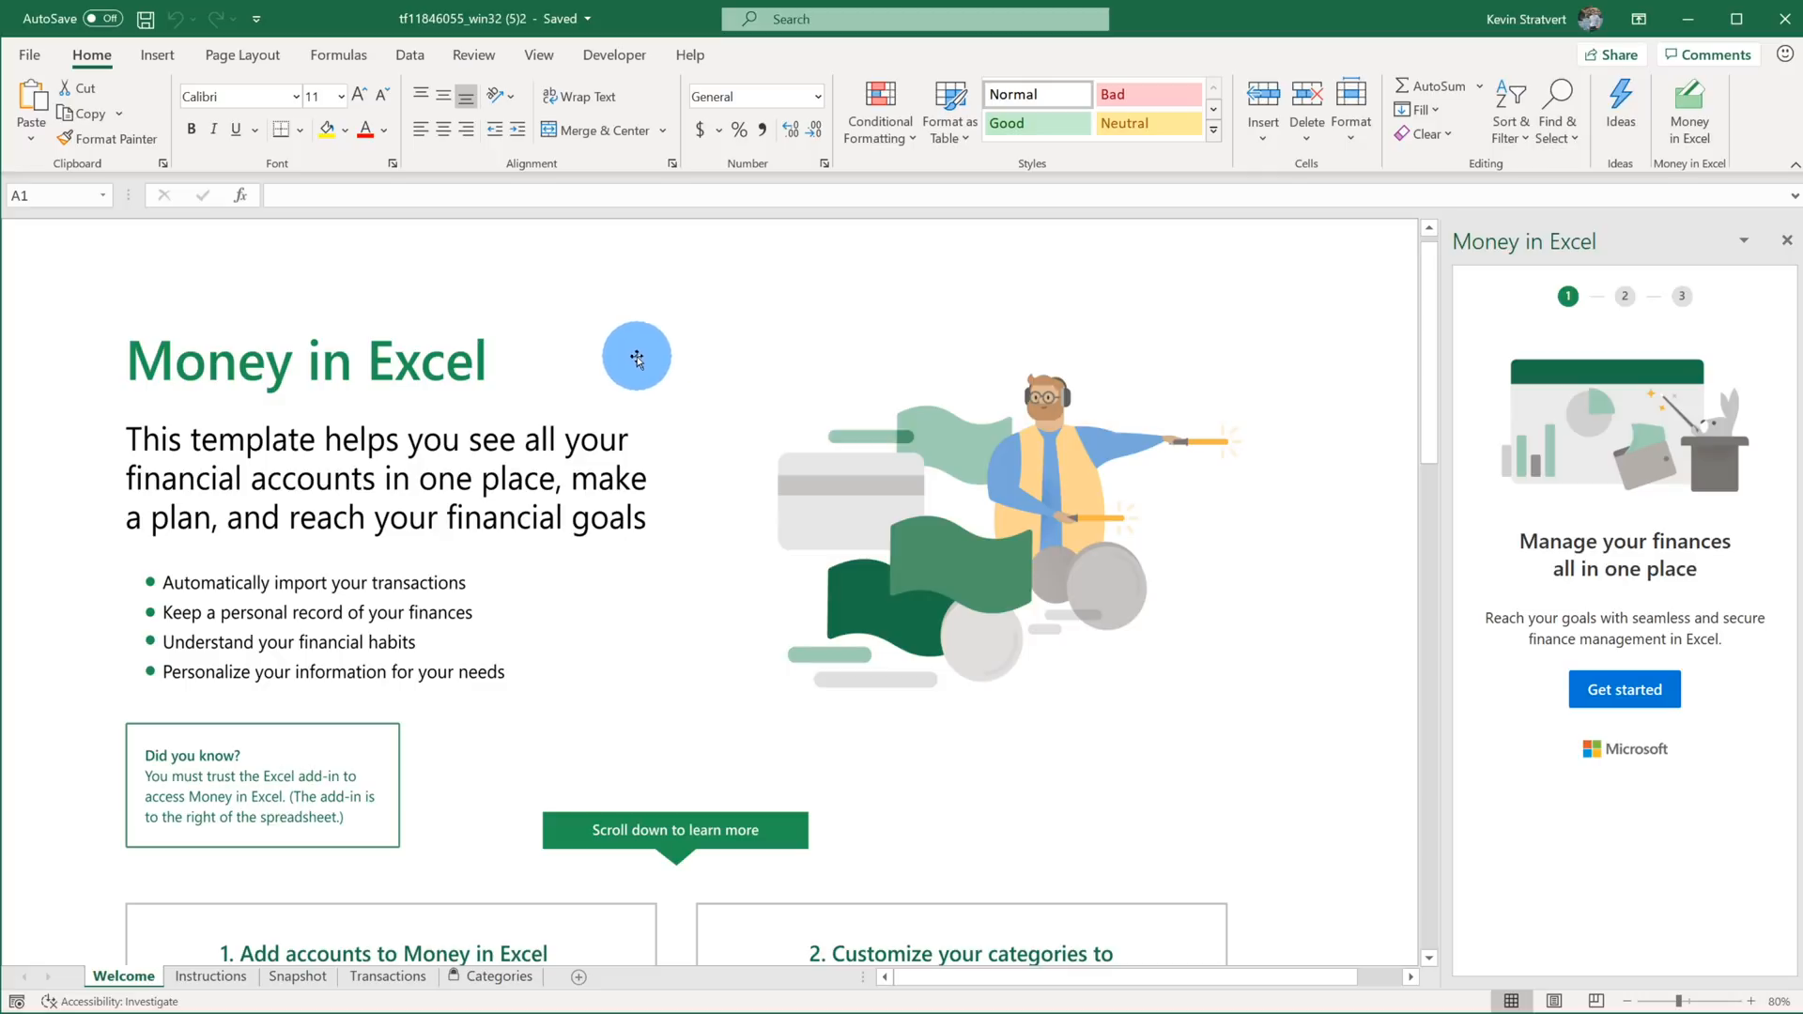
mouse_move(644, 341)
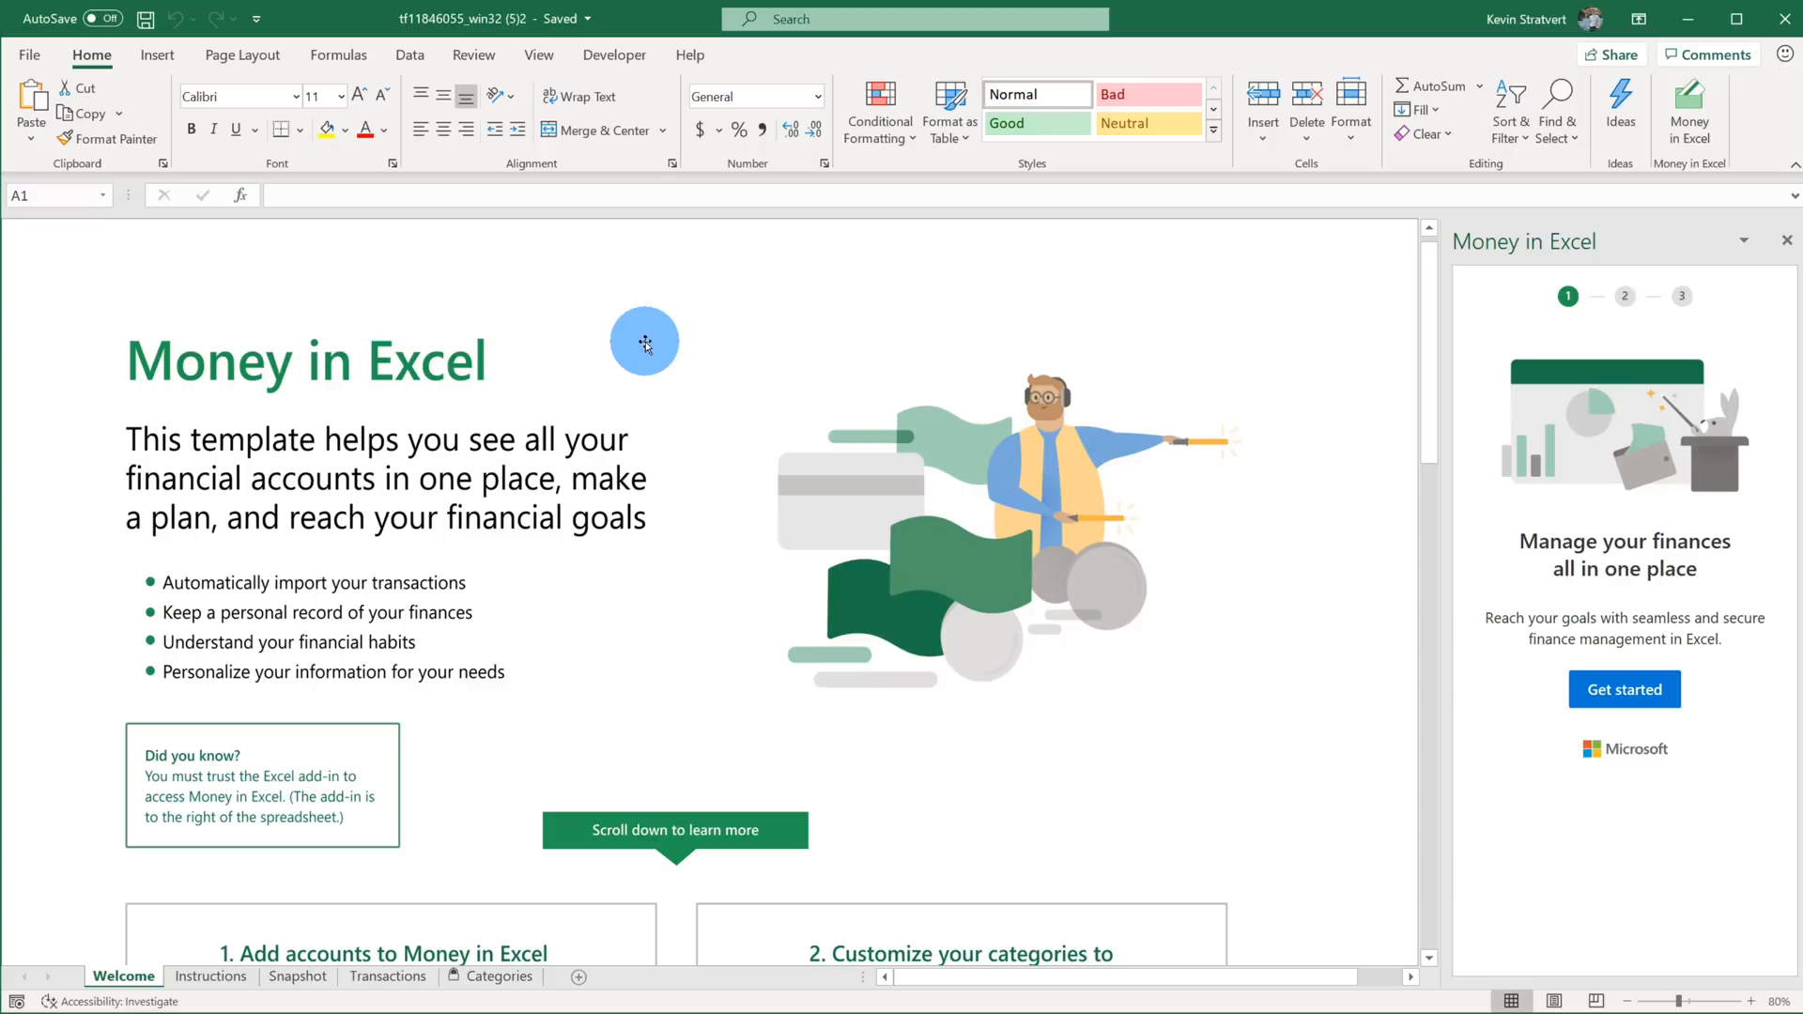
mouse_move(190, 830)
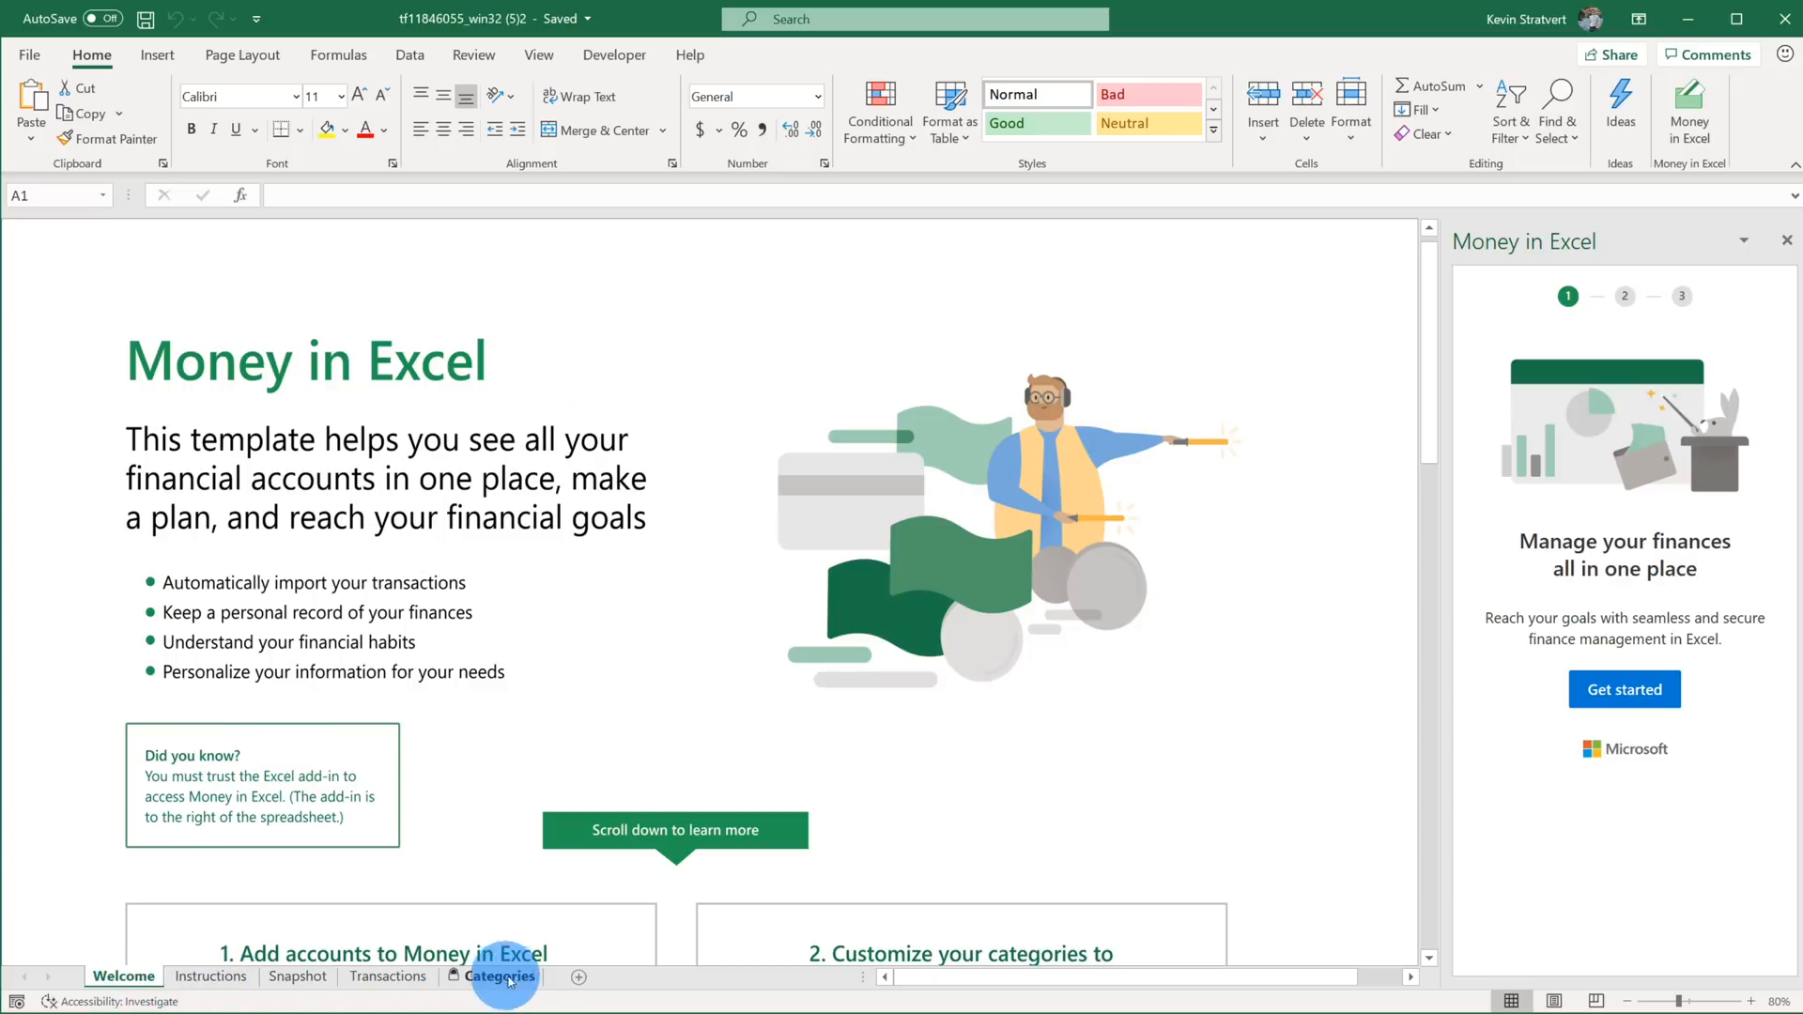
mouse_move(1441, 454)
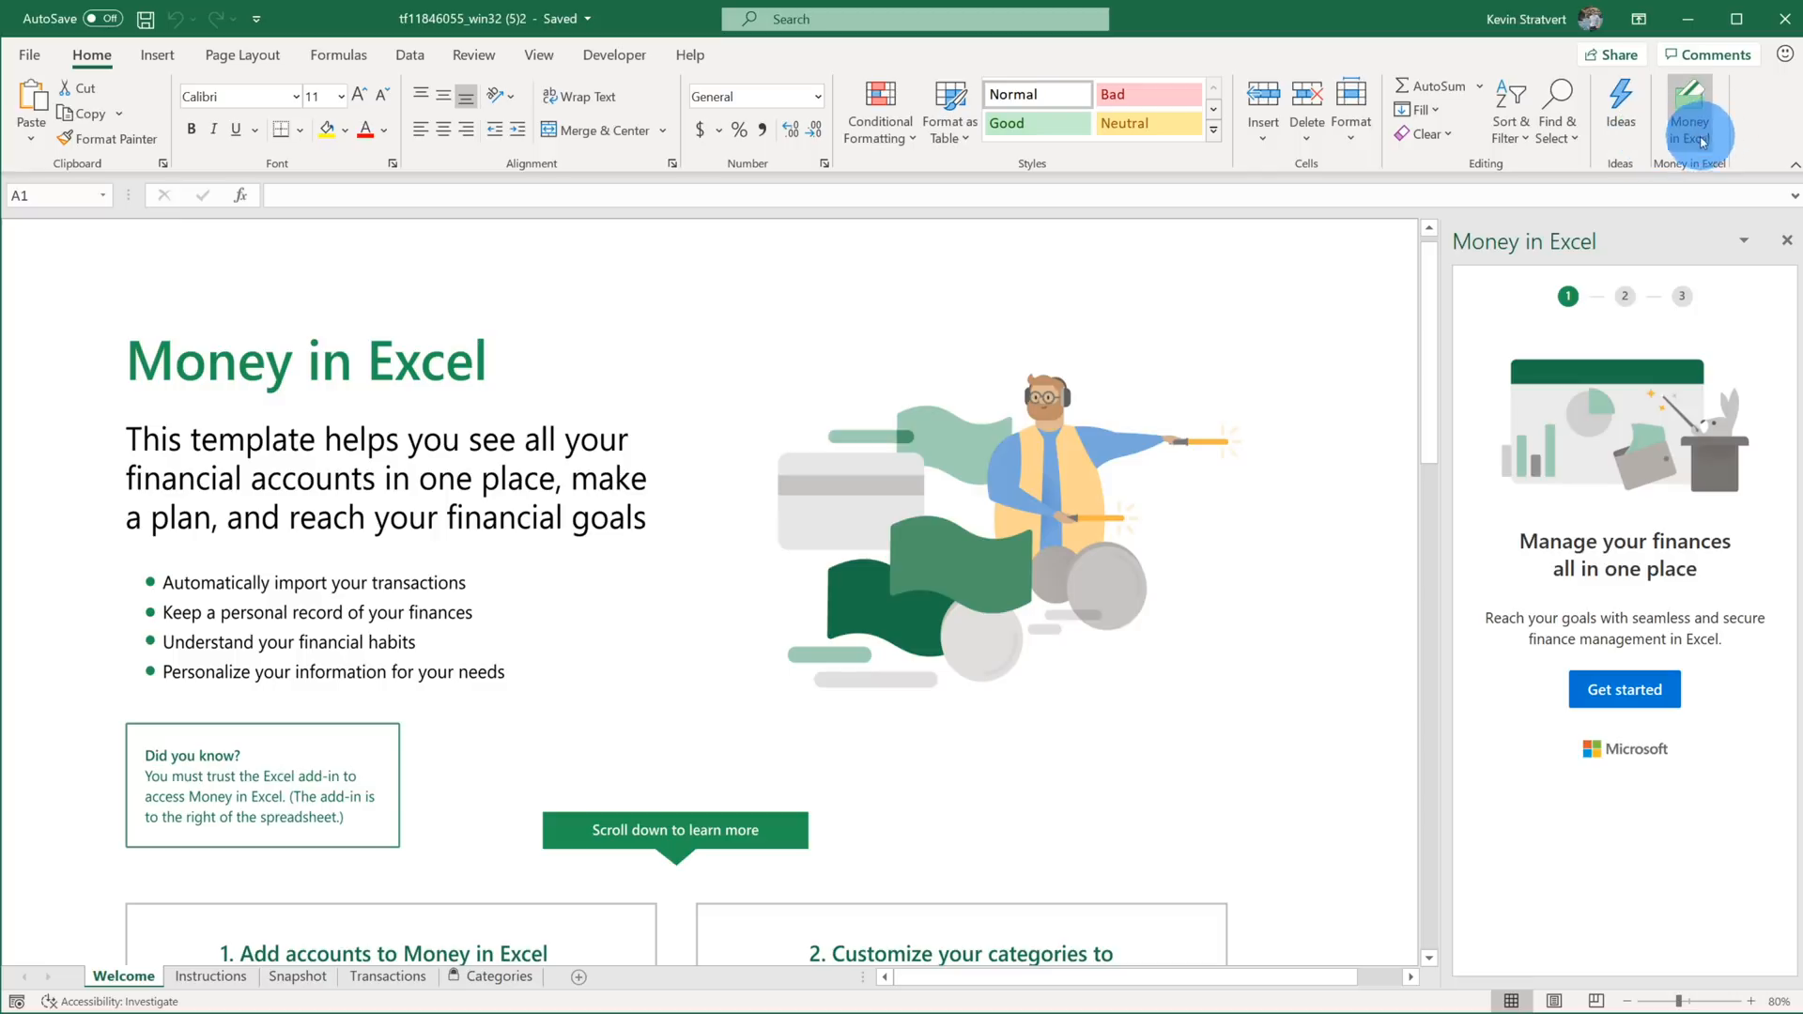
mouse_move(1689, 114)
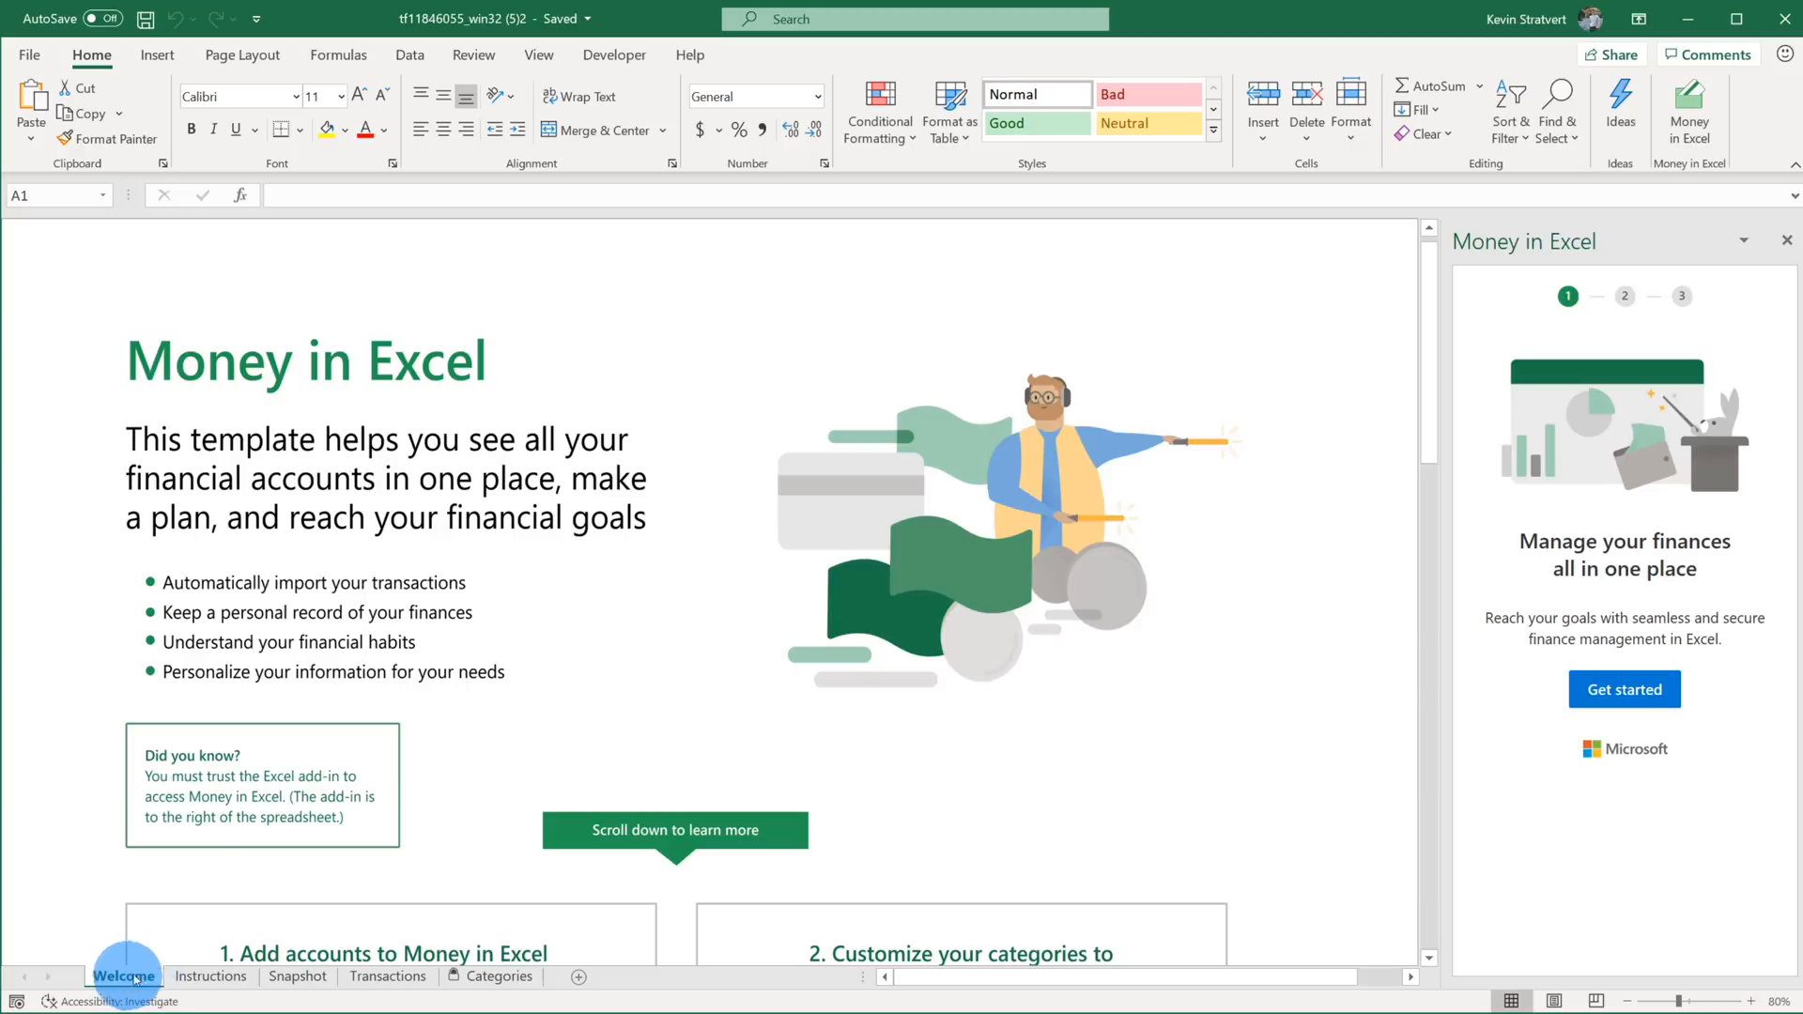
mouse_move(980, 267)
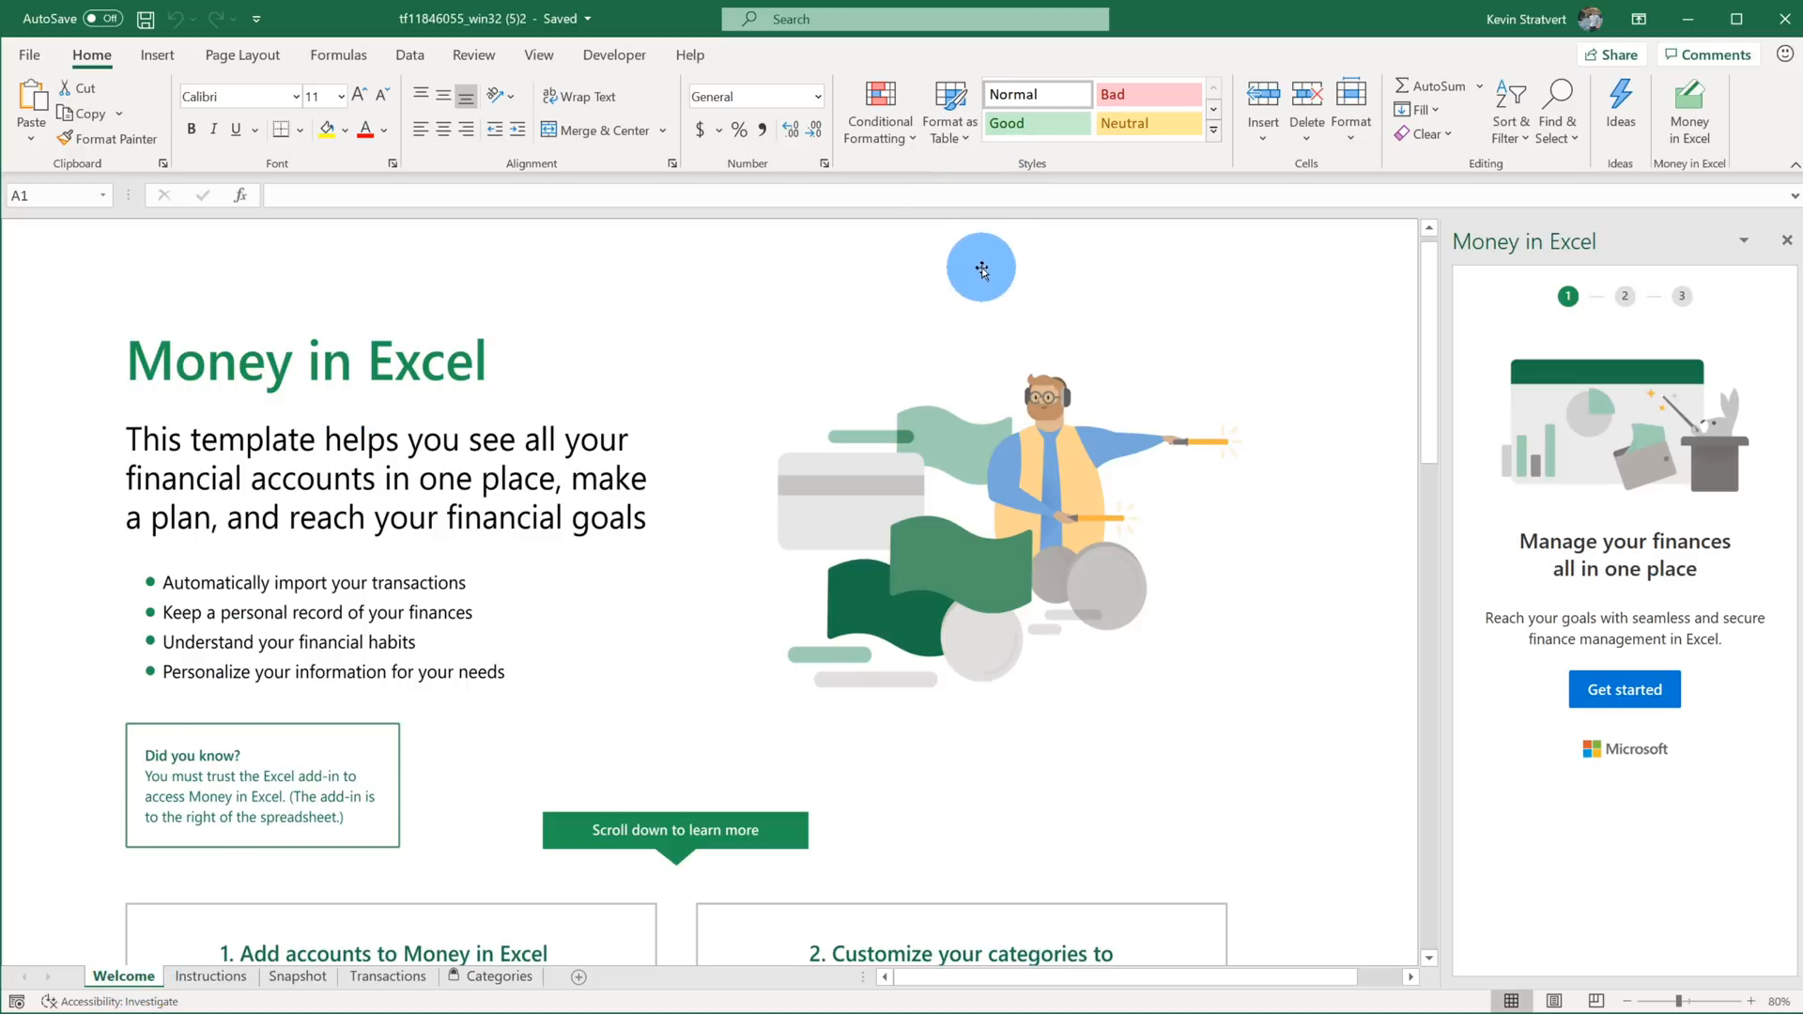
mouse_move(1425, 274)
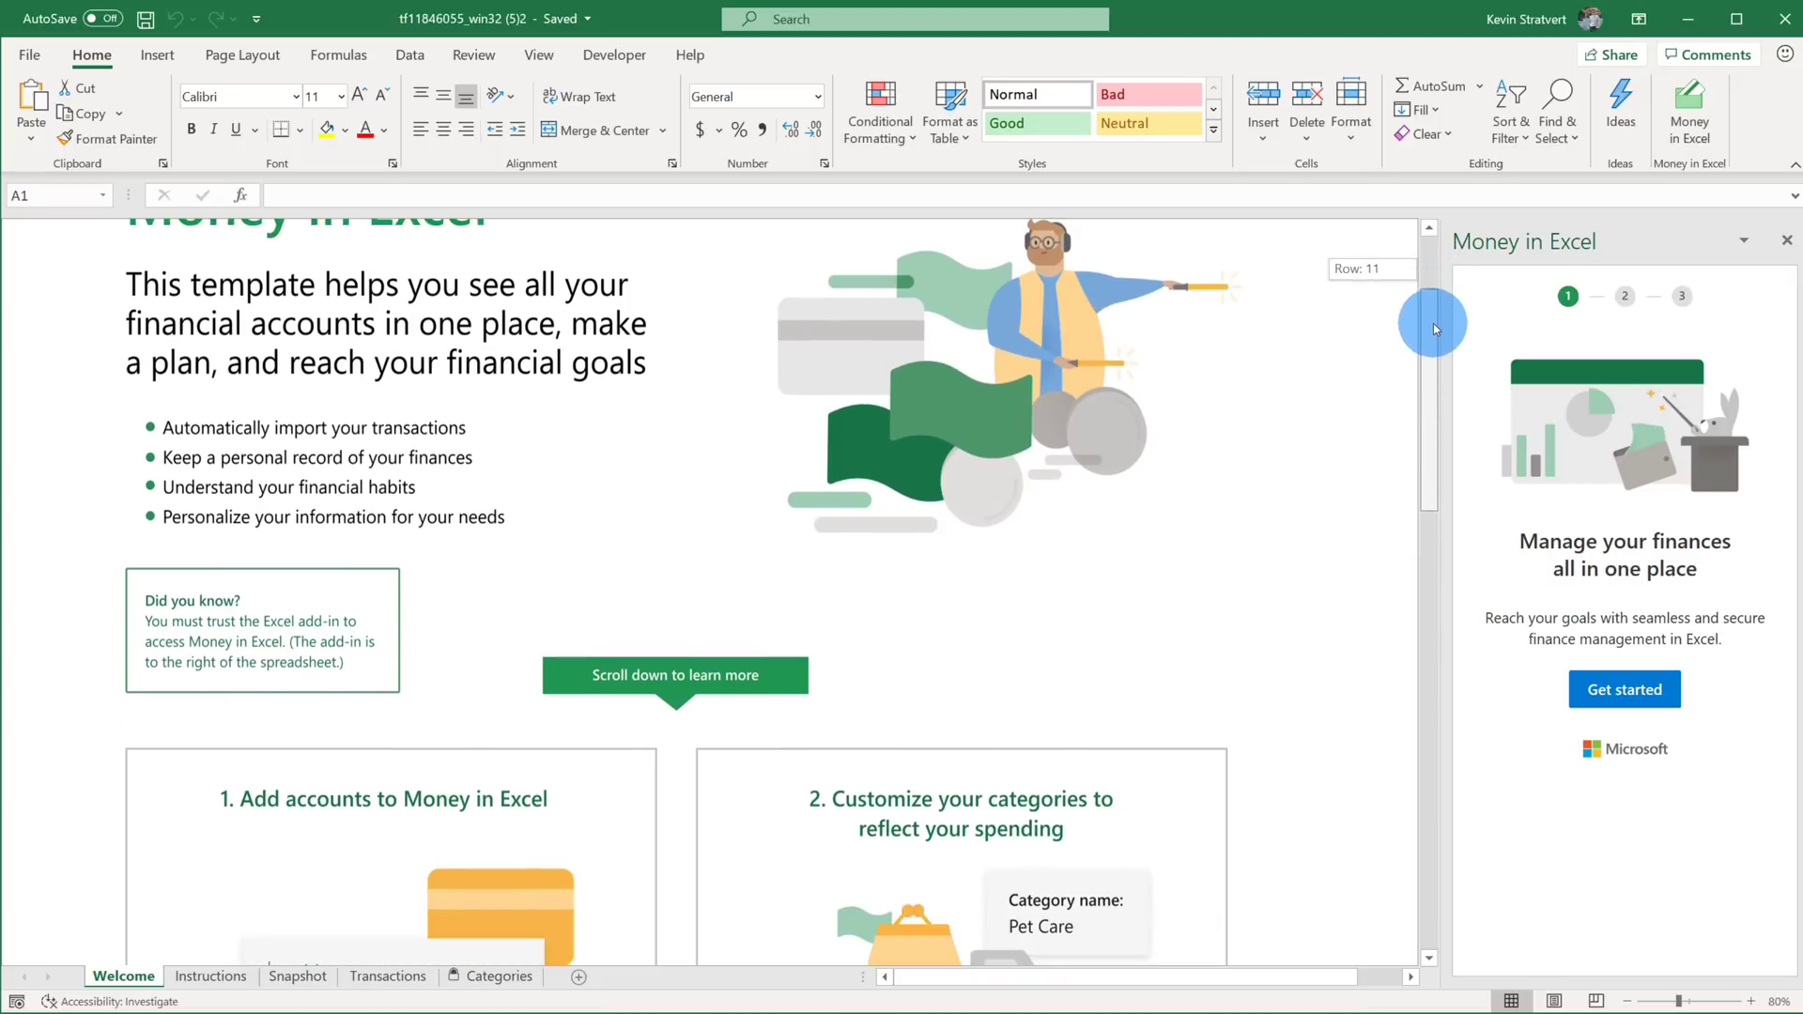
scroll("down", 3)
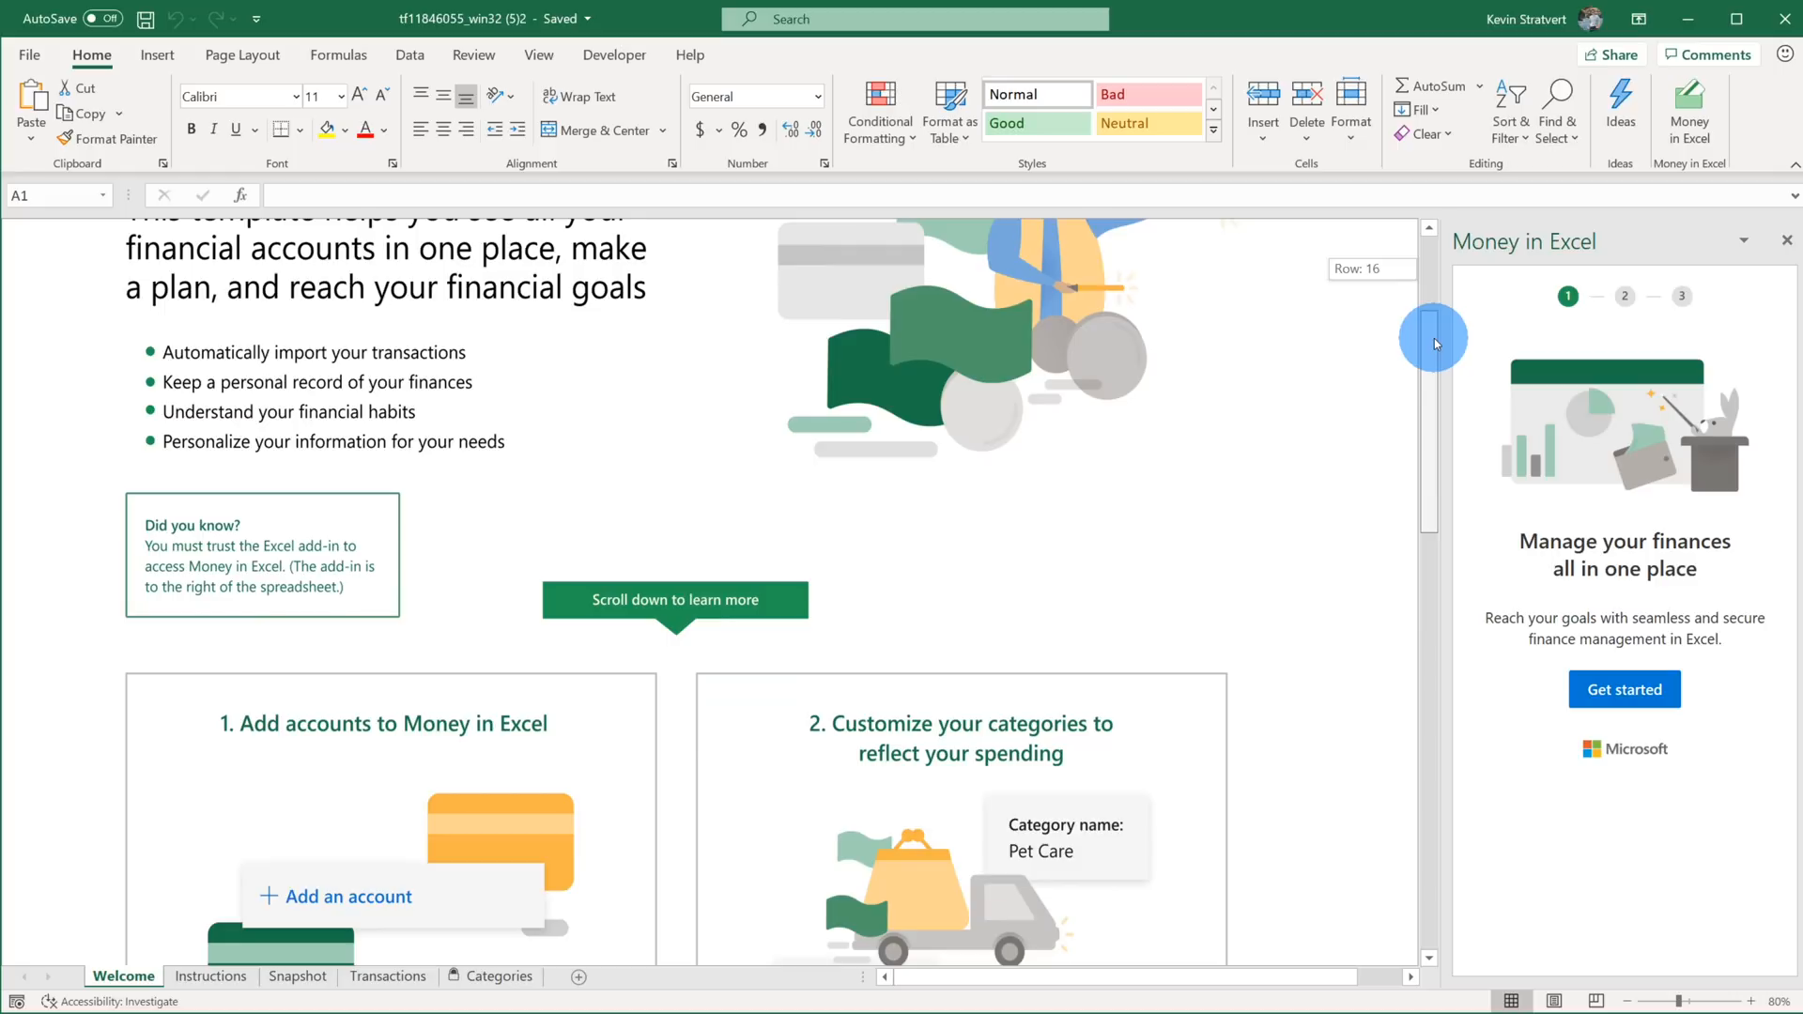
scroll("down", 3)
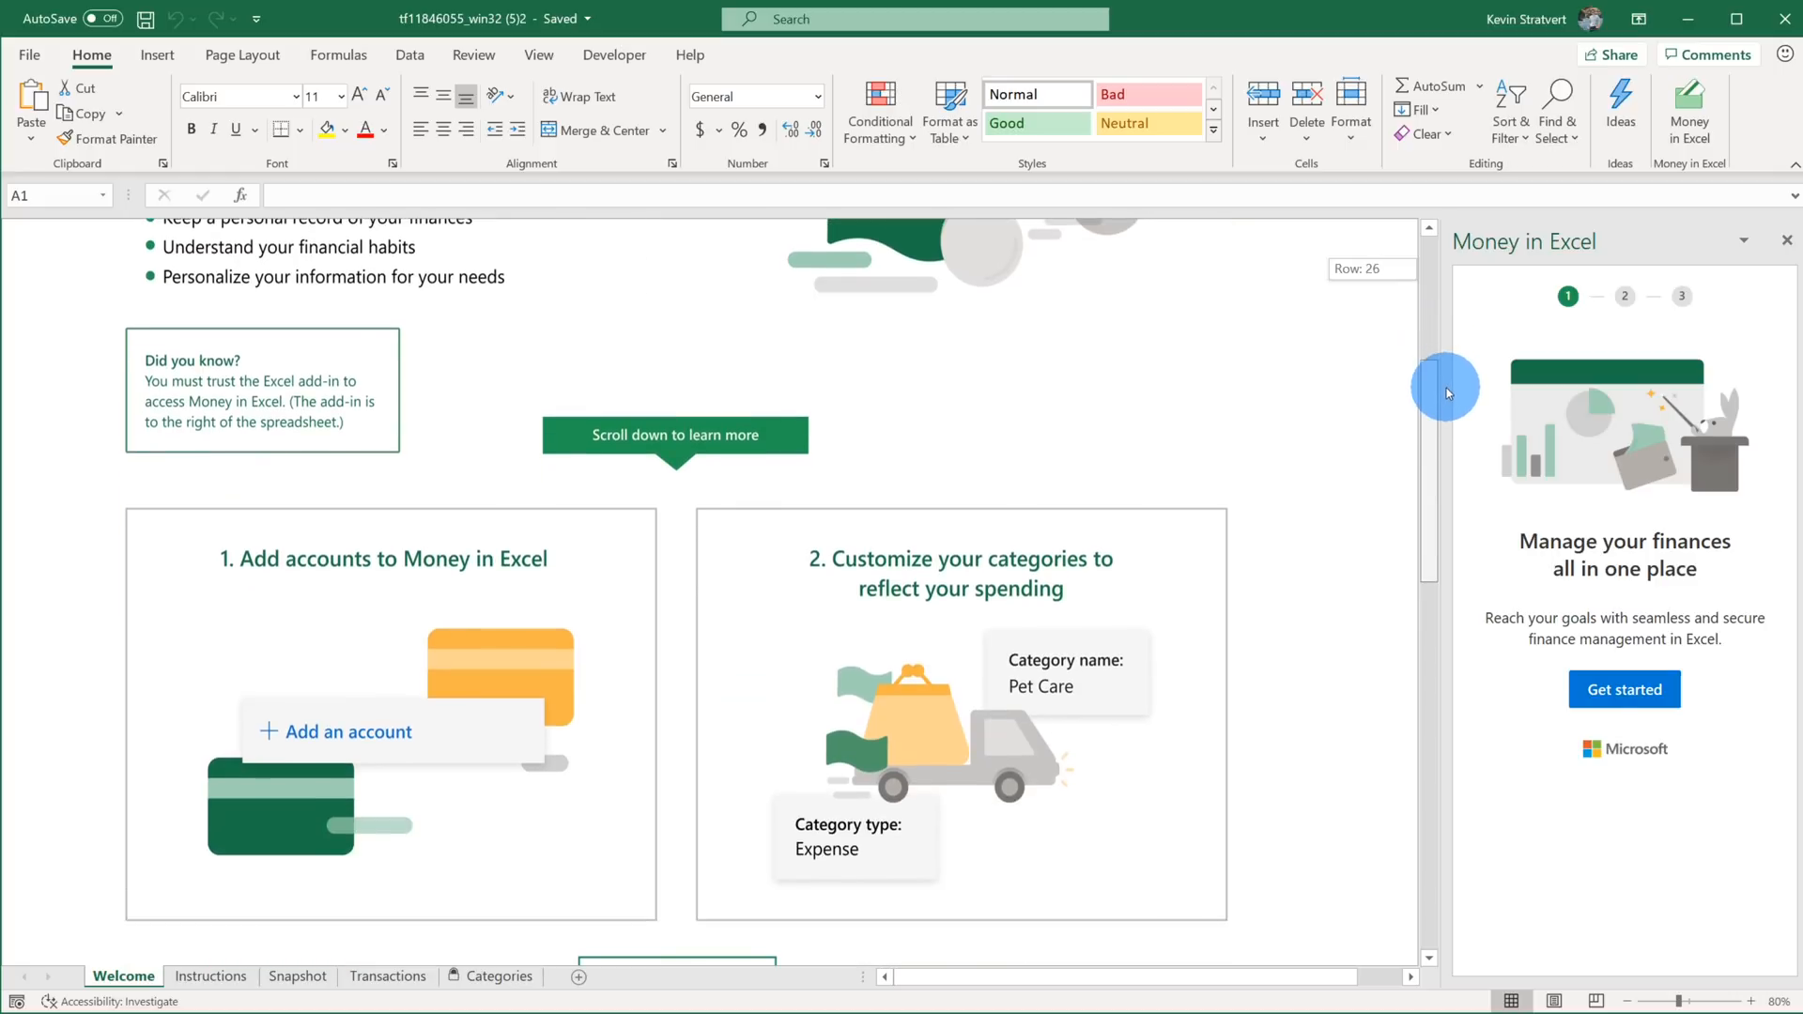
scroll("down", 3)
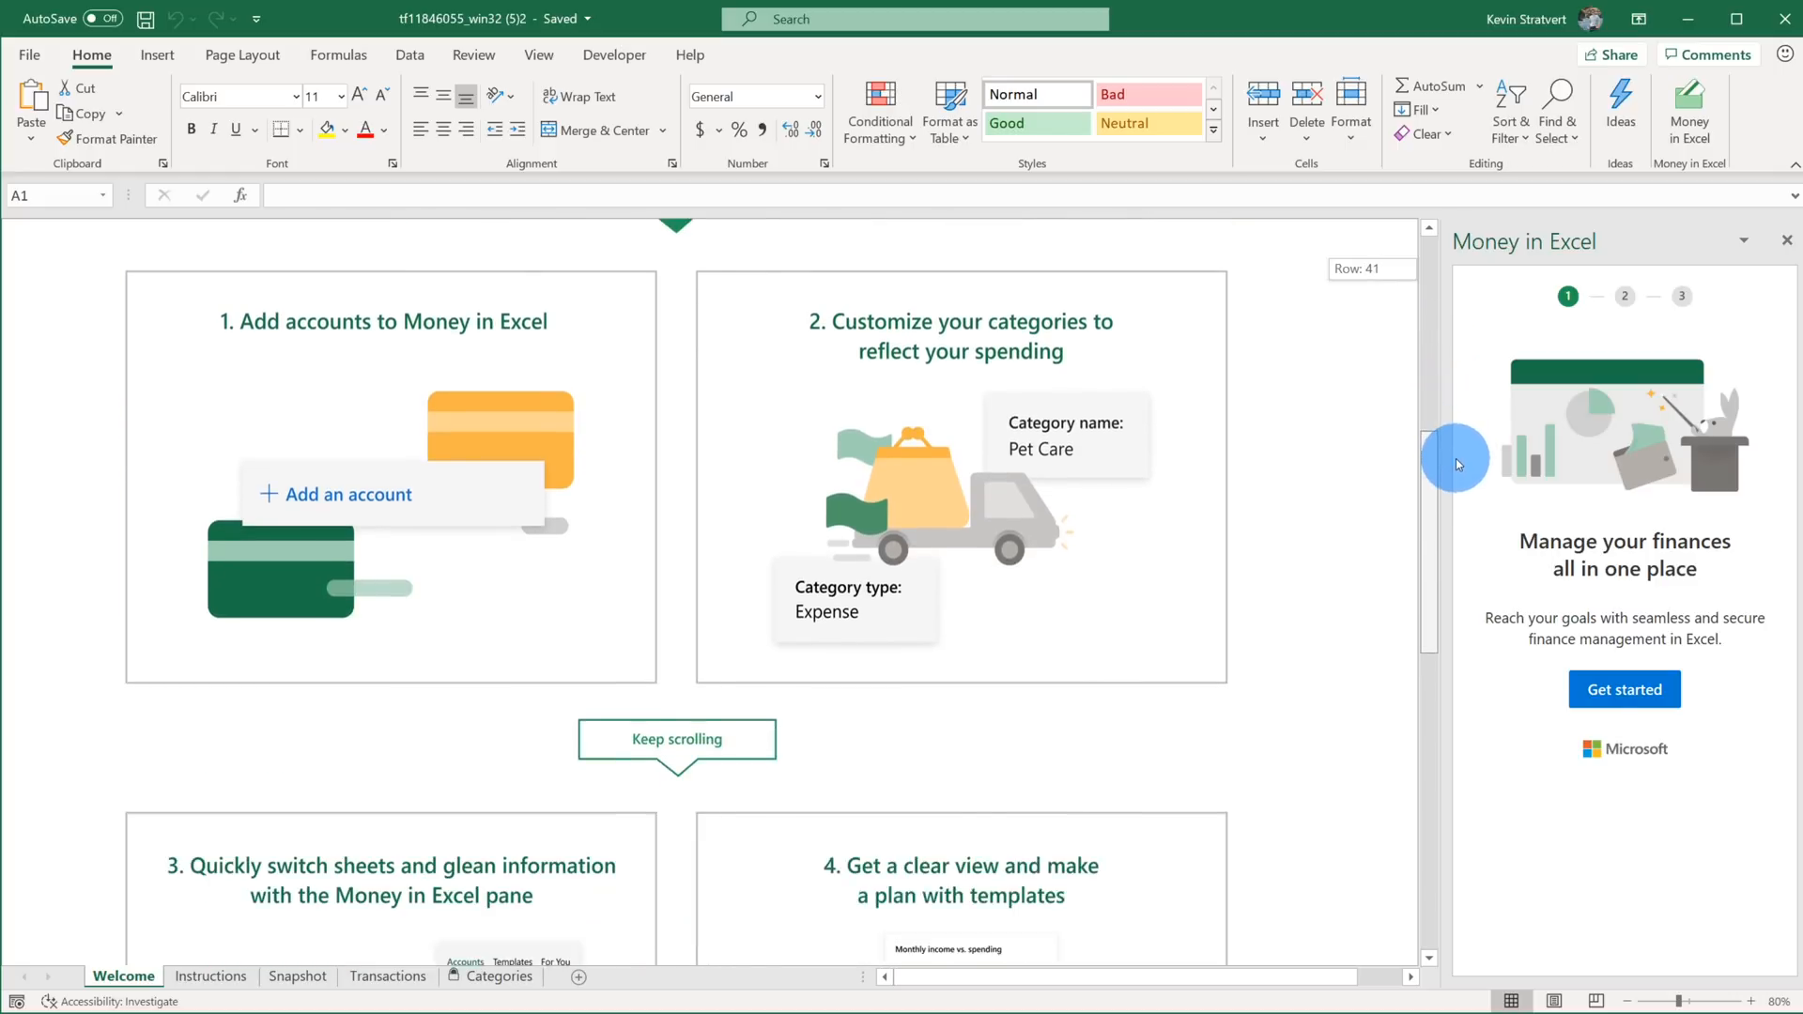
scroll("down", 3)
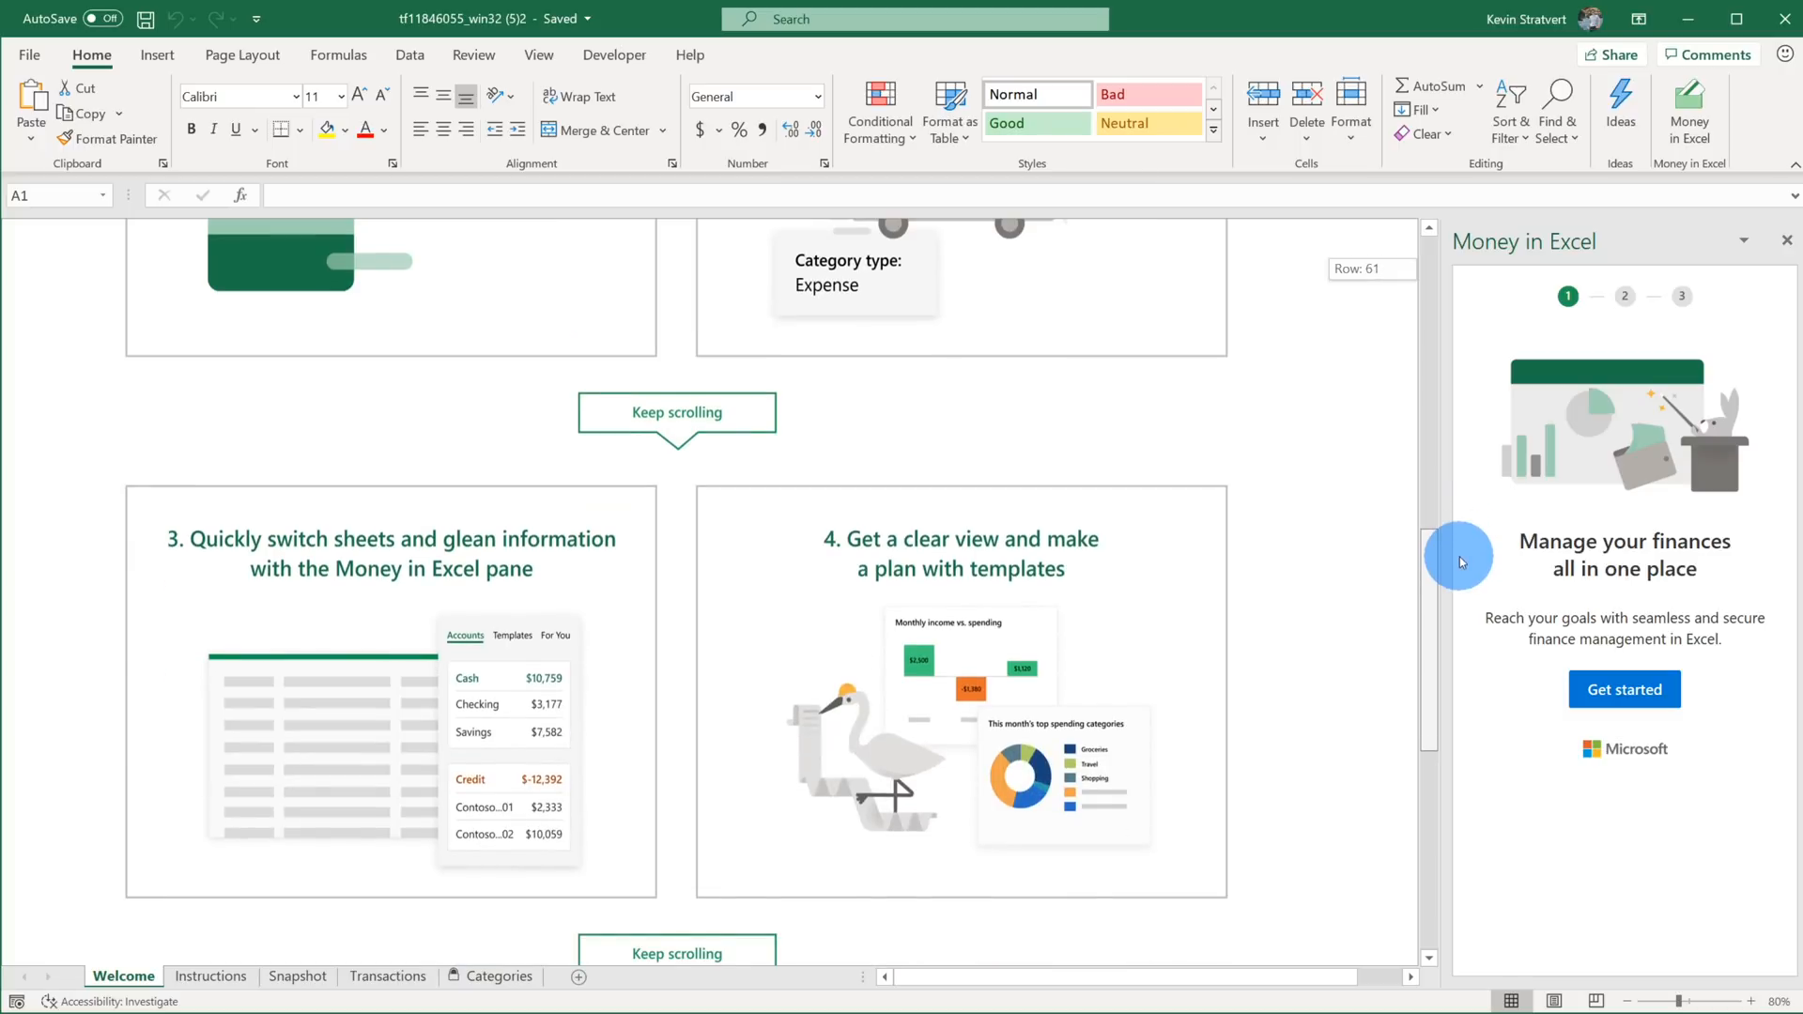
scroll("down", 3)
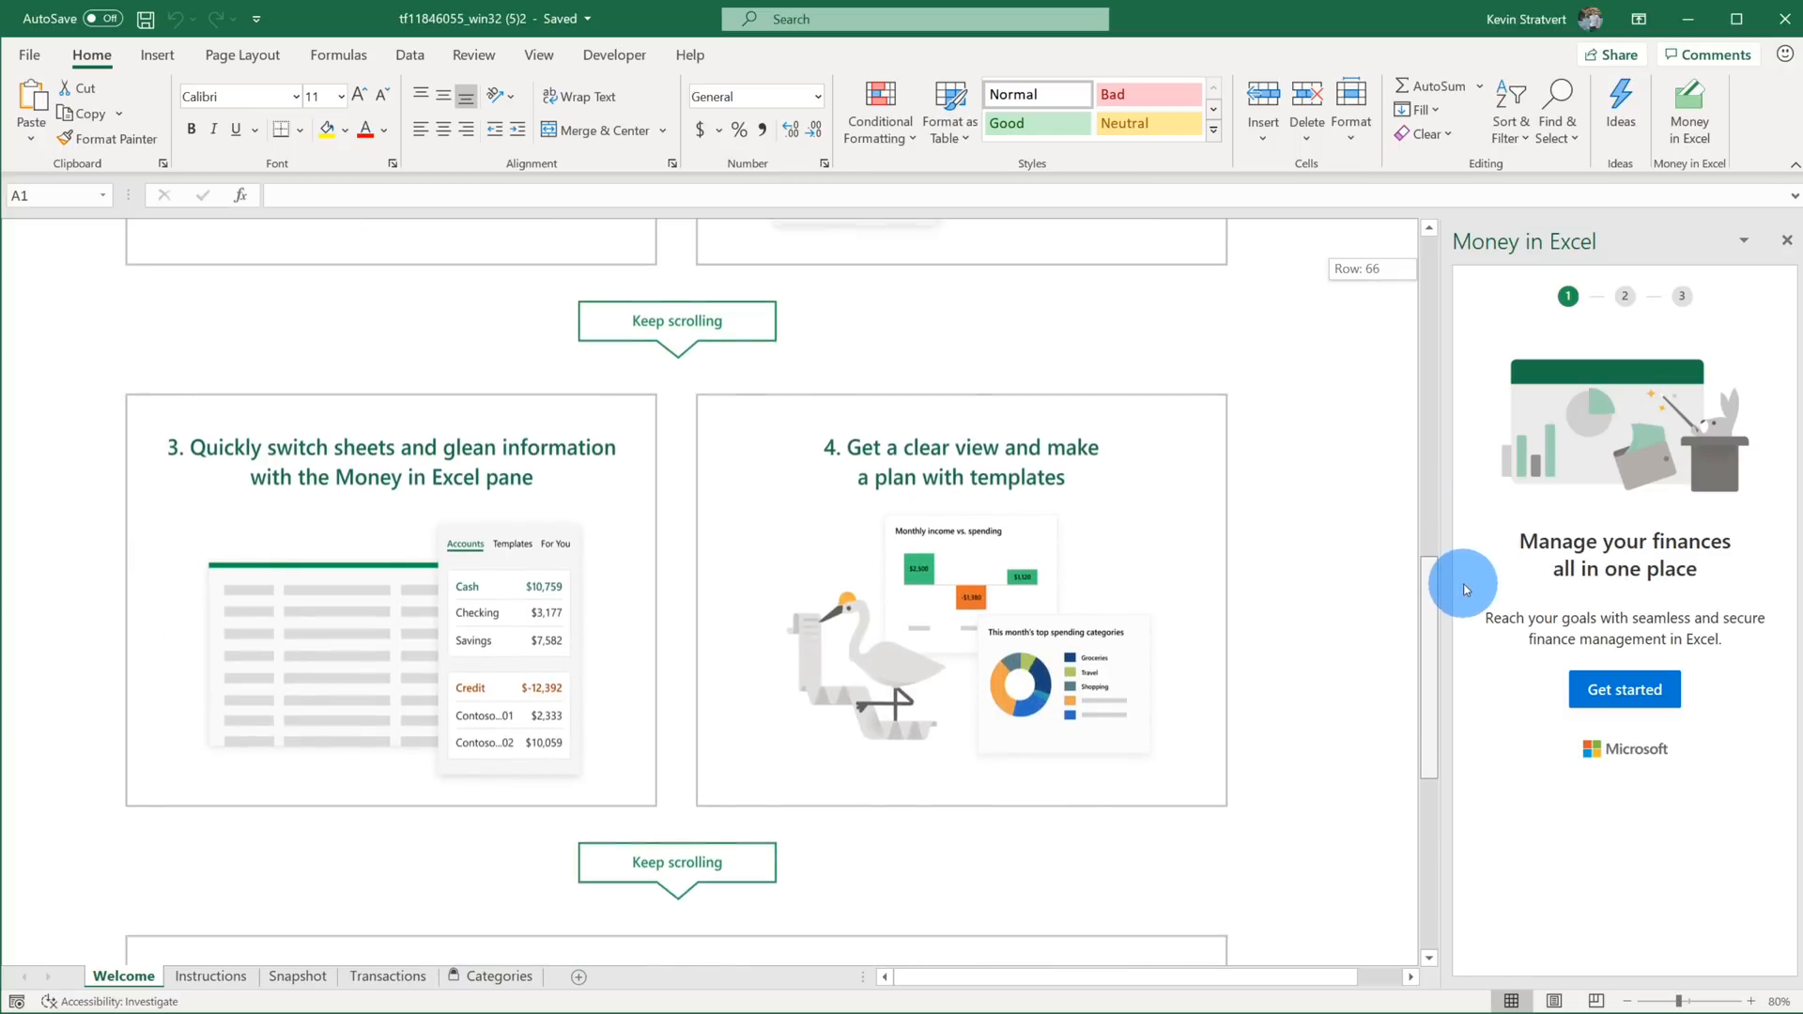
scroll("down", 3)
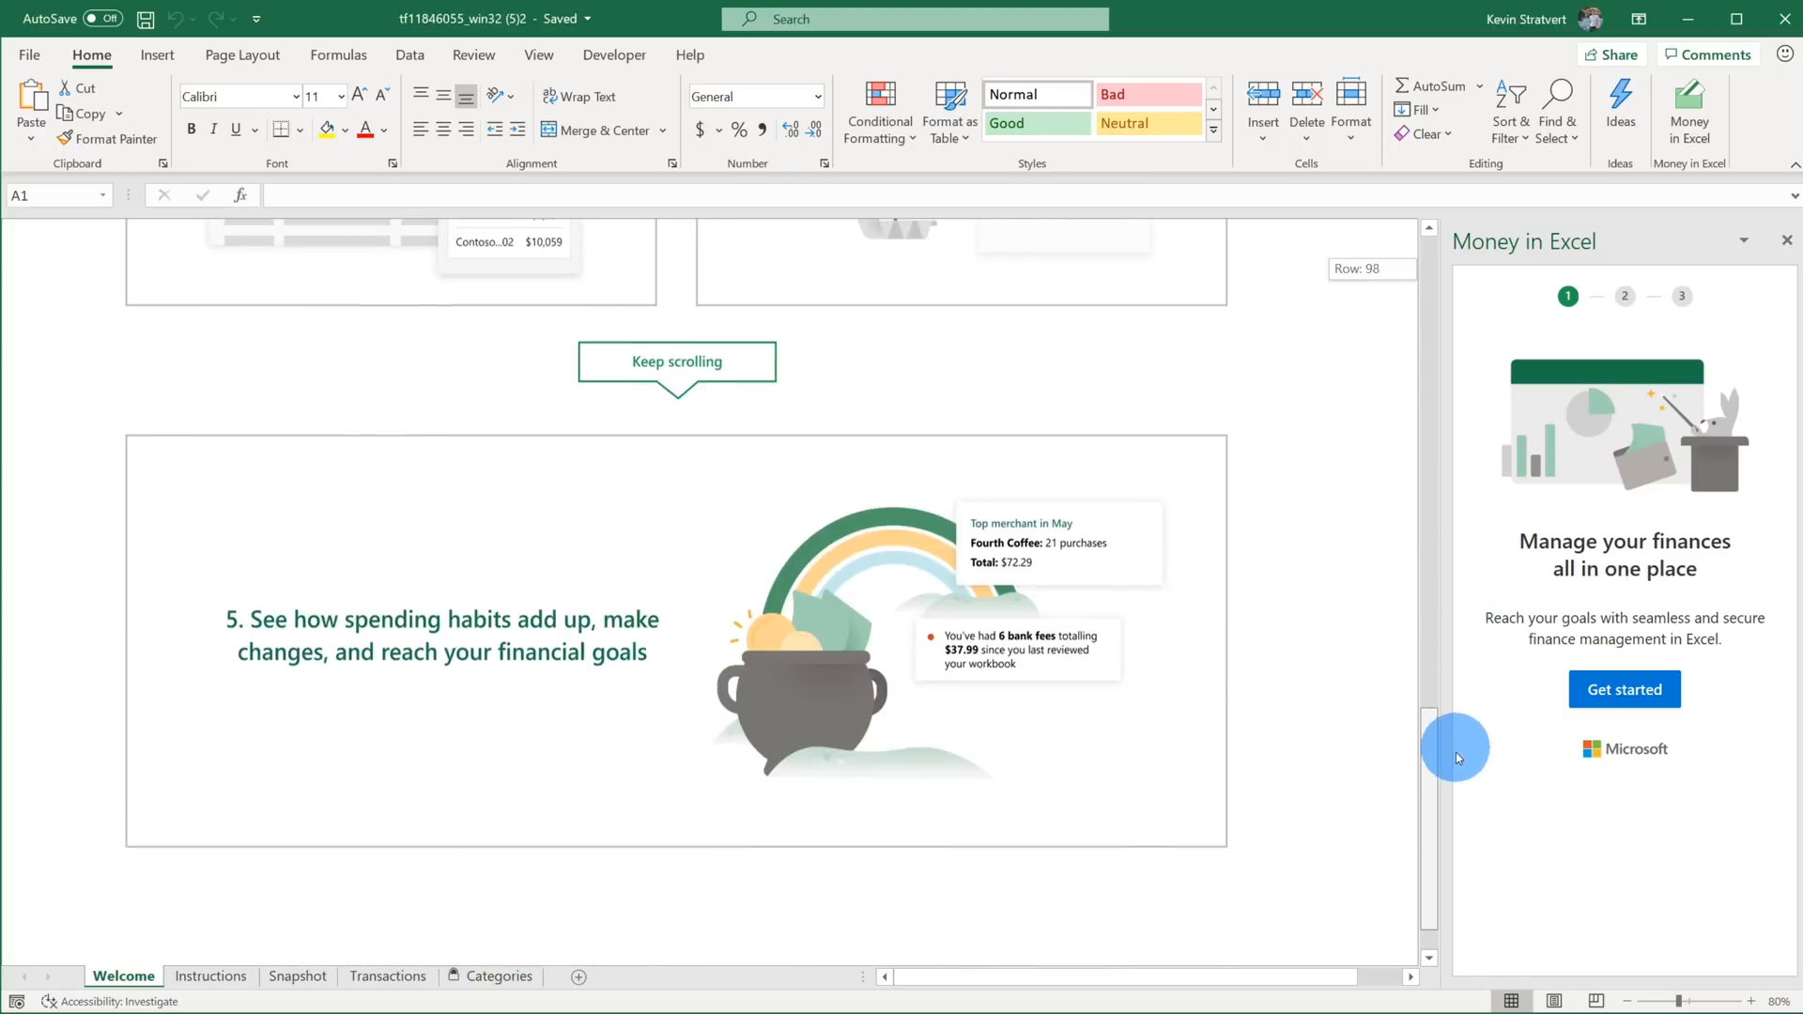
scroll("up", 3)
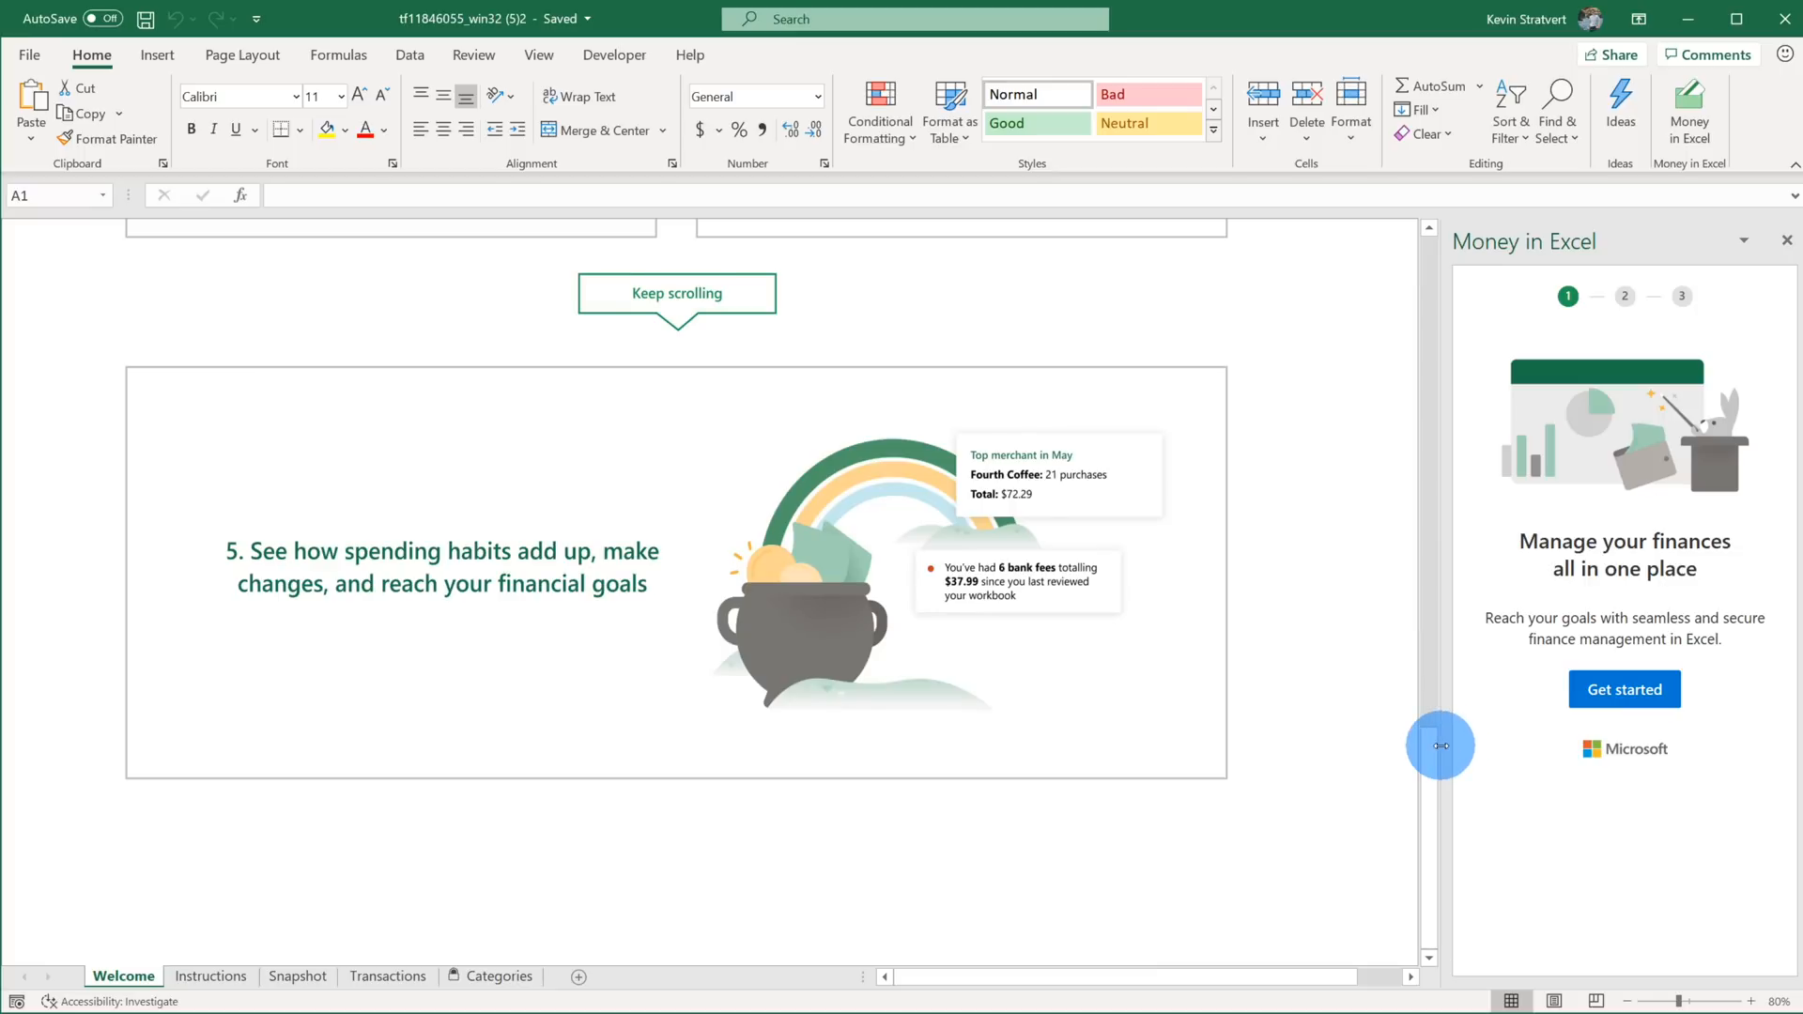
mouse_move(1386, 729)
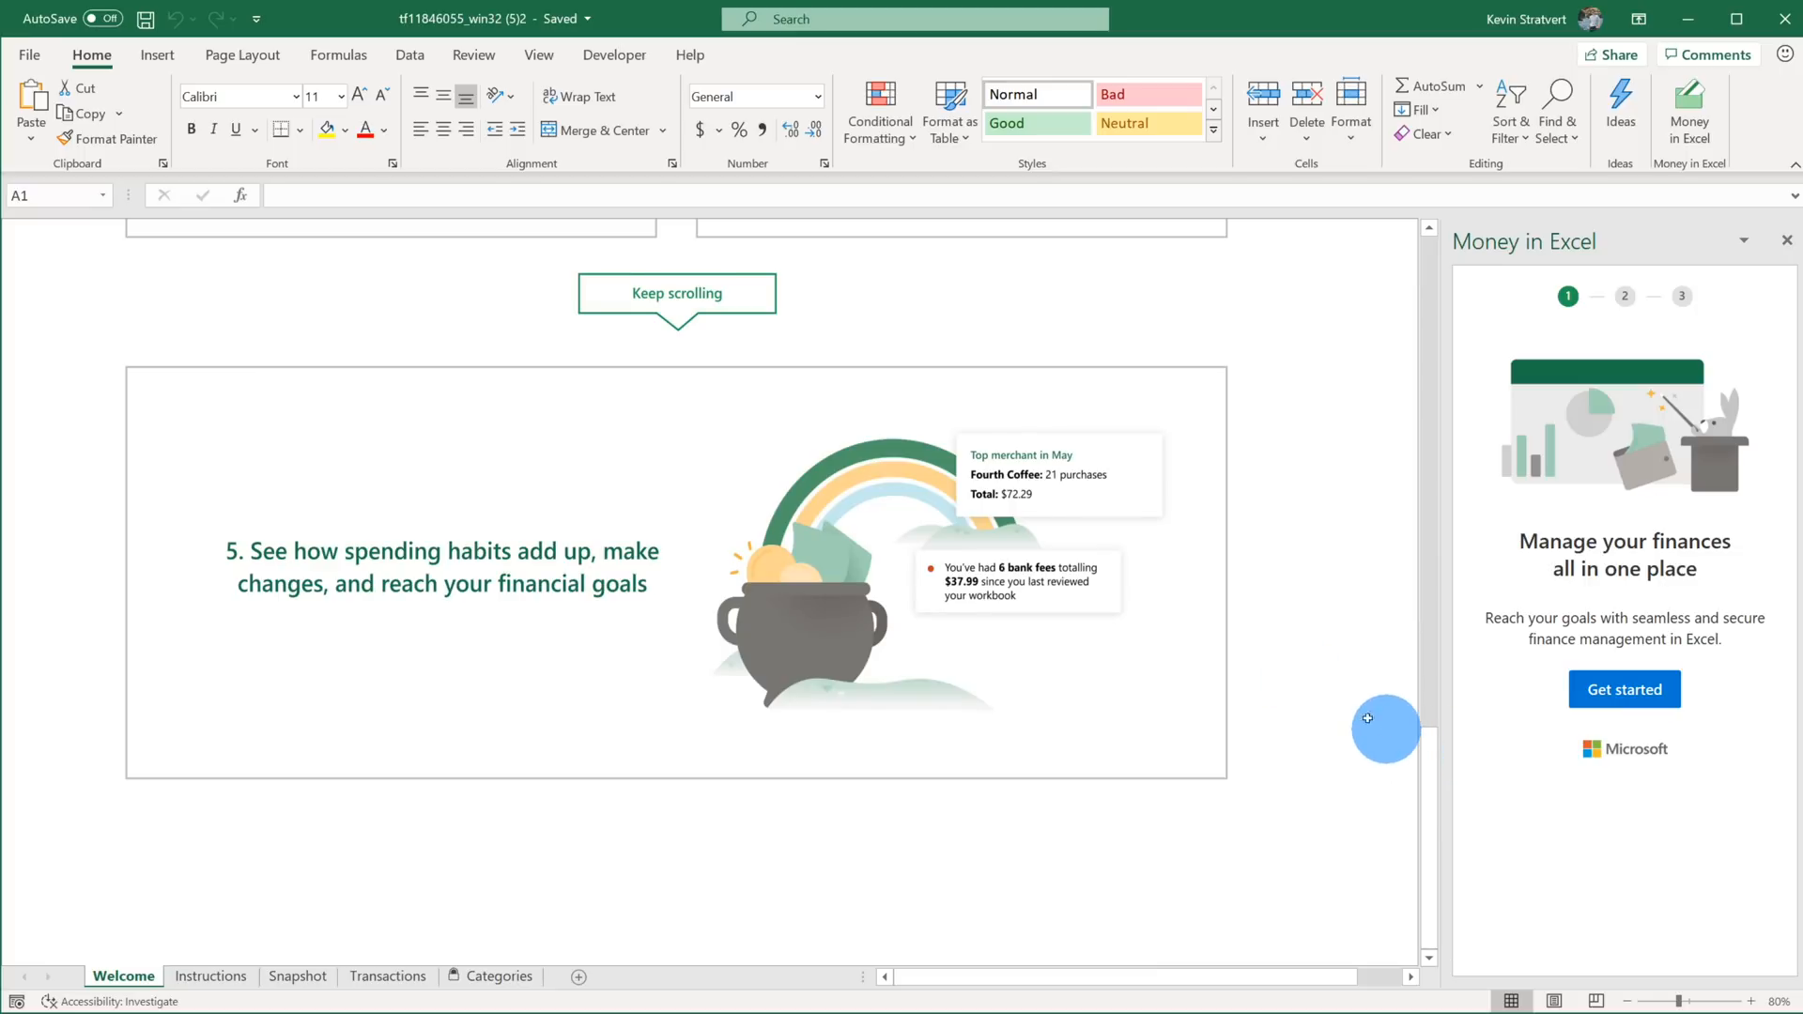
mouse_move(764, 606)
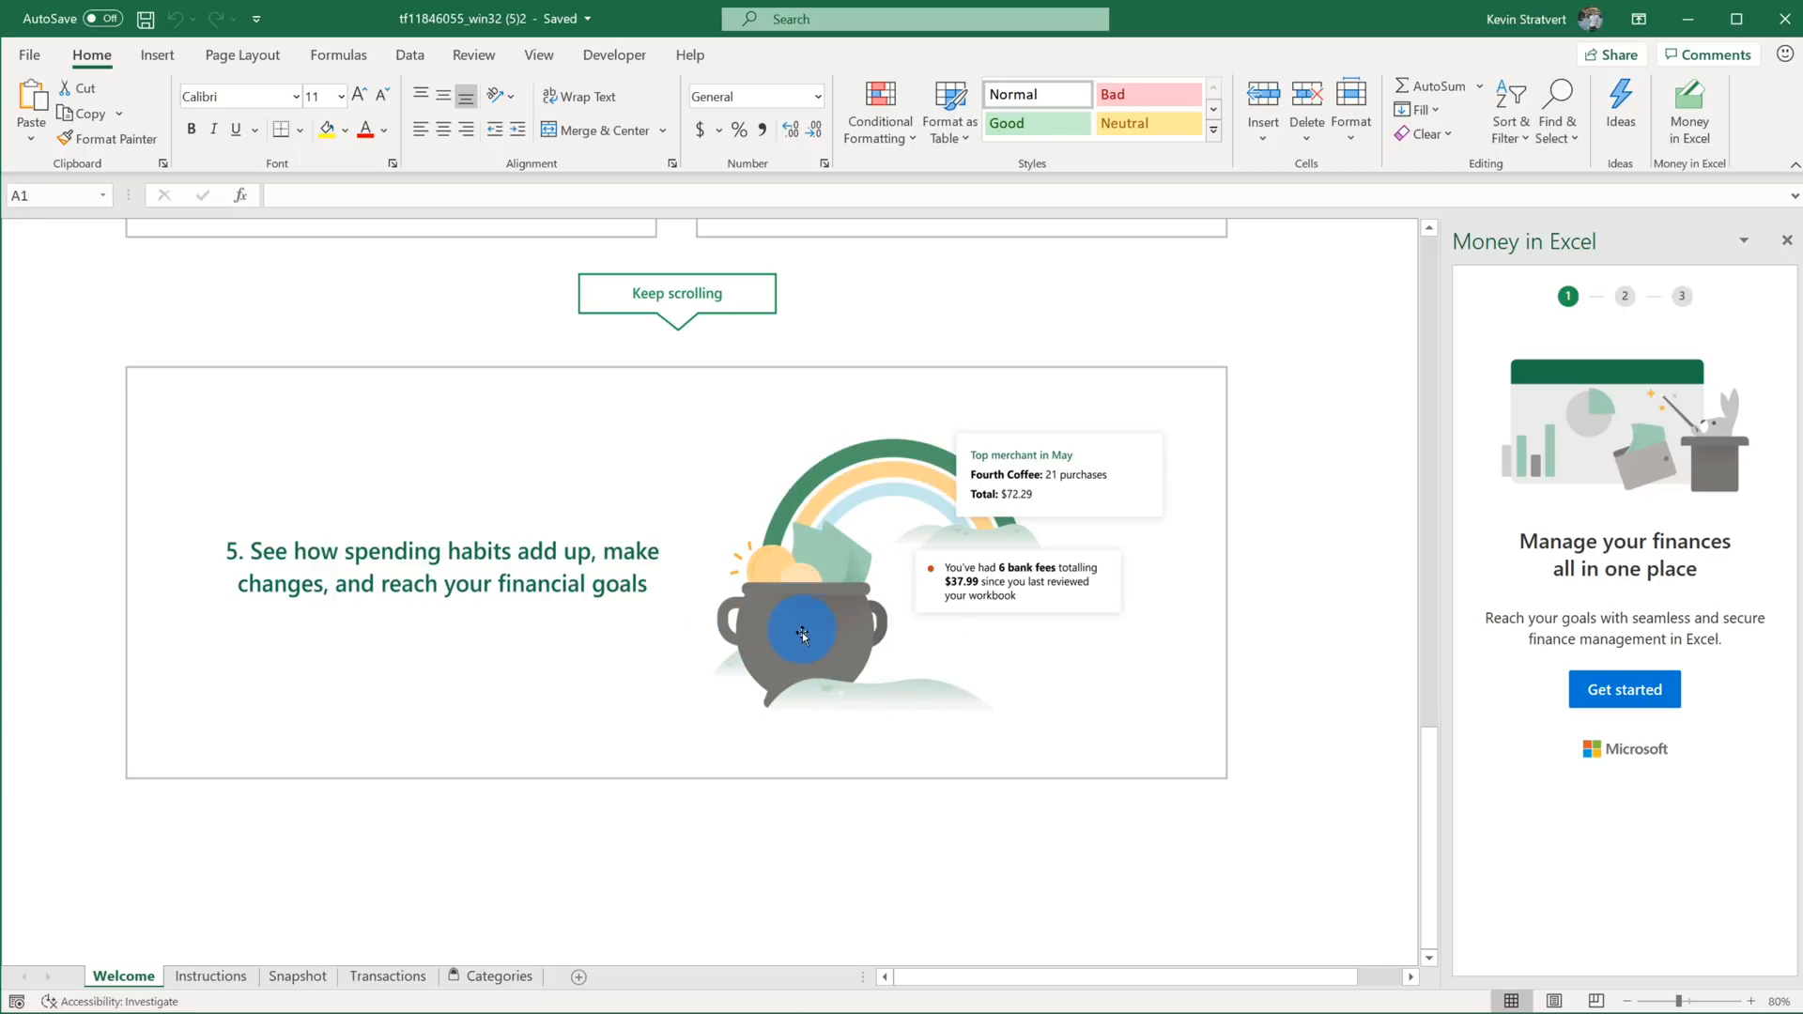
scroll("up", 3)
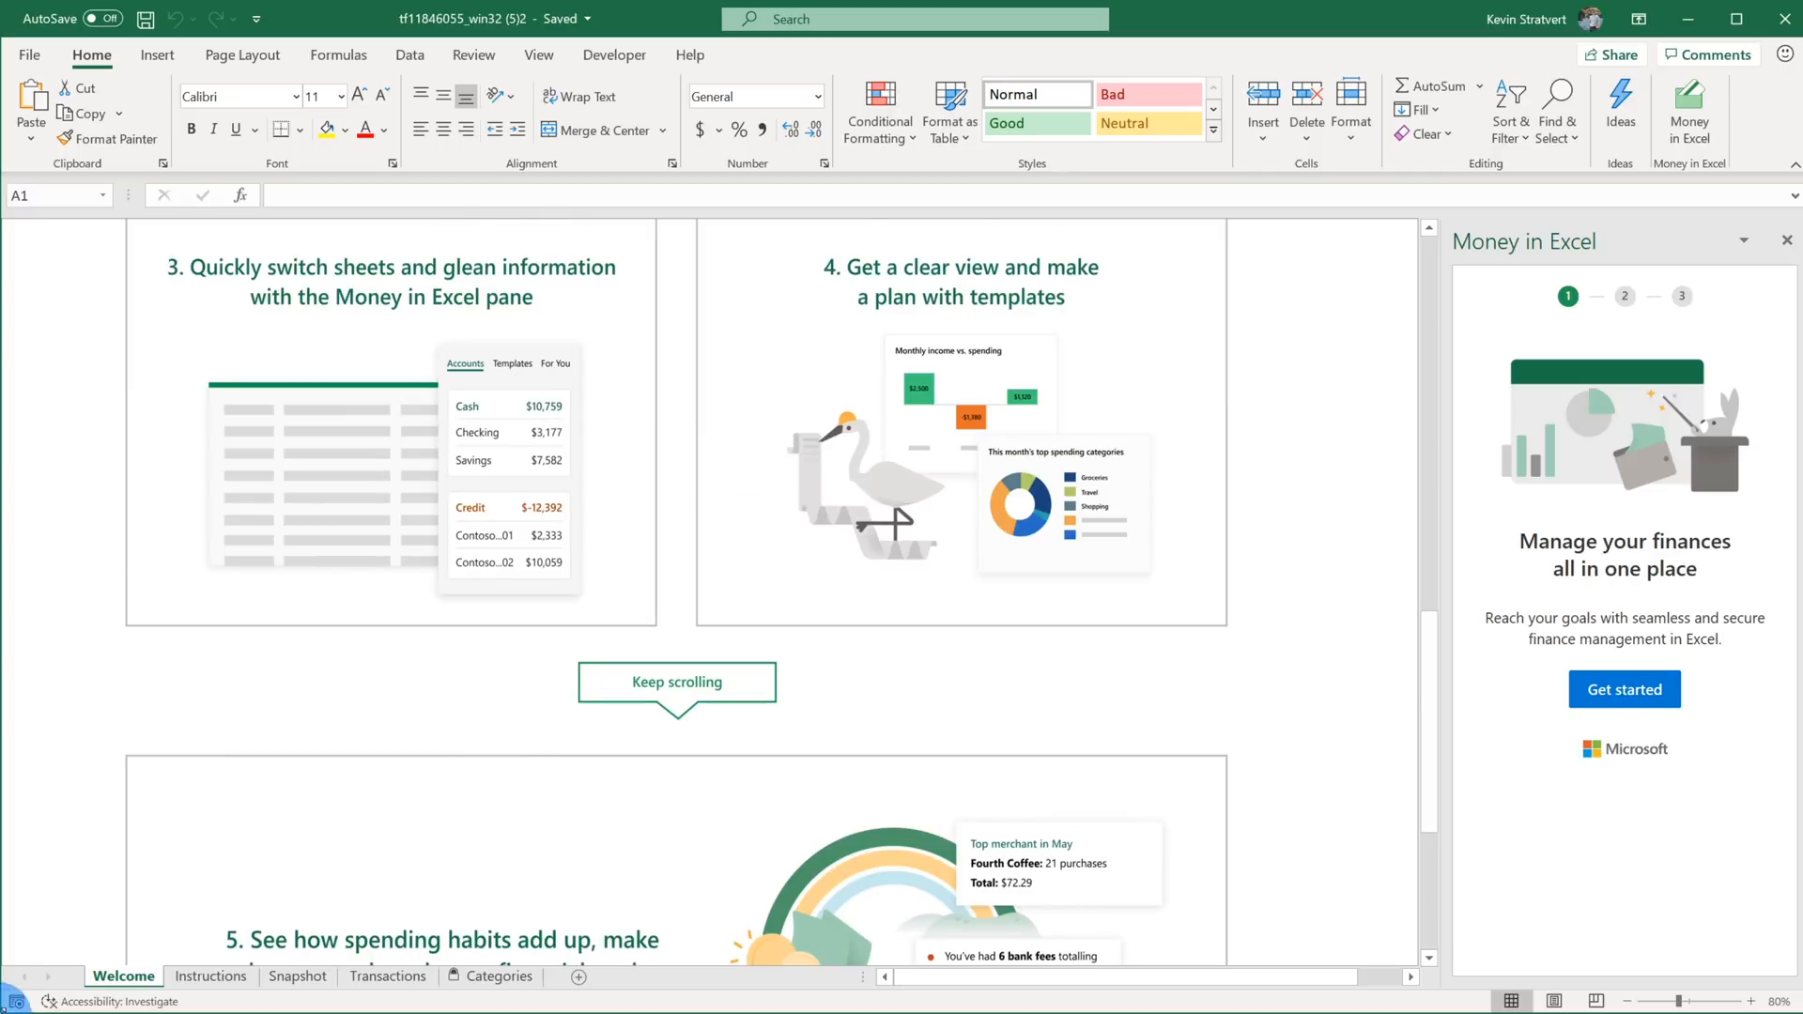
Switch to the Instructions sheet and scroll down to its Categories sheet tips.
left_click(210, 977)
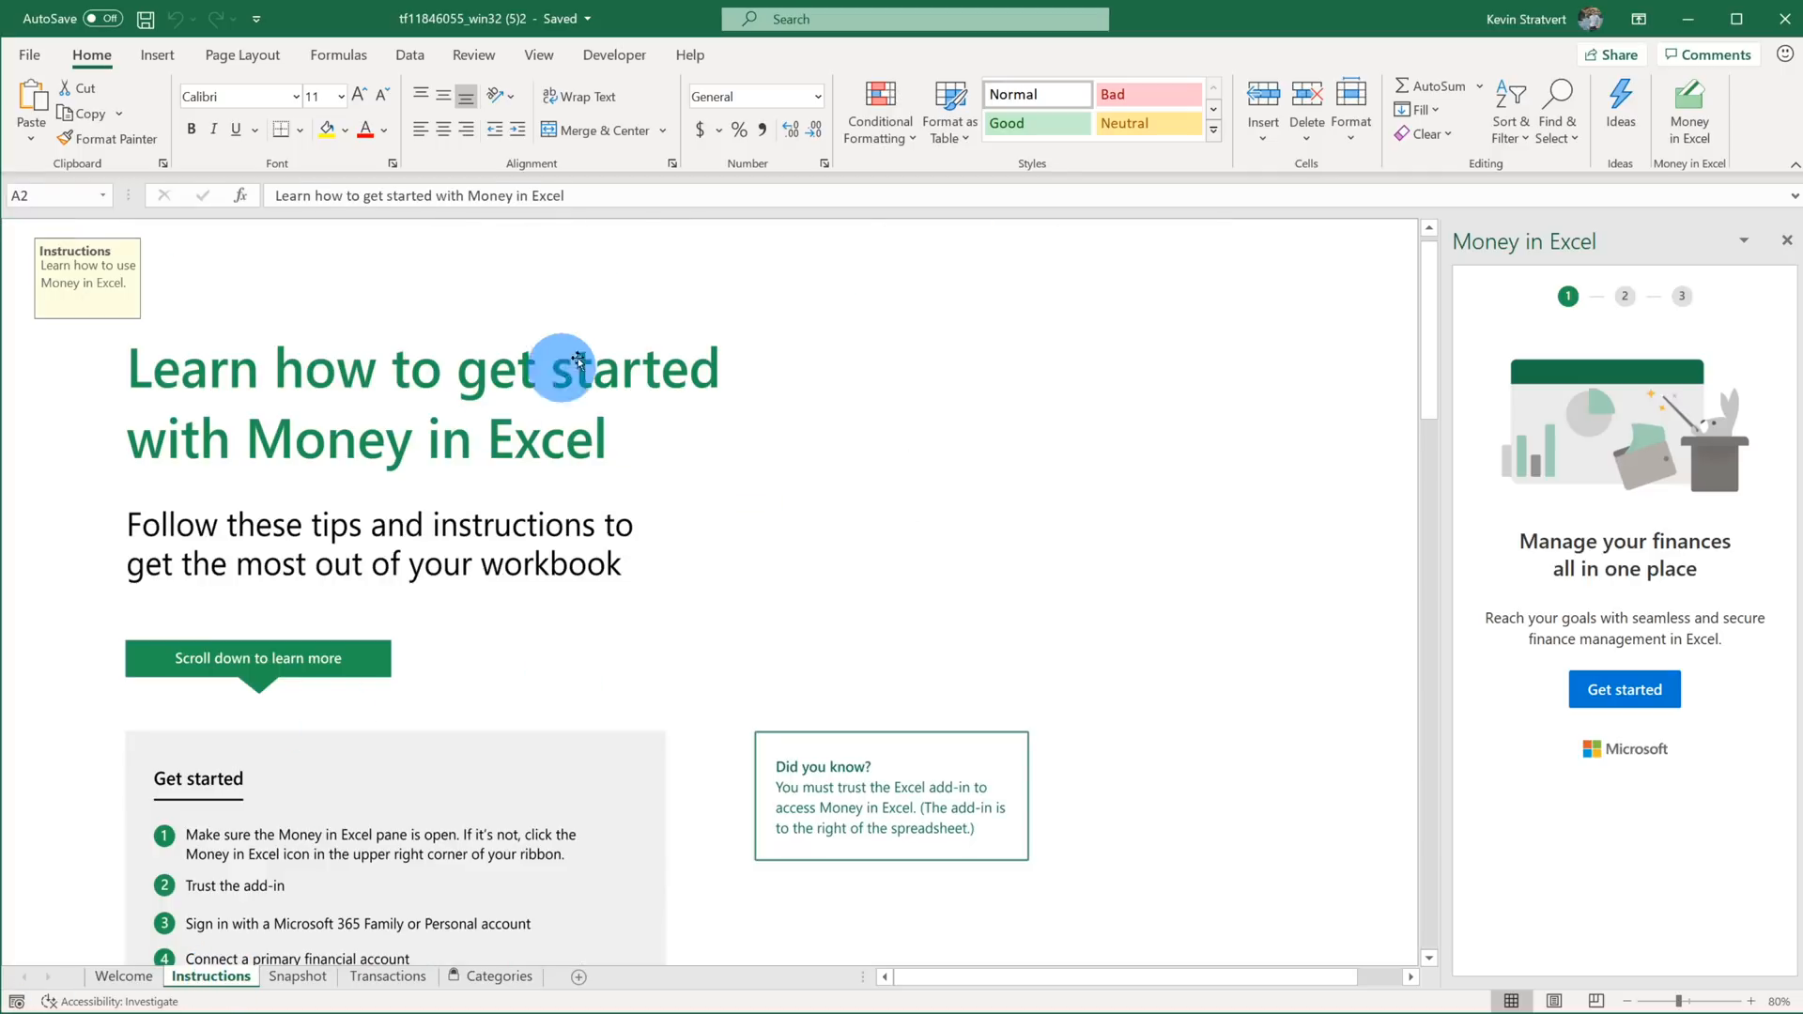
mouse_move(924, 381)
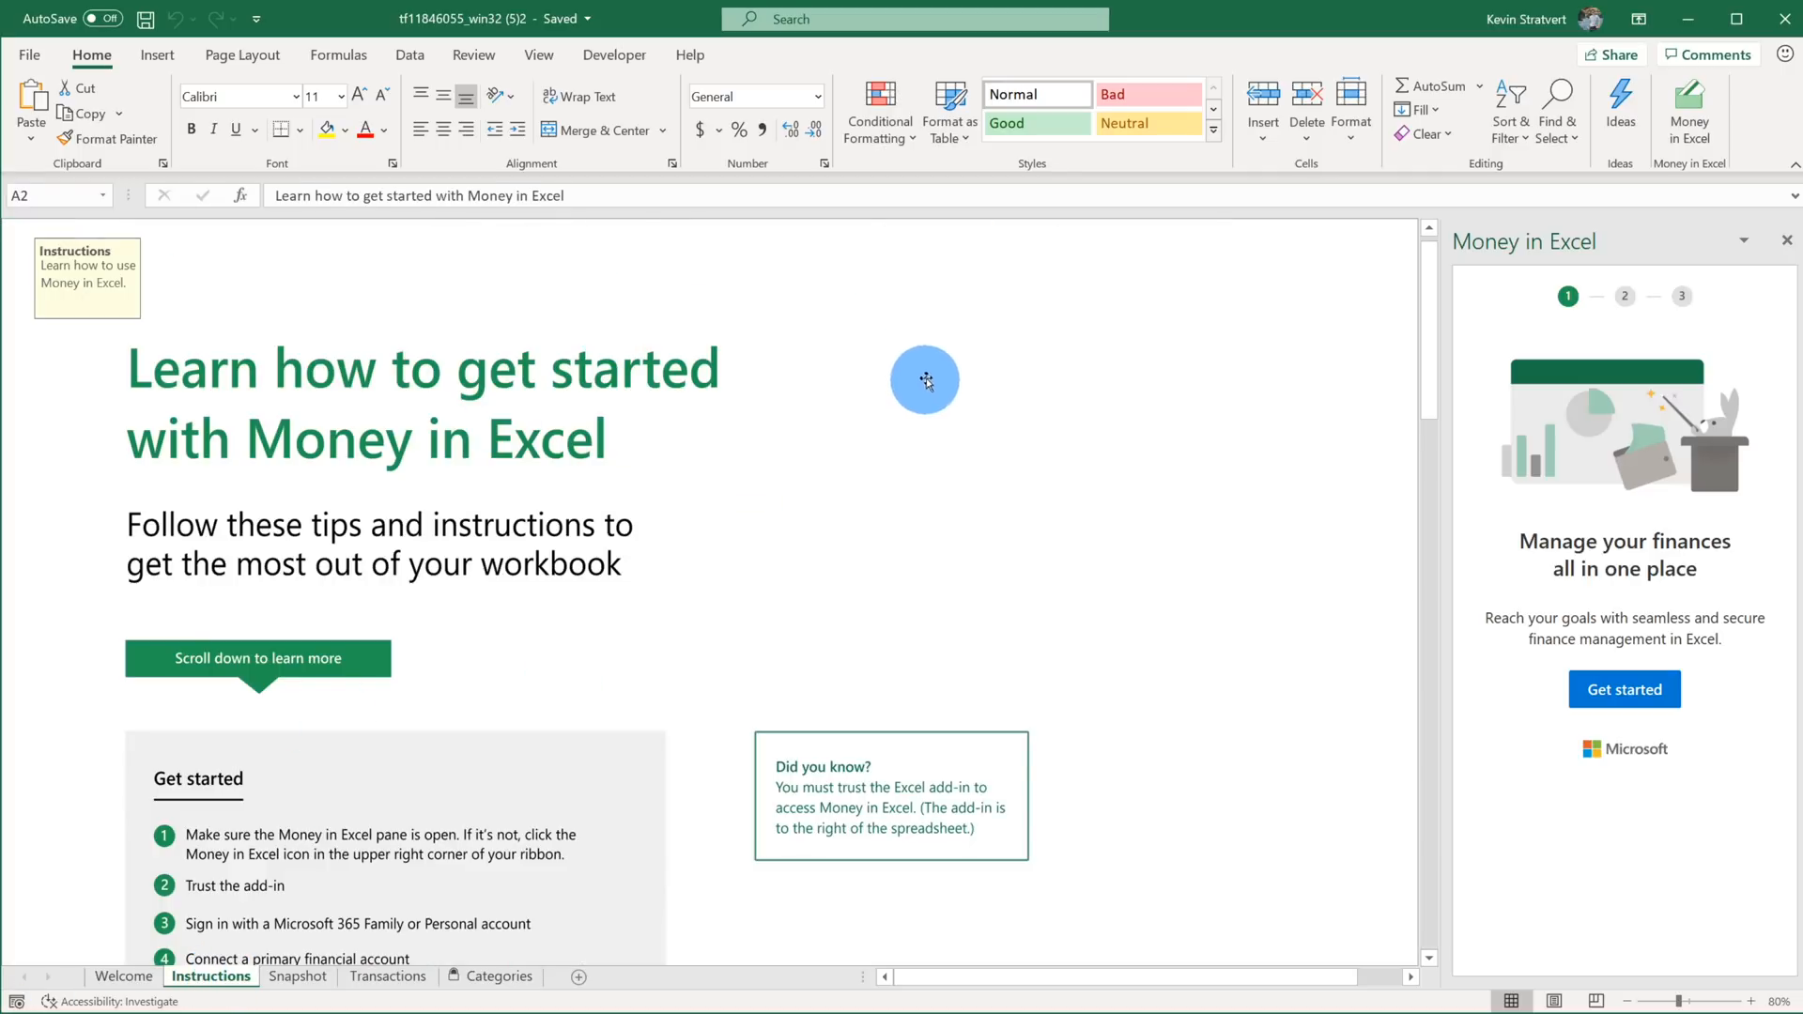
scroll("down", 3)
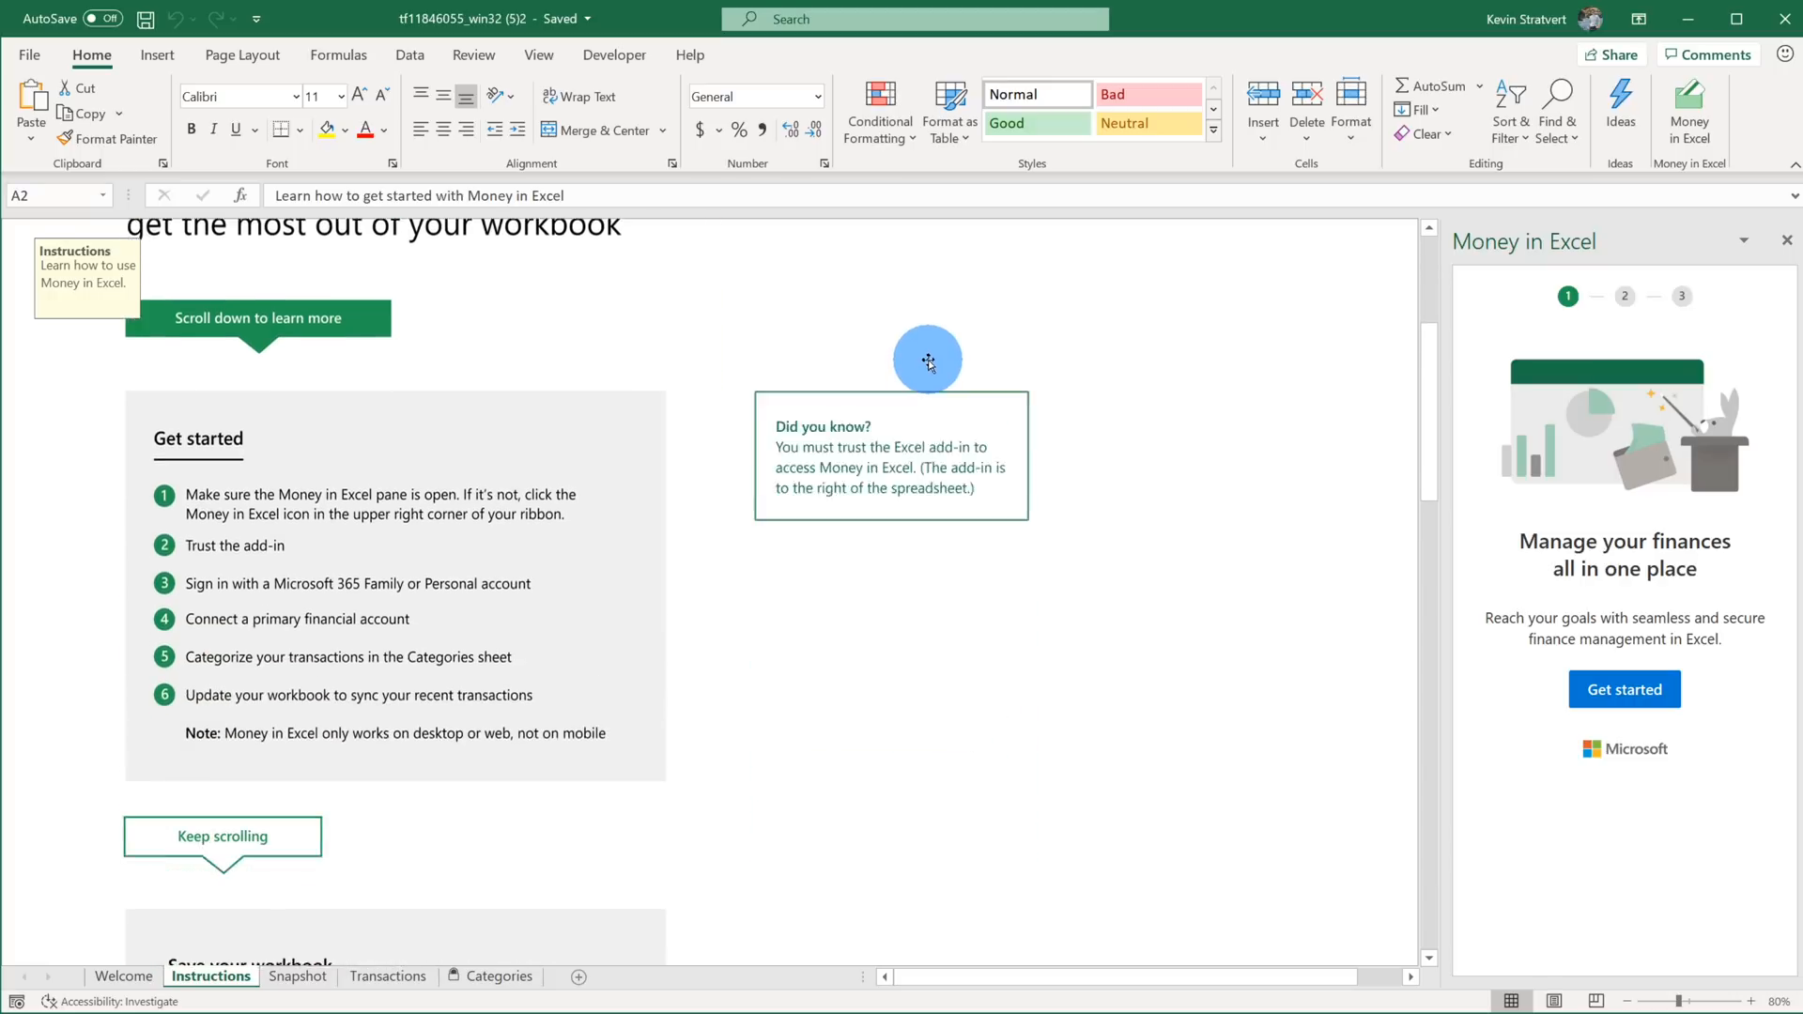
scroll("down", 3)
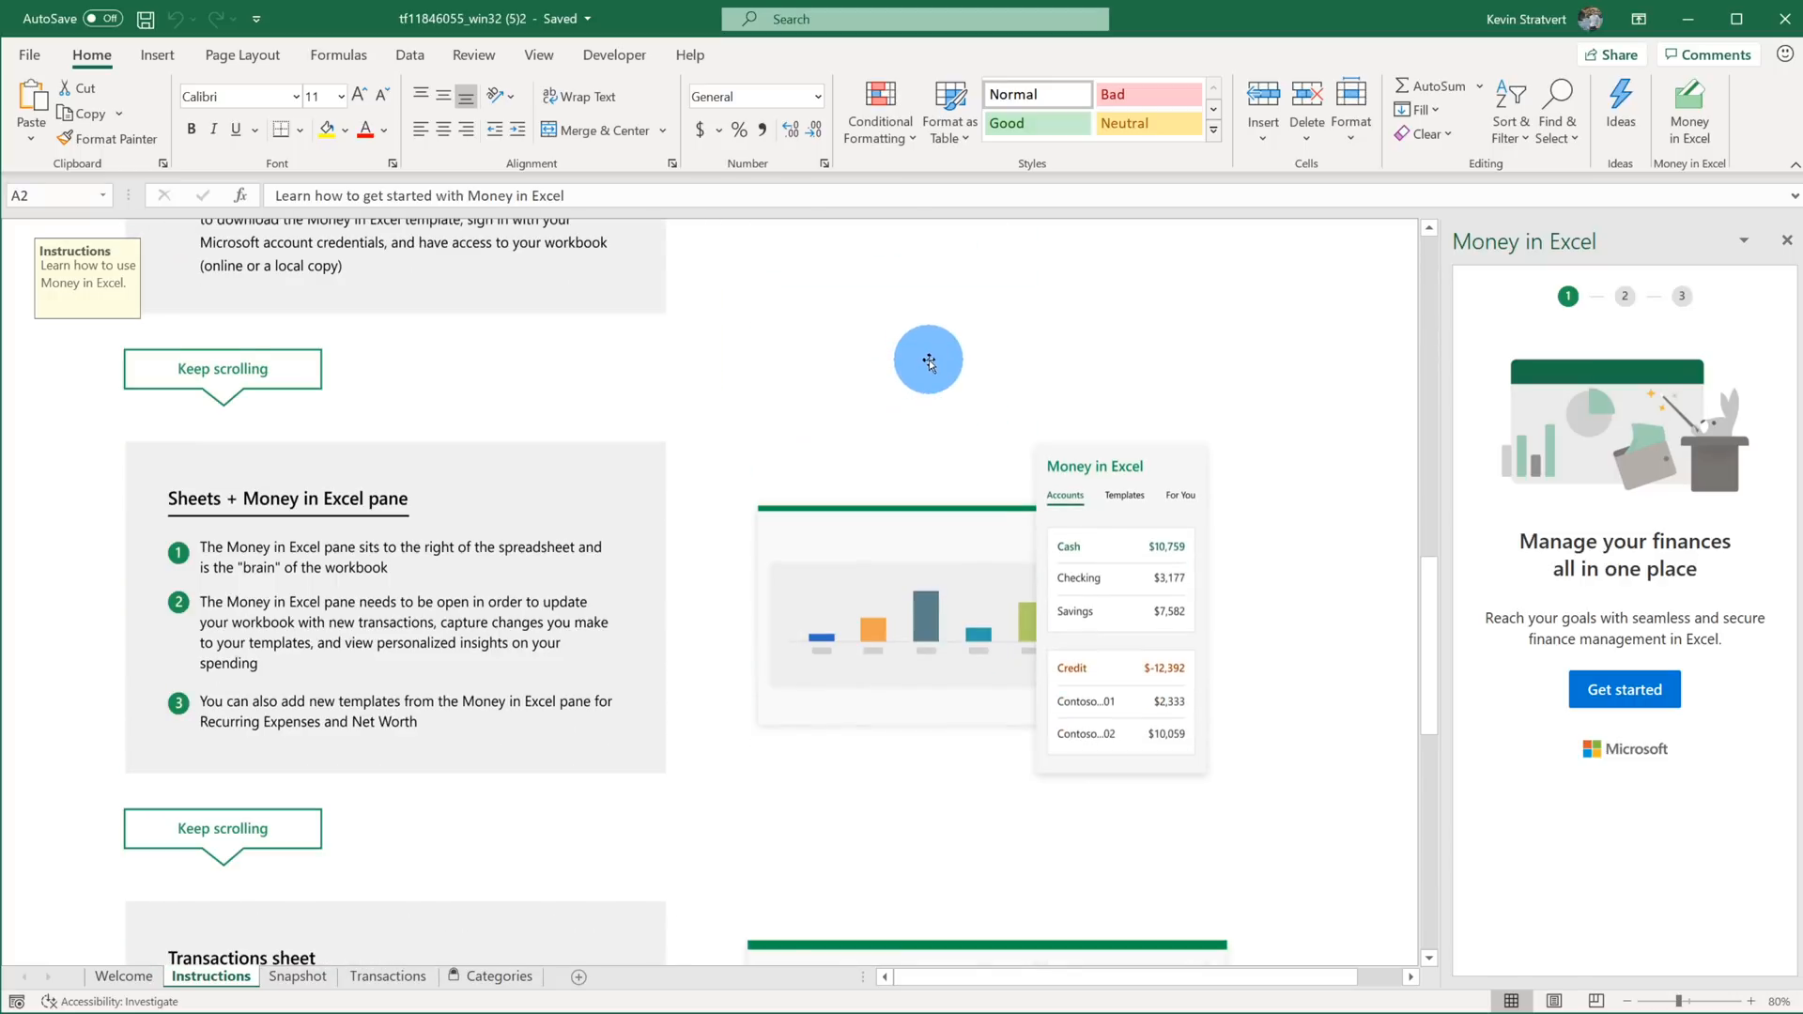
scroll("down", 3)
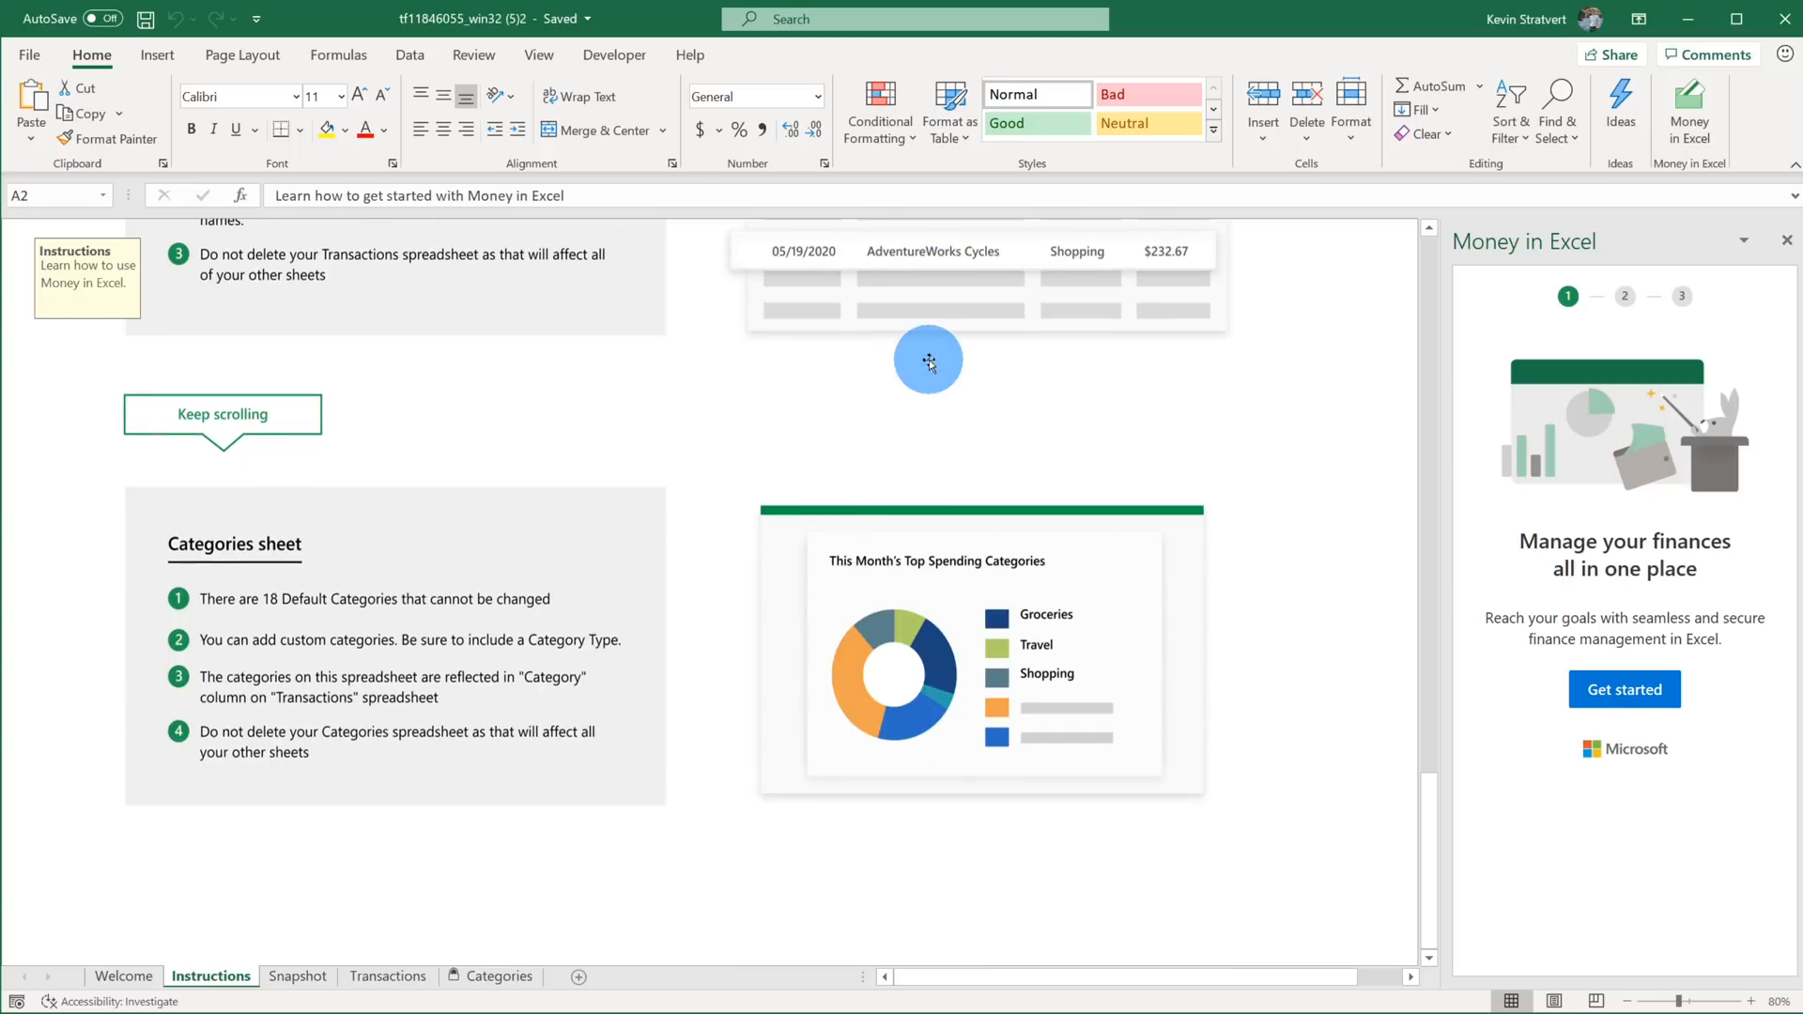
mouse_move(939, 377)
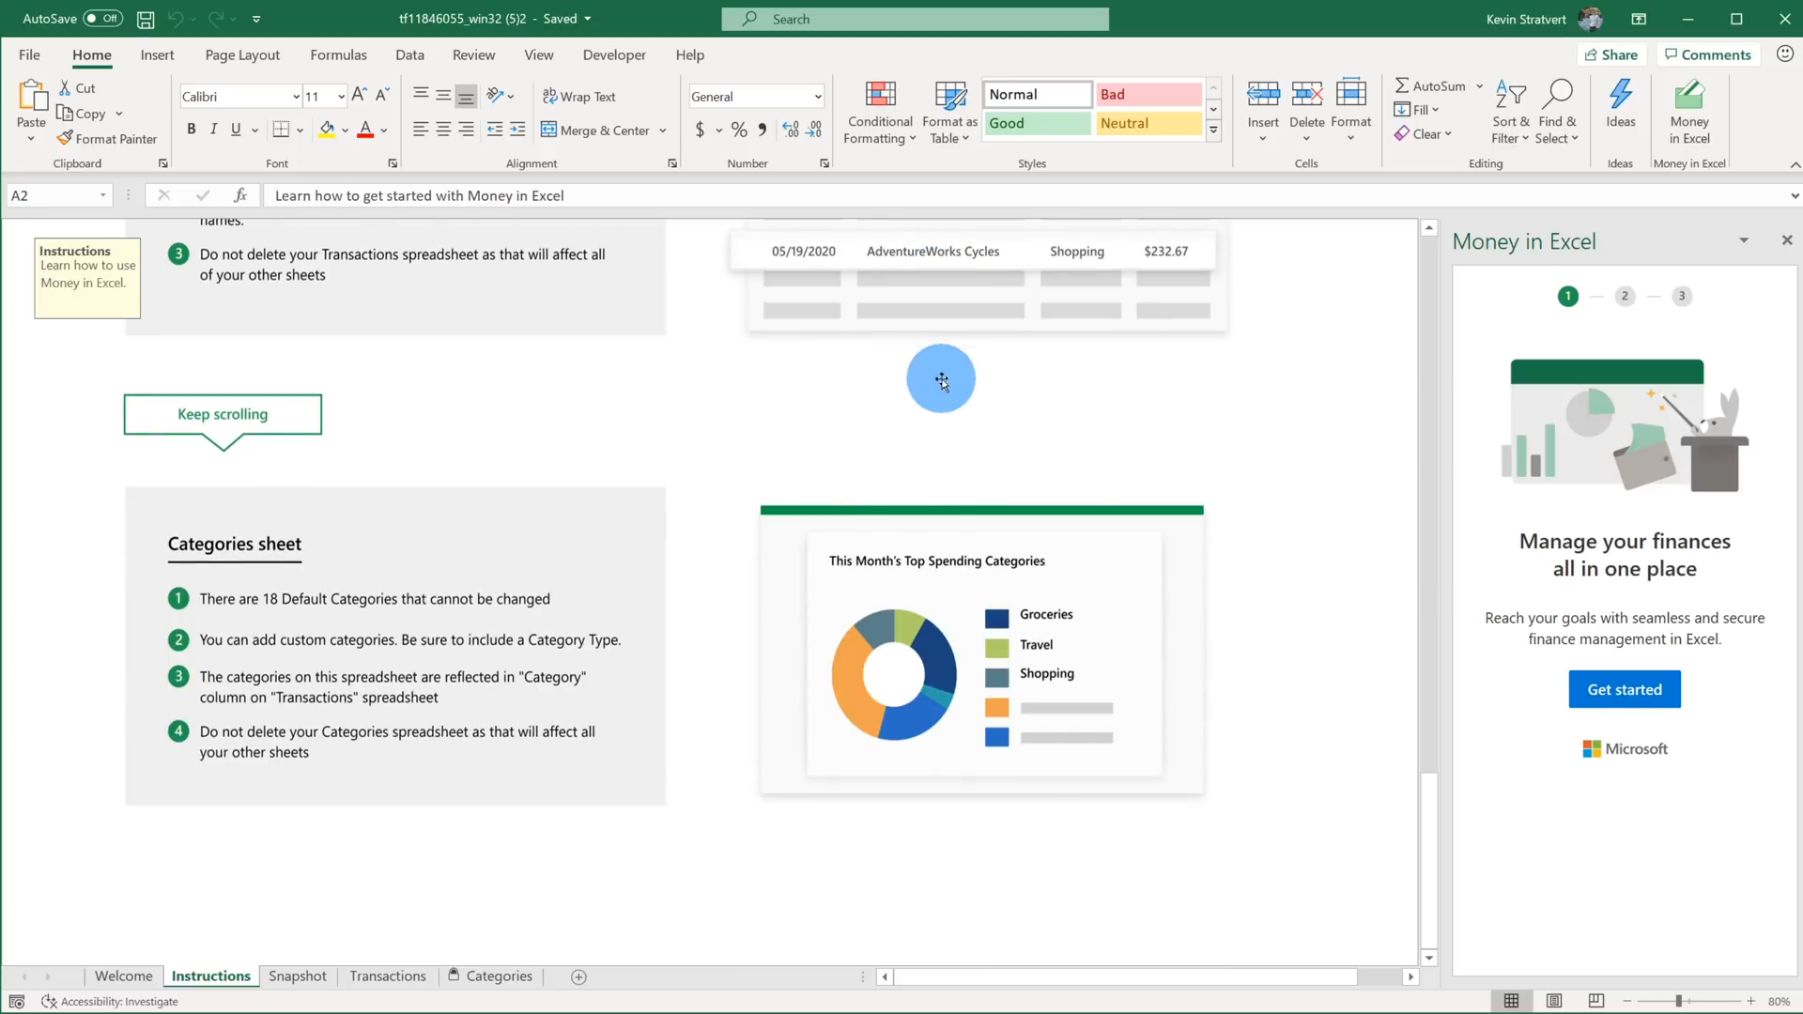
mouse_move(1642, 411)
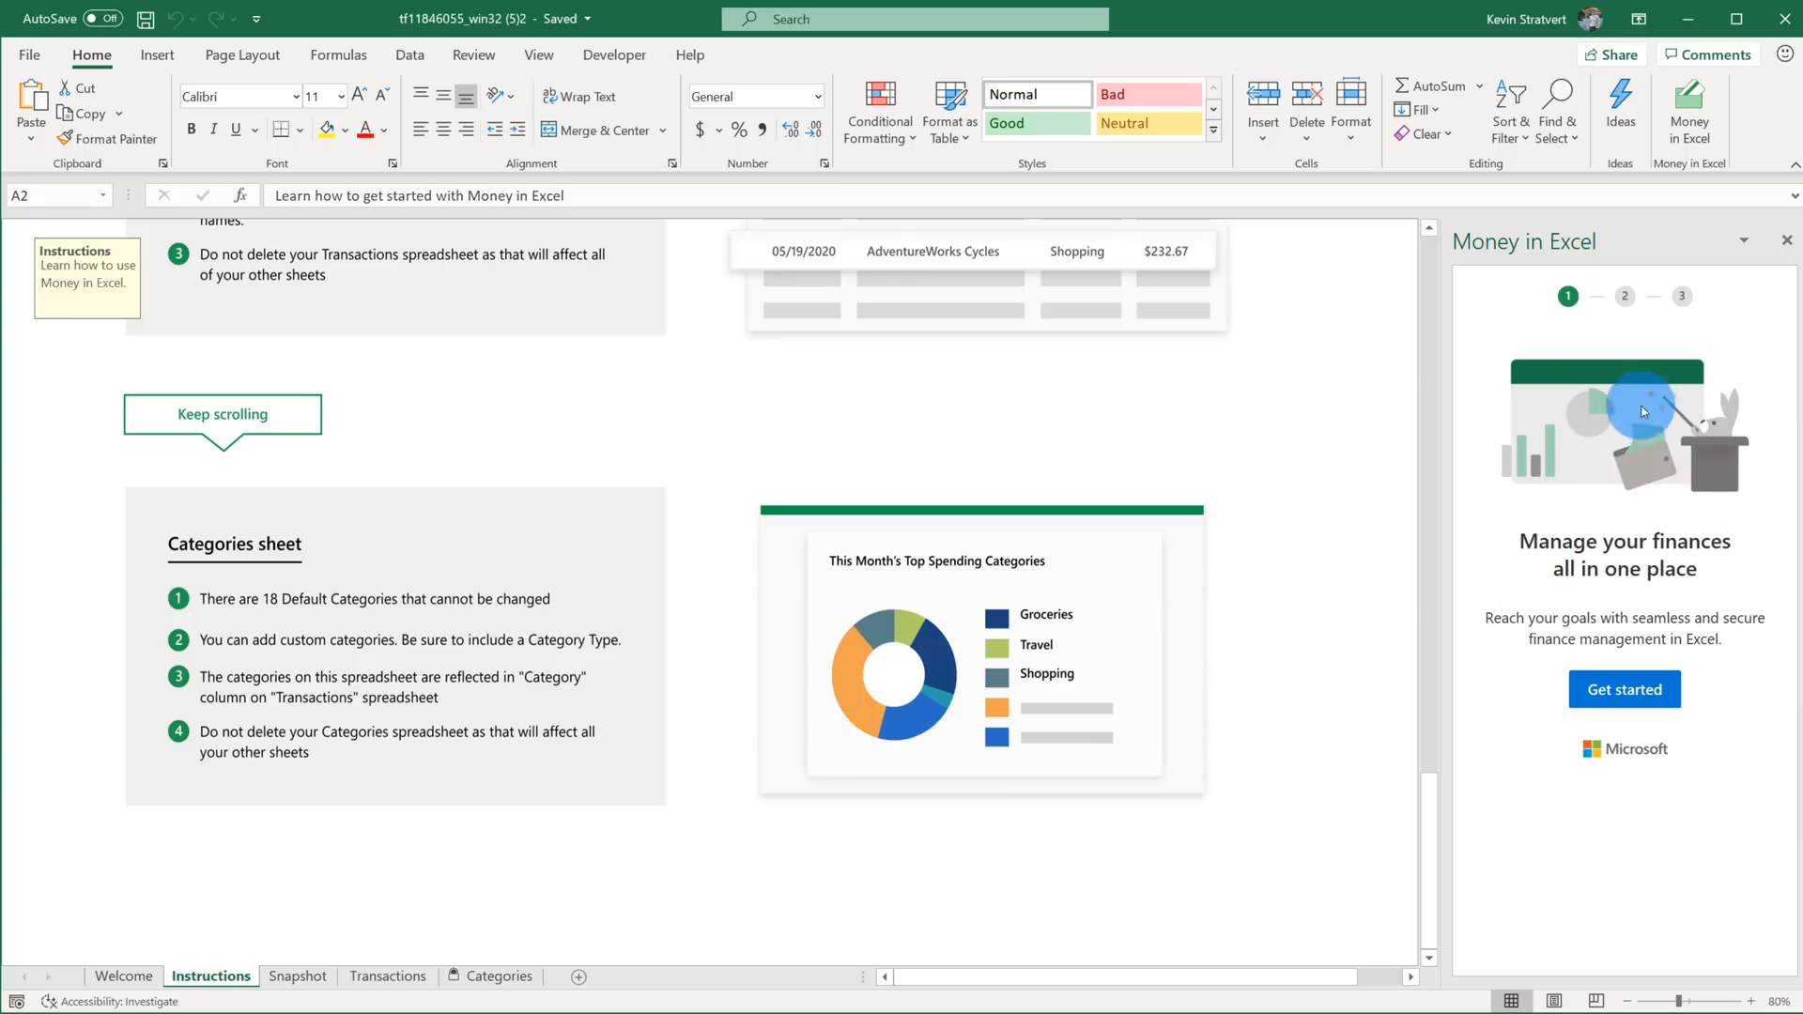
mouse_move(1748, 655)
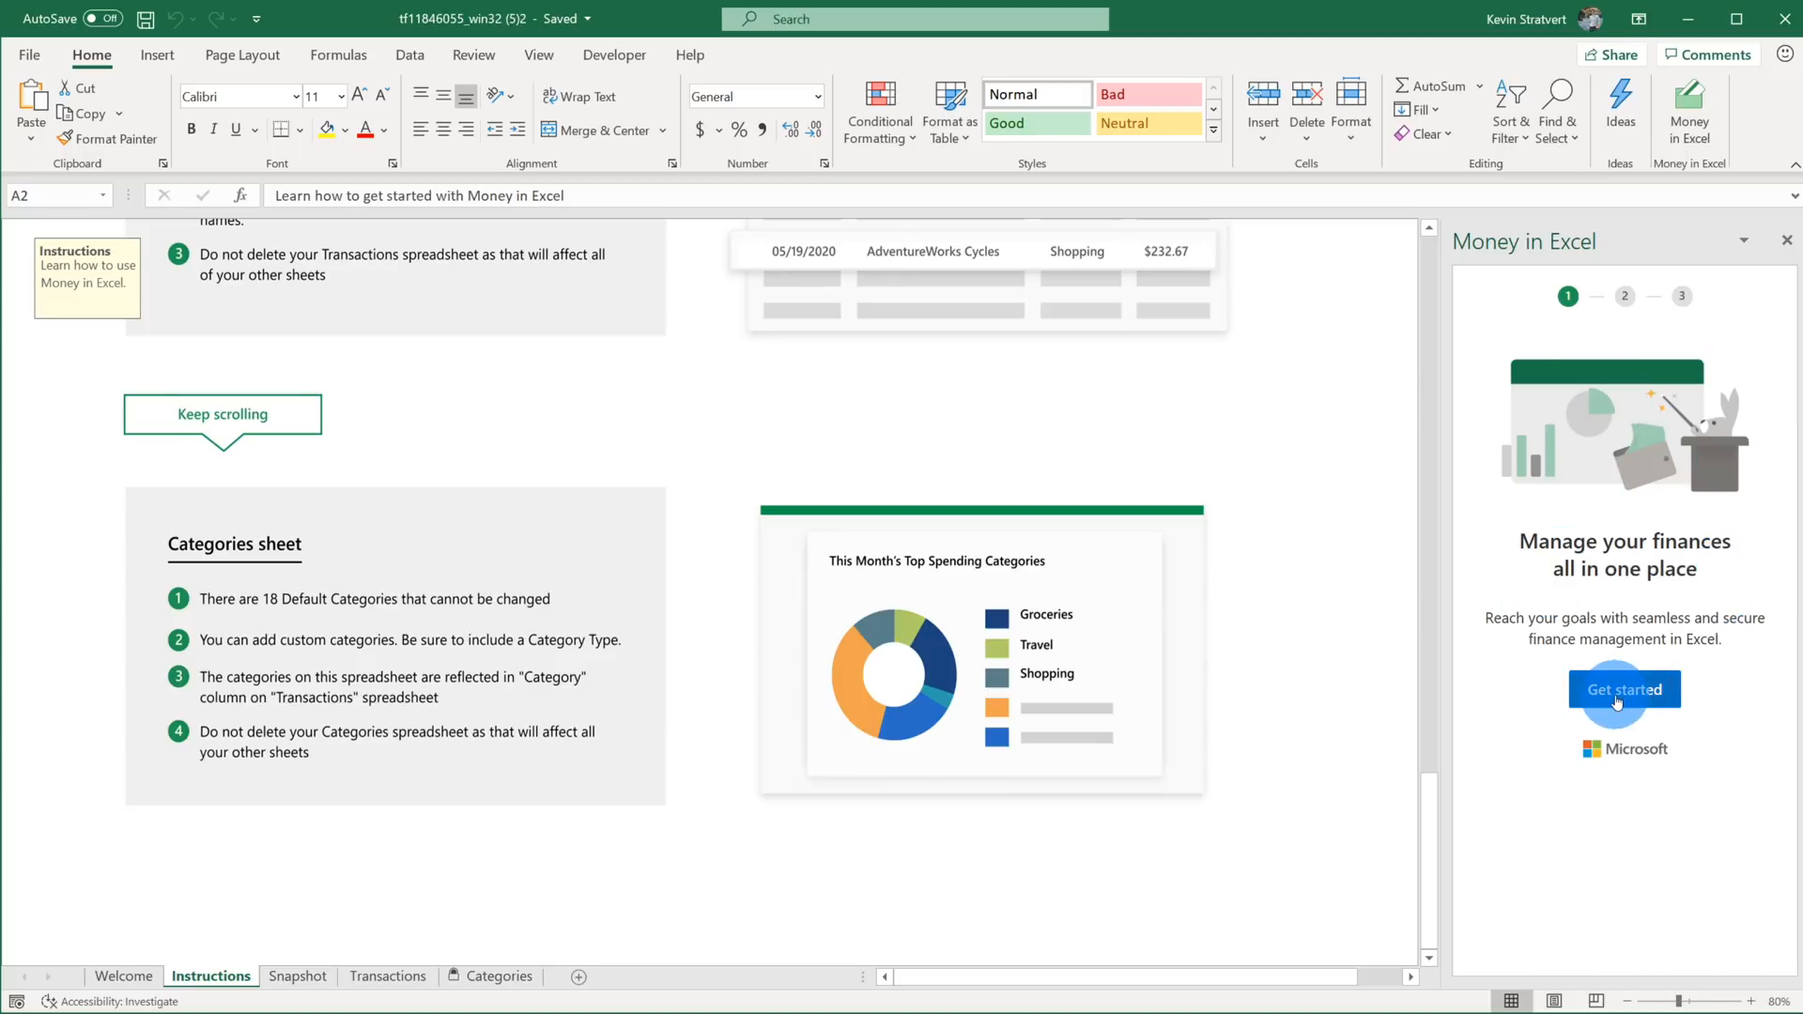
Get started and sign in to Money in Excel so the pane lists linked Cash, Credit and Loans accounts.
left_click(1623, 689)
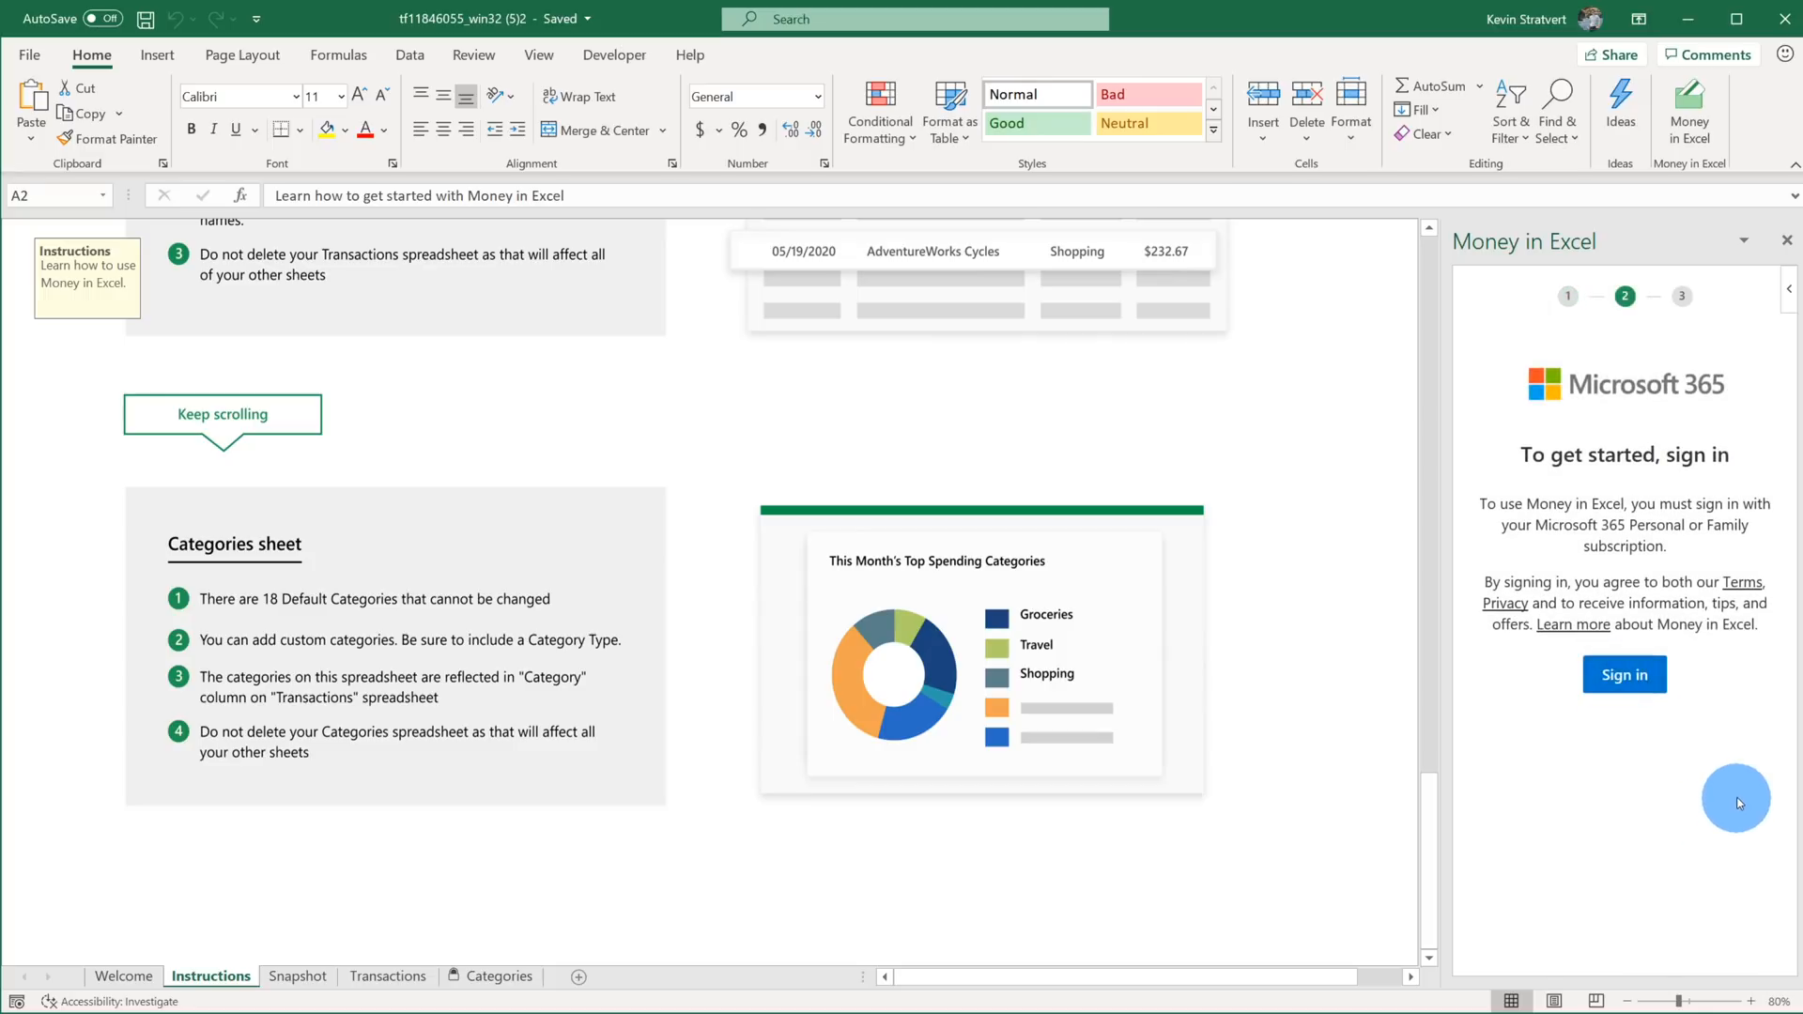
mouse_move(1647, 648)
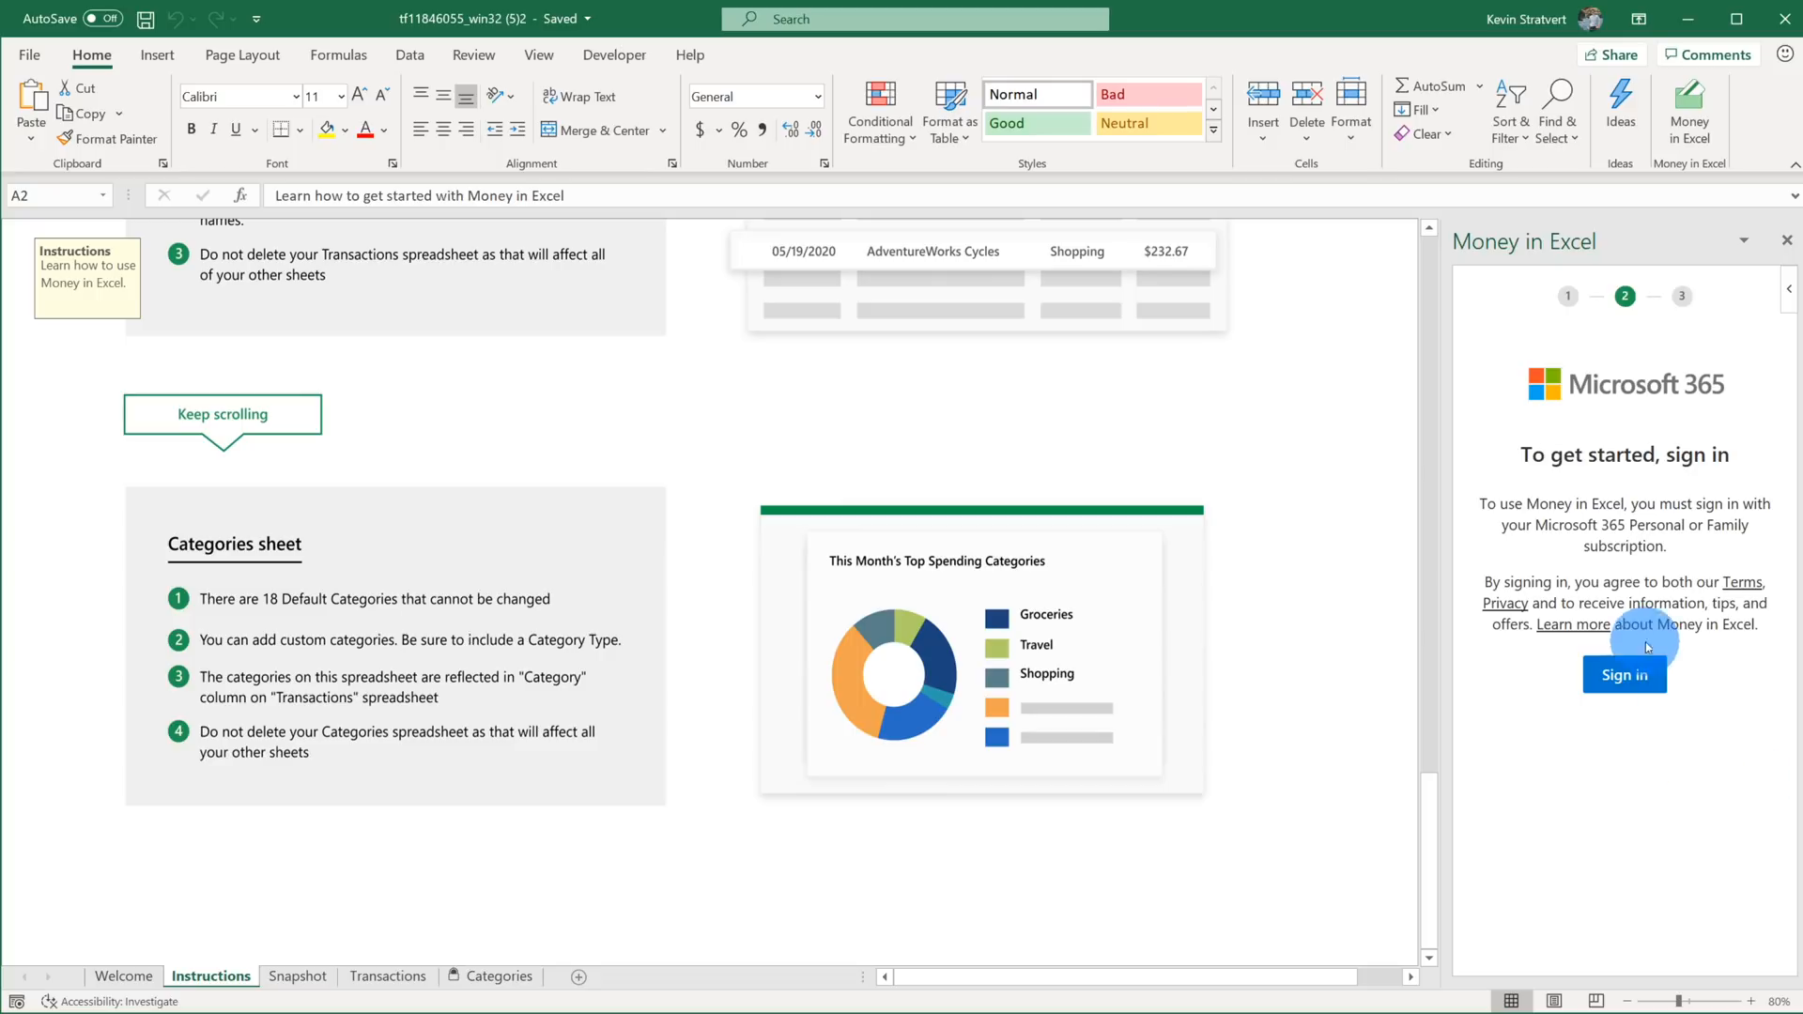
mouse_move(1624, 675)
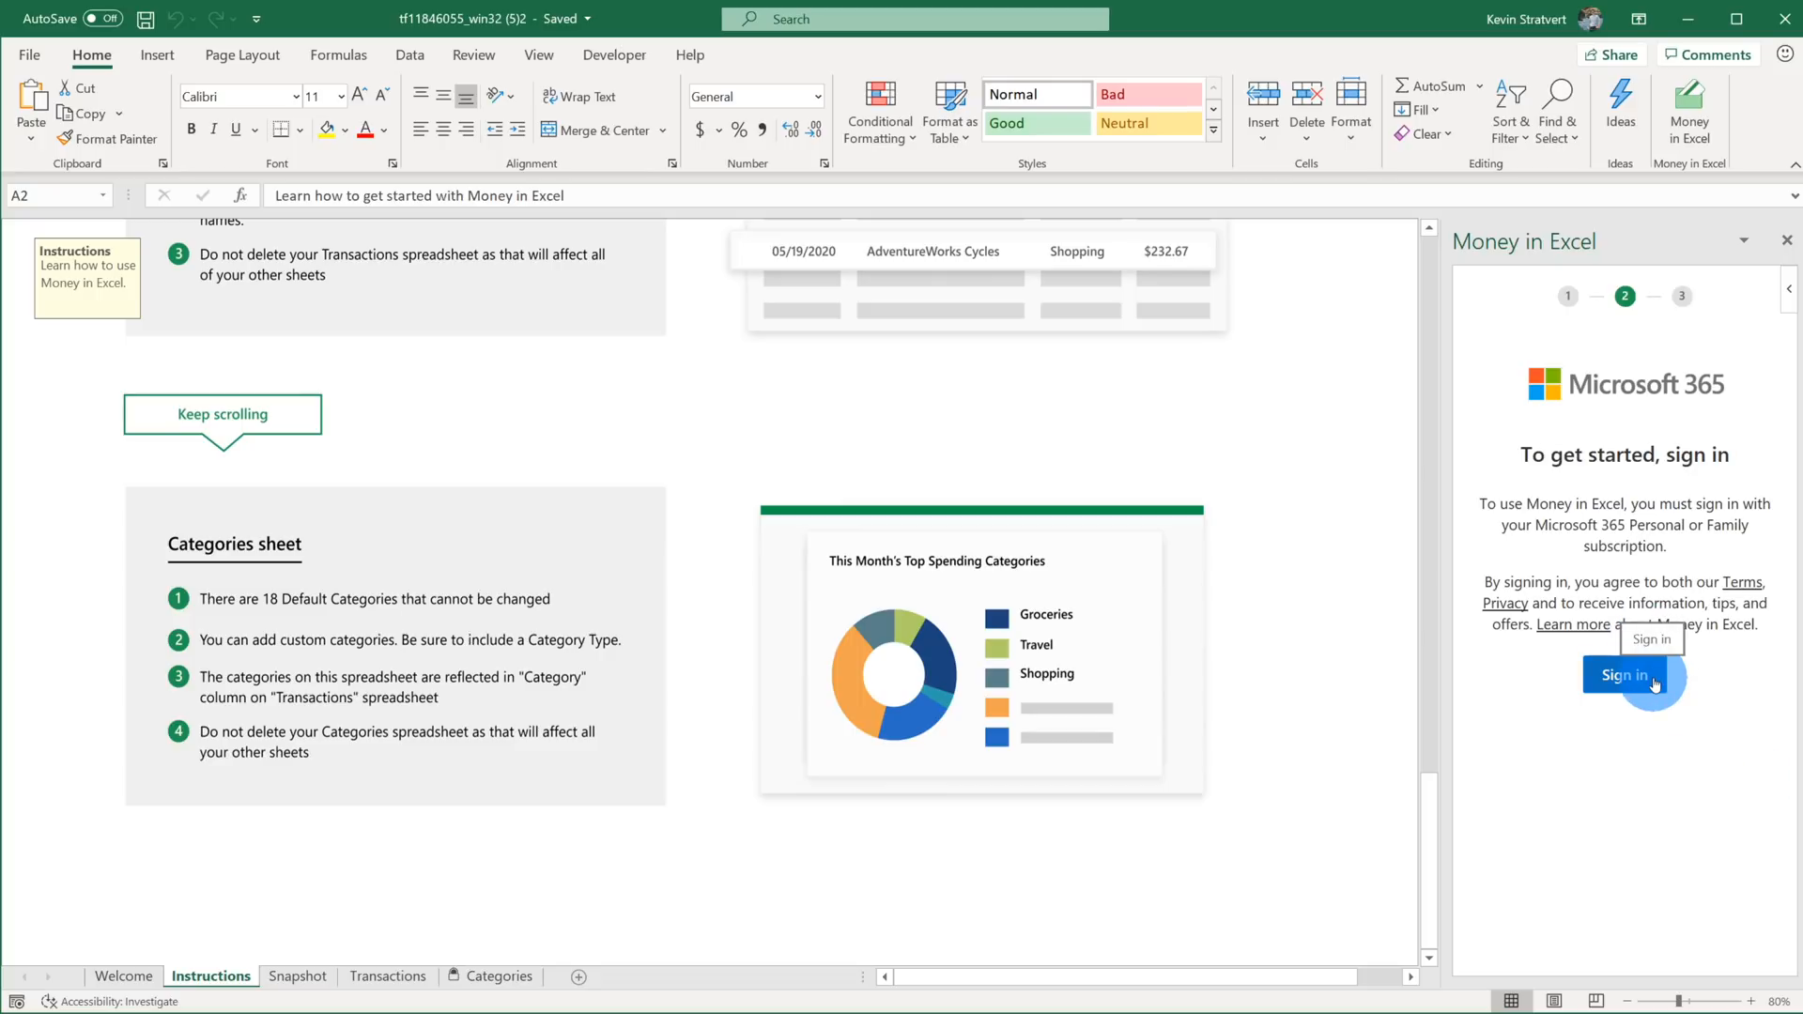
left_click(1625, 676)
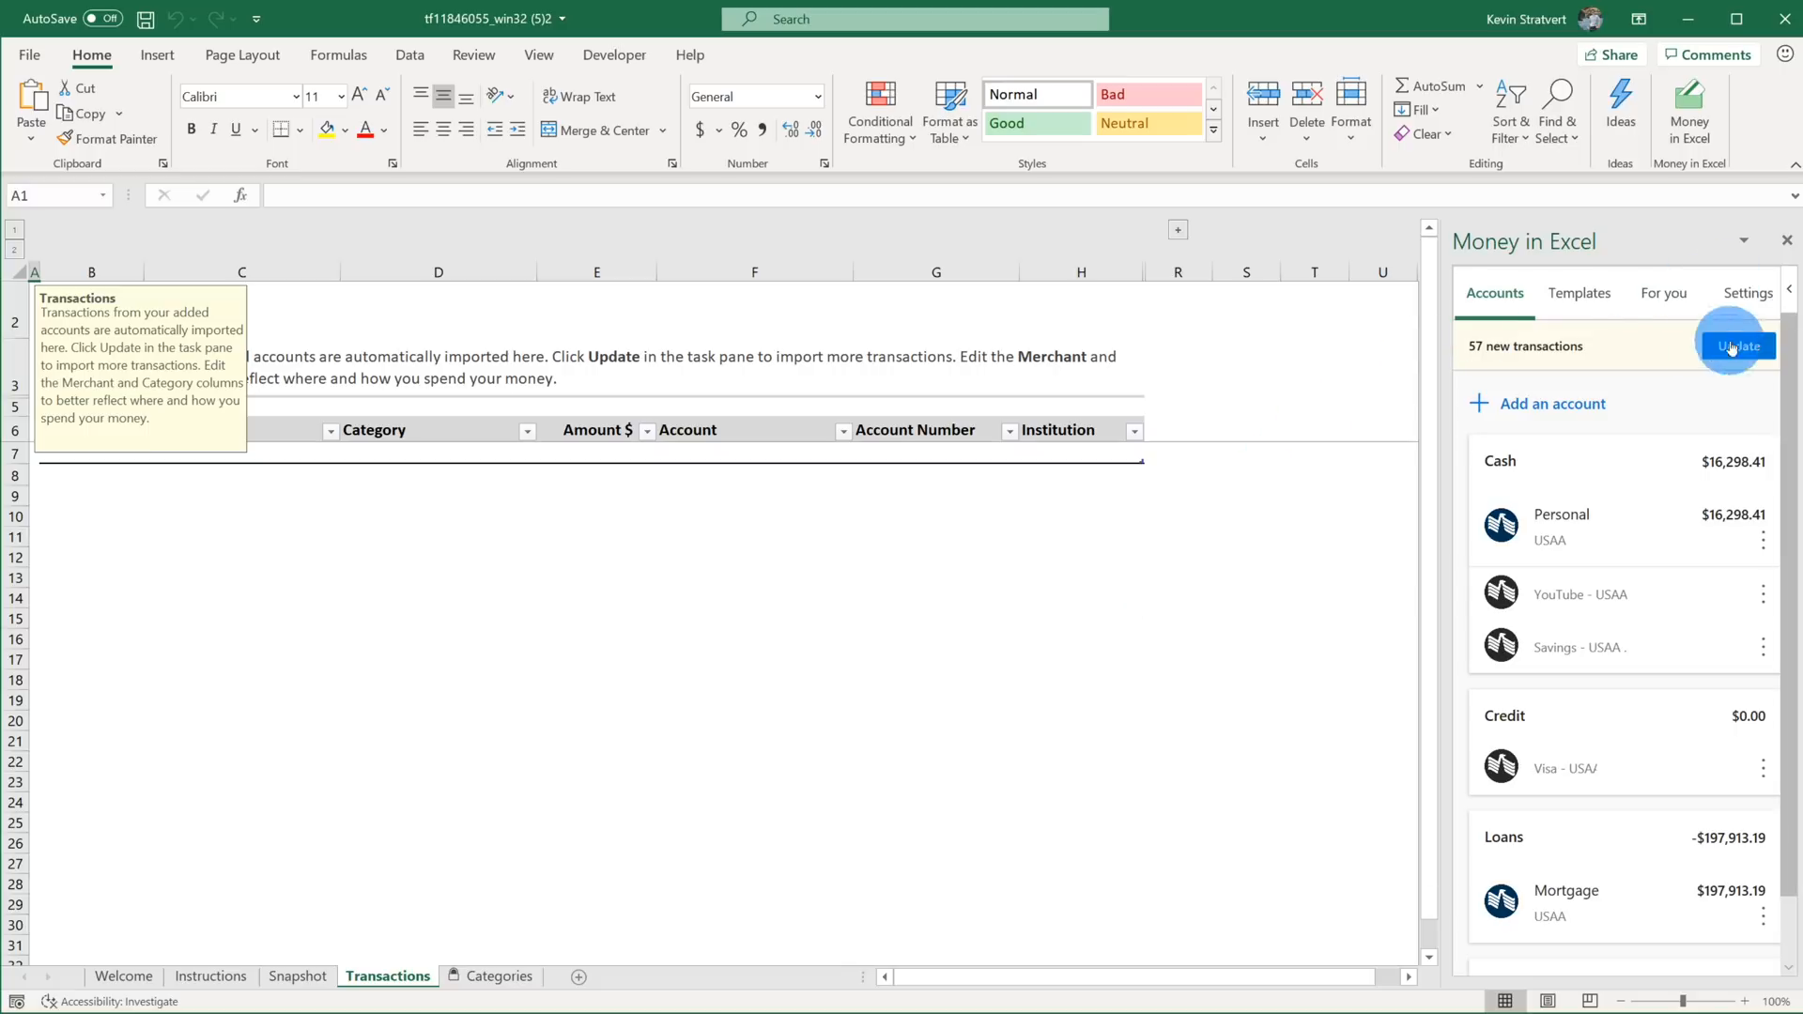
mouse_move(1491, 298)
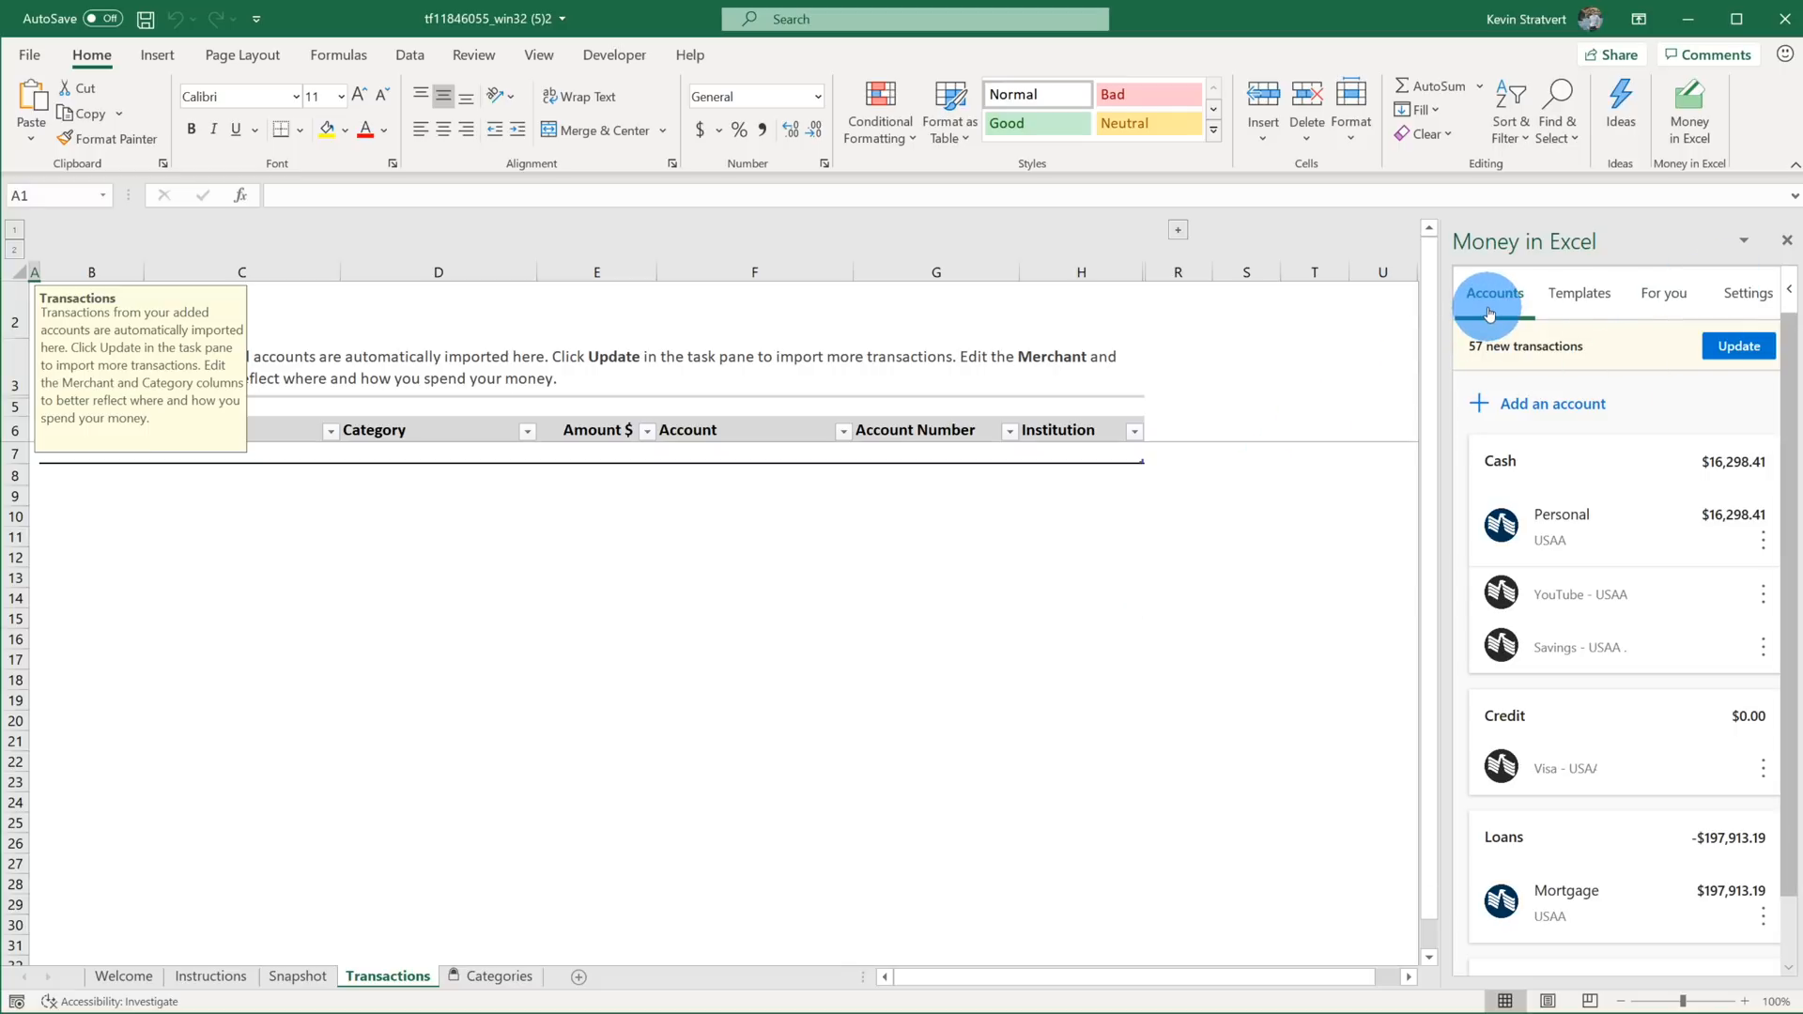
mouse_move(1495, 298)
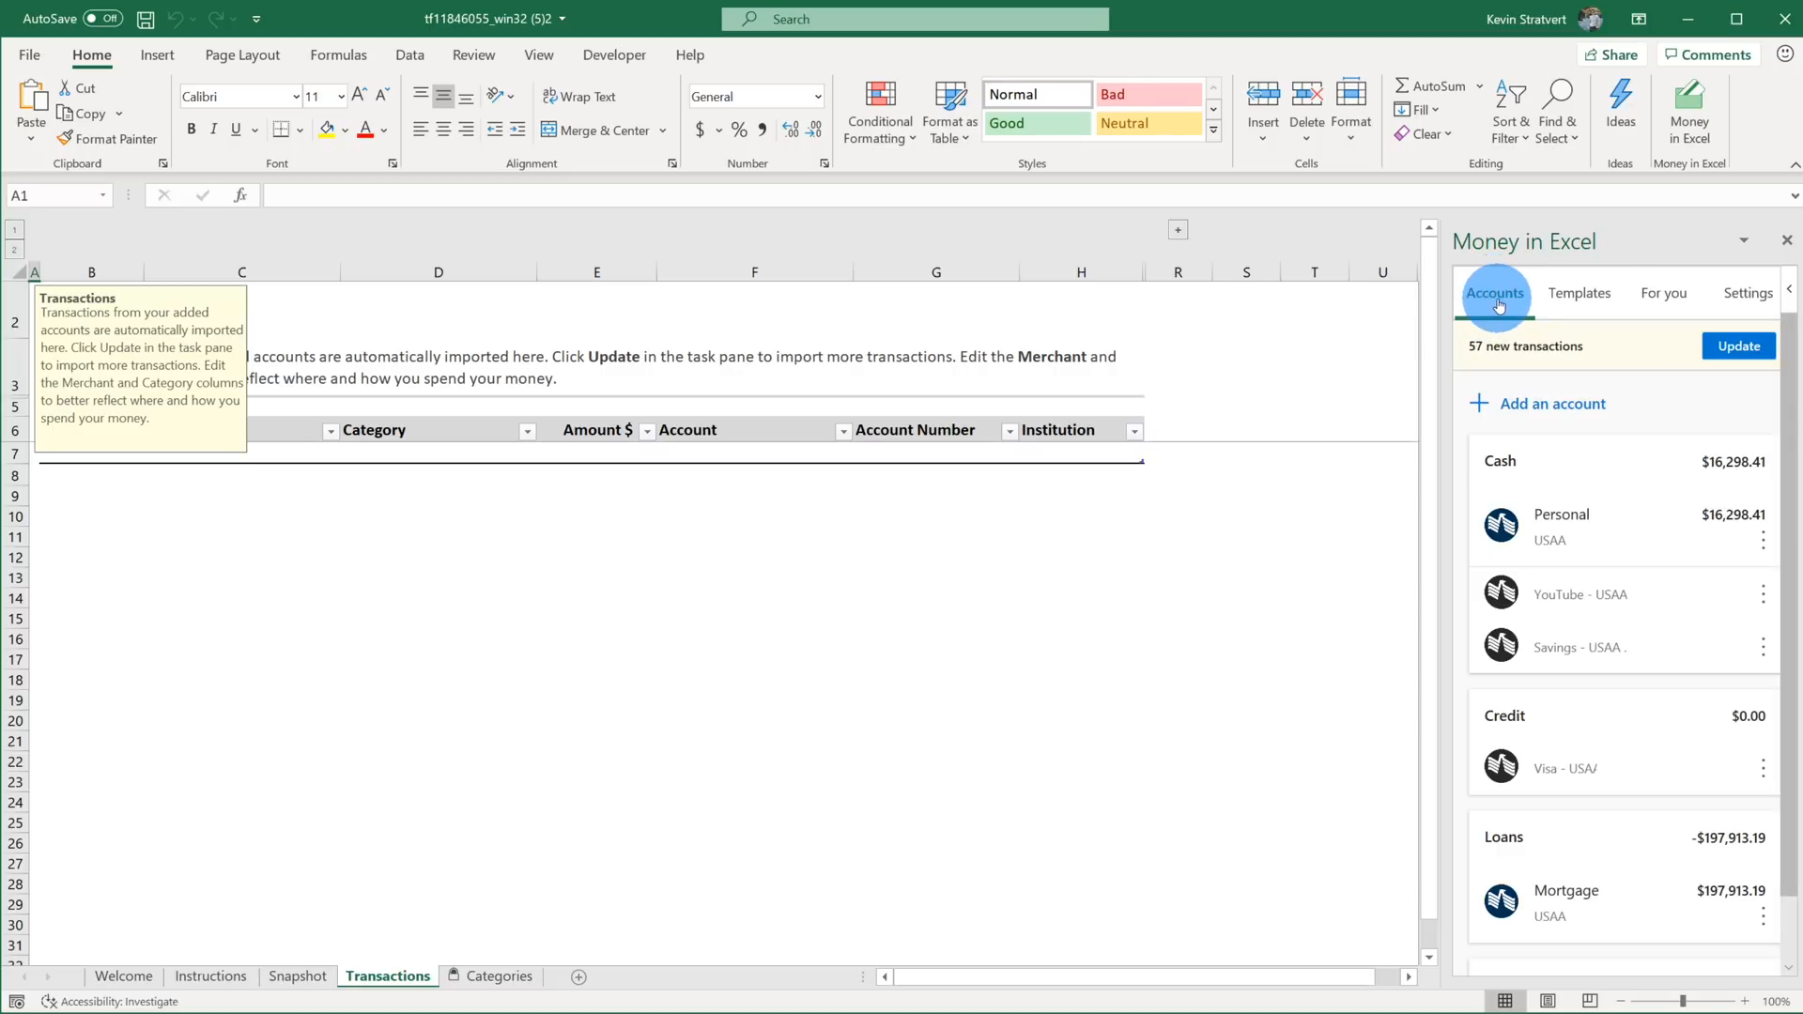
mouse_move(1550, 404)
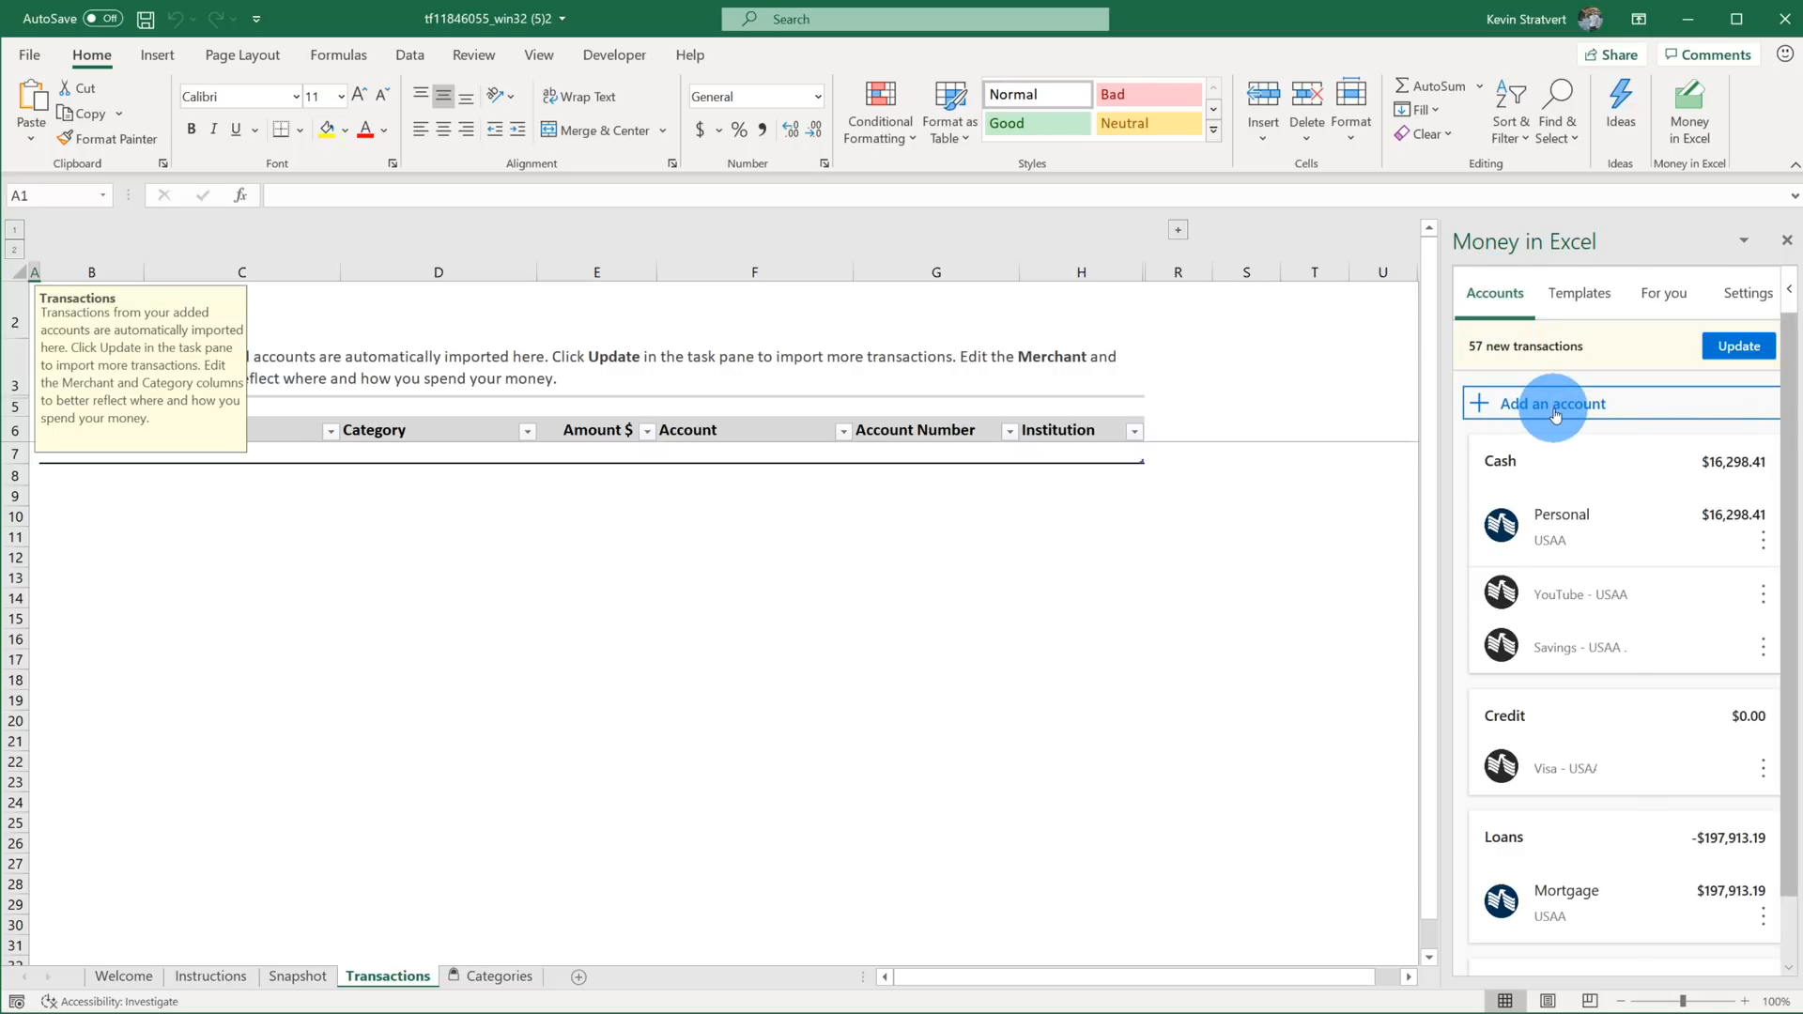
Start adding an account, bringing up Plaid's bank-linking introduction in the pane.
left_click(1551, 404)
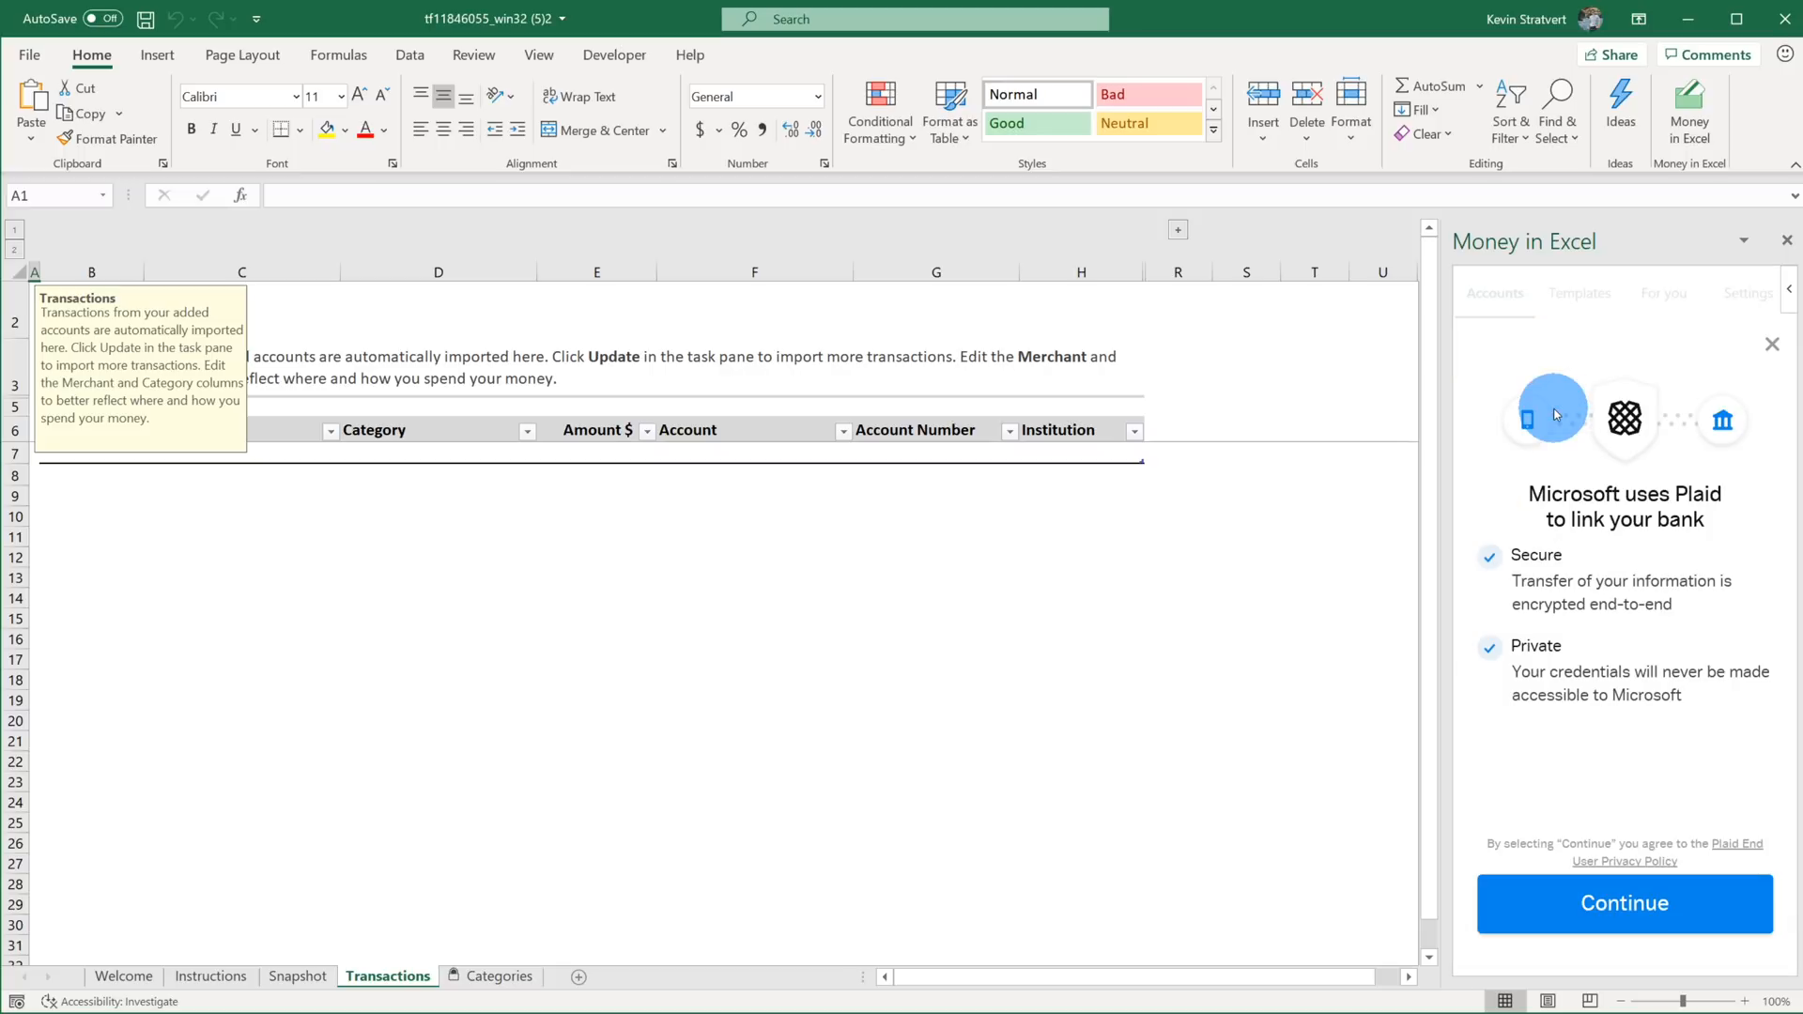
mouse_move(1690, 473)
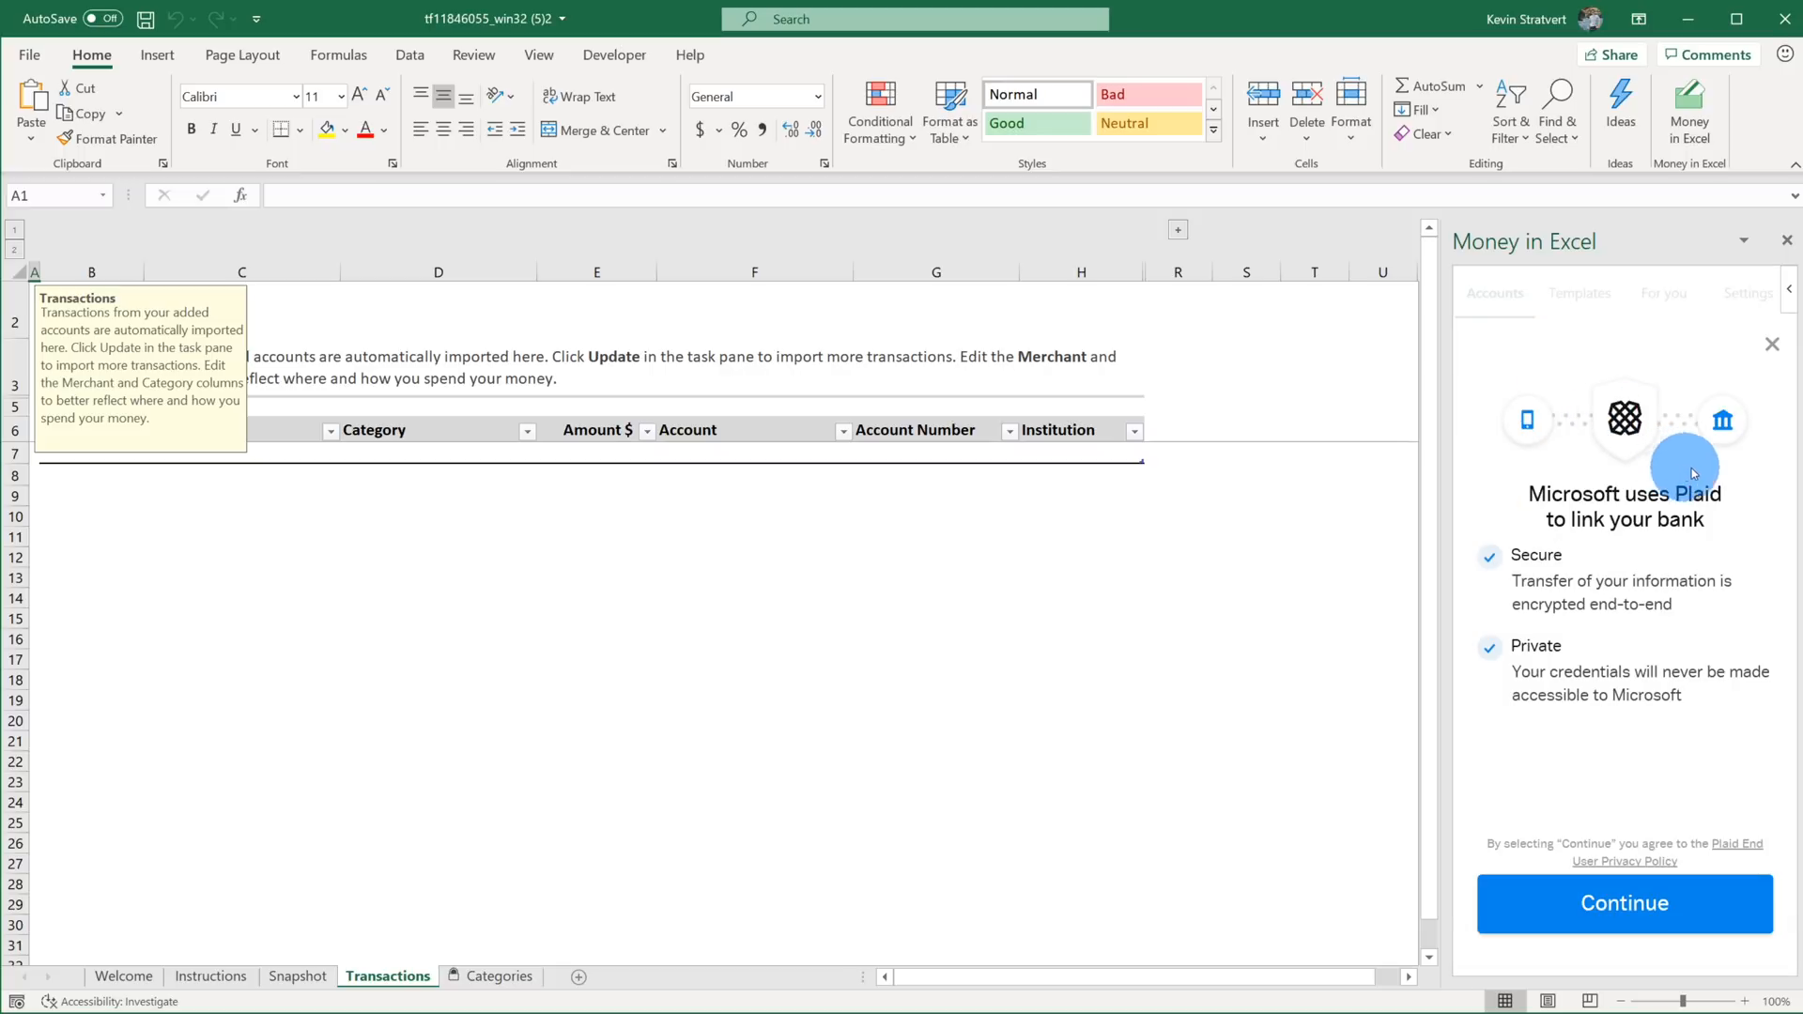
mouse_move(1739, 483)
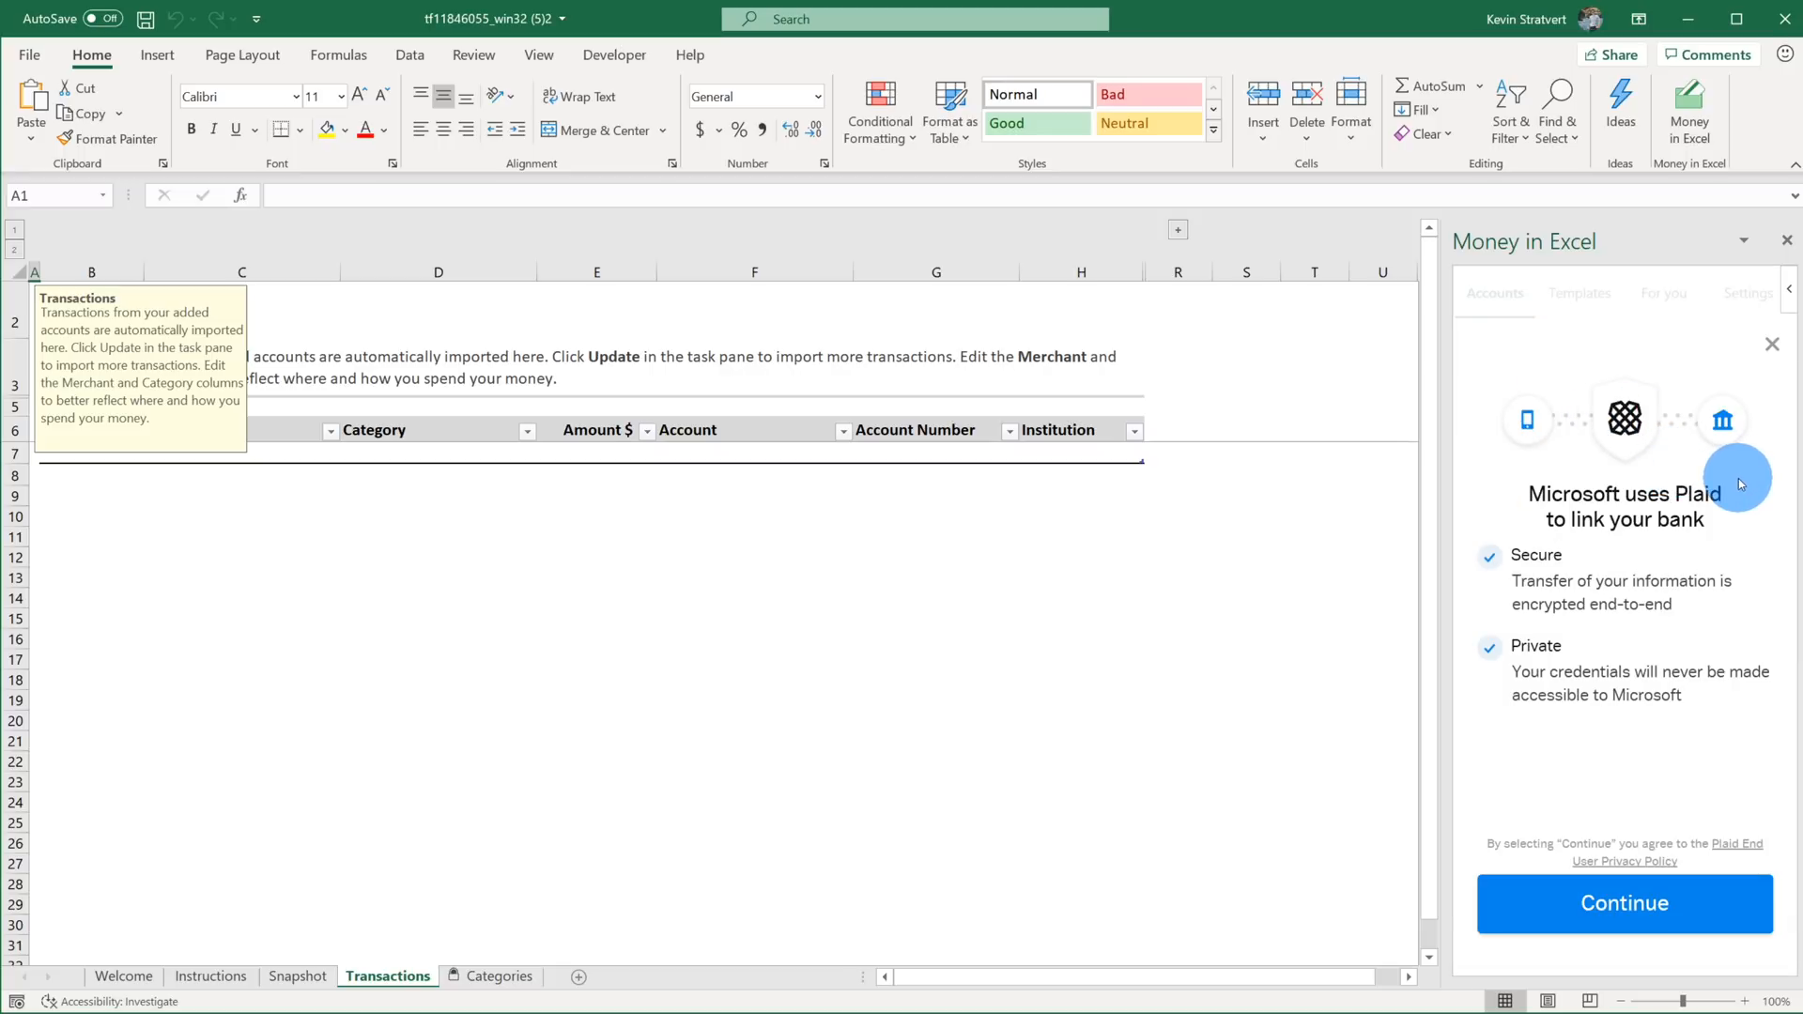
mouse_move(1724, 506)
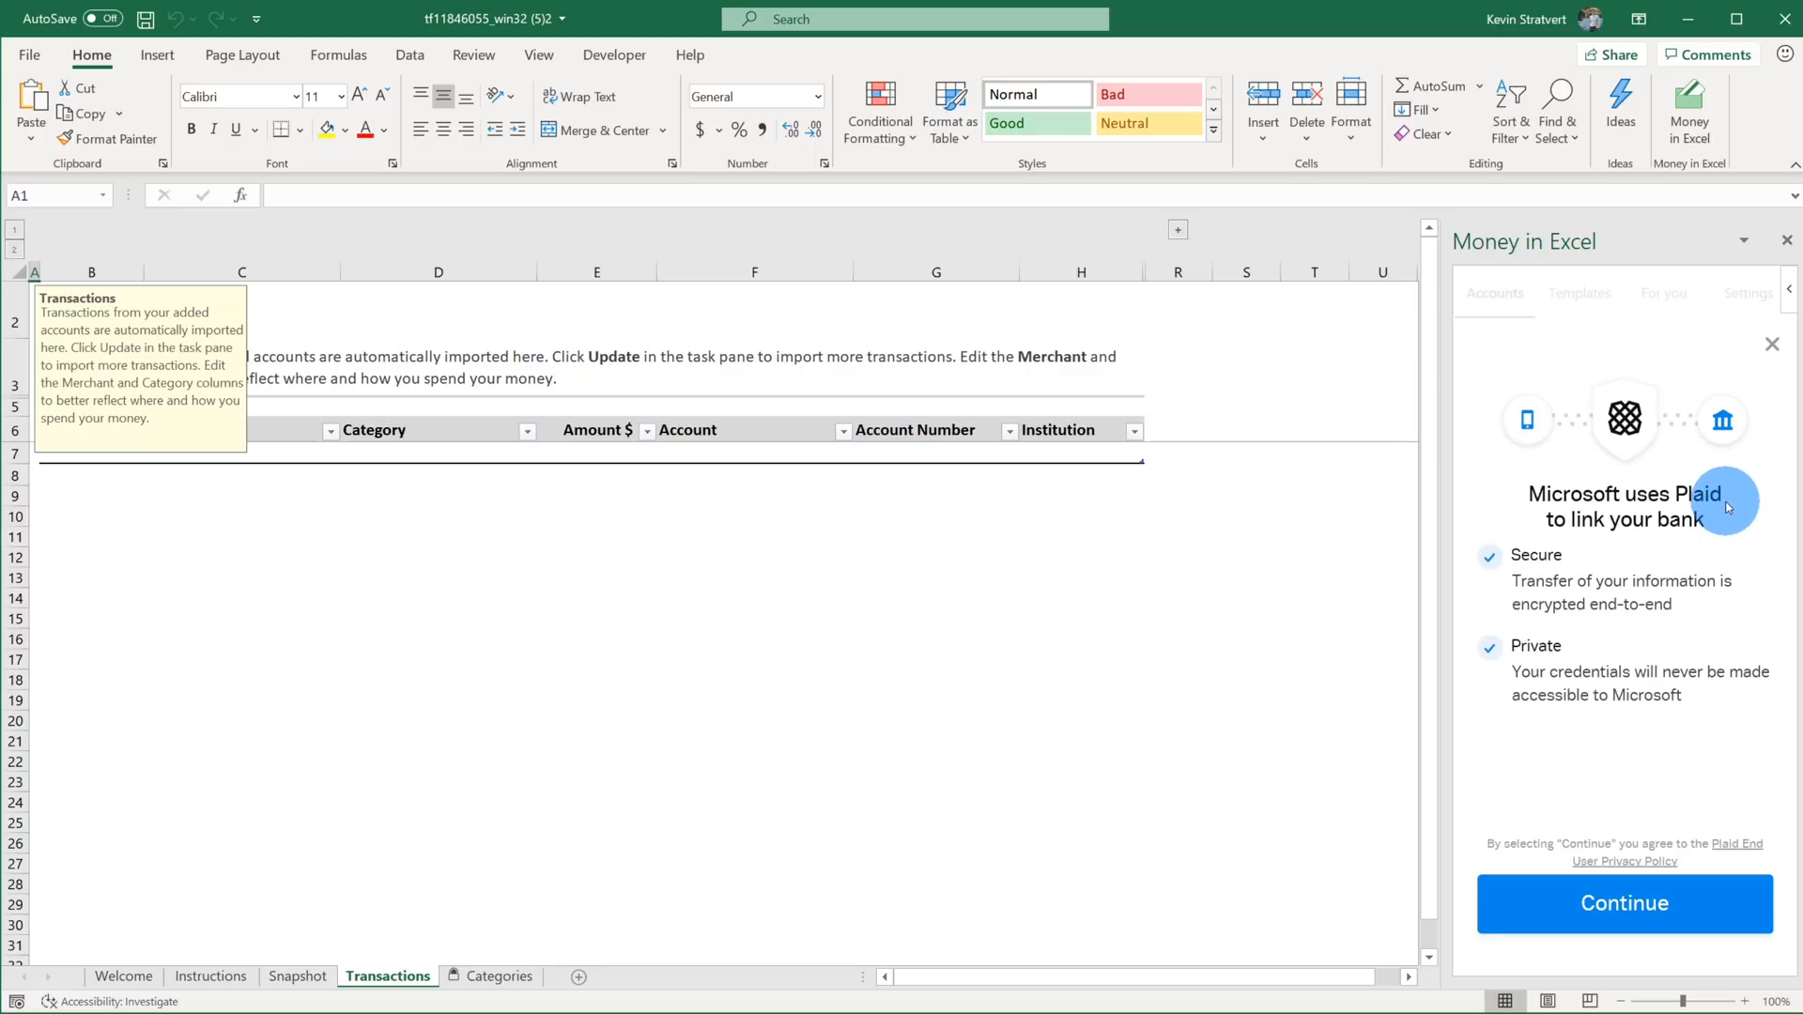
mouse_move(1722, 499)
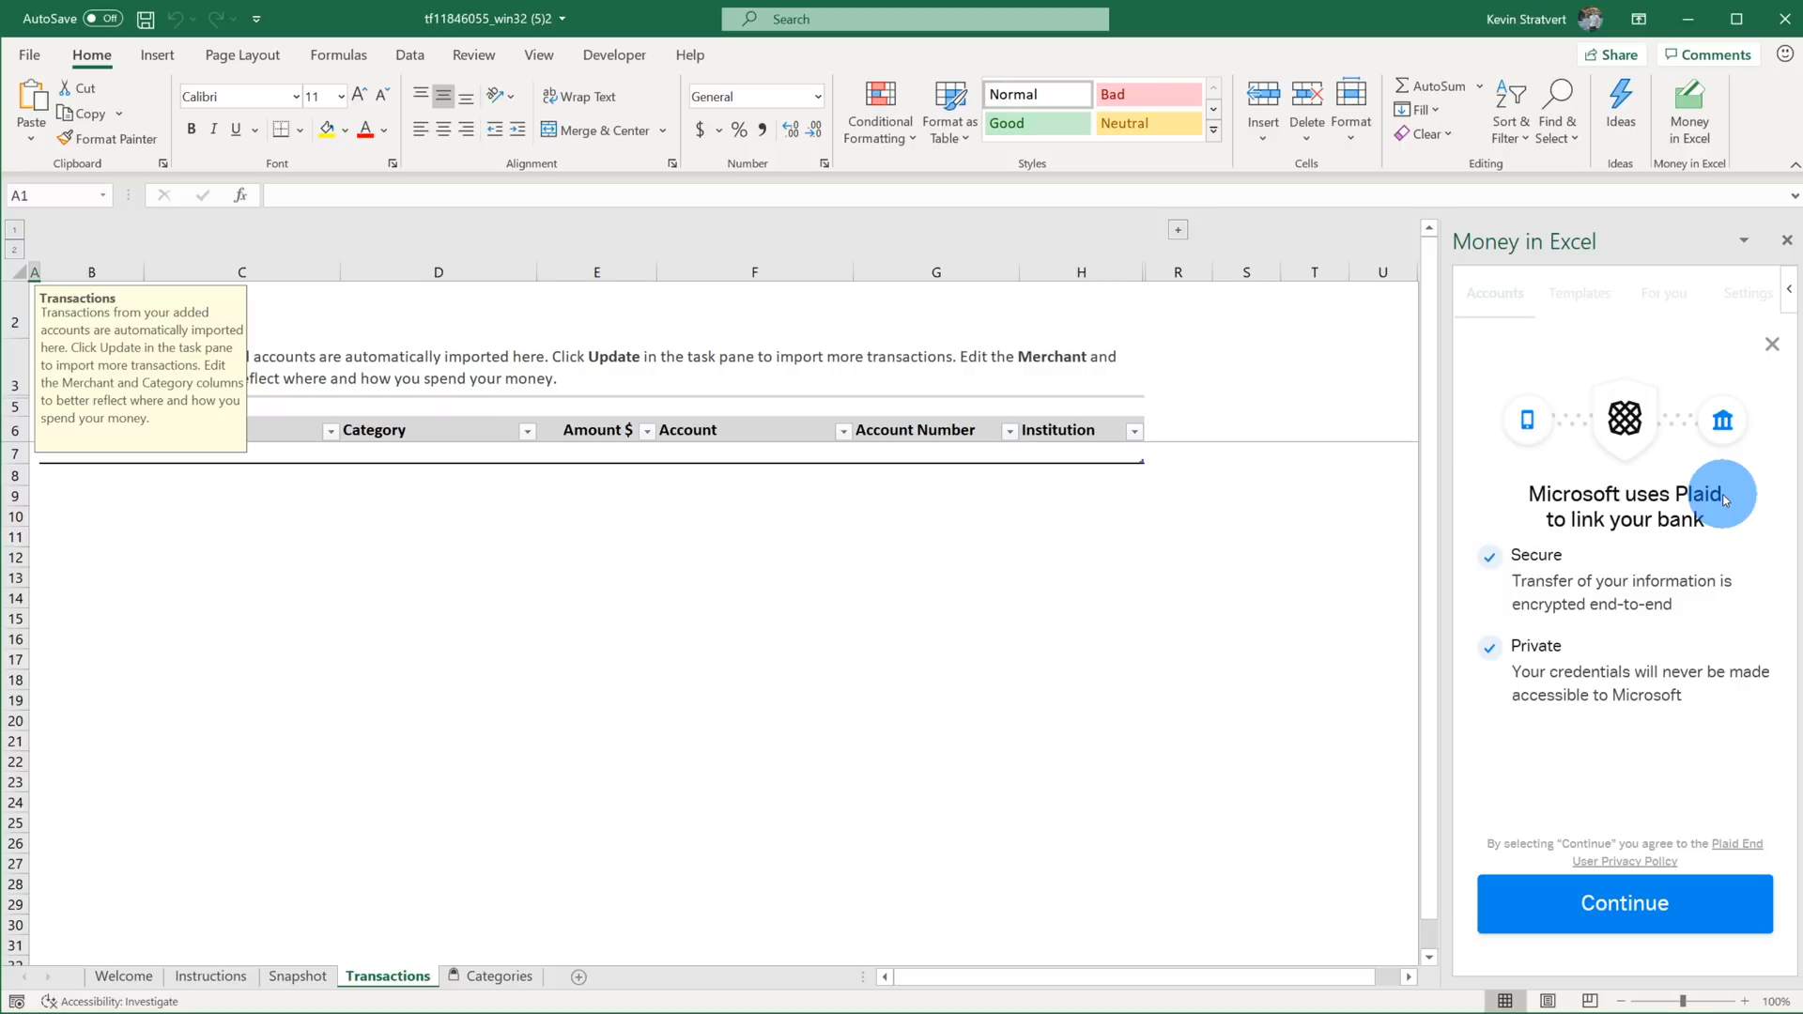
mouse_move(1702, 582)
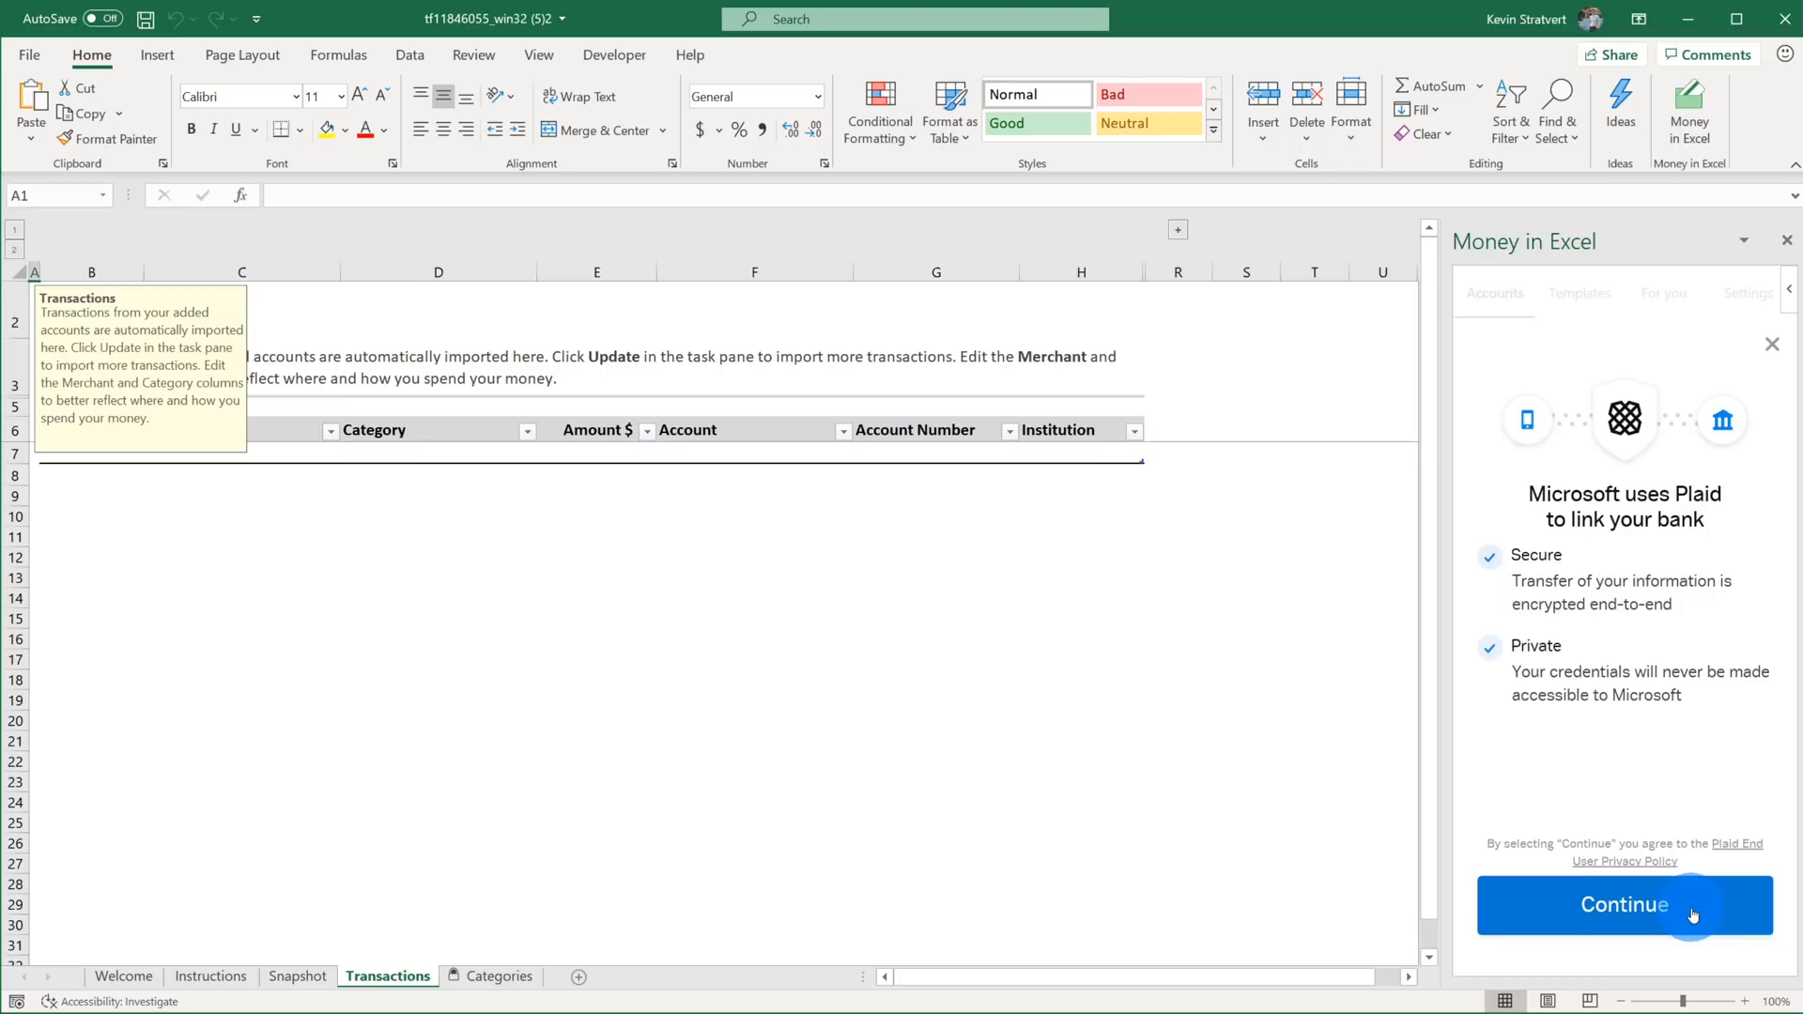
Continue past the Plaid intro and browse the Select your bank list (Chase, Bank of America, USAA).
left_click(1622, 905)
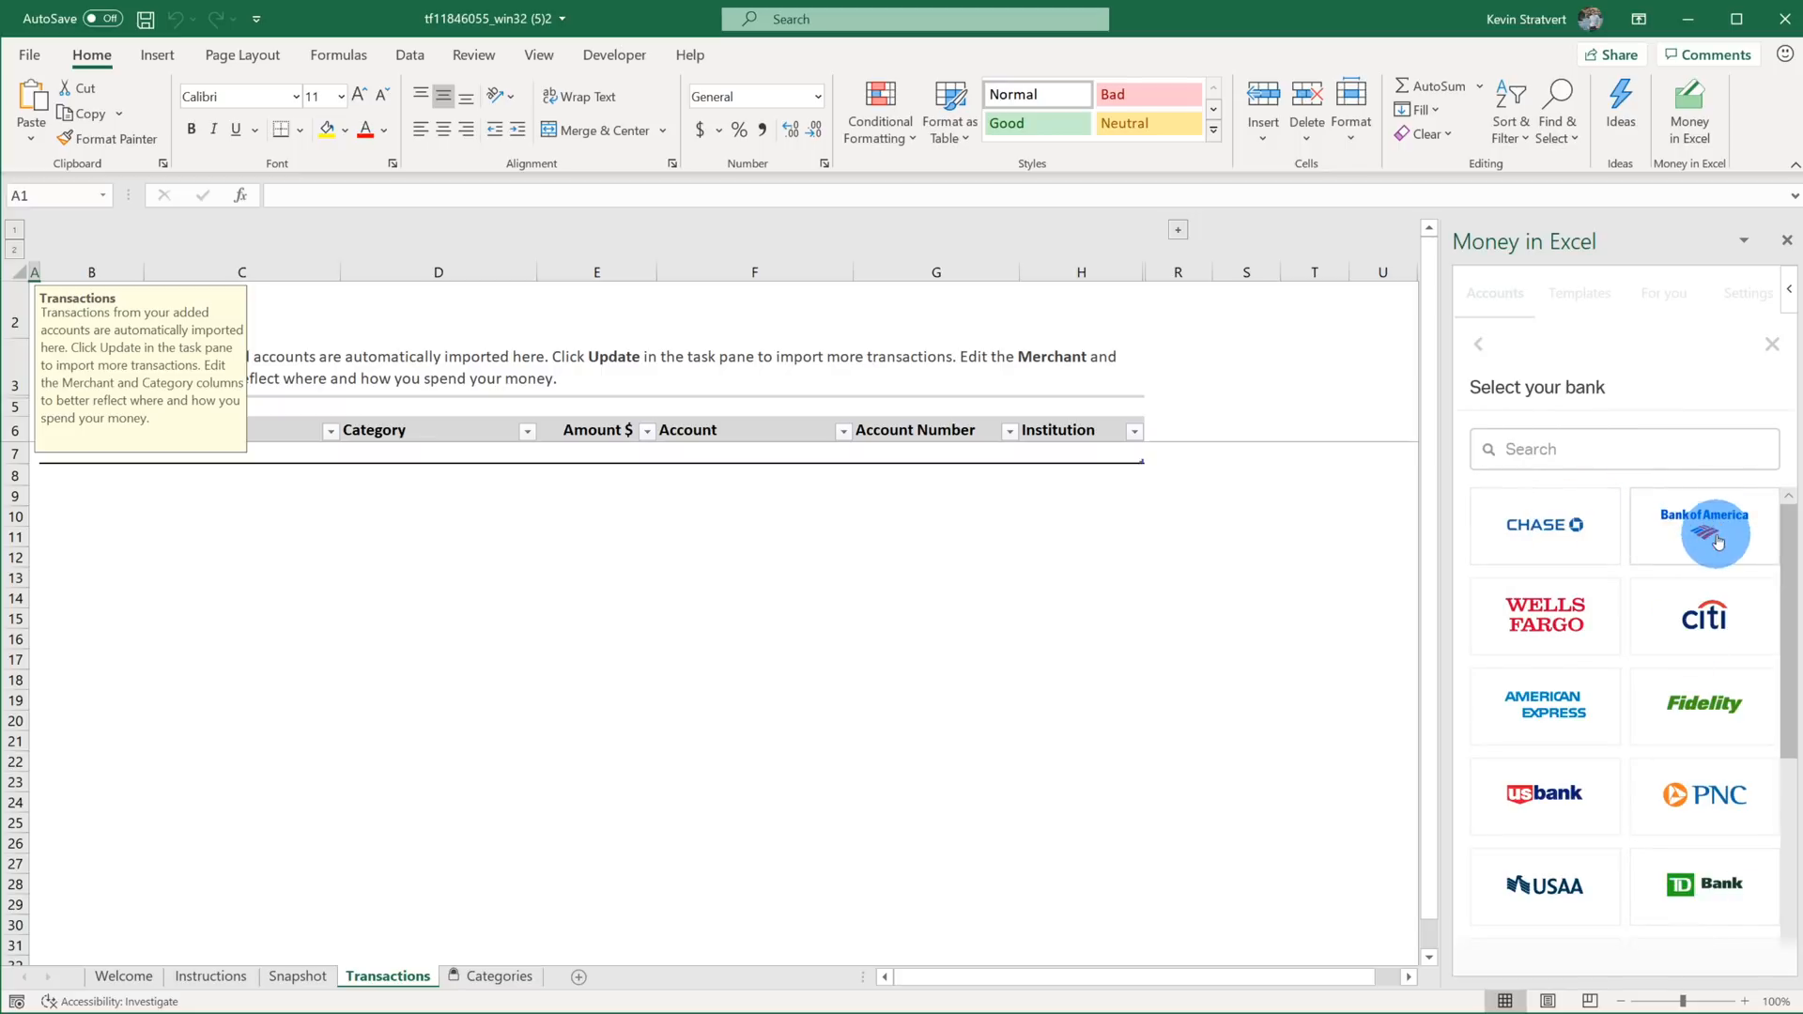
mouse_move(1553, 712)
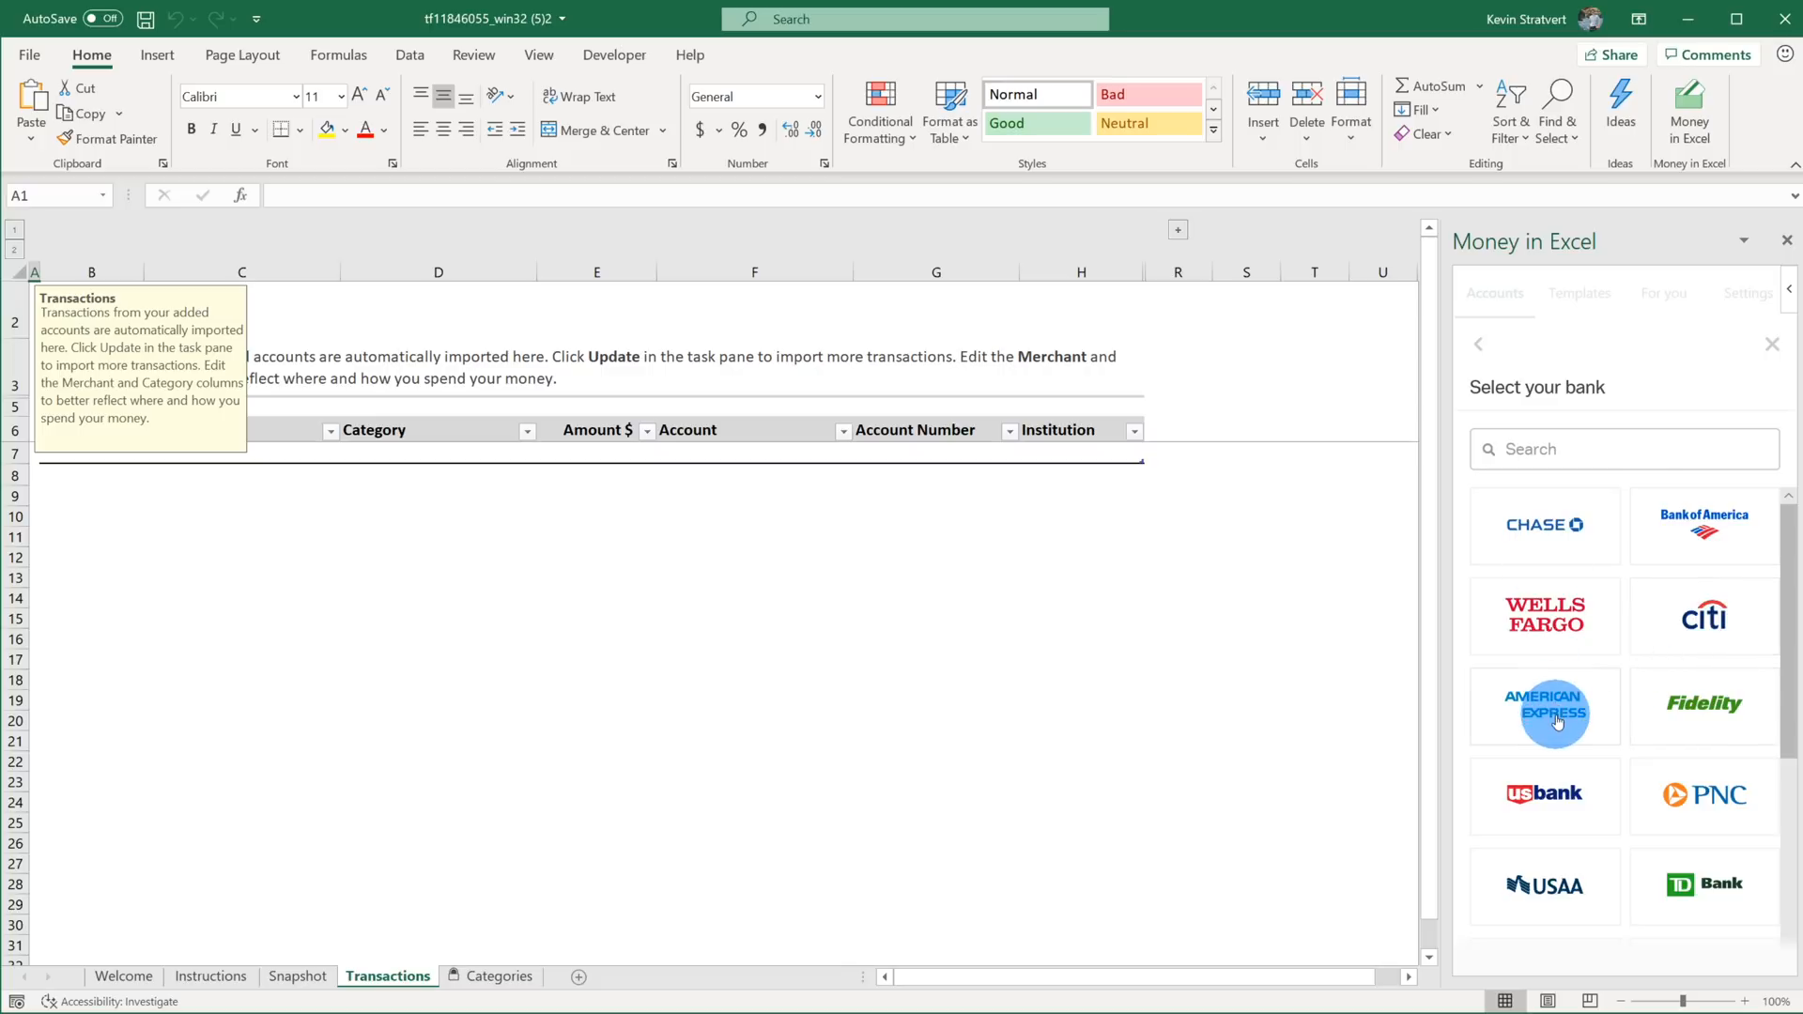
scroll("down", 3)
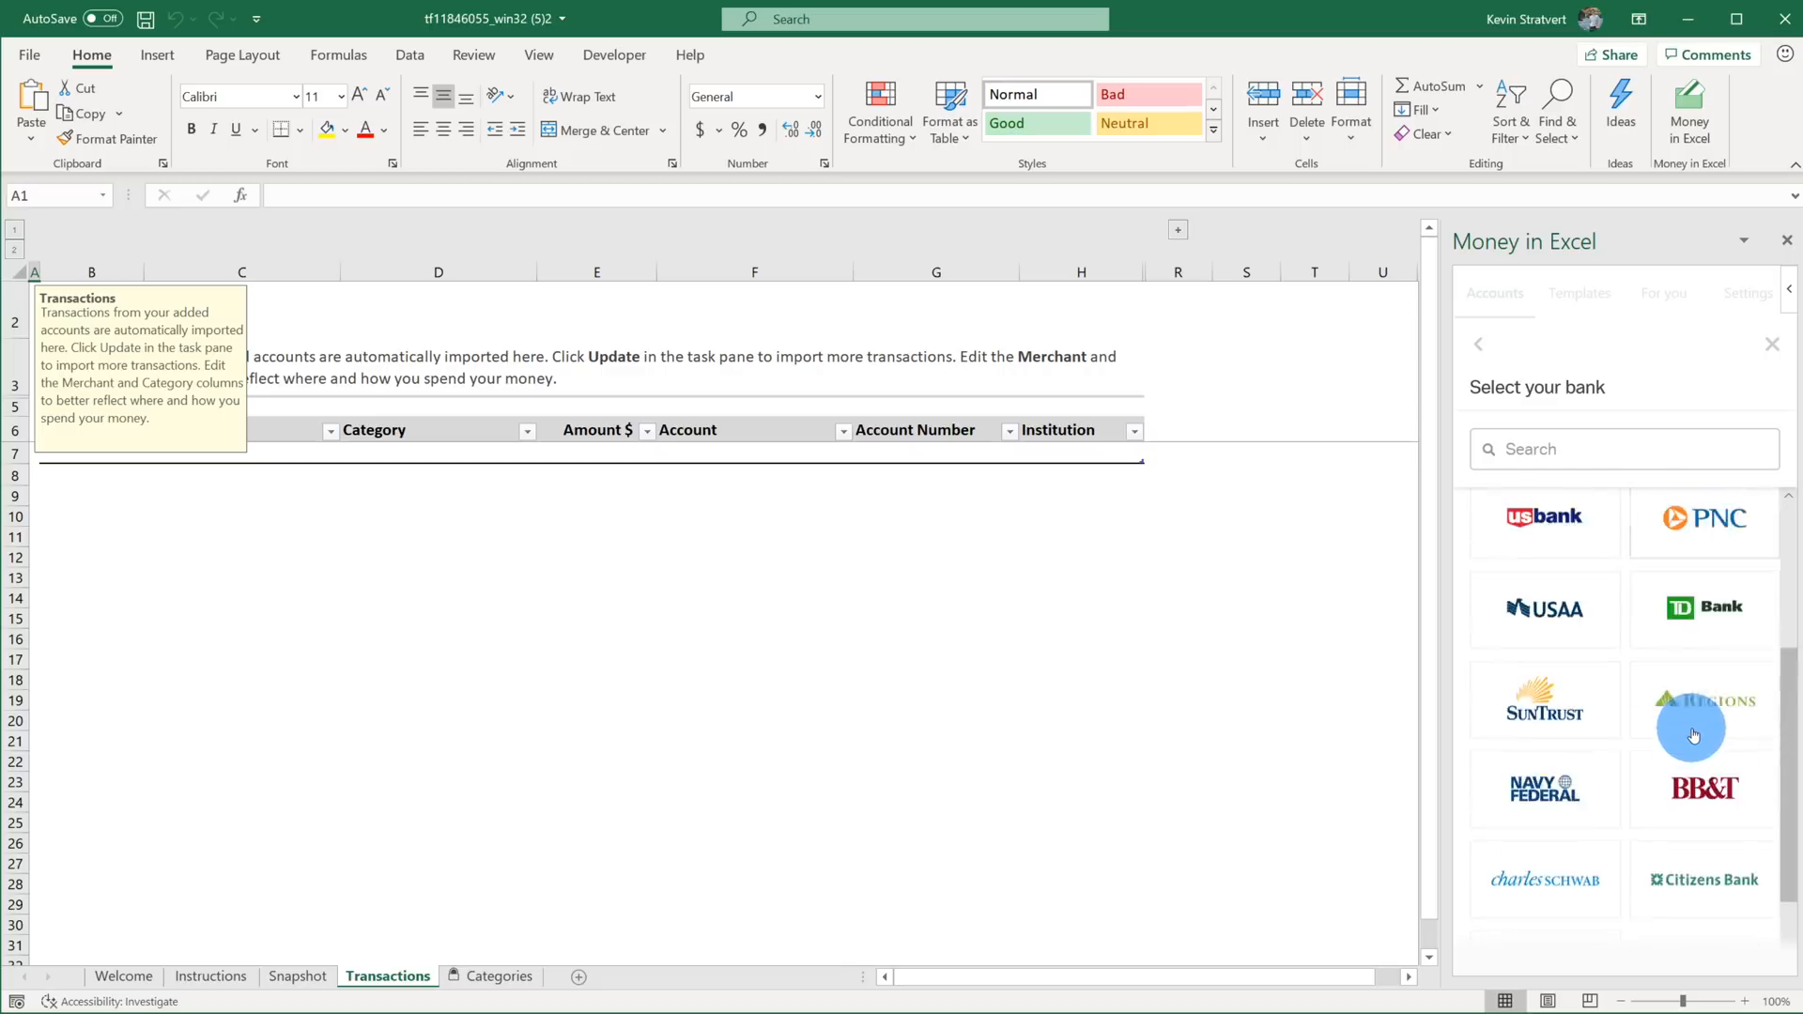
scroll("up", 3)
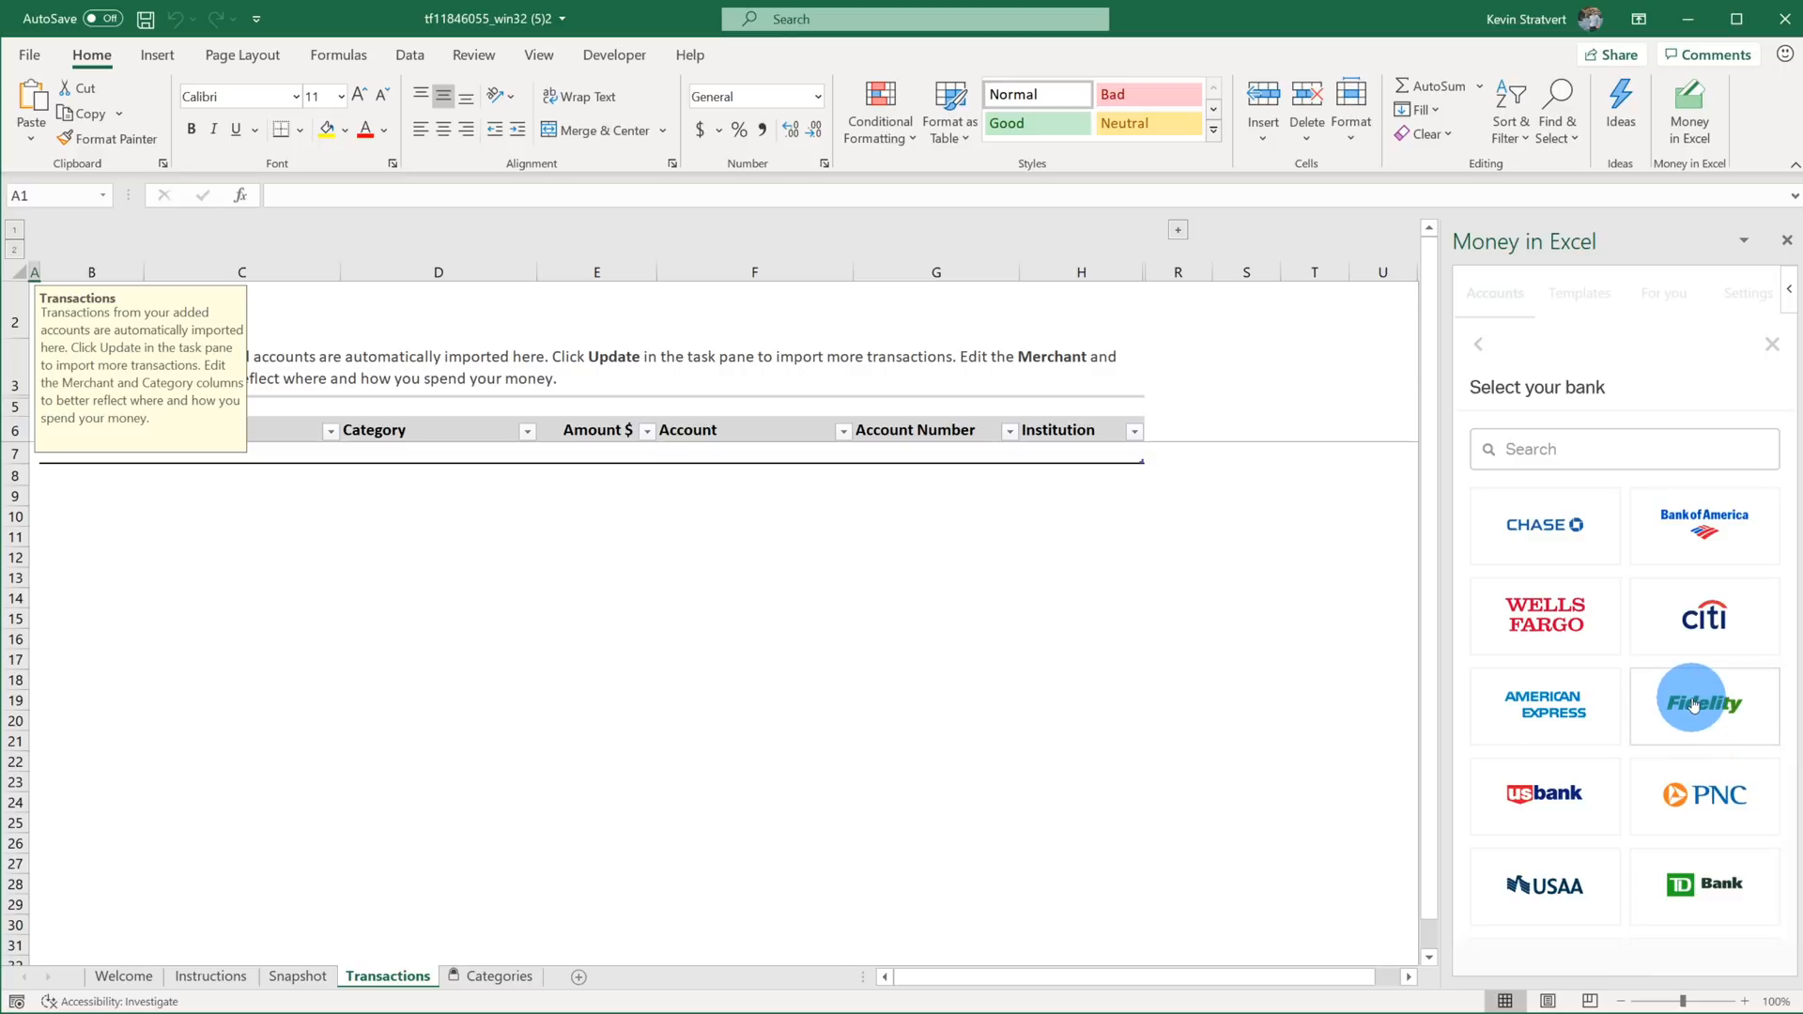
mouse_move(1709, 562)
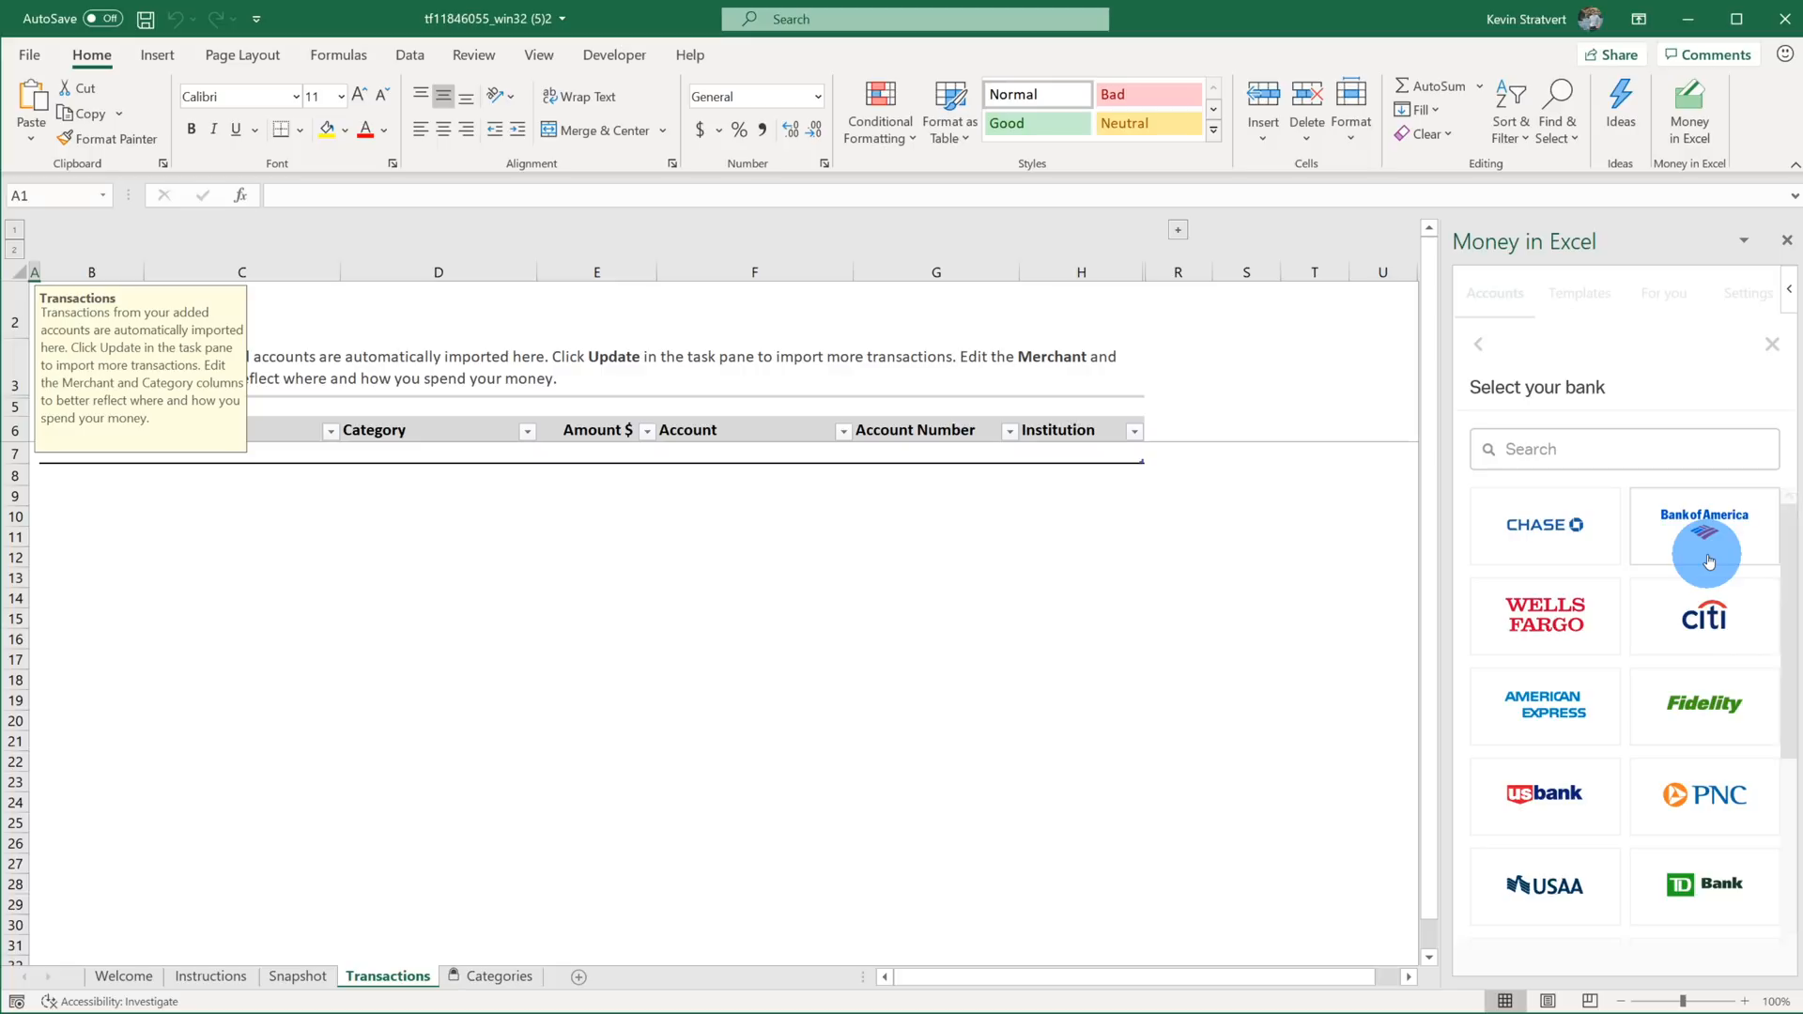
mouse_move(1768, 349)
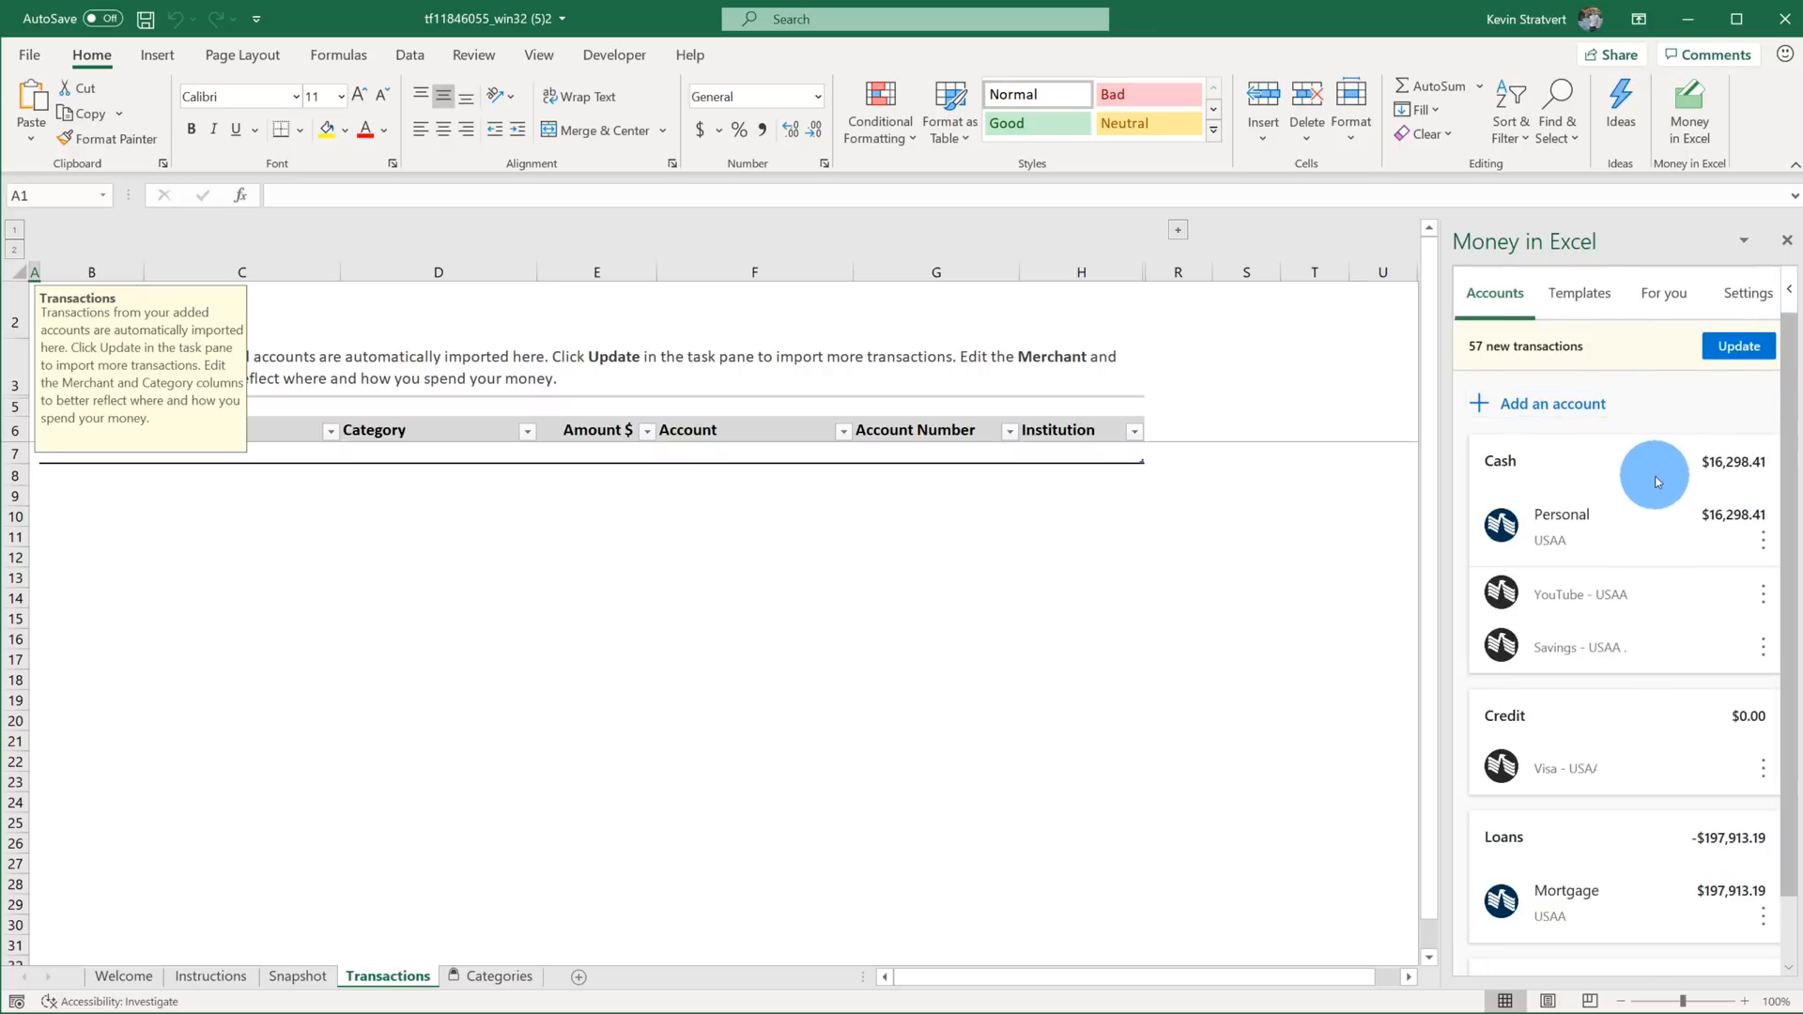
mouse_move(1653, 723)
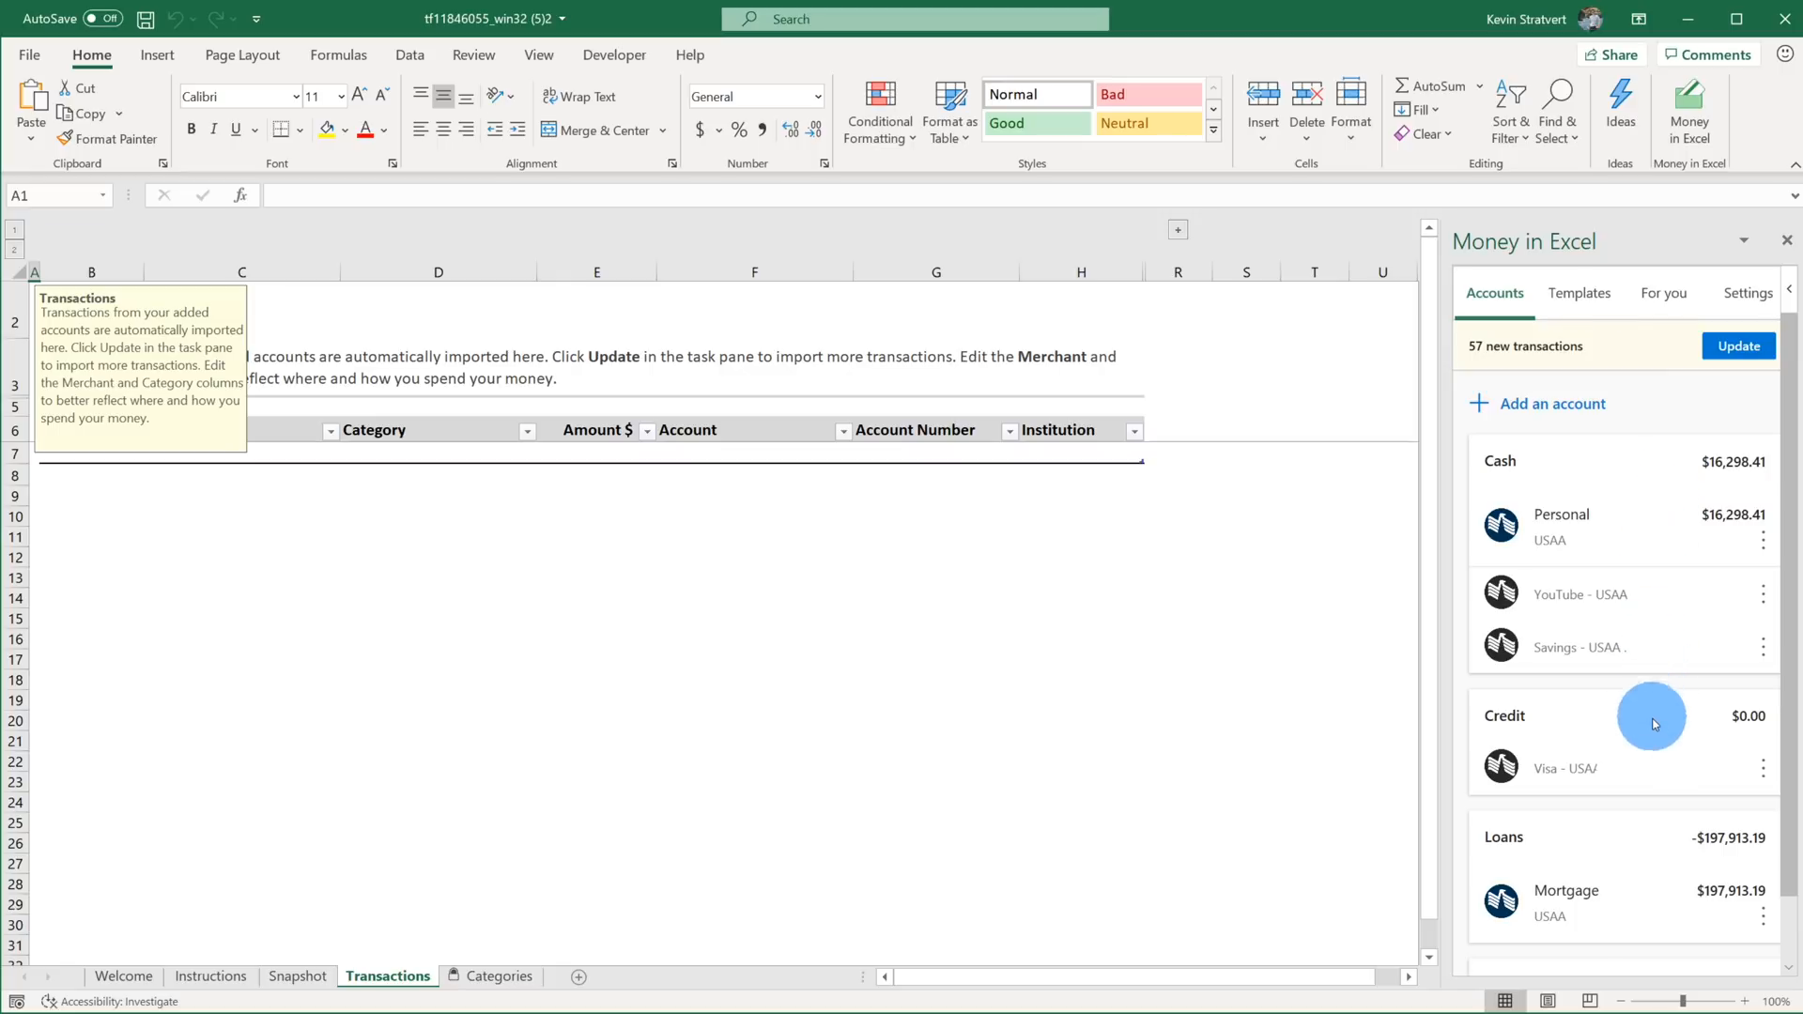
mouse_move(1658, 834)
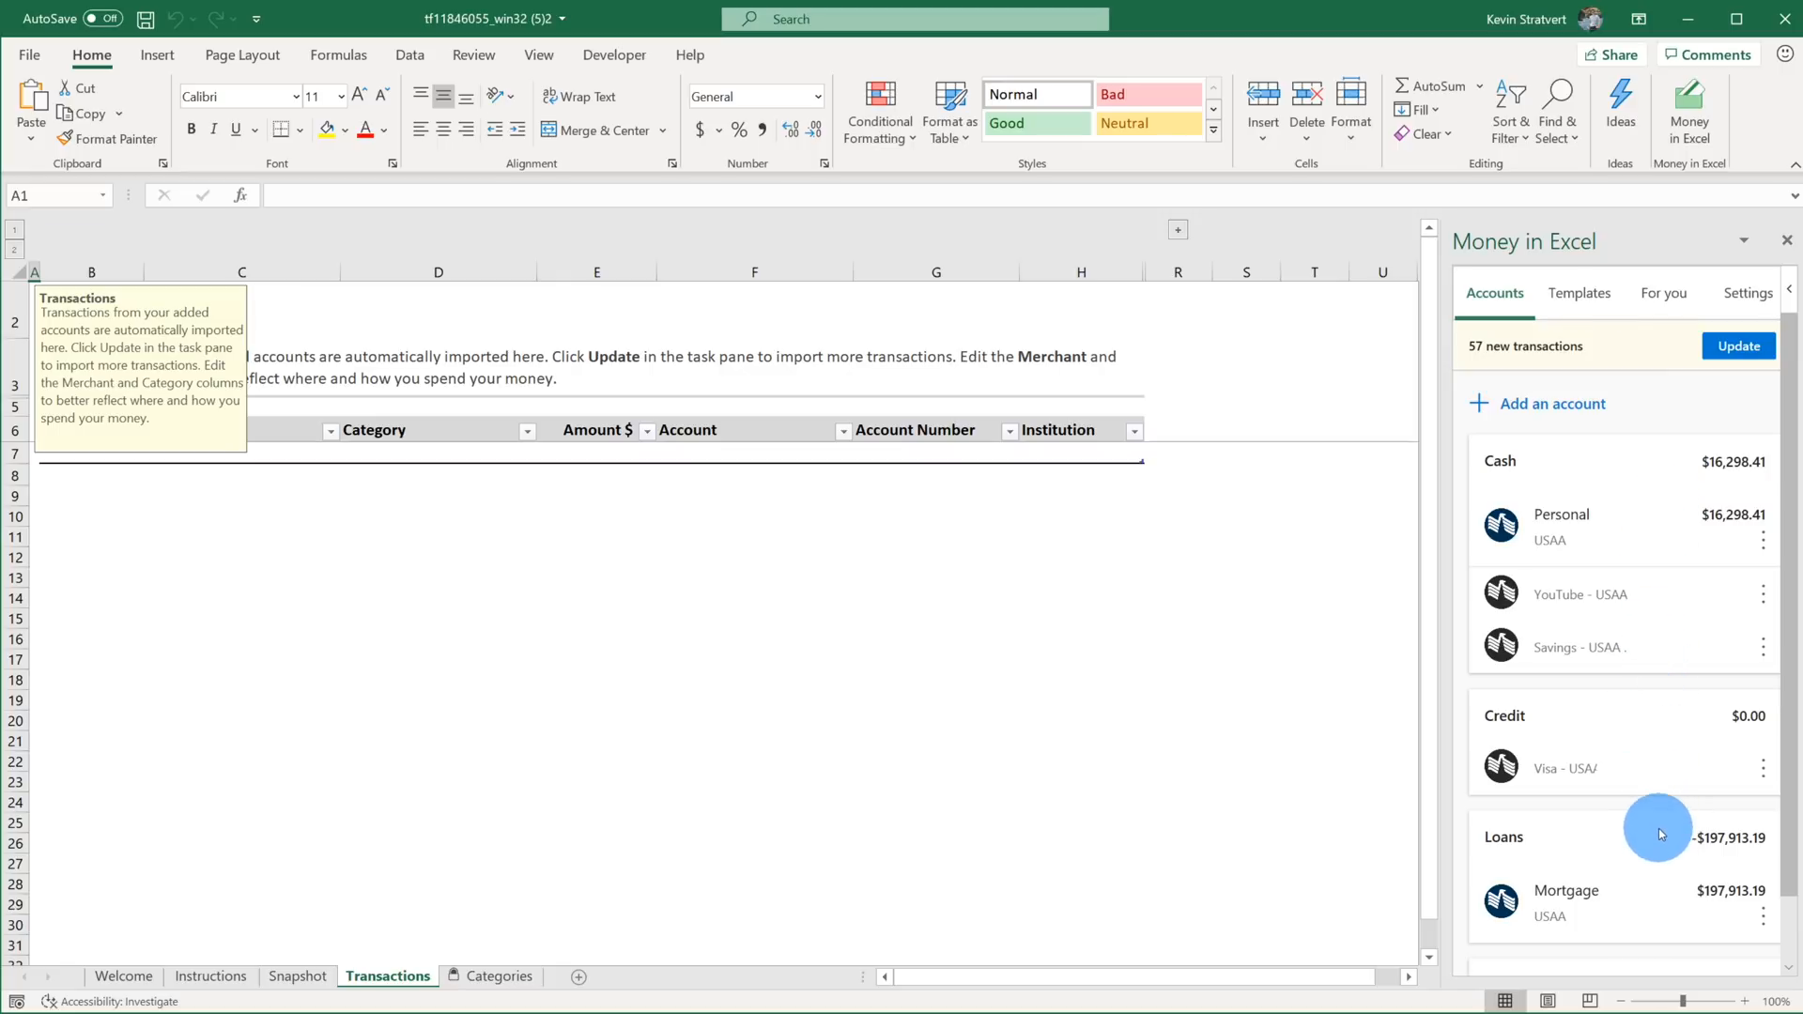
mouse_move(1658, 714)
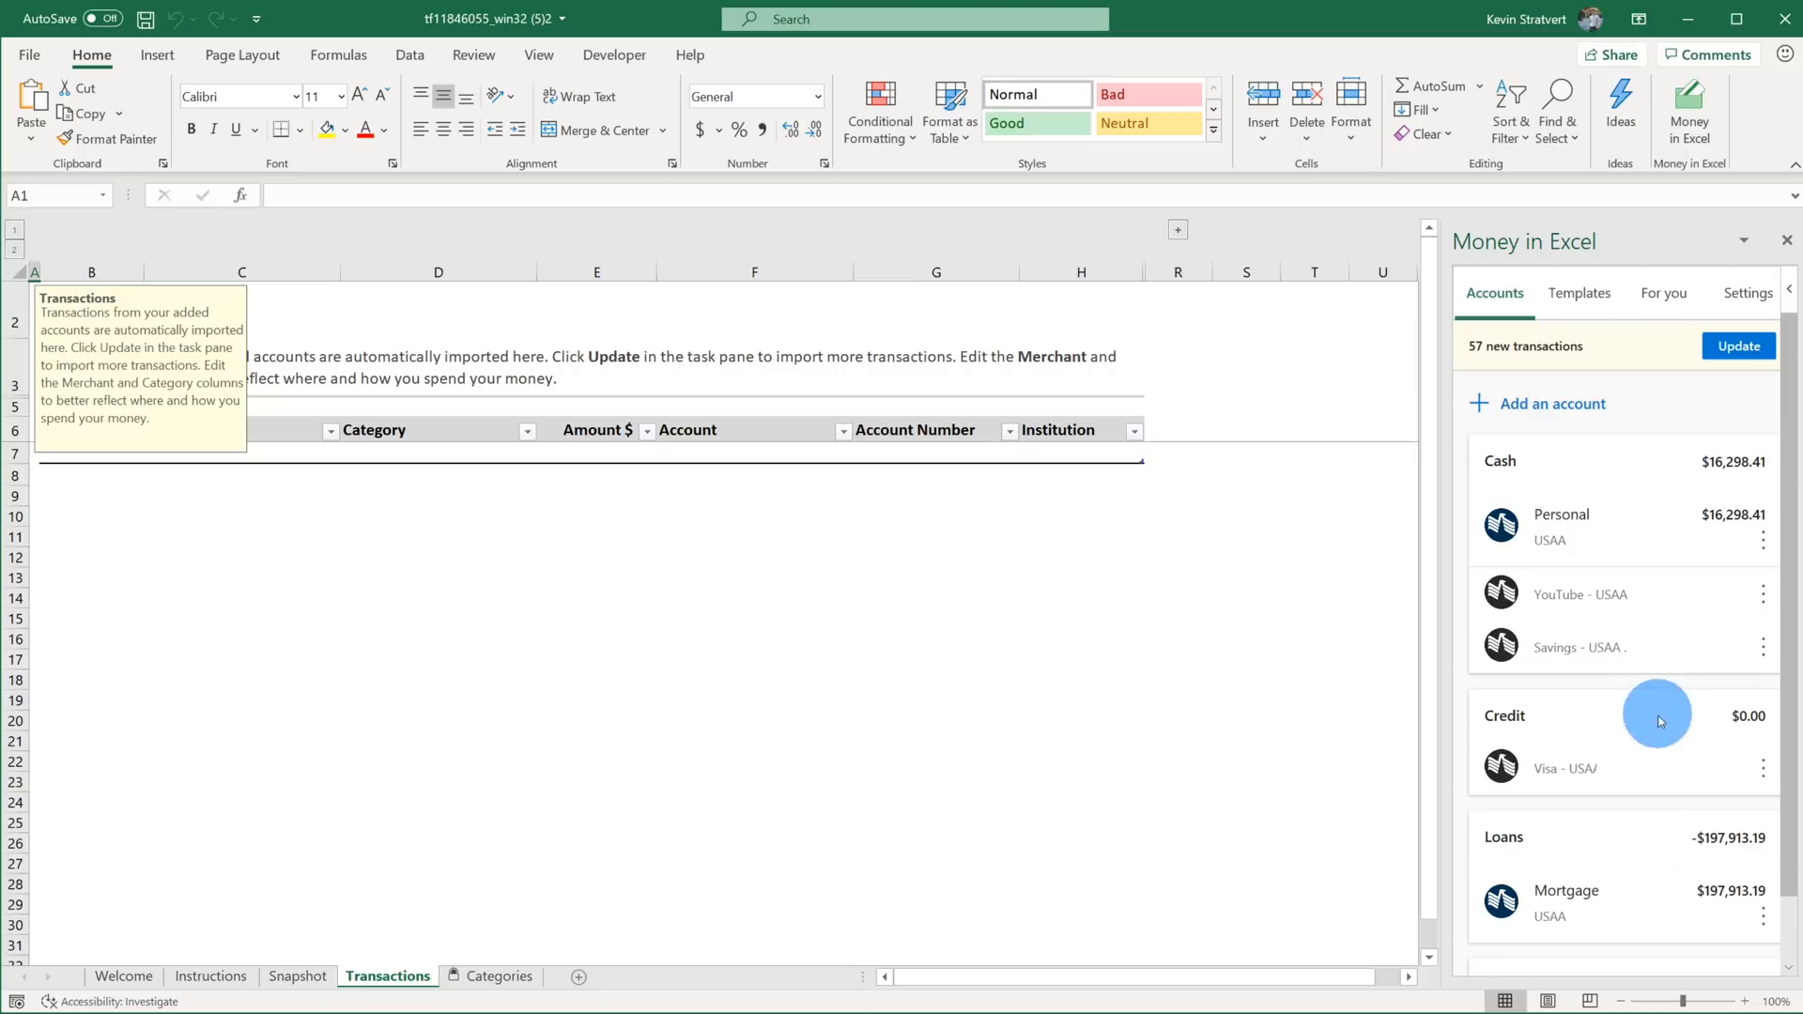
mouse_move(1655, 449)
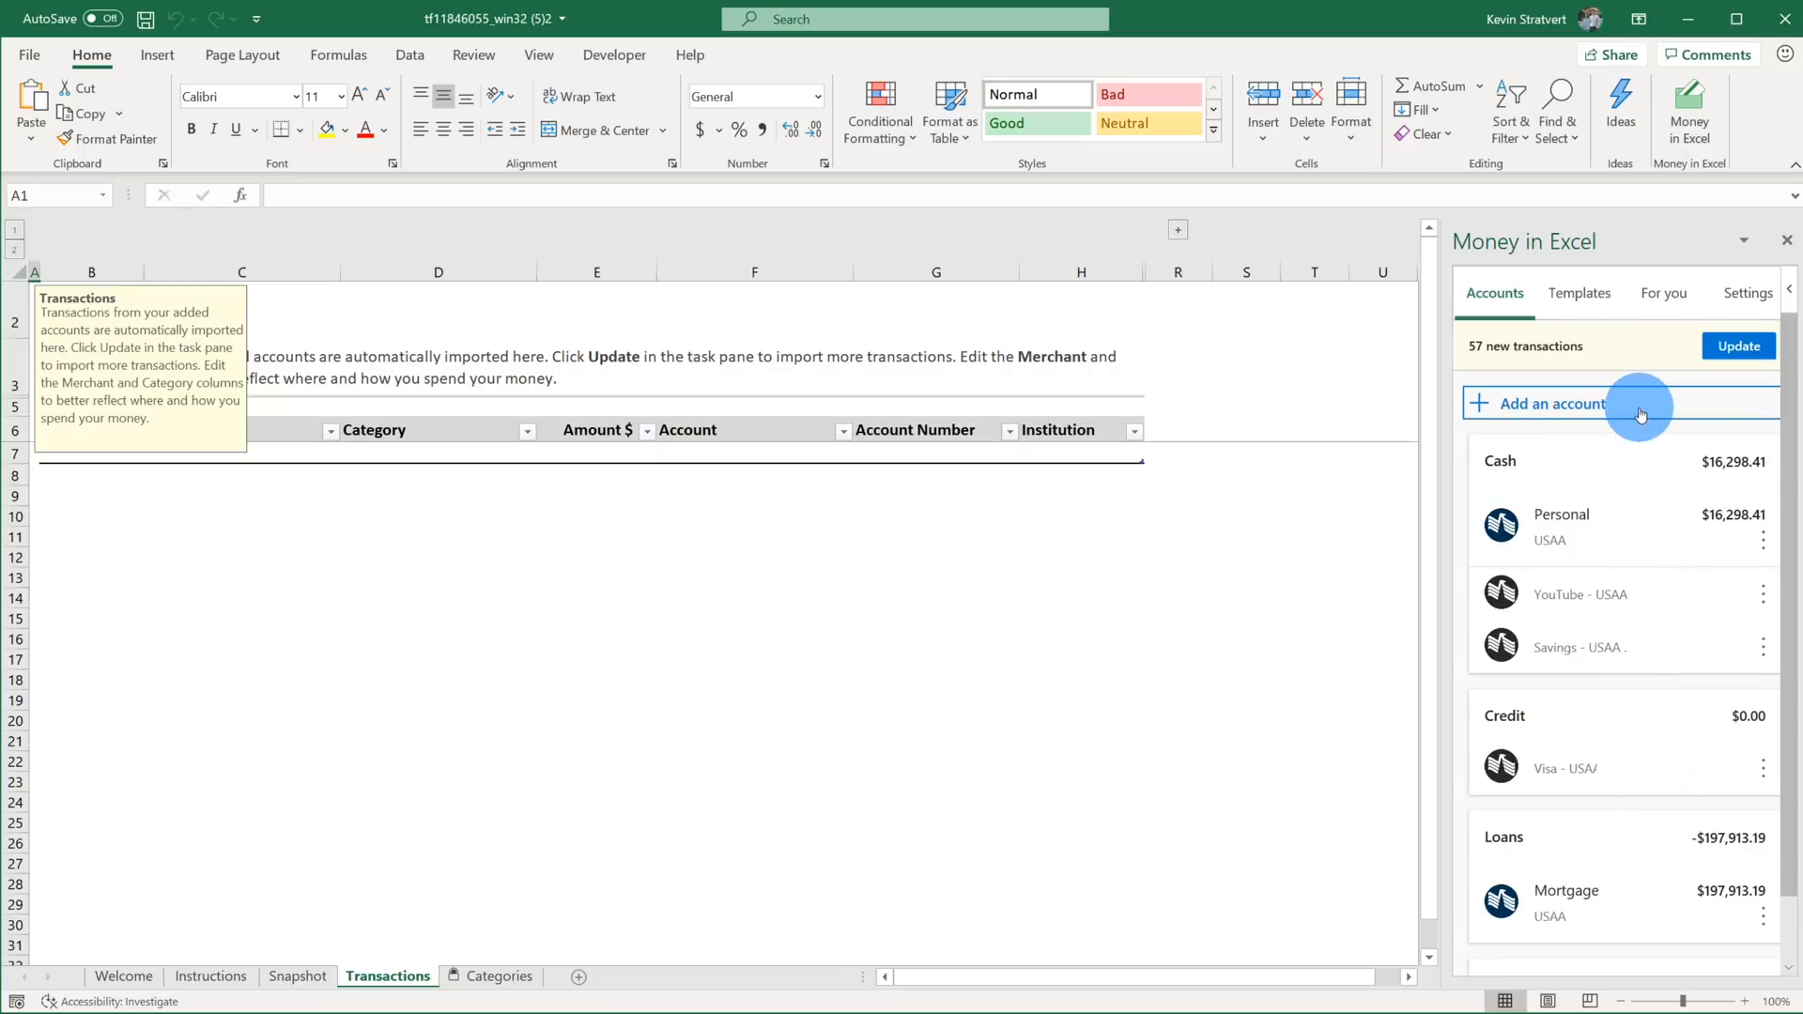
mouse_move(1647, 489)
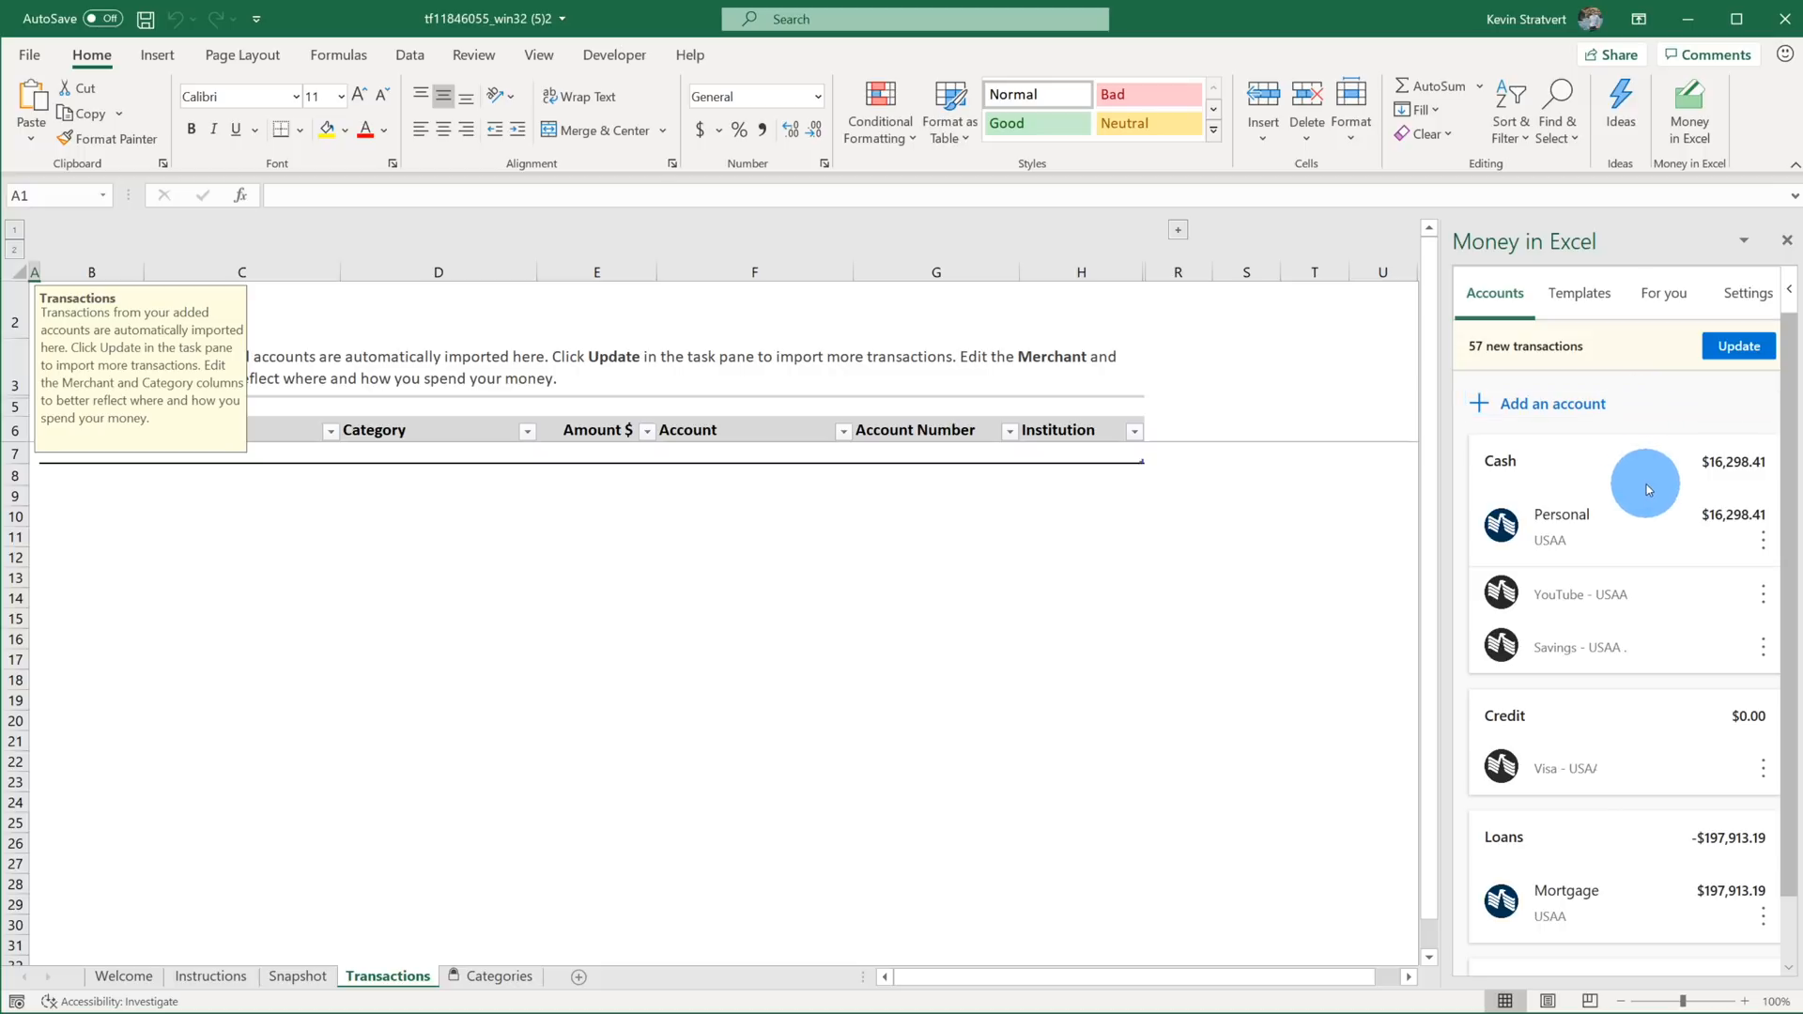
mouse_move(1667, 389)
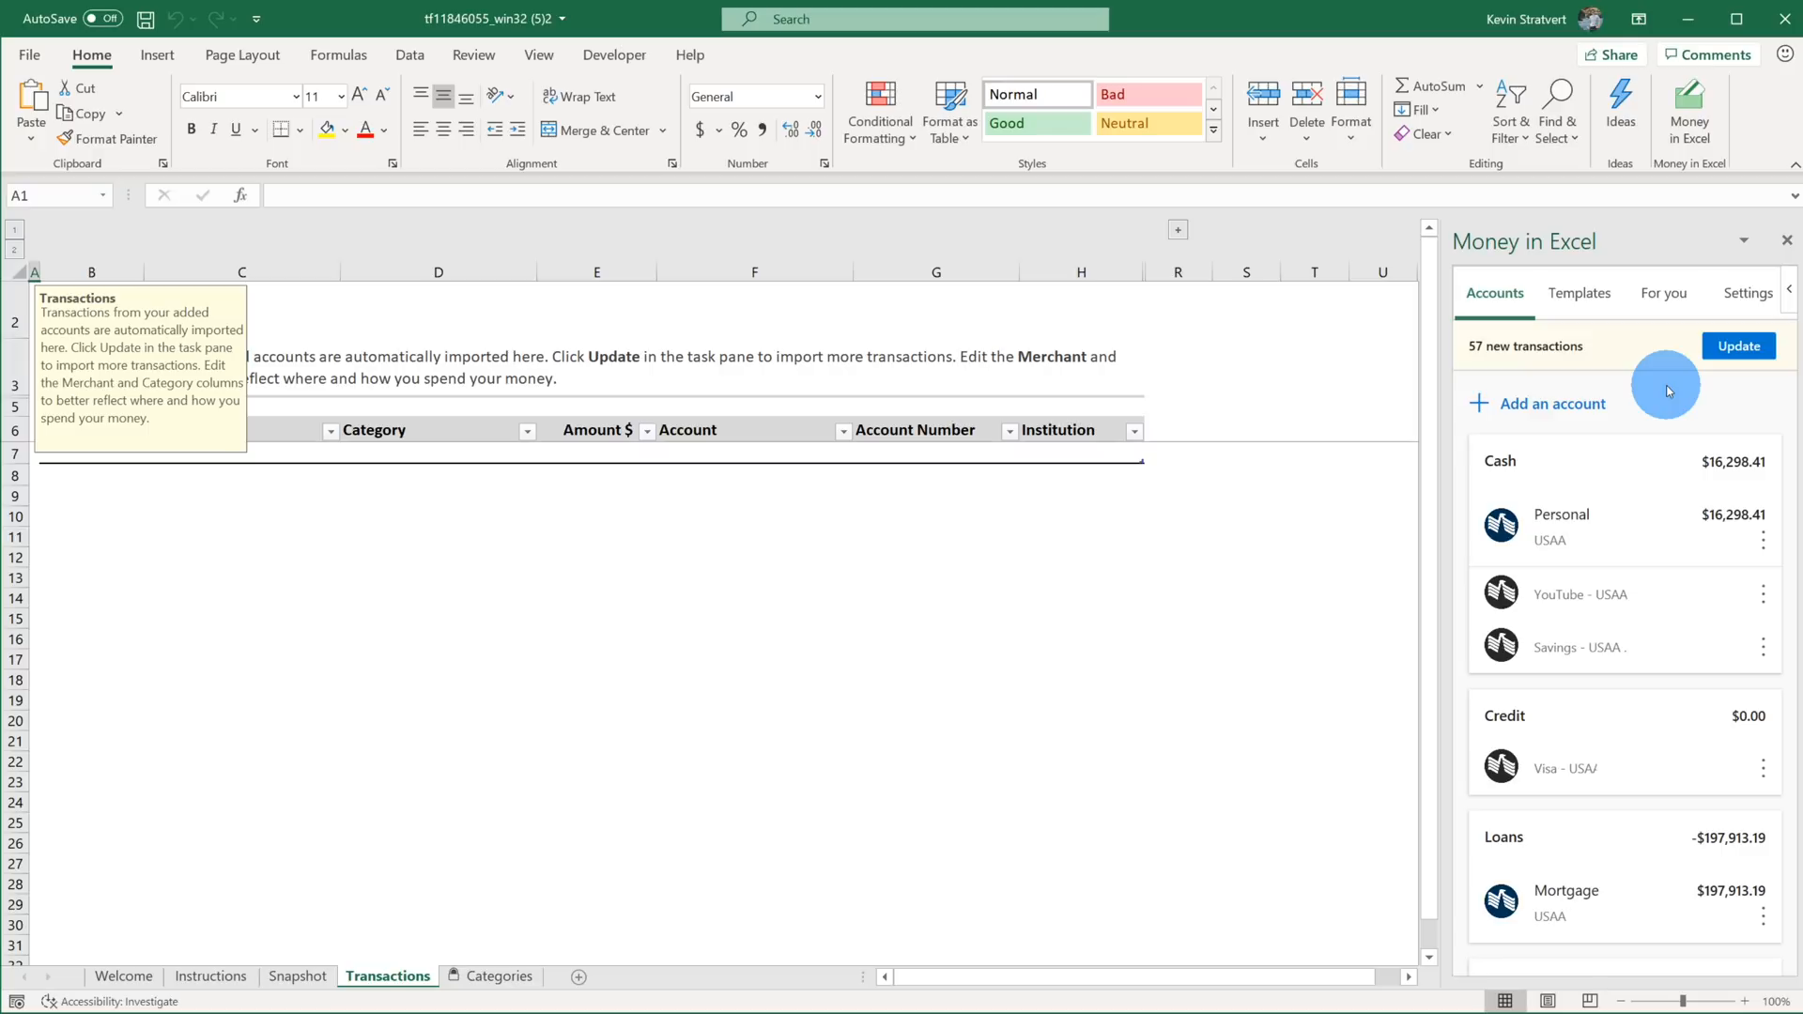
mouse_move(1476, 359)
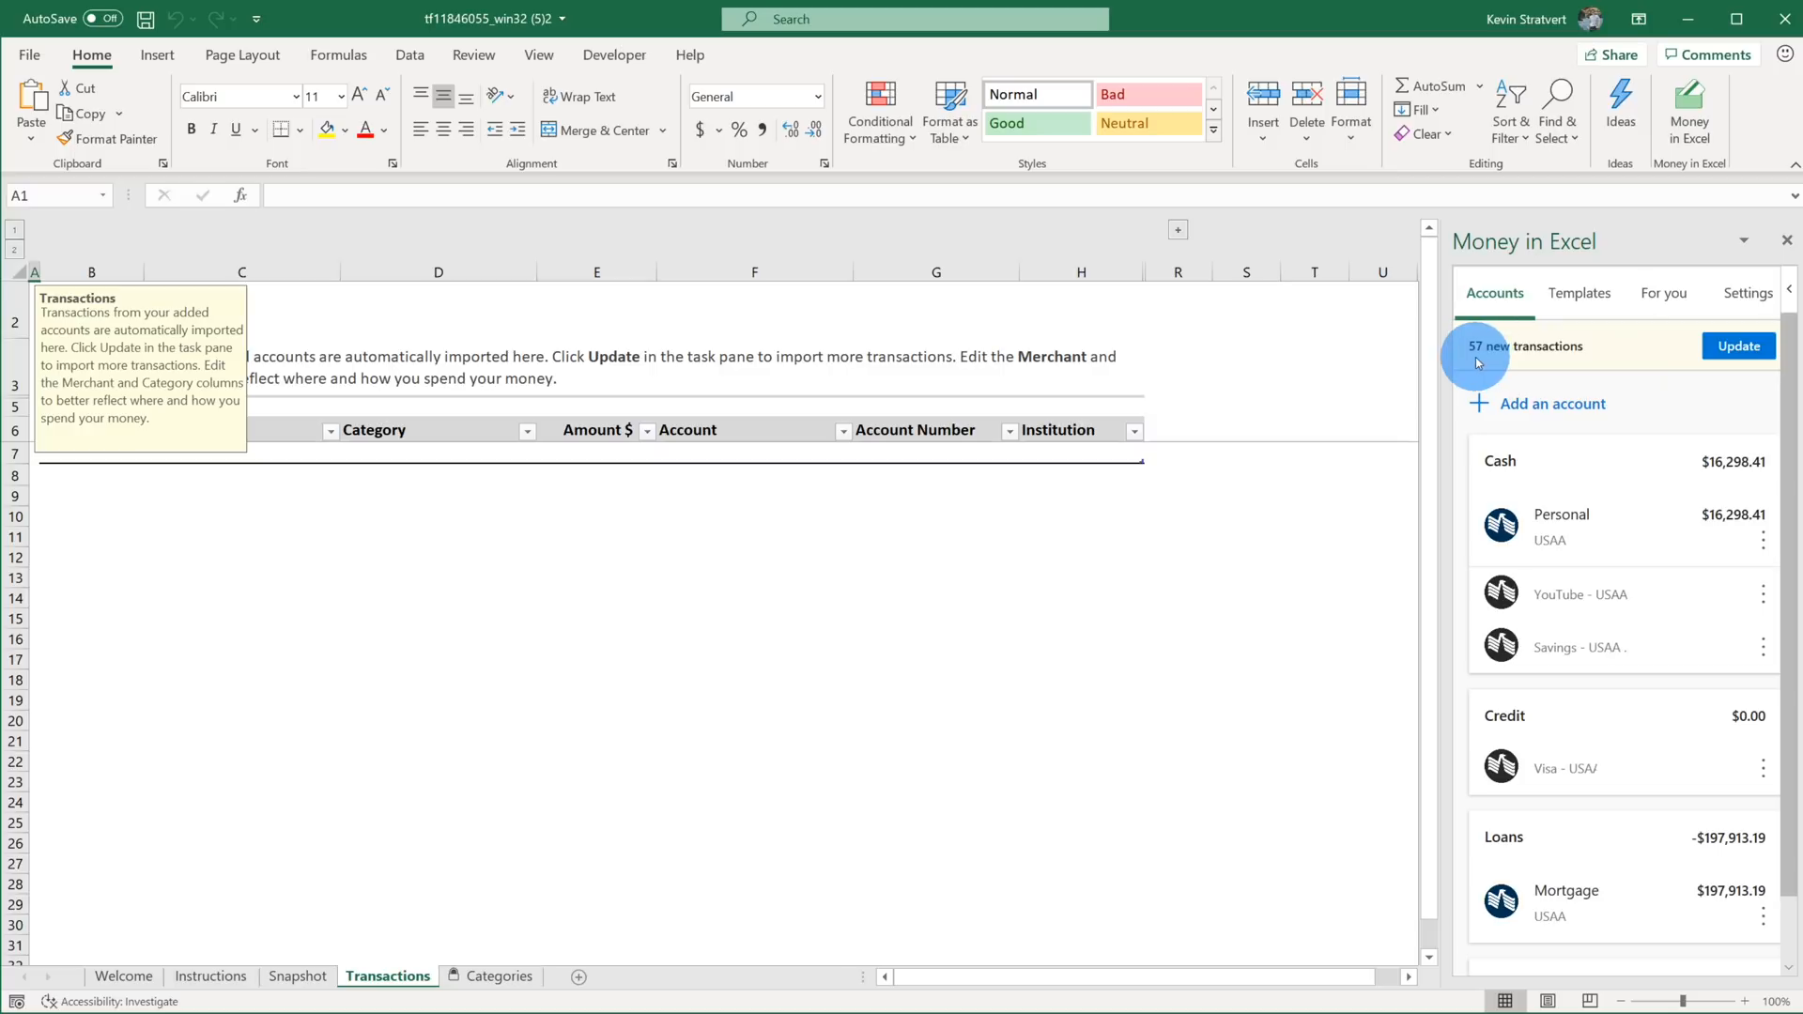
mouse_move(1504, 368)
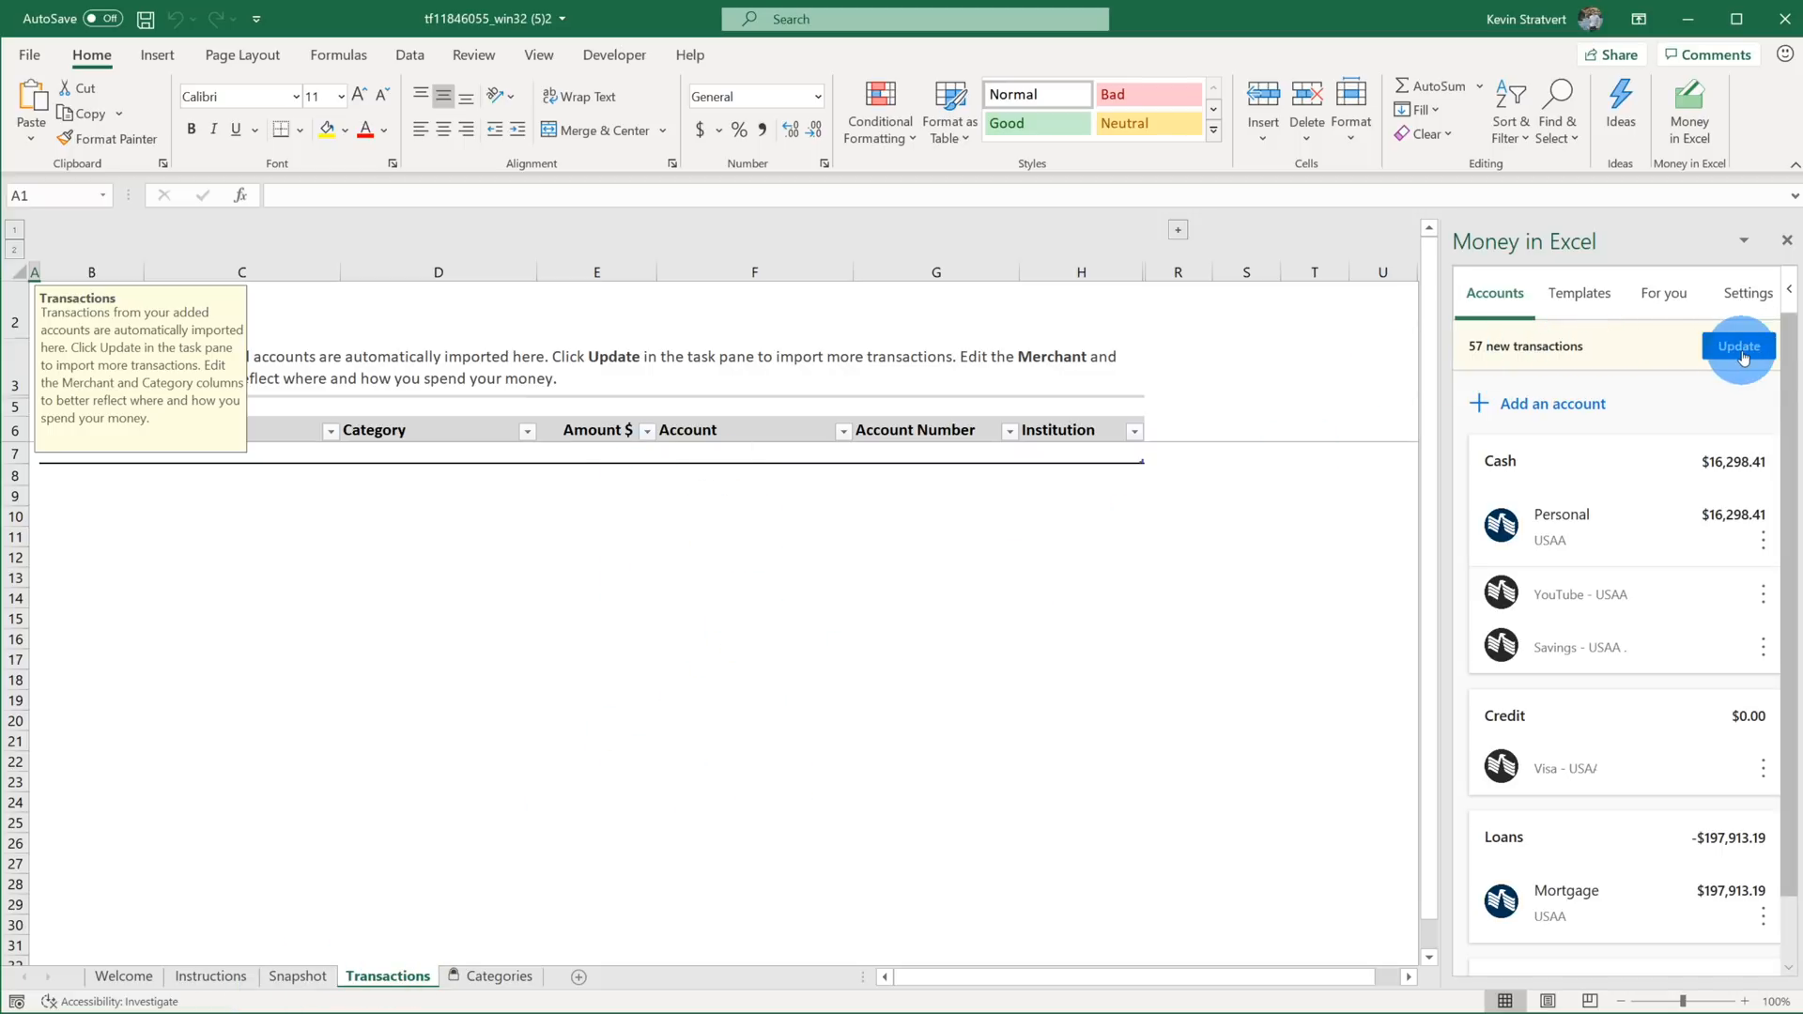
Update to import the 57 new bank transactions into the Transactions table.
left_click(1739, 345)
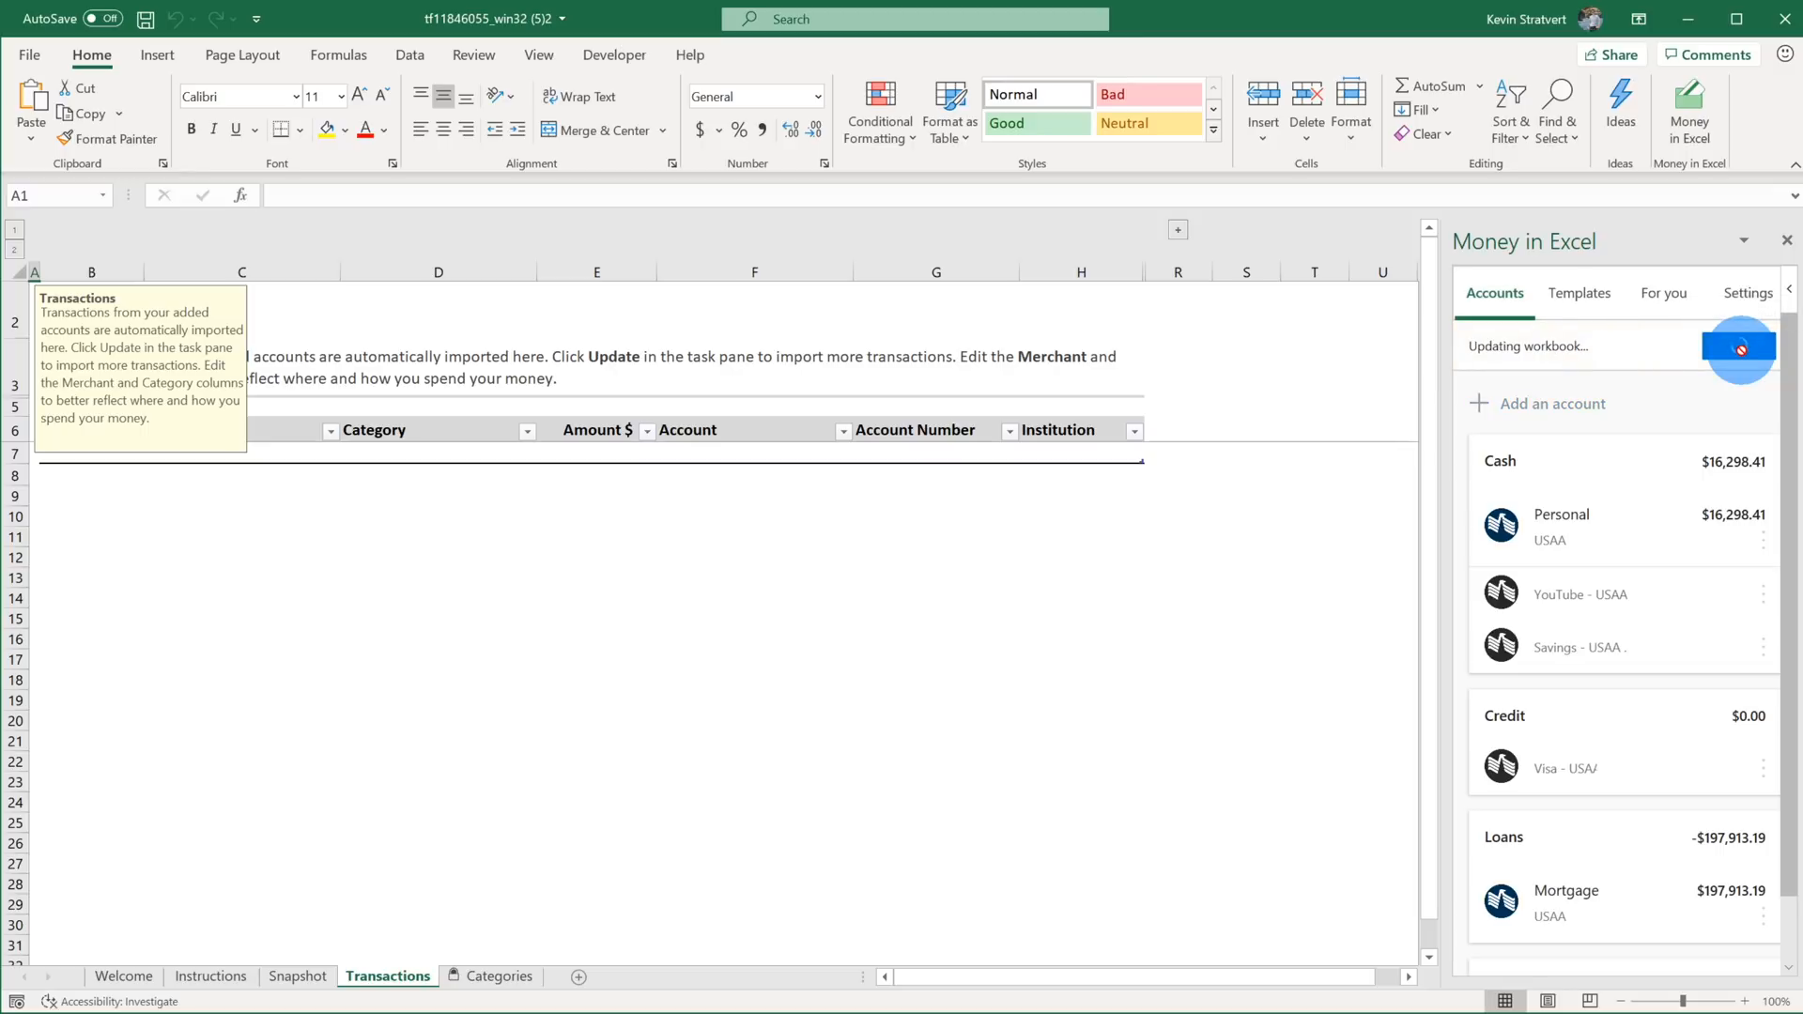
left_click(1739, 346)
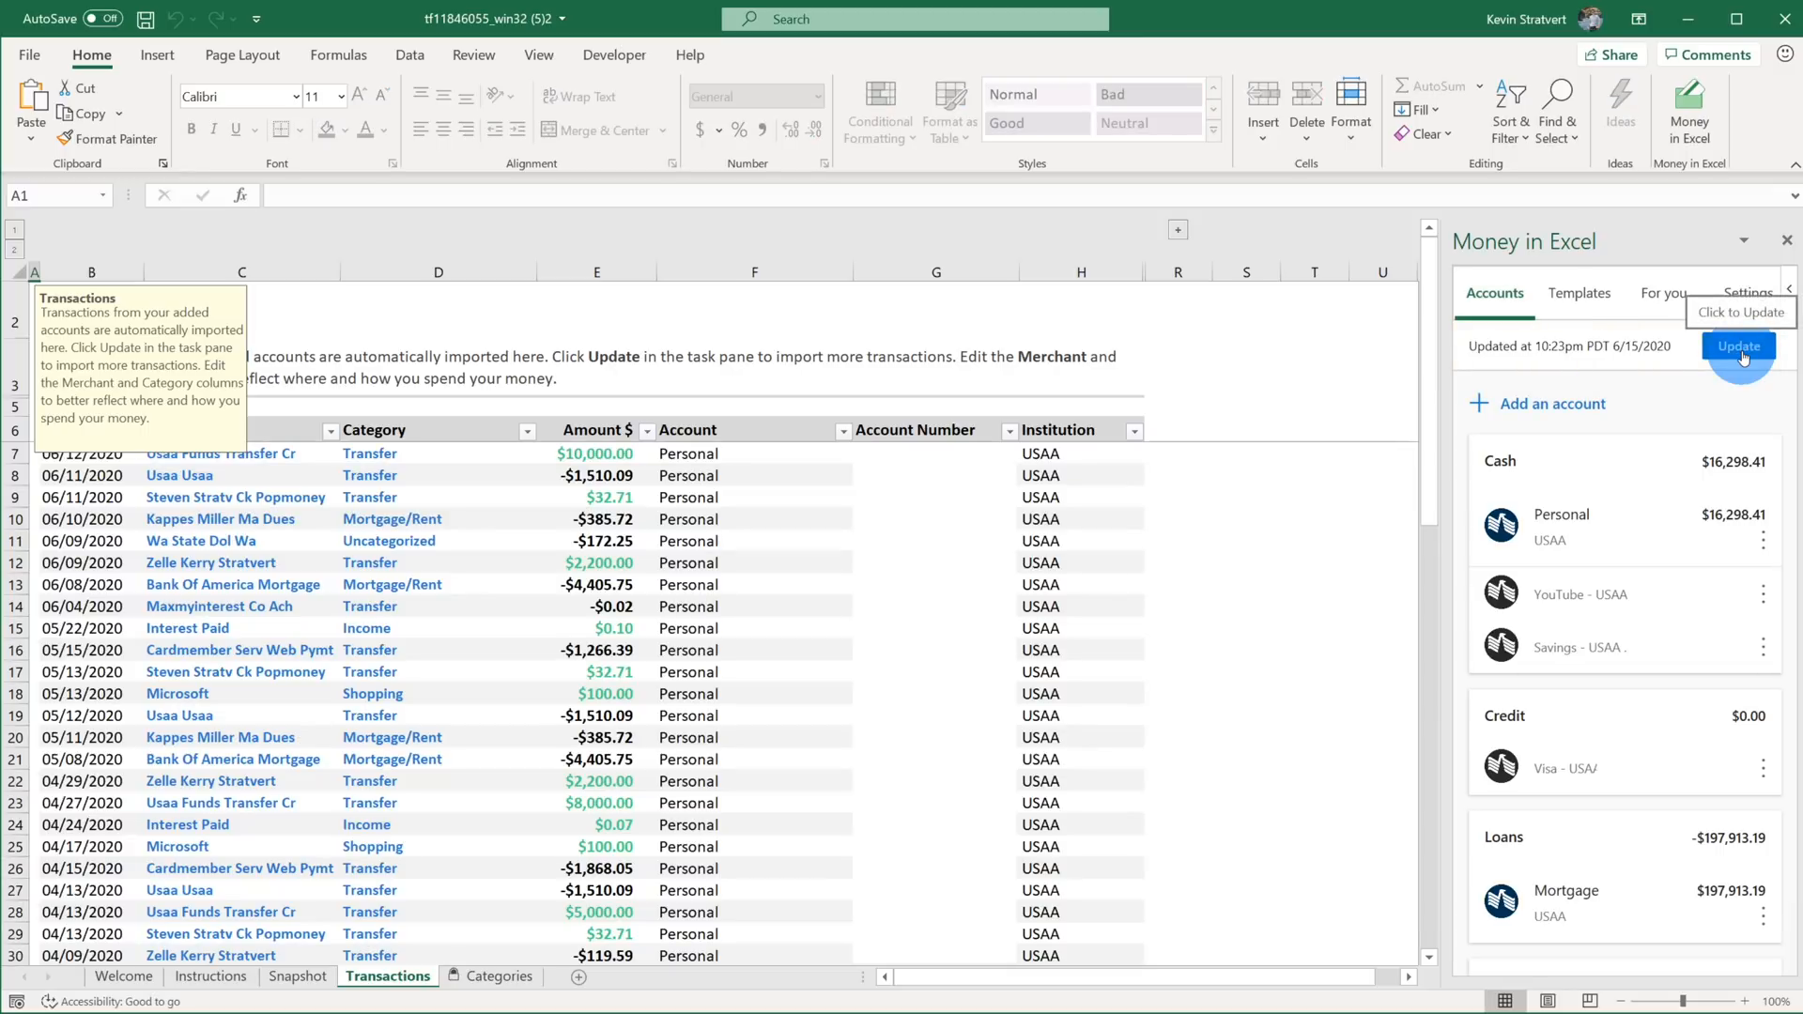
mouse_move(671, 465)
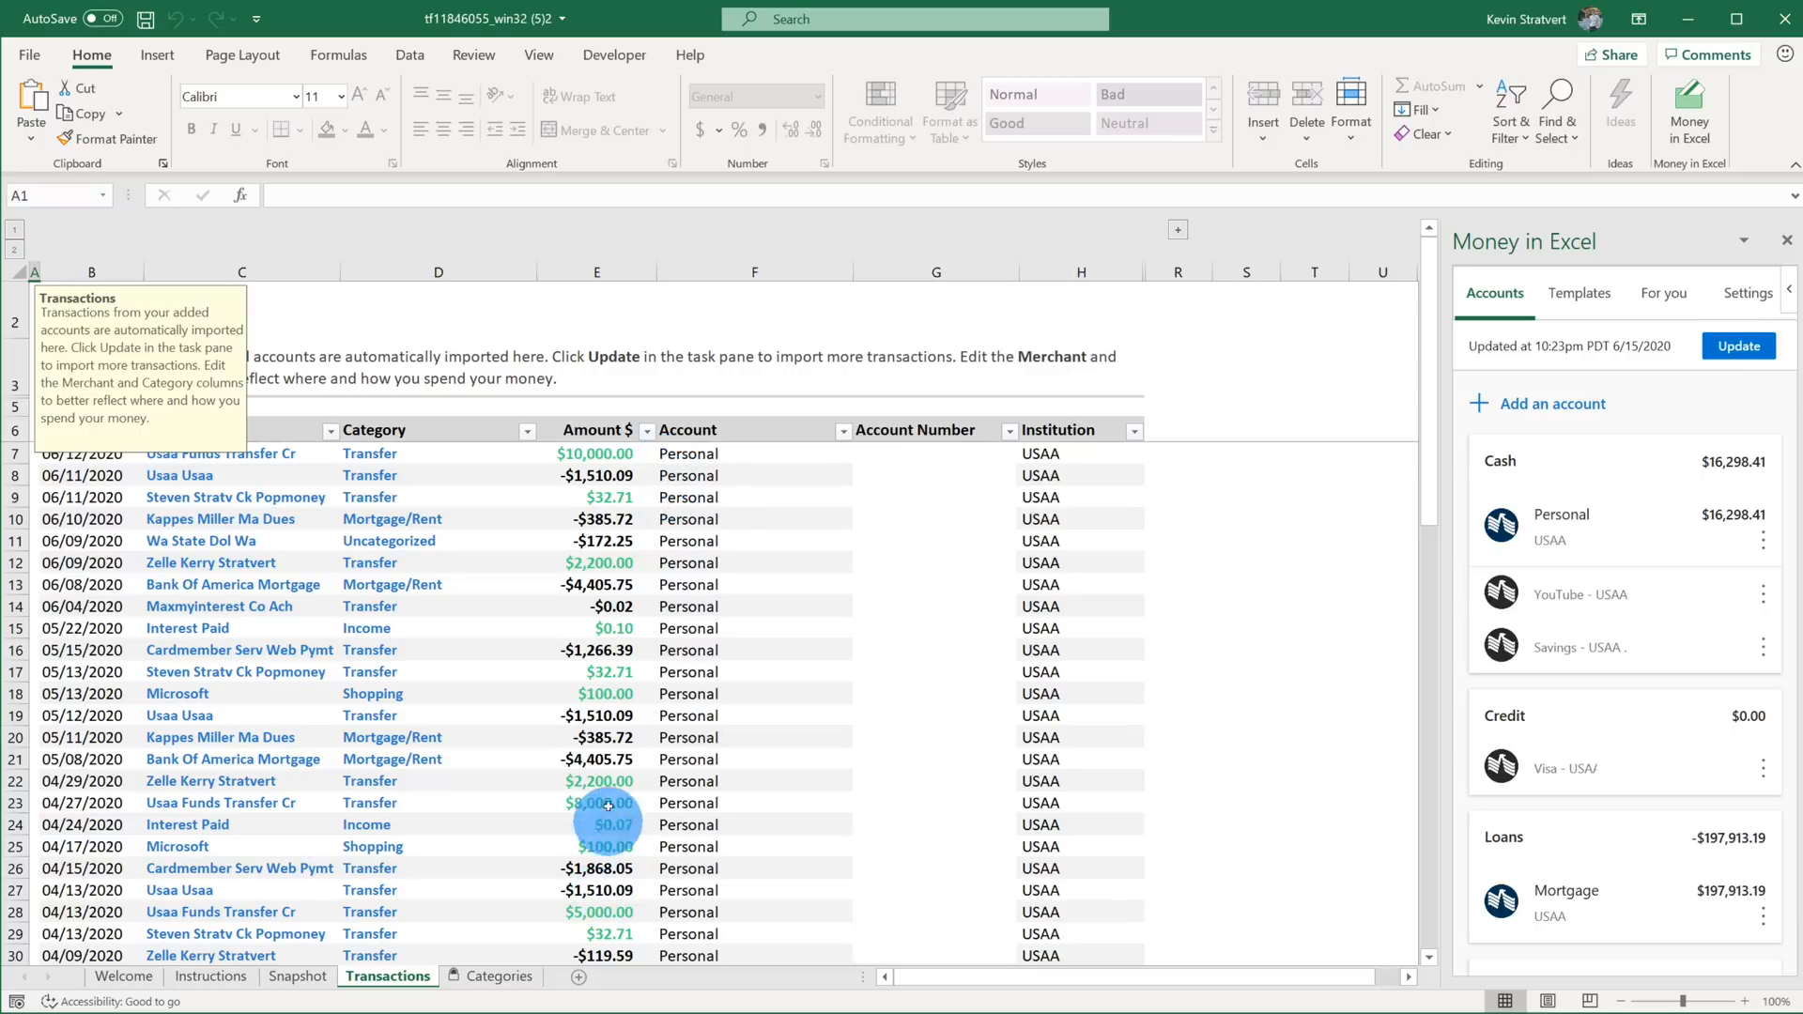
mouse_move(559, 475)
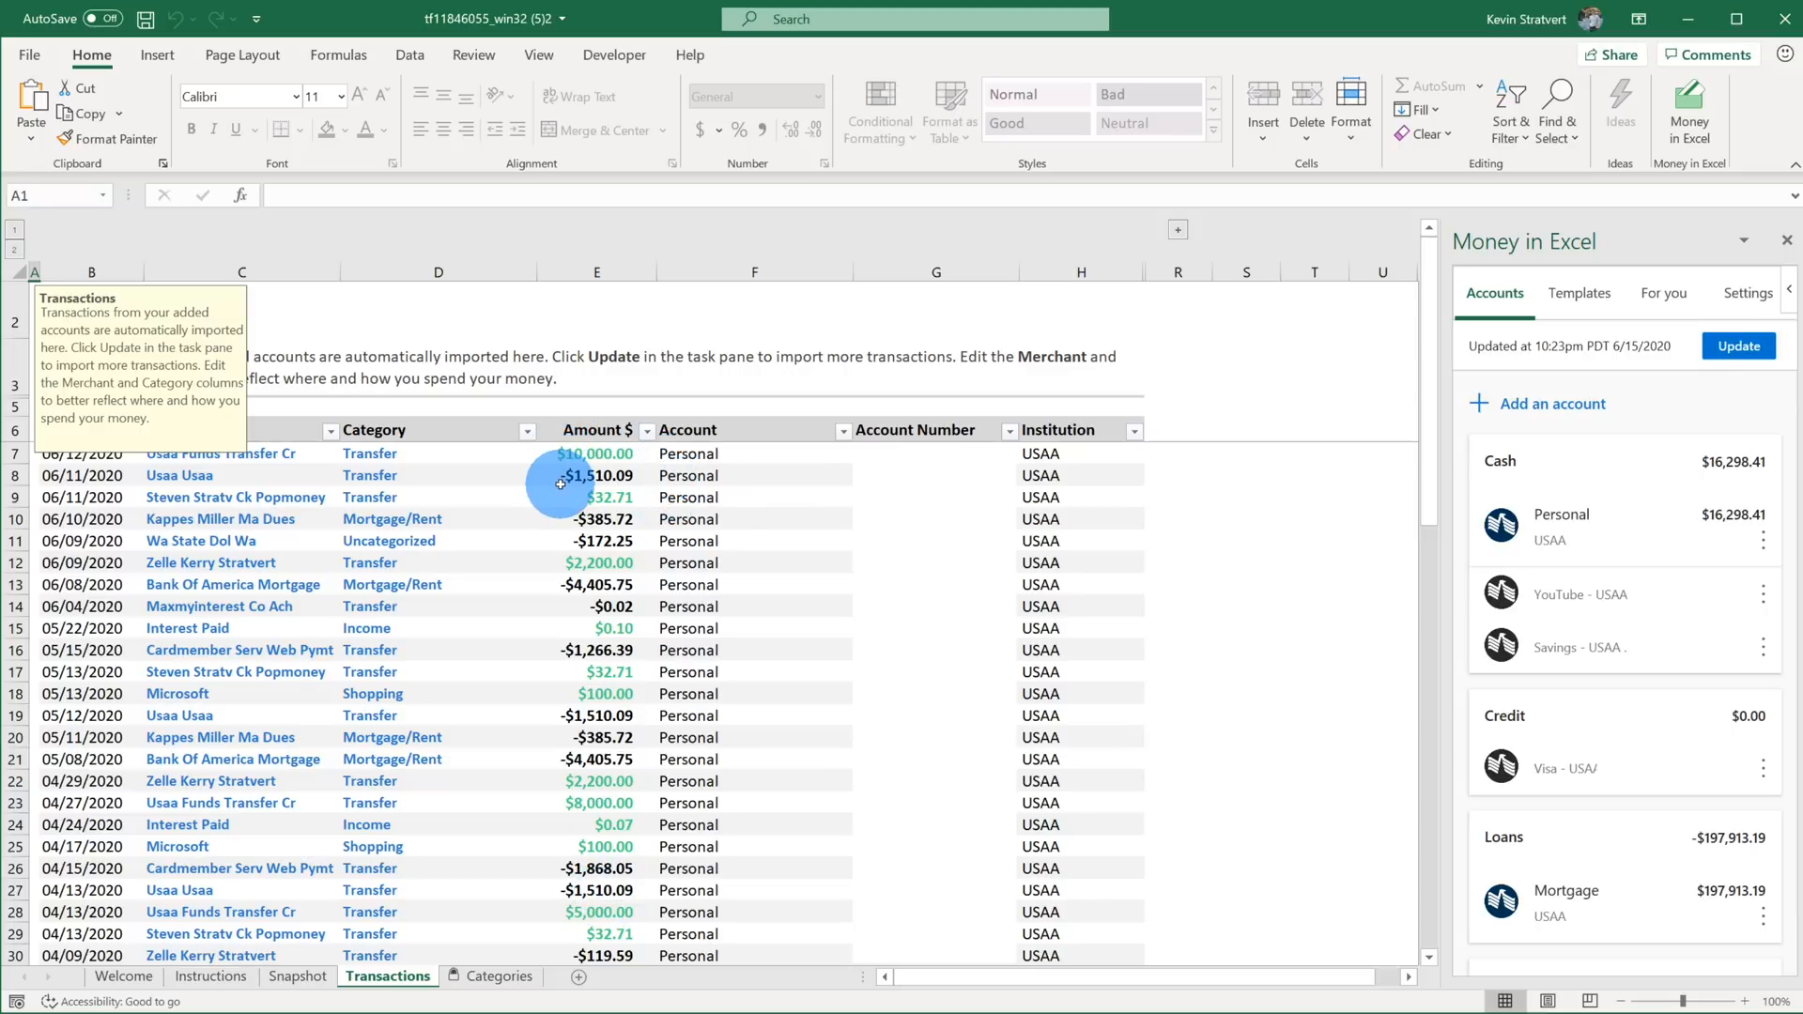
mouse_move(547, 574)
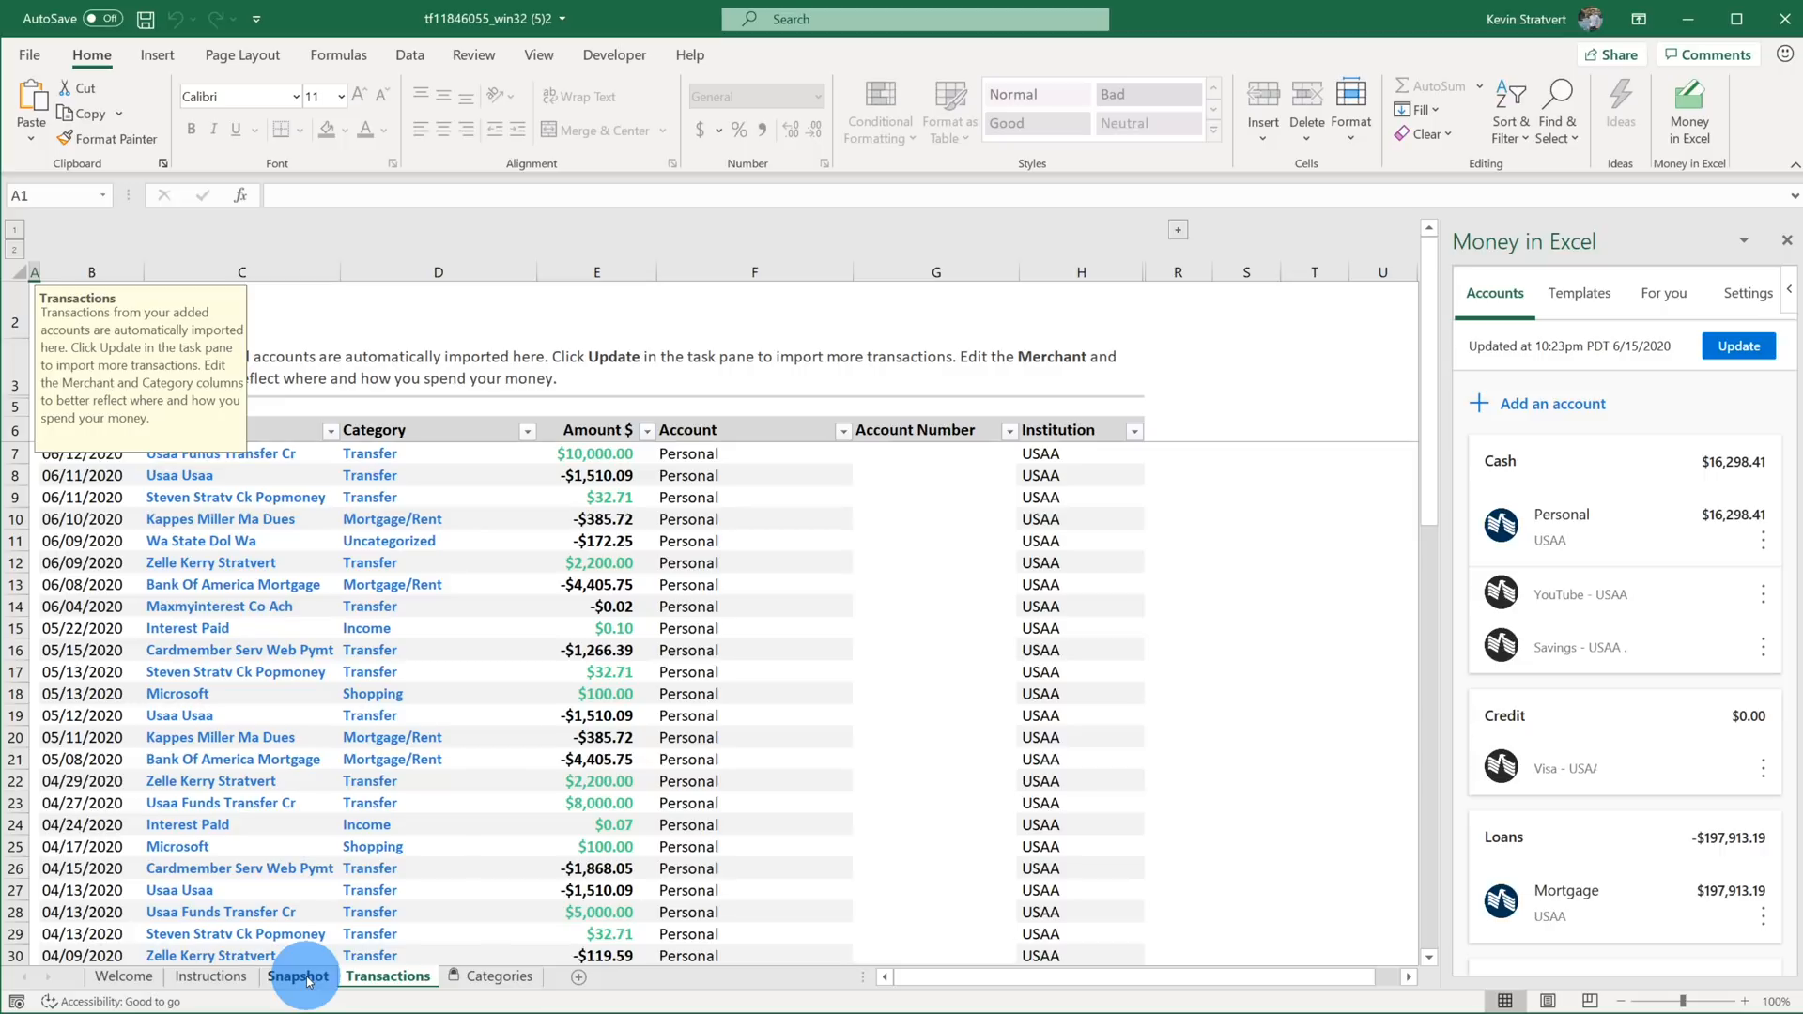
Show the Snapshot sheet for June 2020 via the month dropdown and scroll through its charts and merchant summaries.
left_click(299, 977)
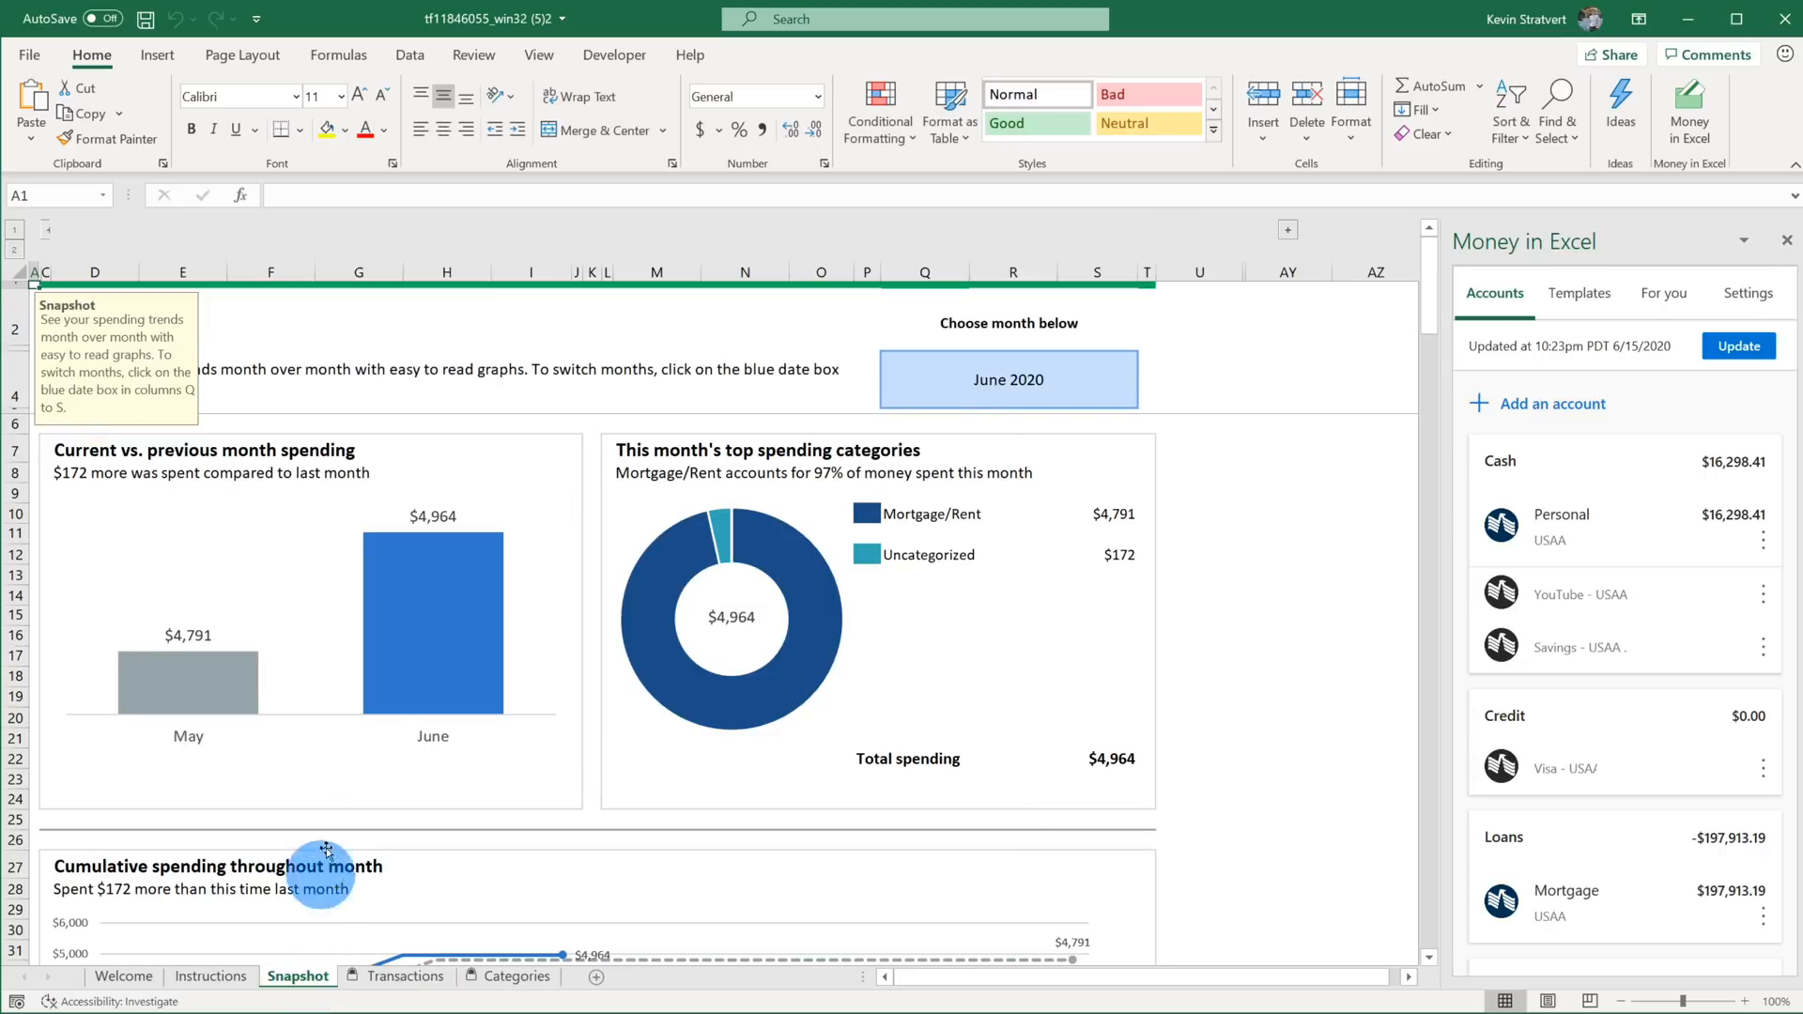
mouse_move(488, 430)
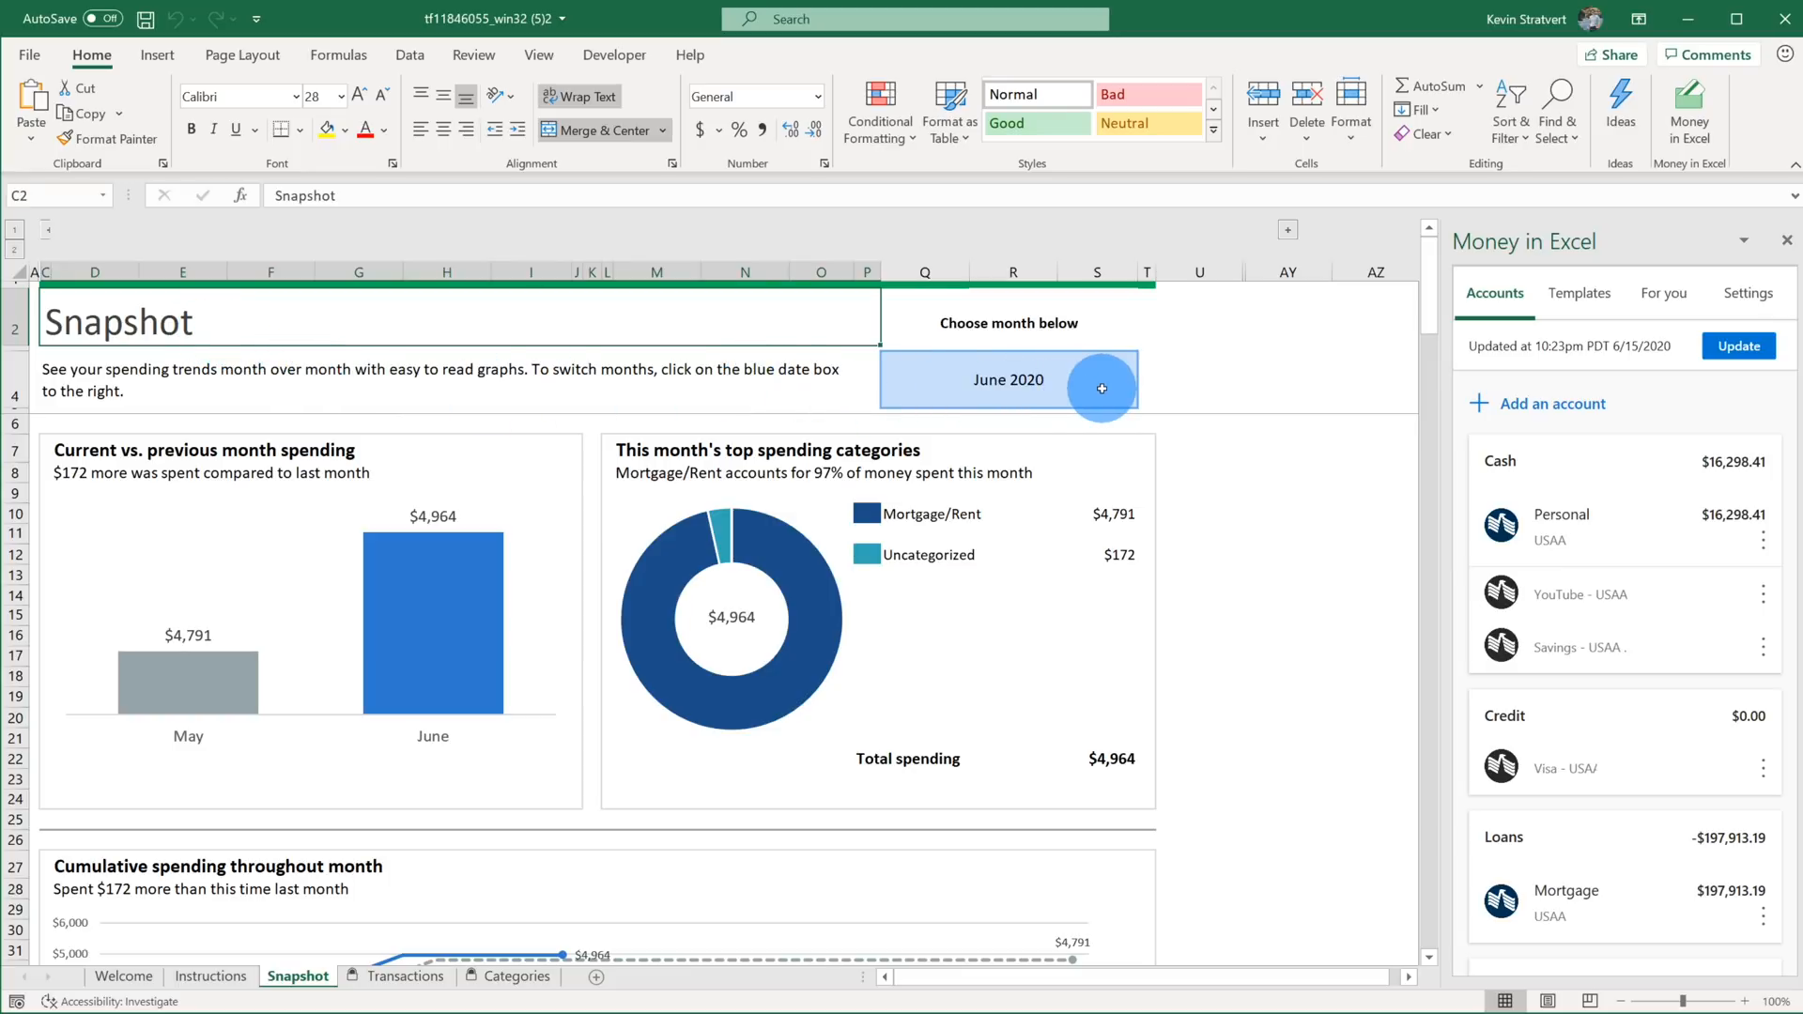
left_click(1007, 379)
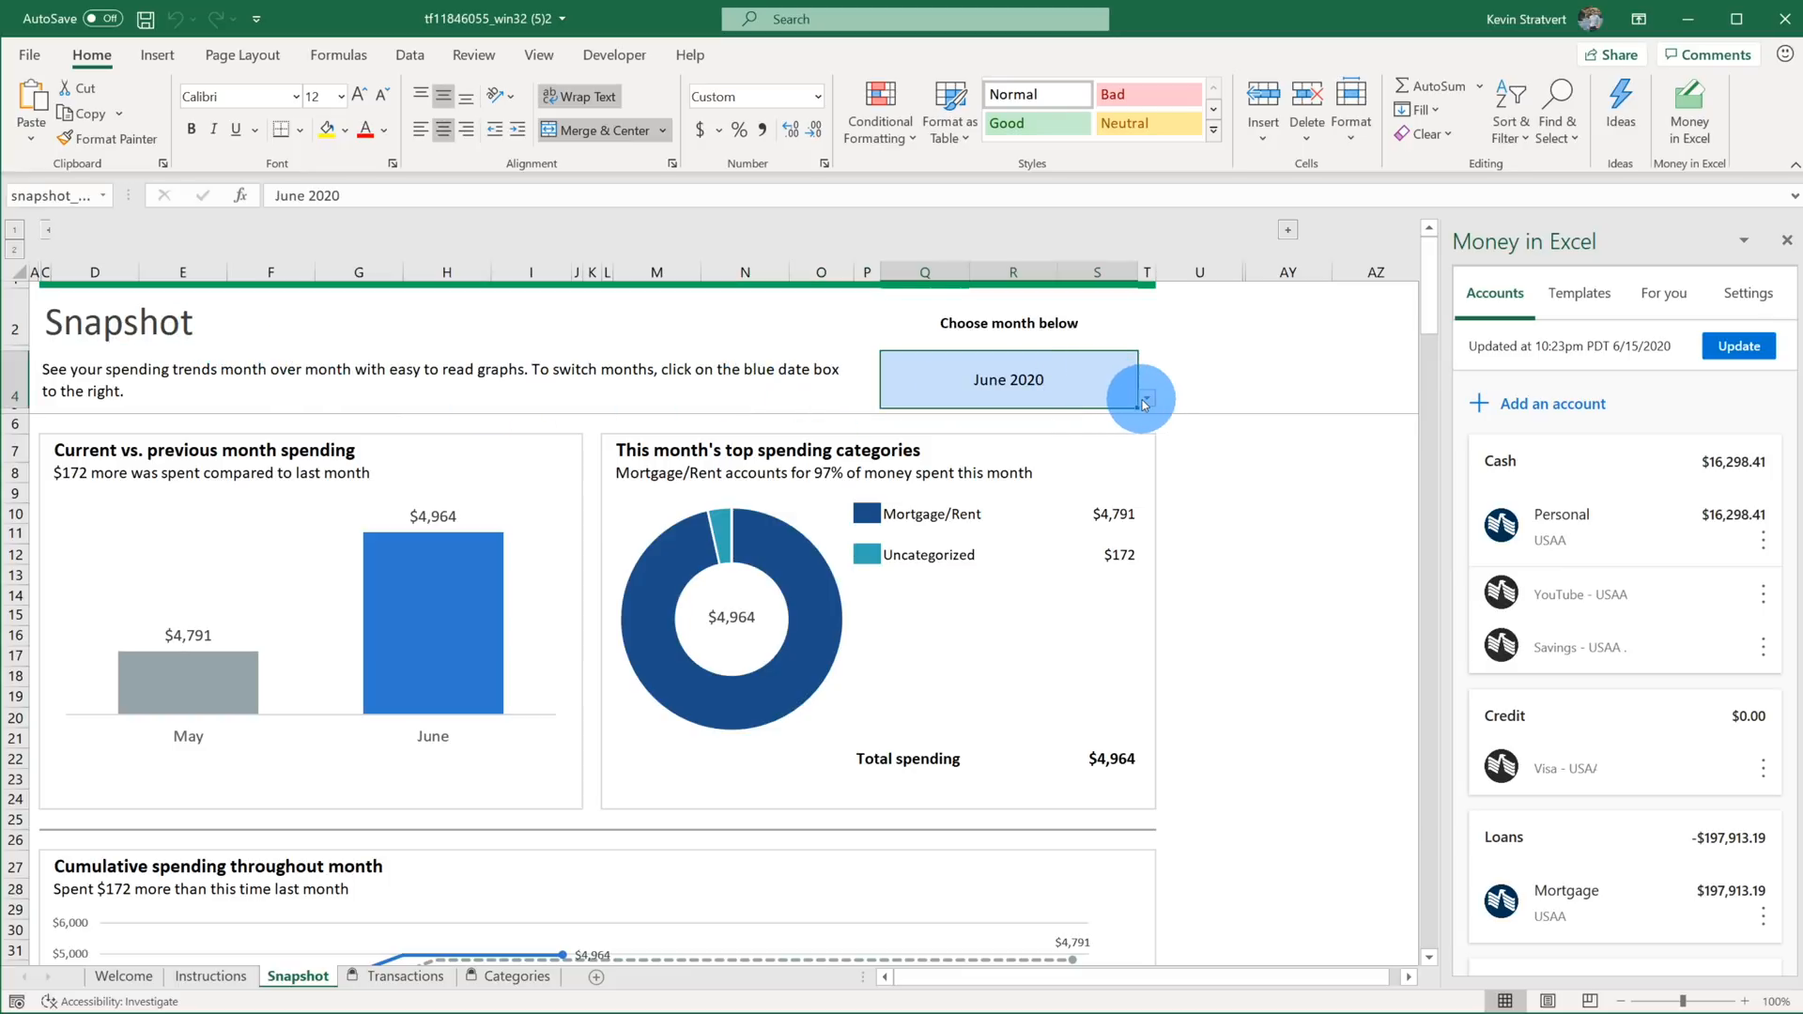
left_click(1142, 396)
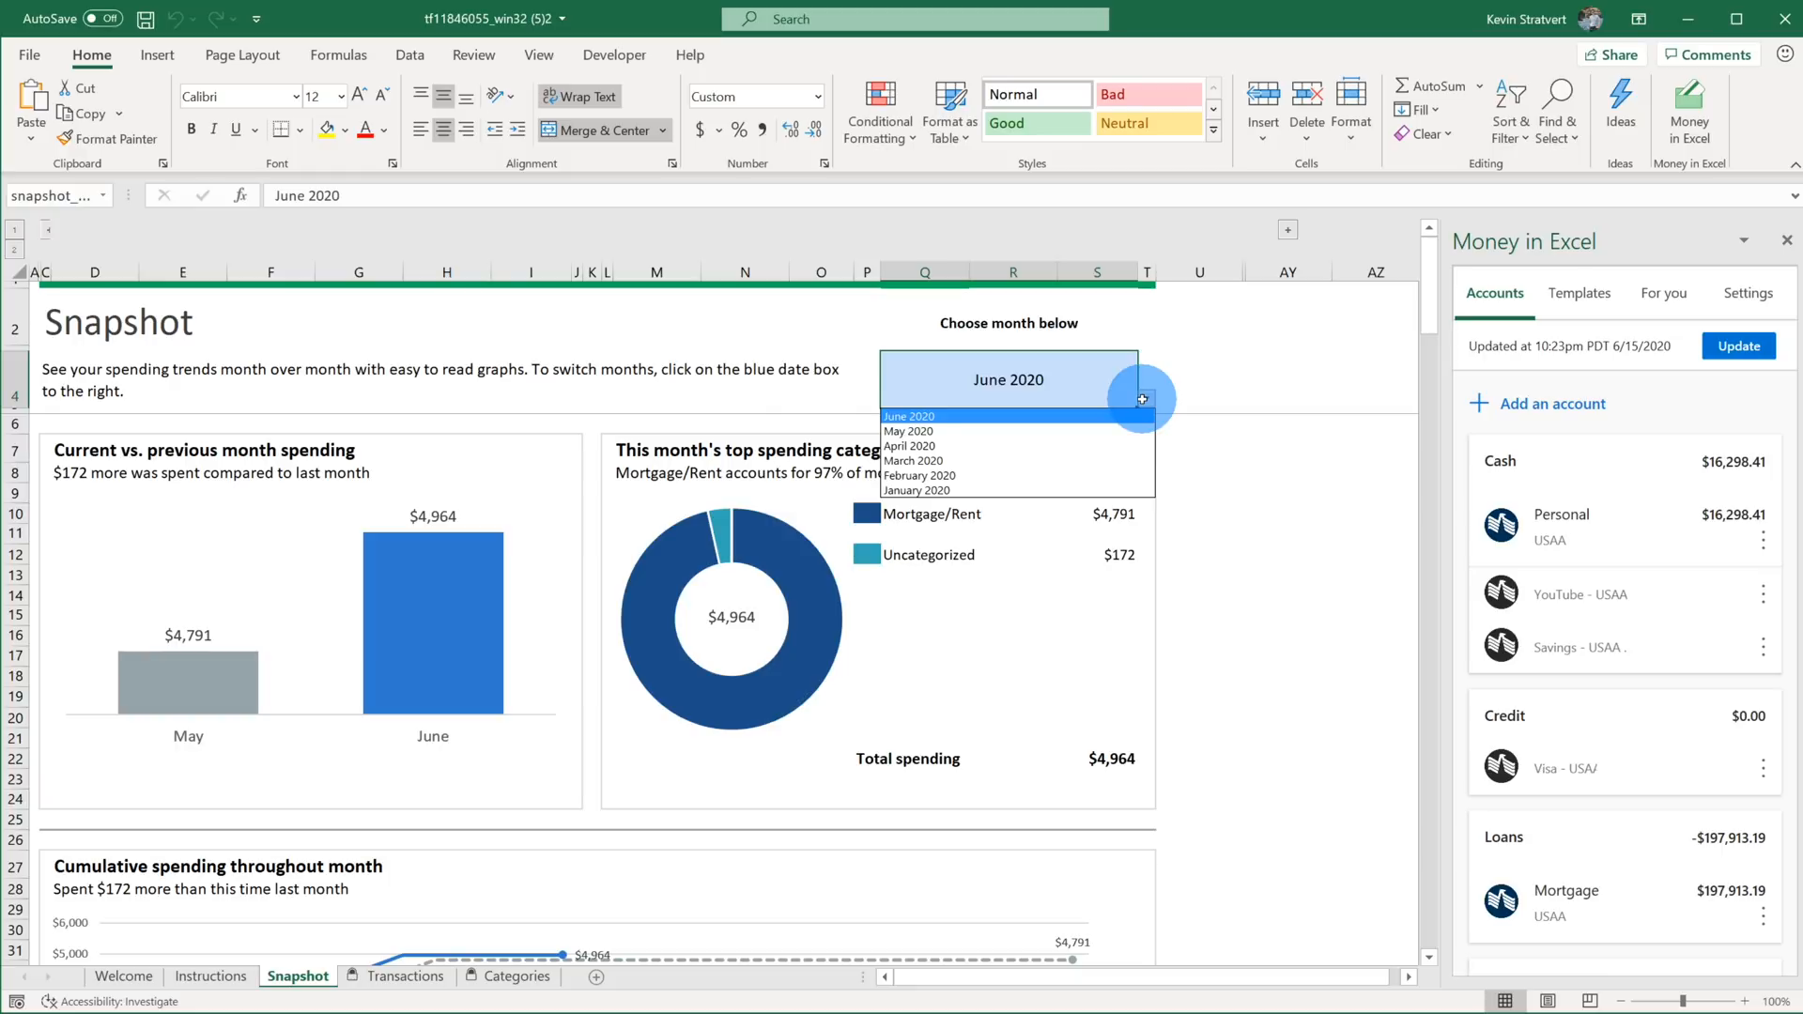
mouse_move(1193, 372)
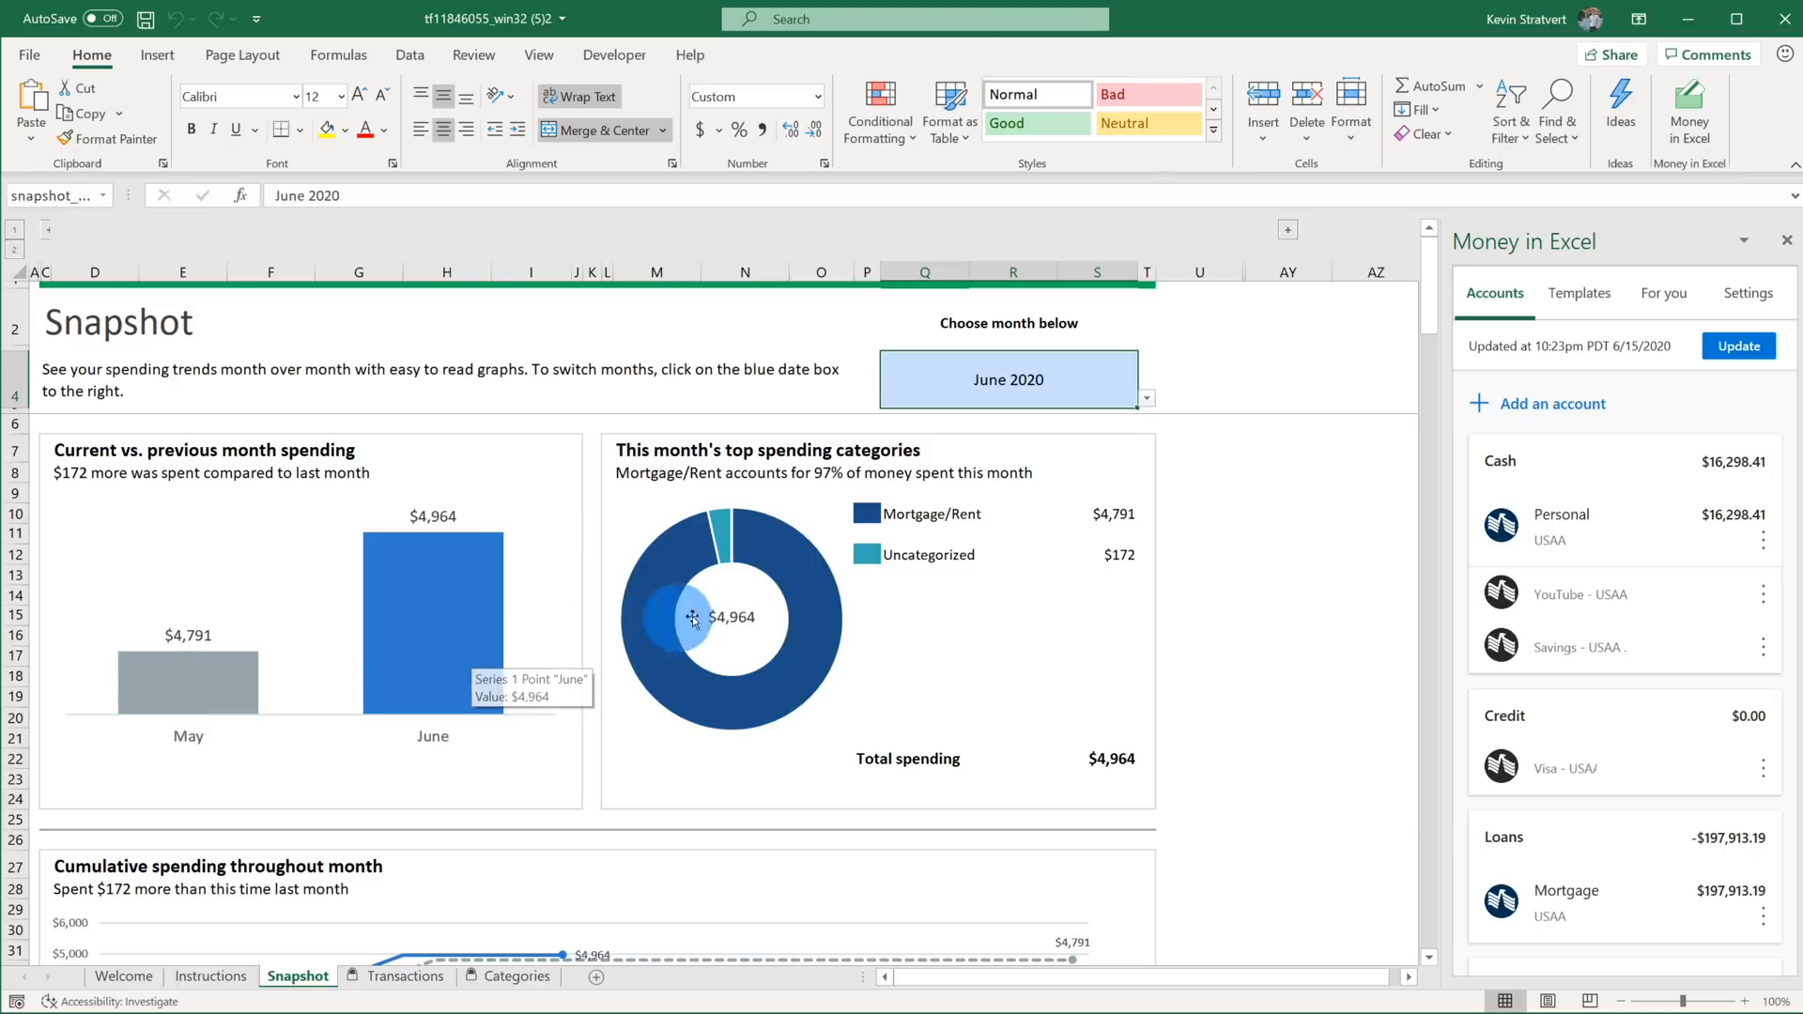
mouse_move(980, 593)
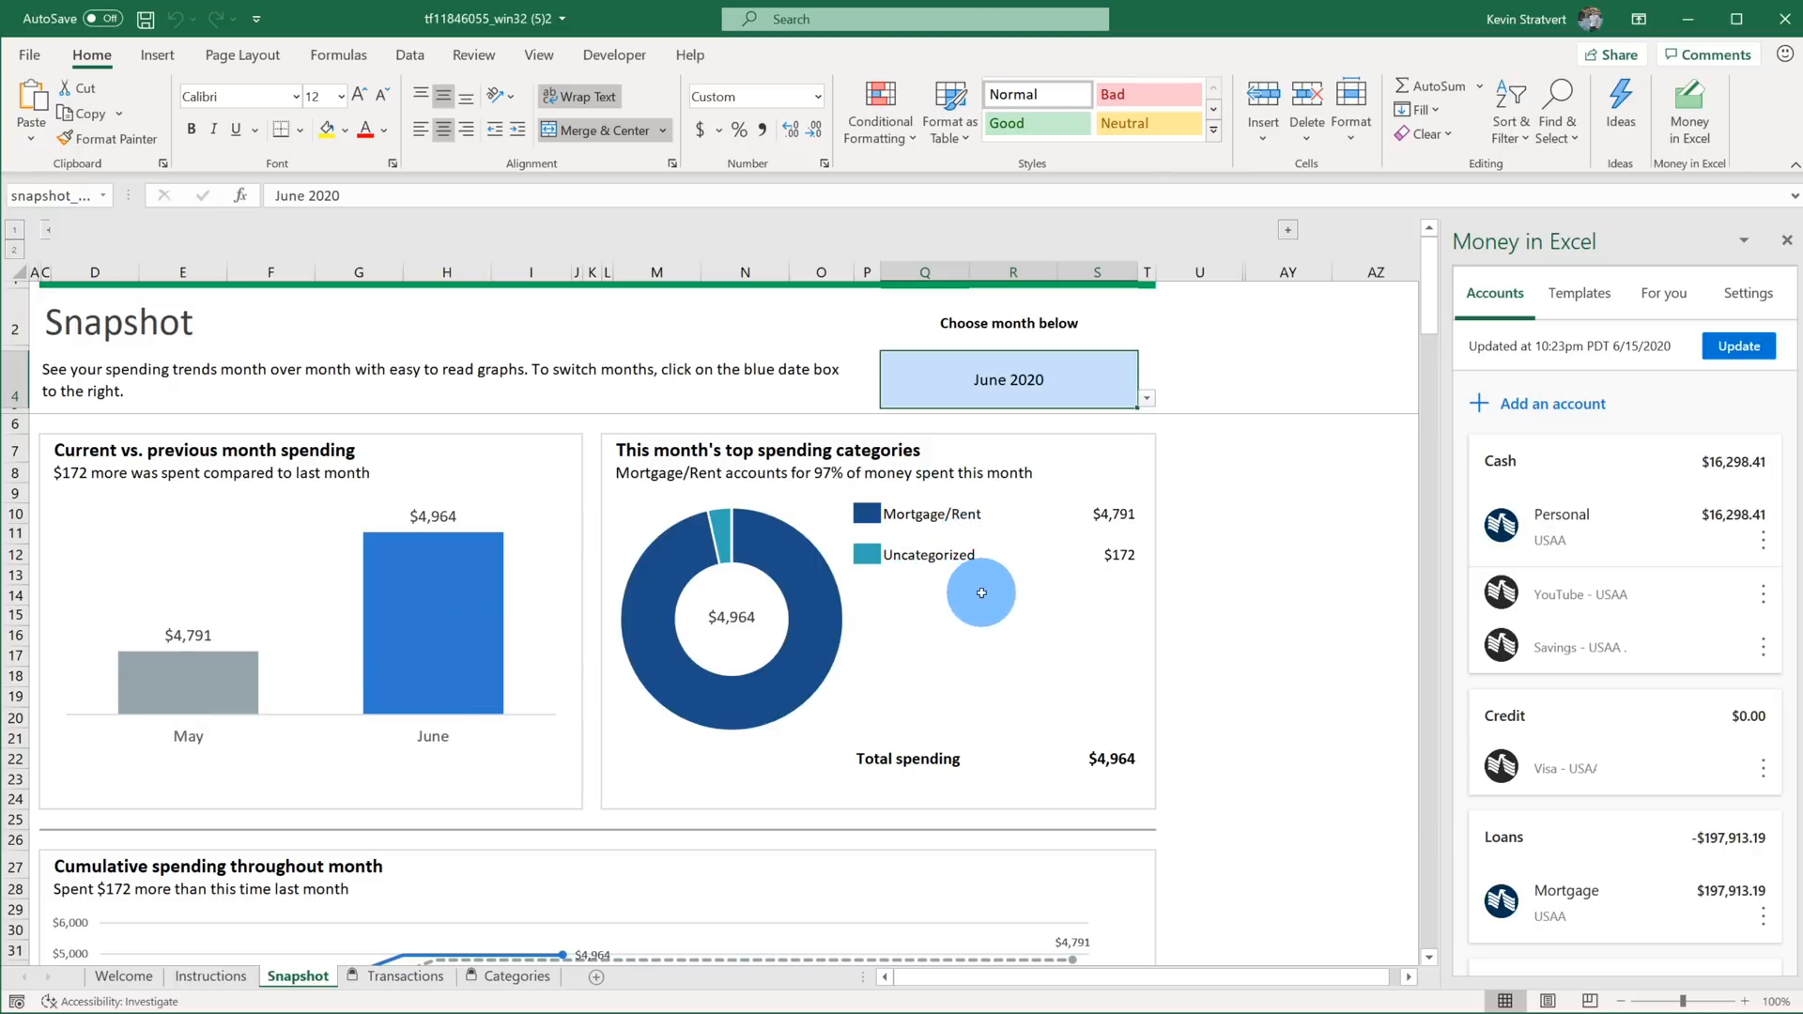
scroll("down", 3)
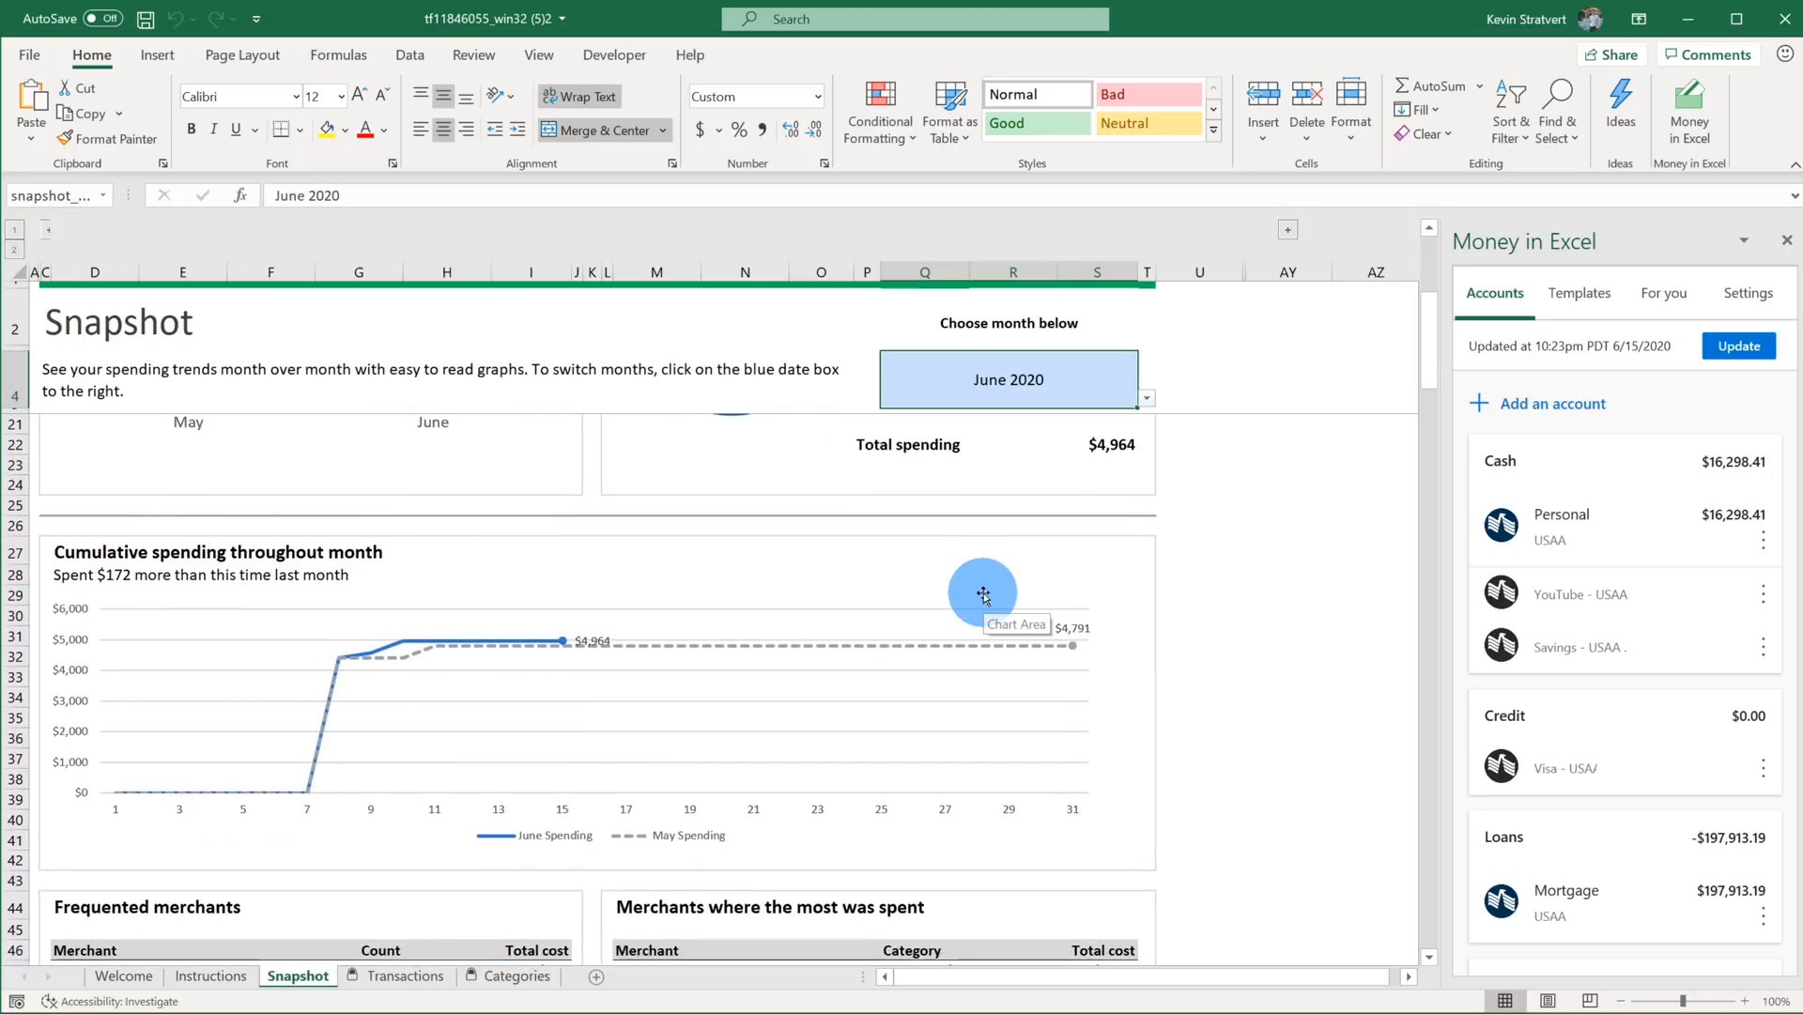
scroll("down", 3)
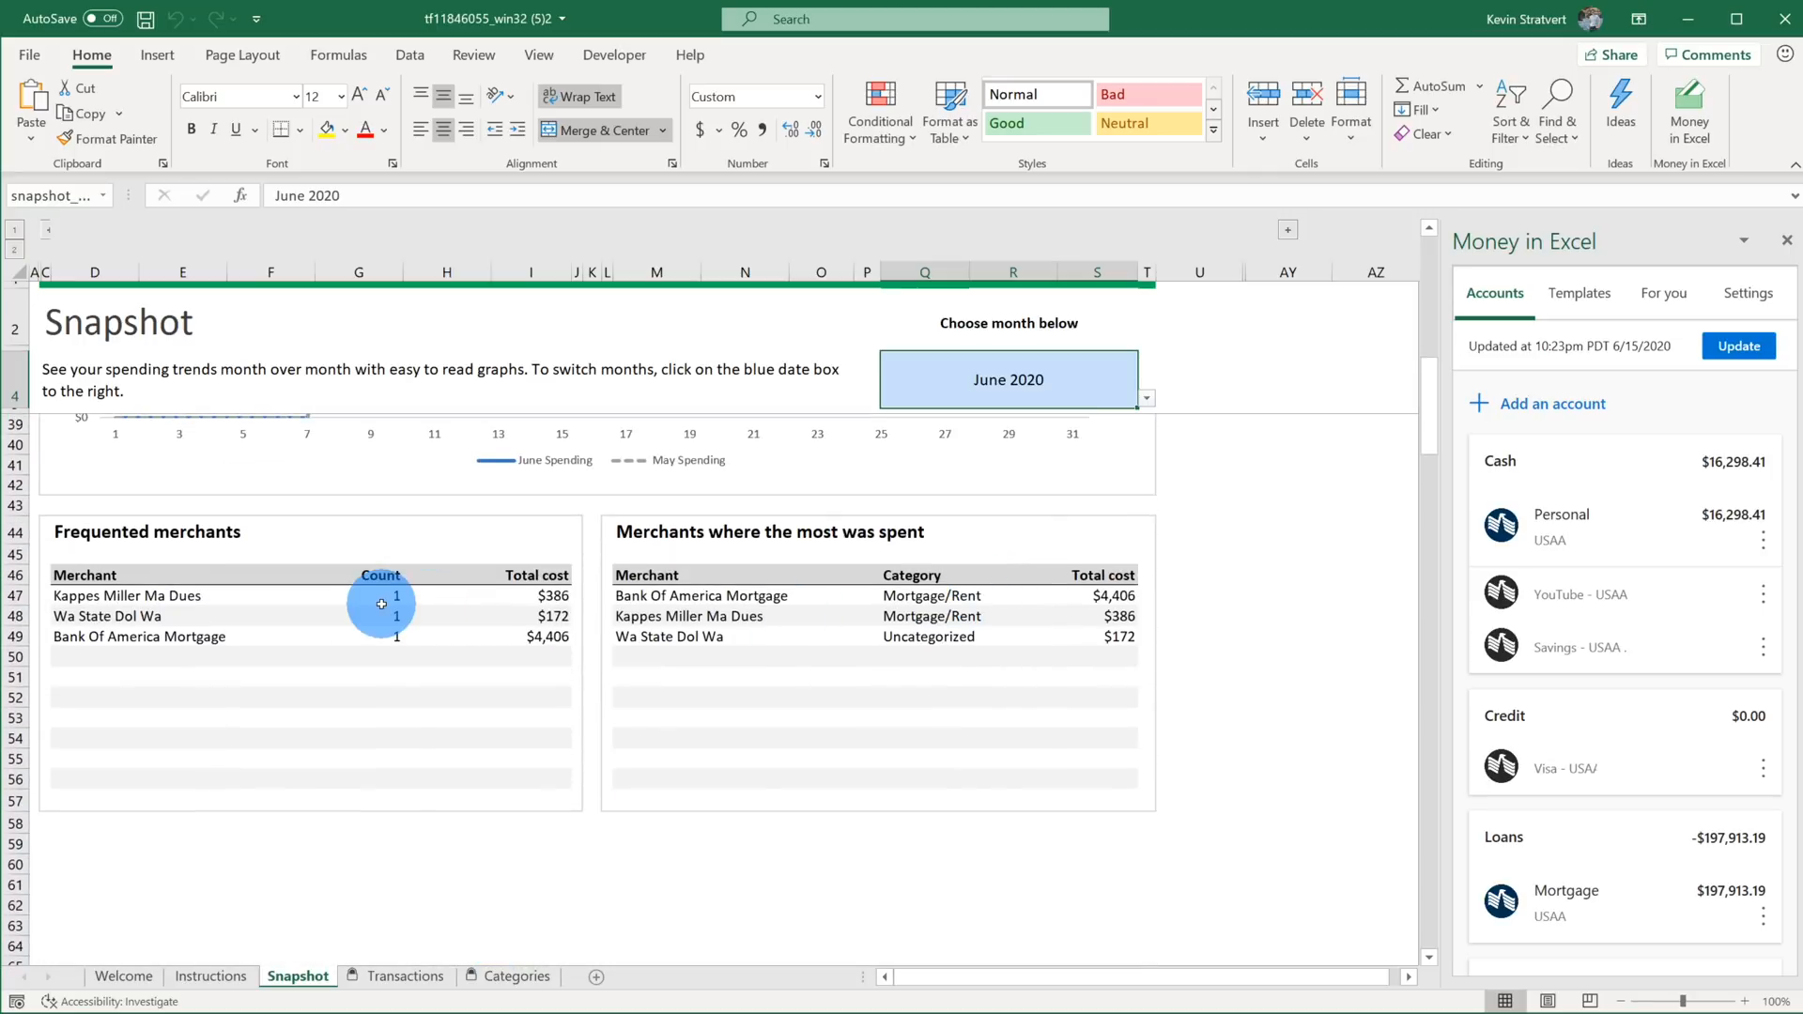
mouse_move(869, 618)
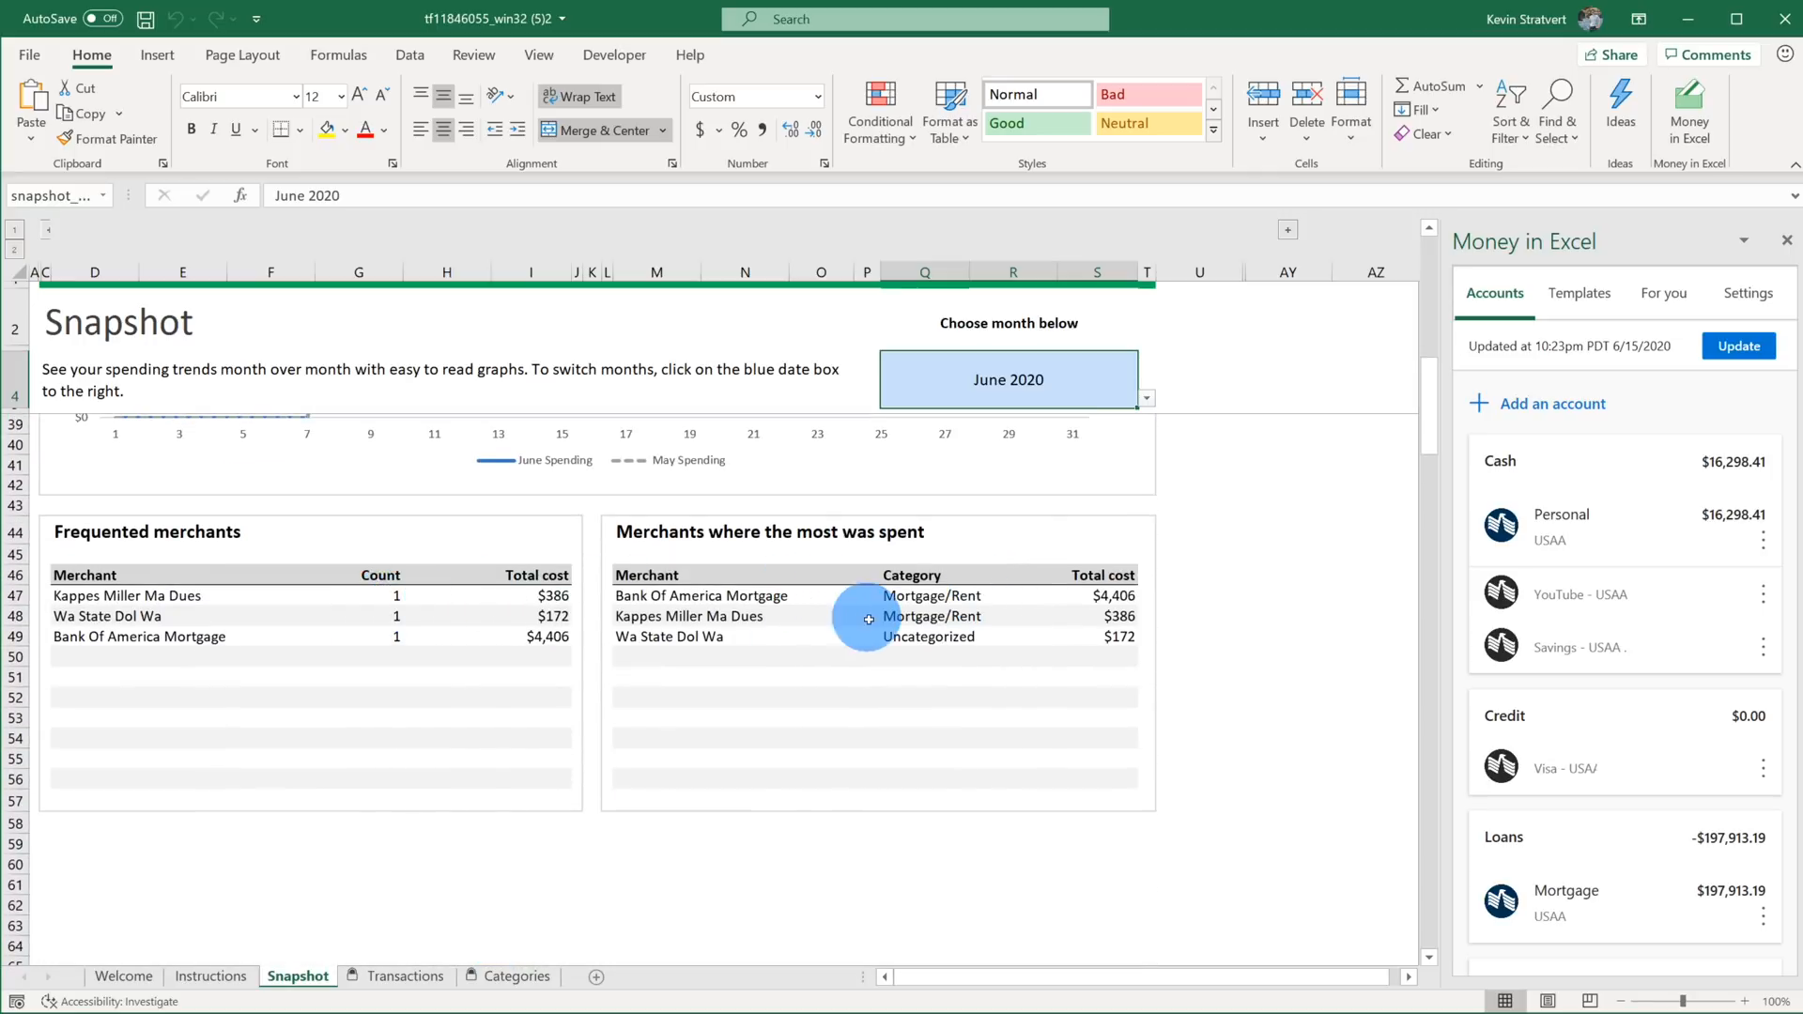
mouse_move(903, 633)
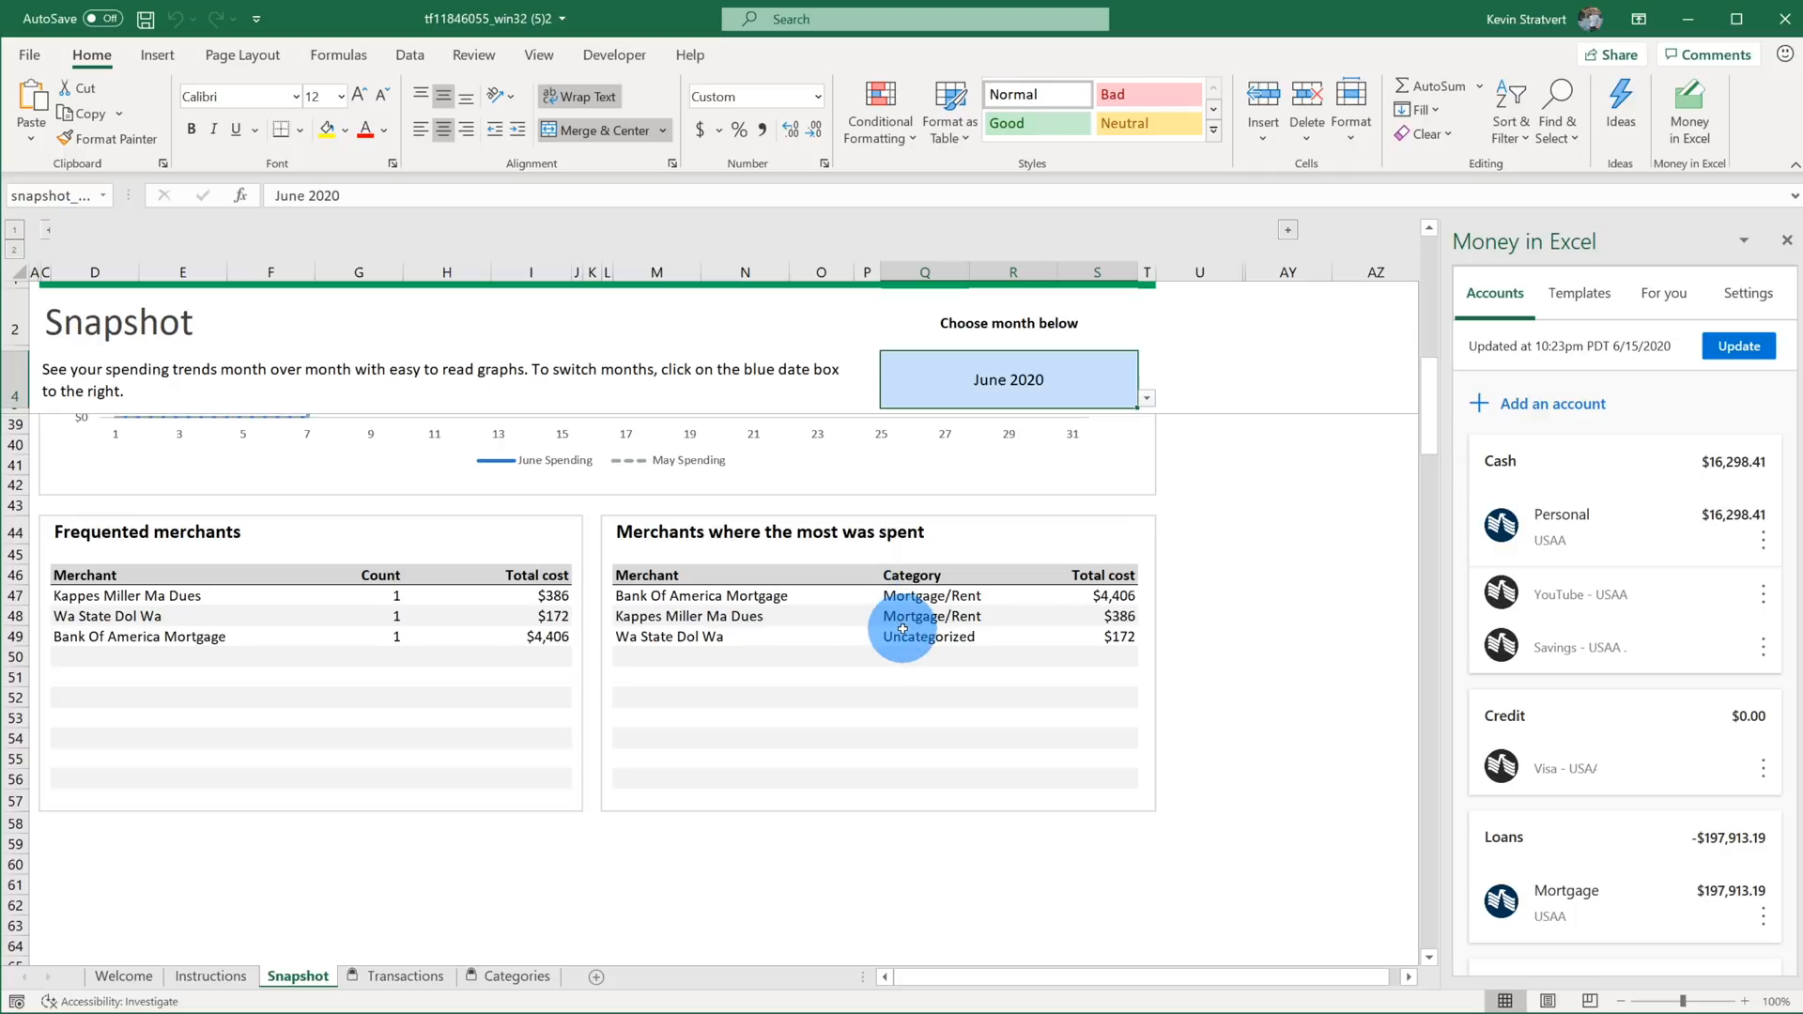
scroll("up", 3)
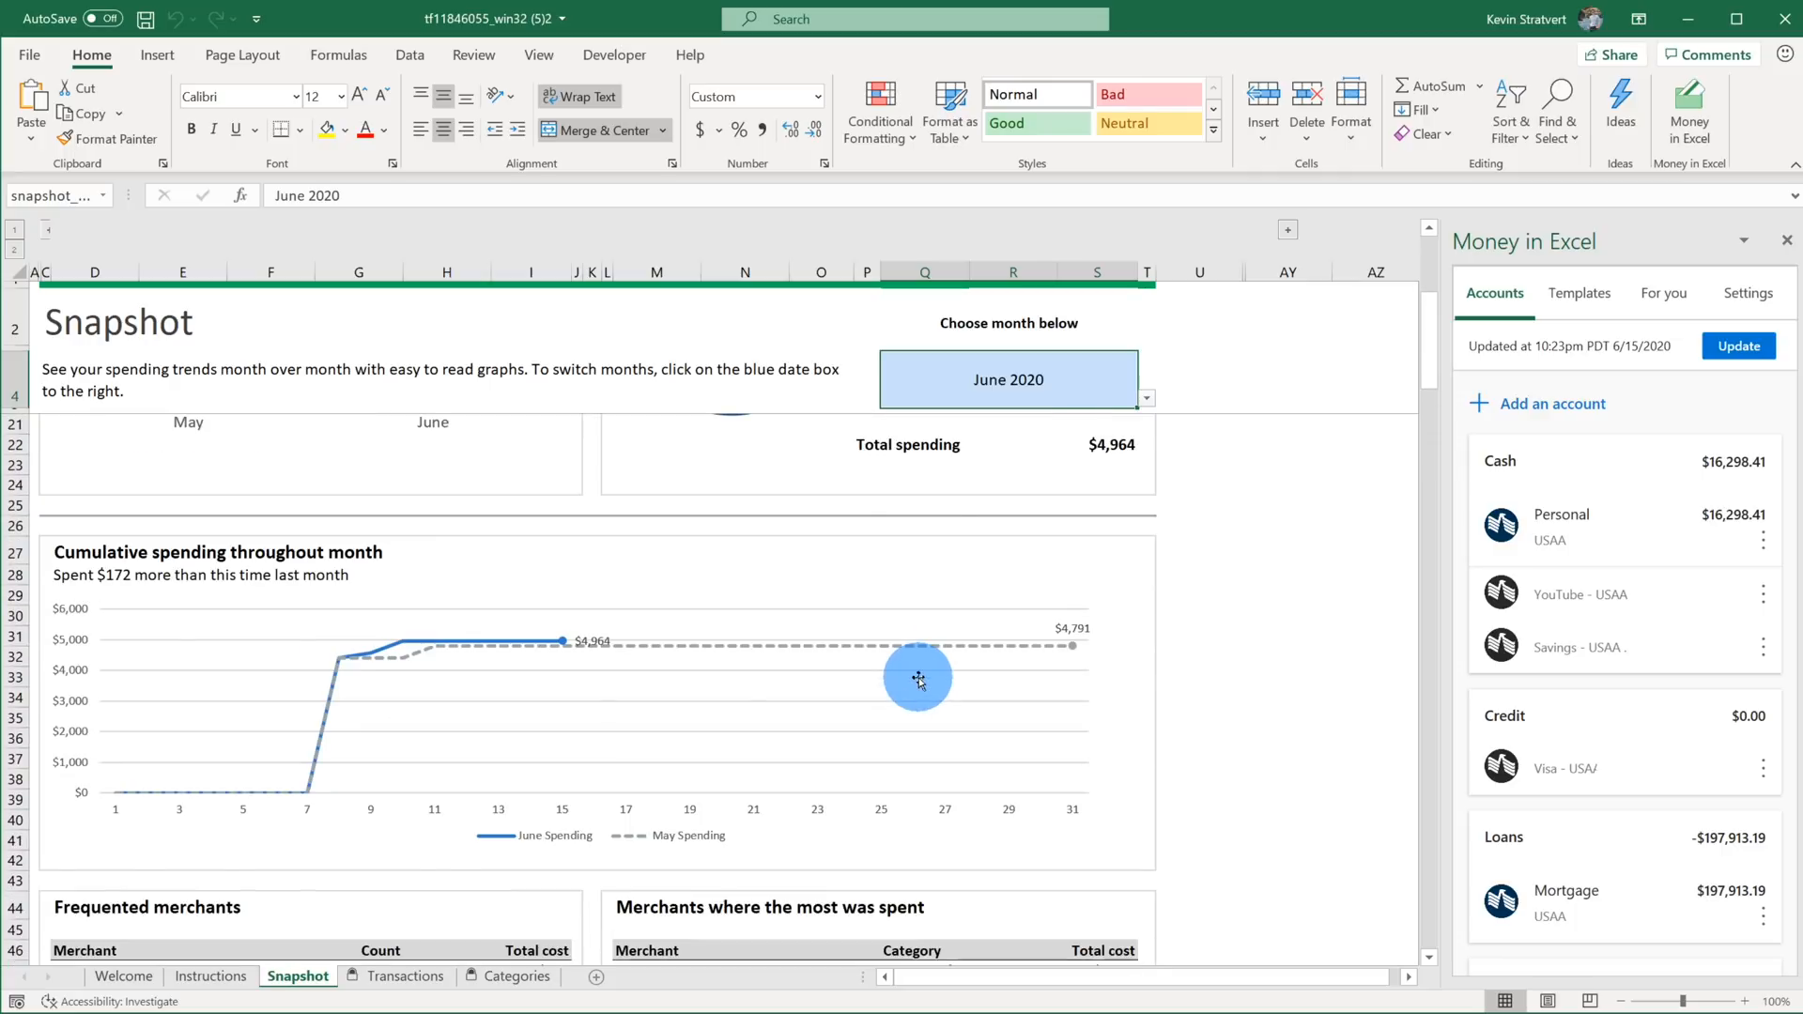
scroll("up", 3)
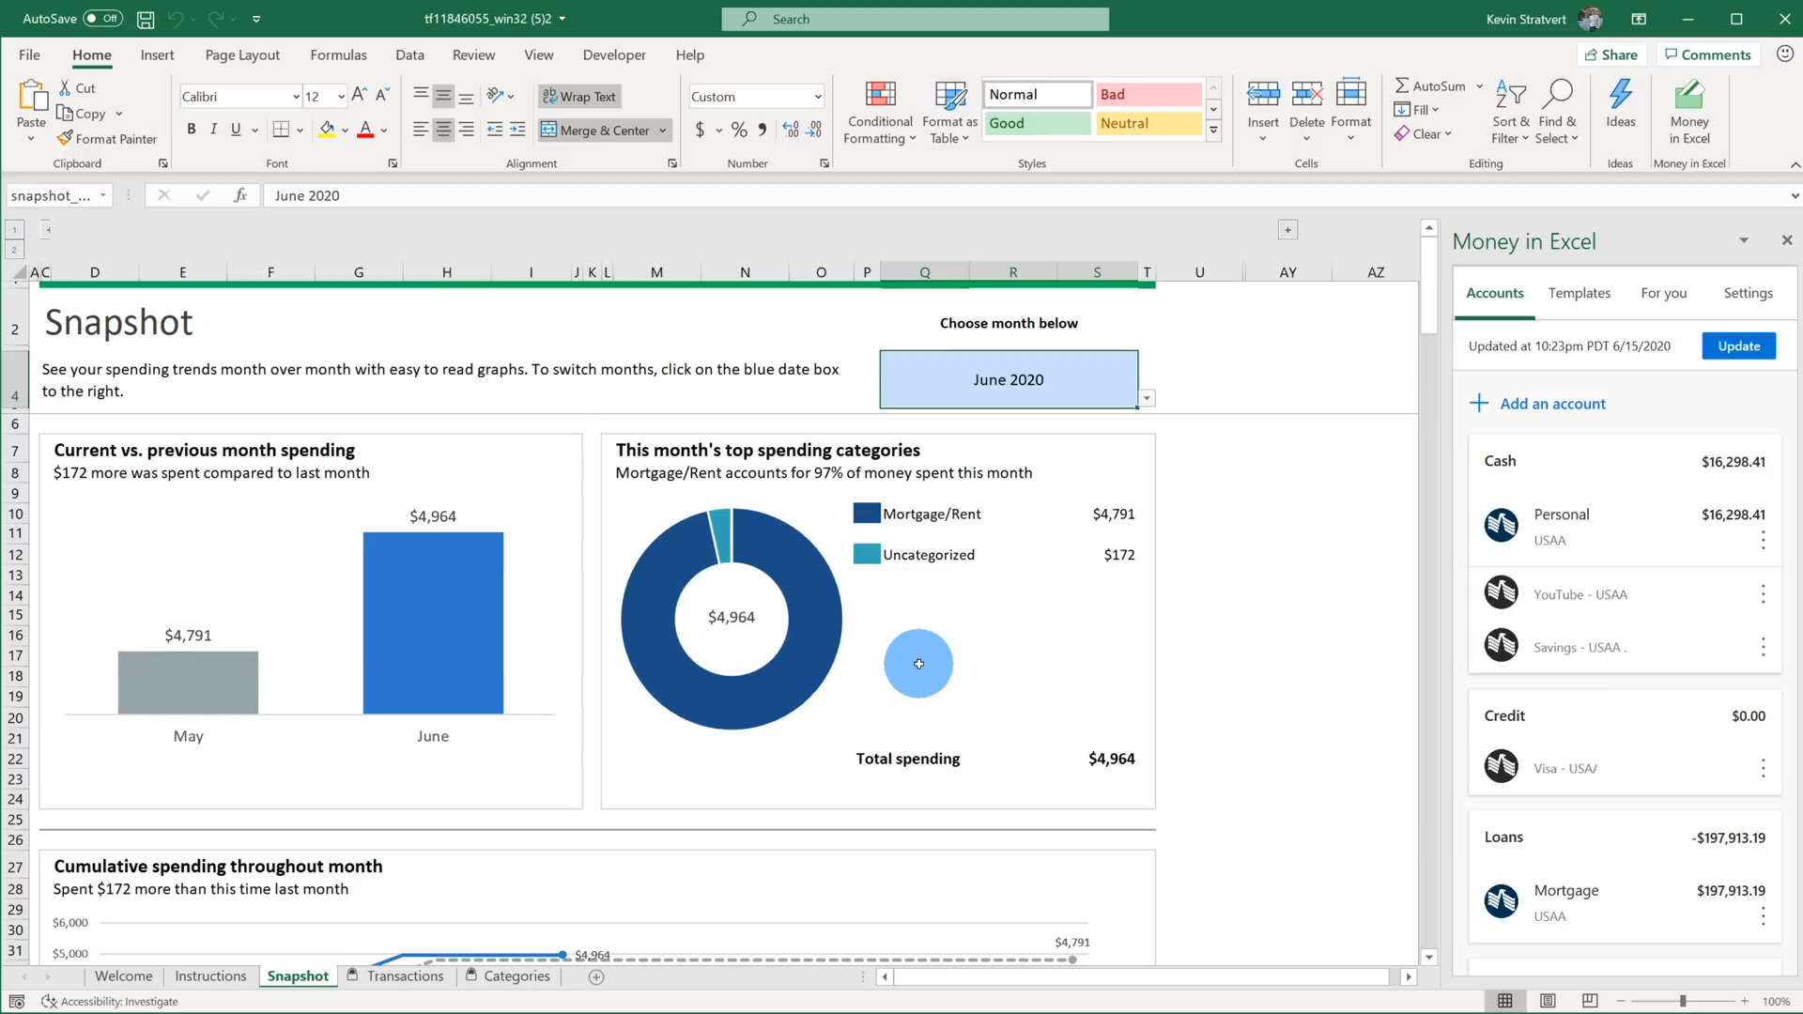
mouse_move(410, 974)
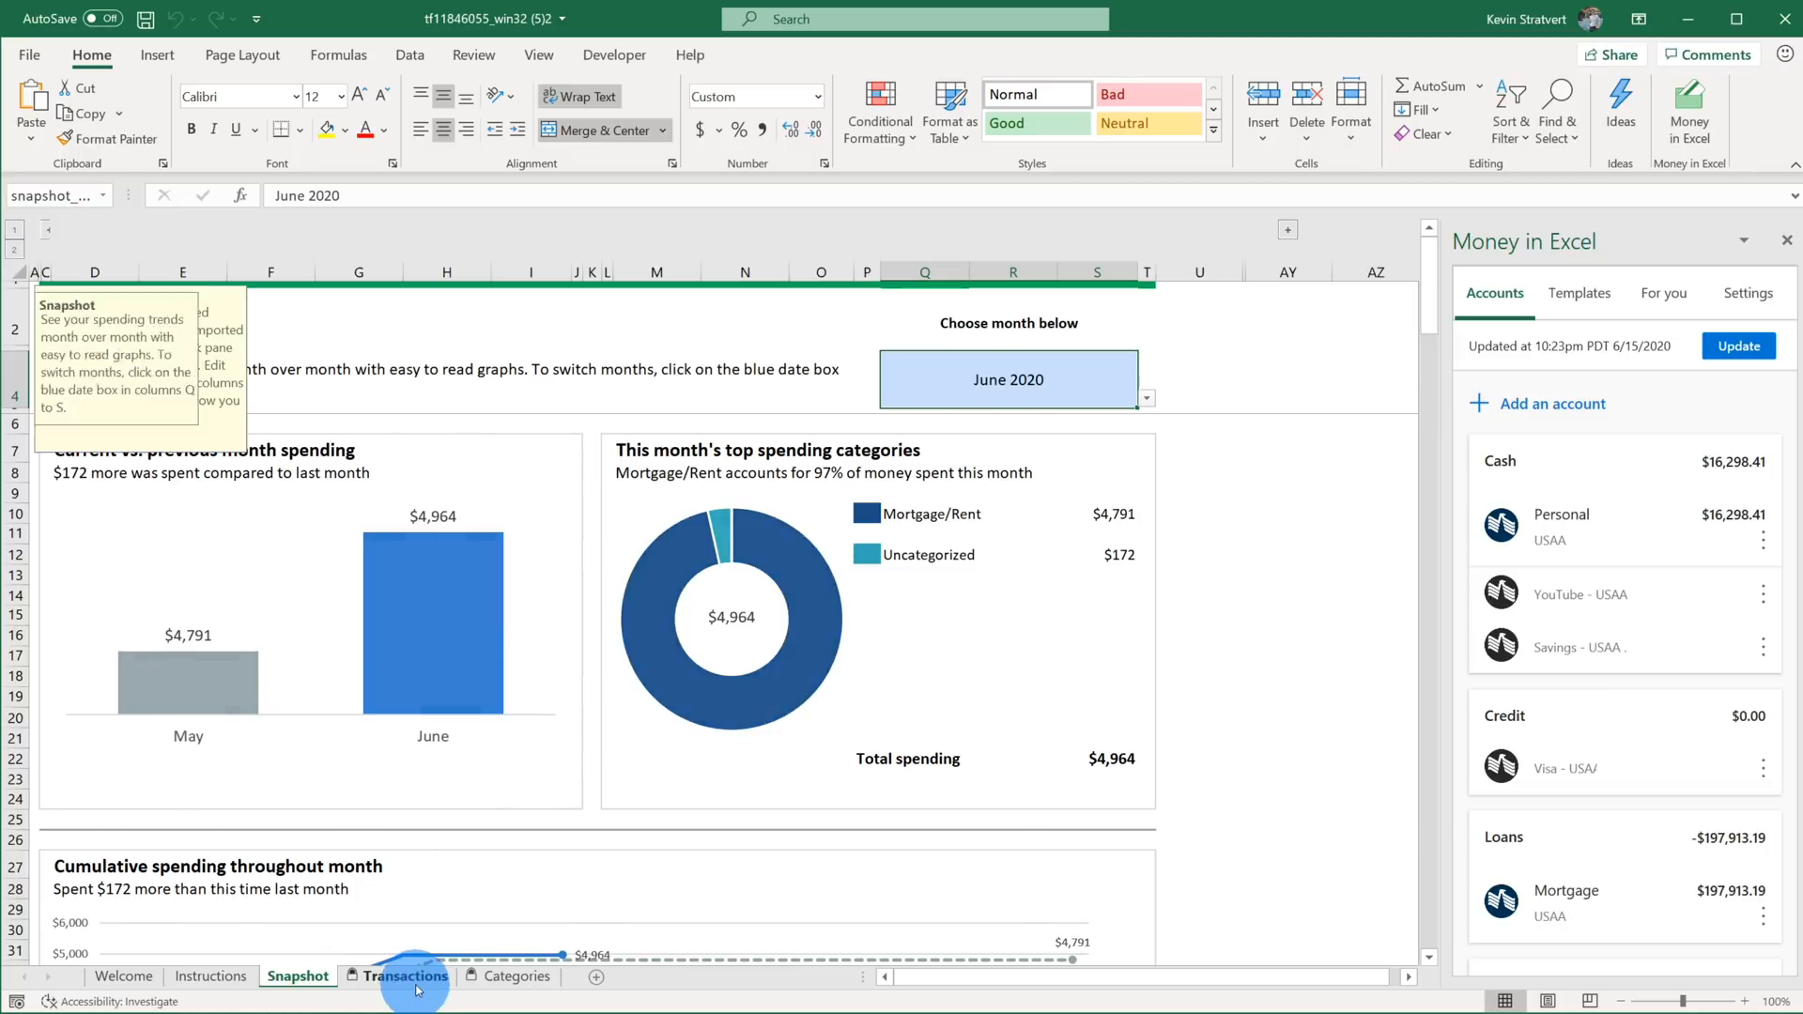
left_click(406, 974)
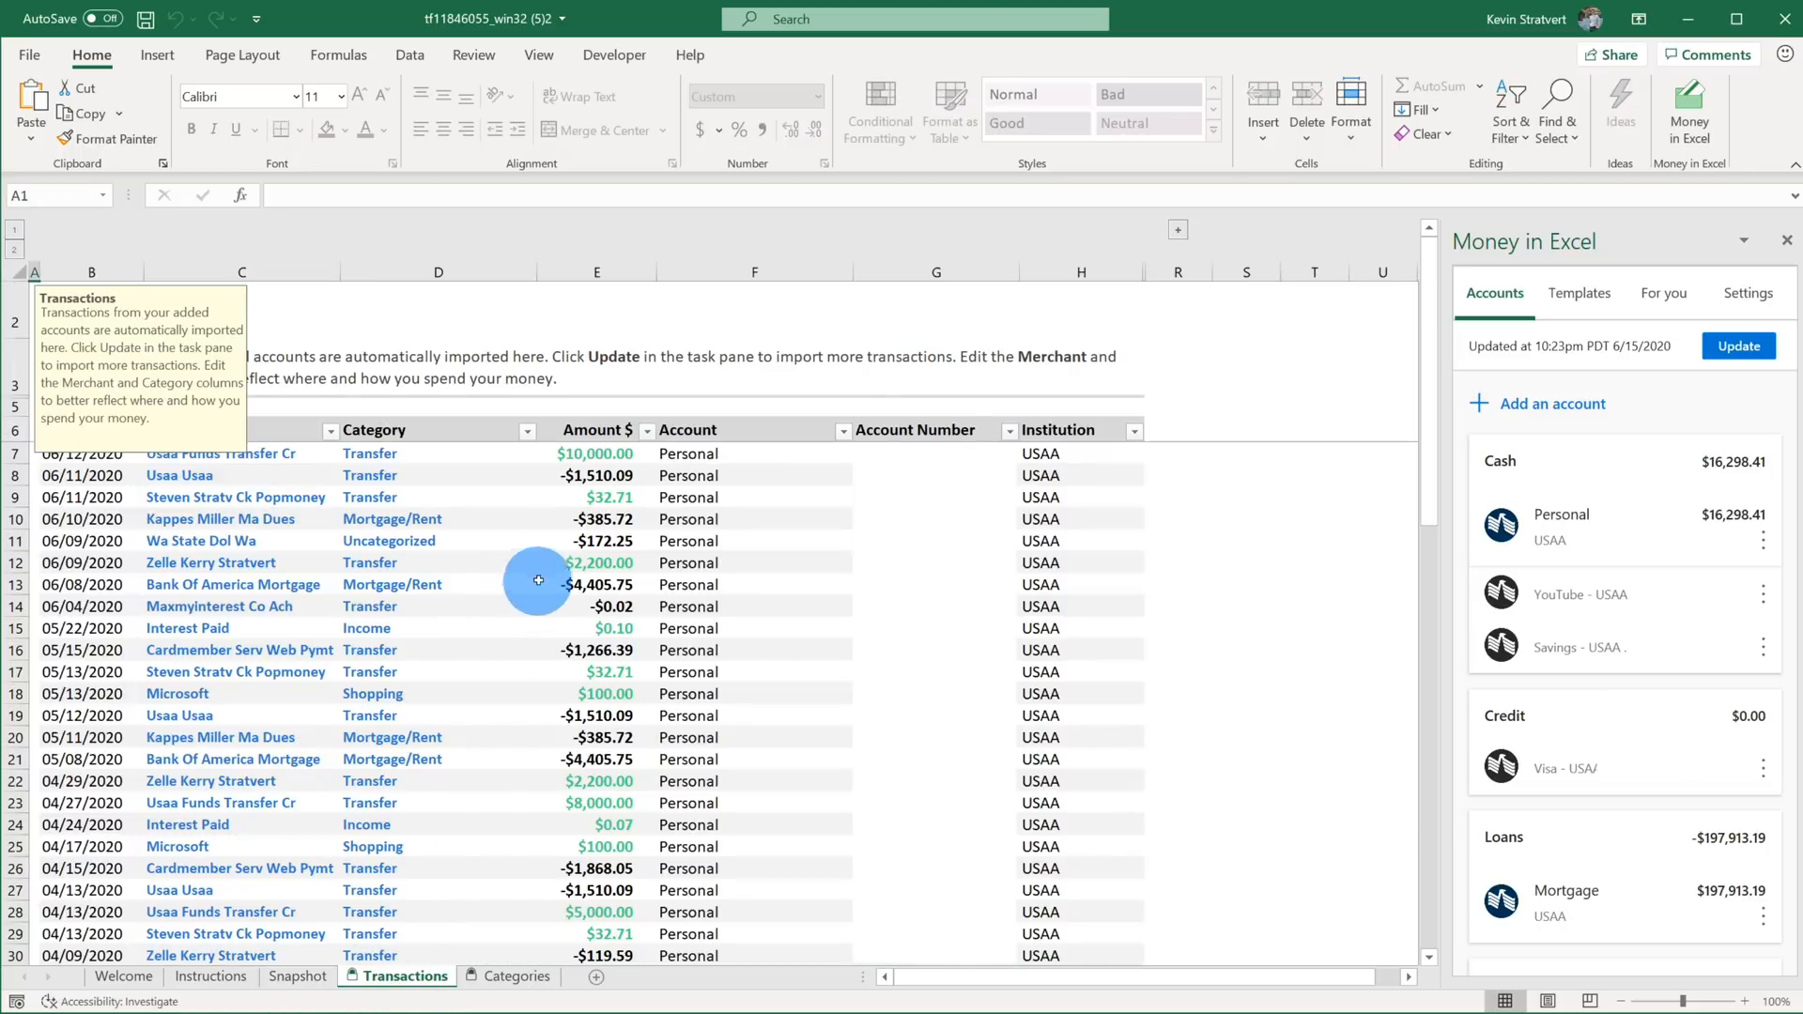
left_click(437, 561)
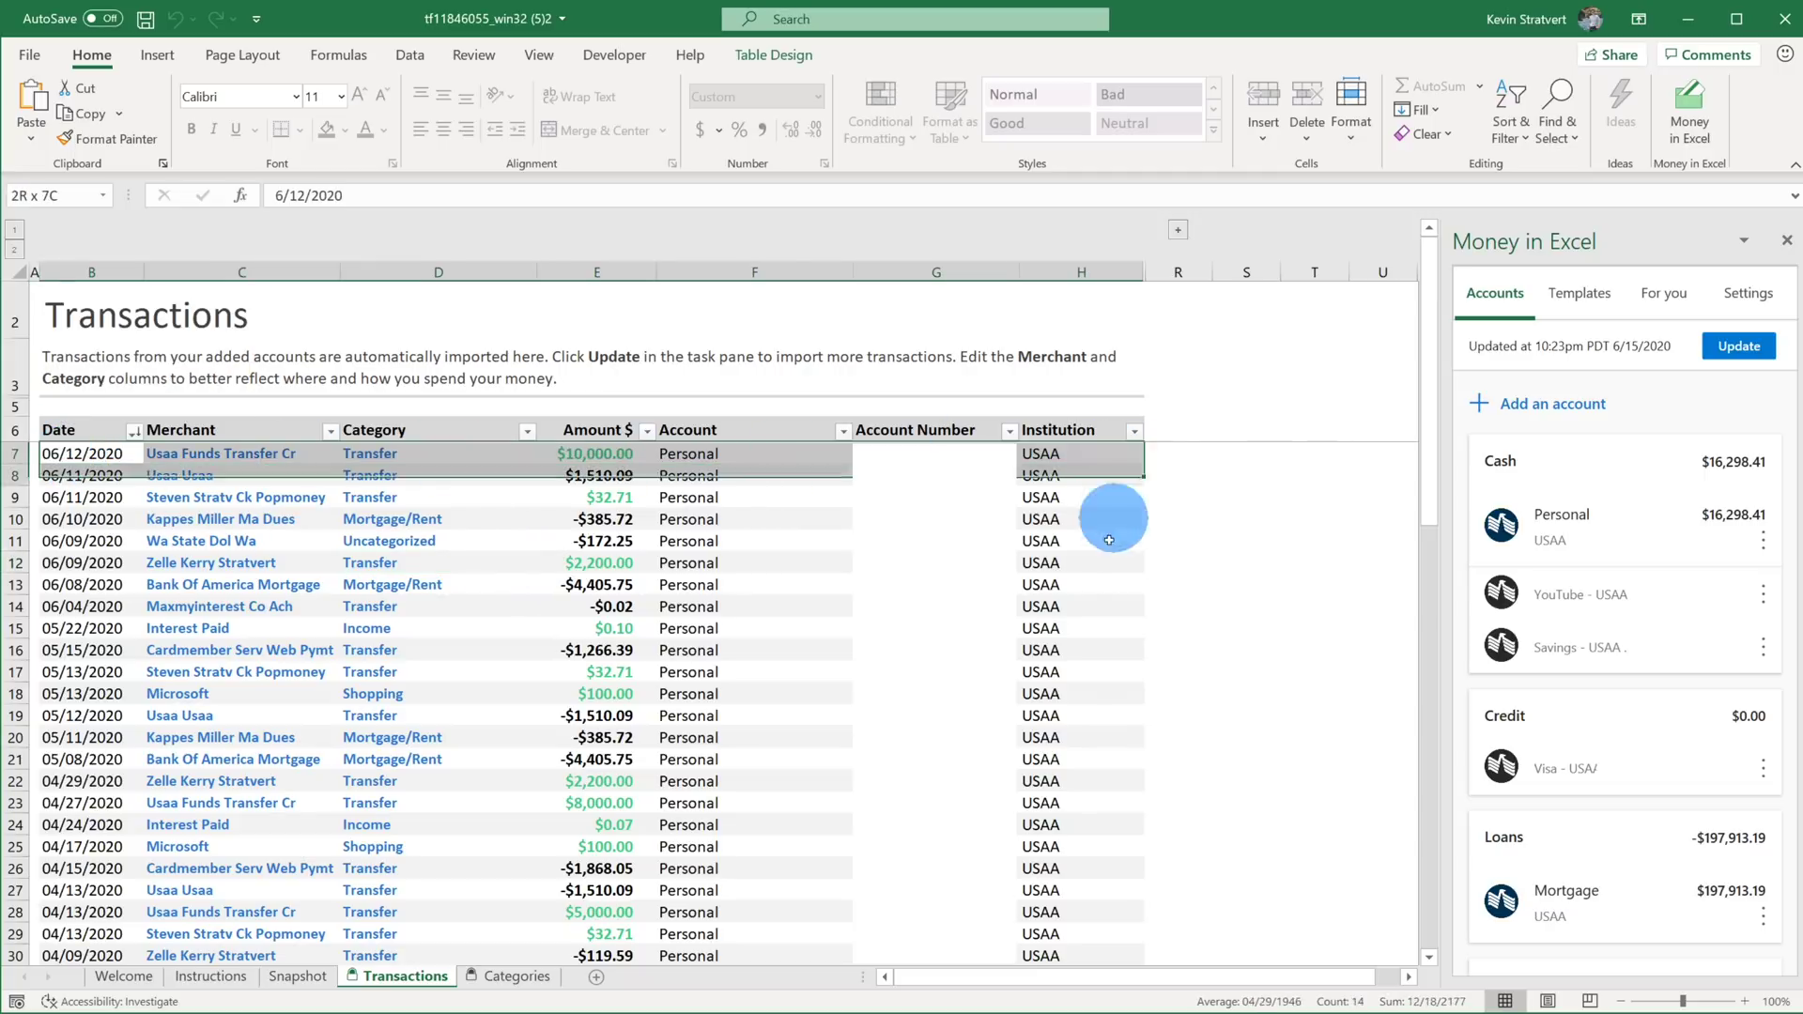
left_click(1080, 714)
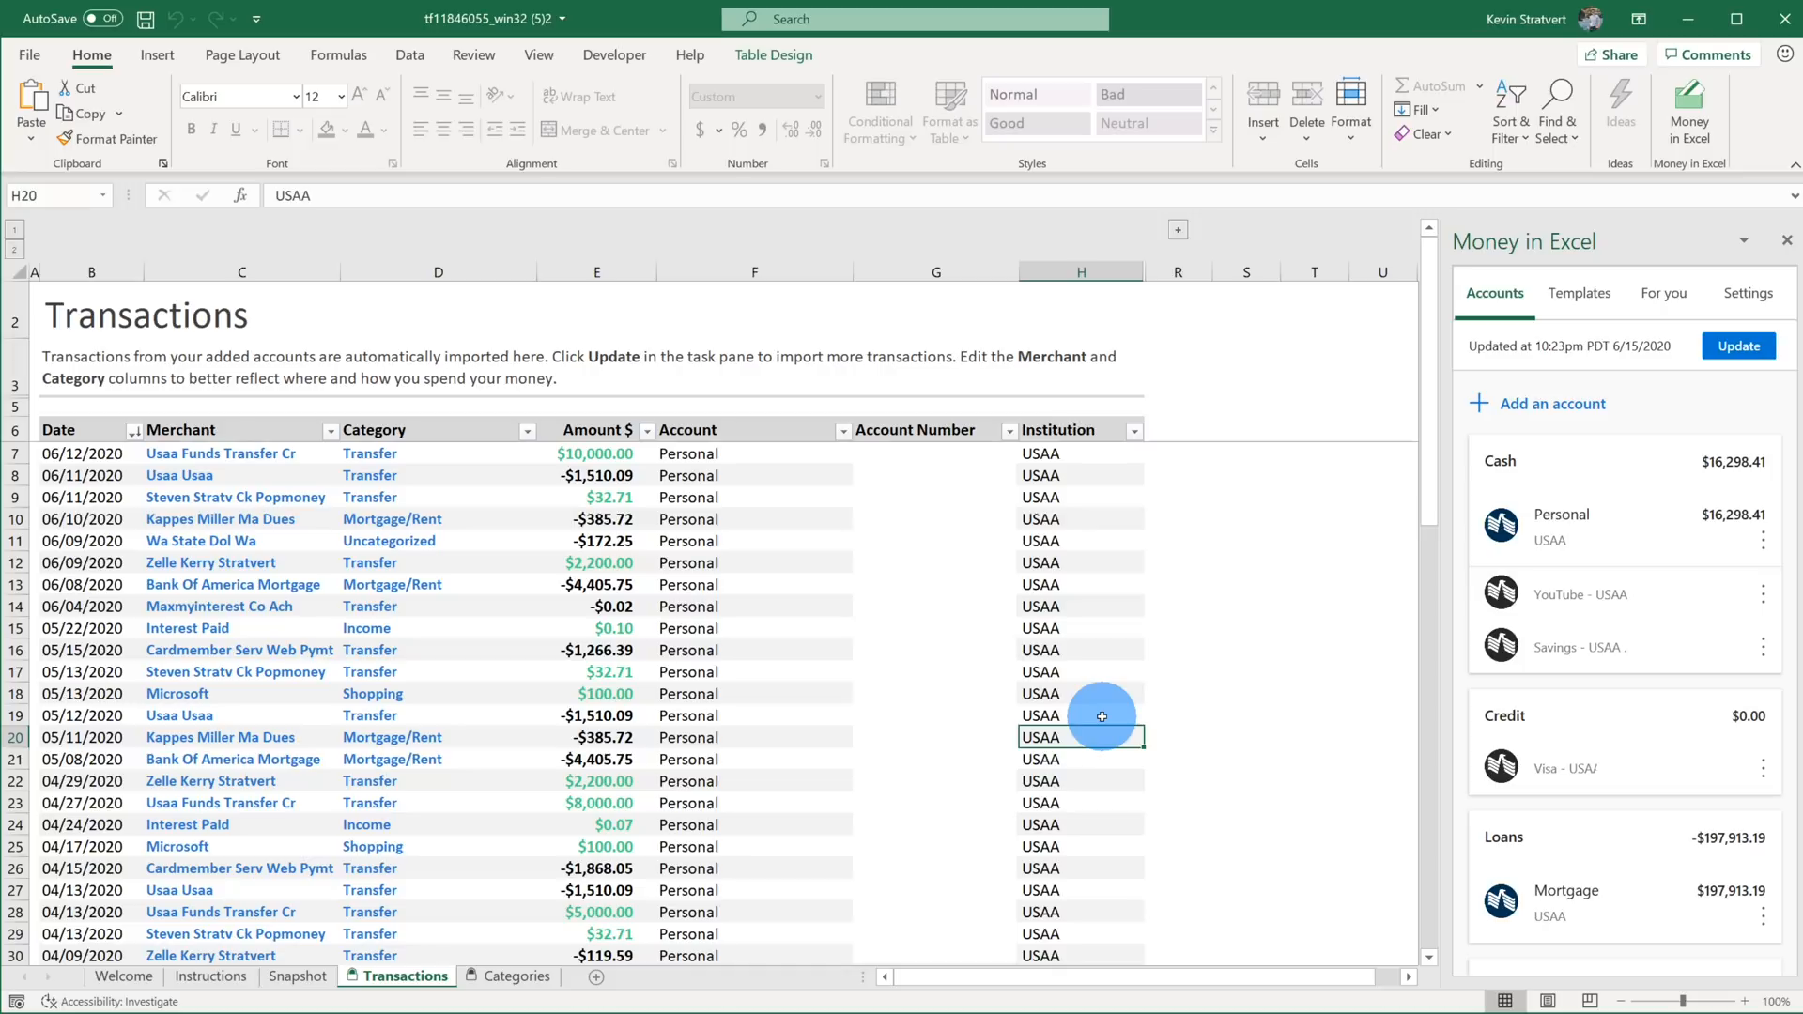
mouse_move(1164, 695)
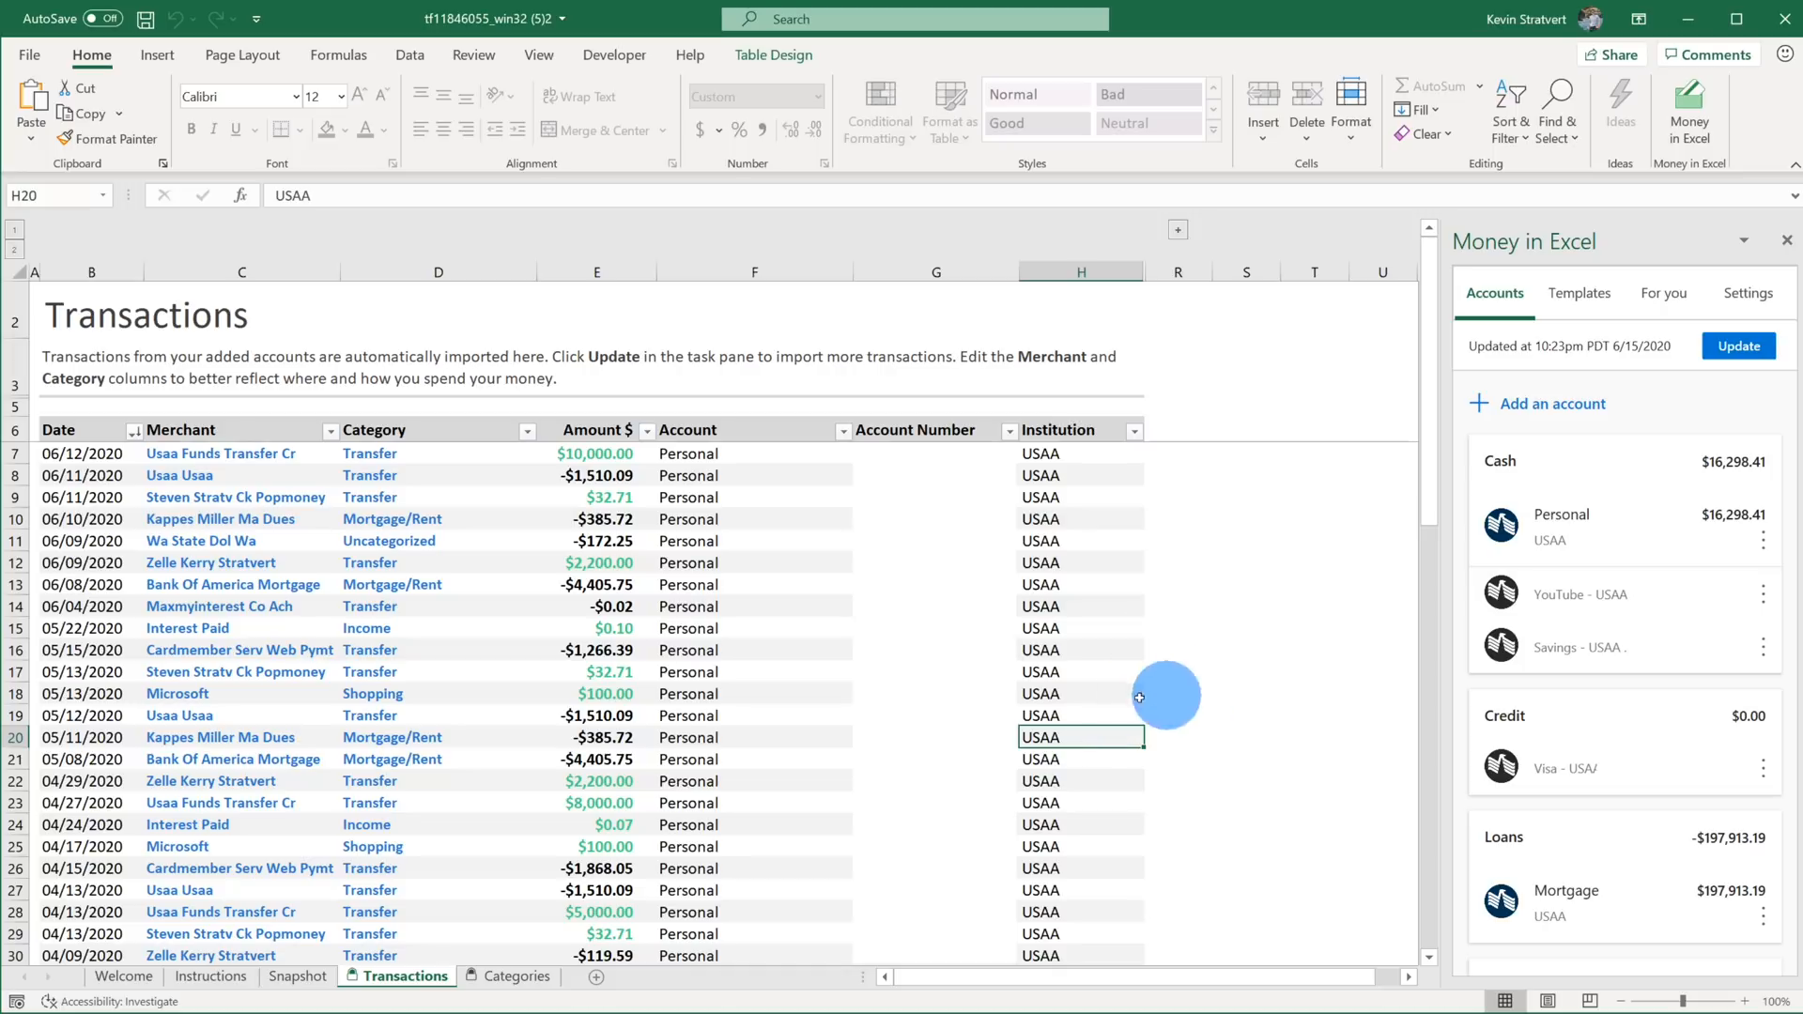
left_click(419, 453)
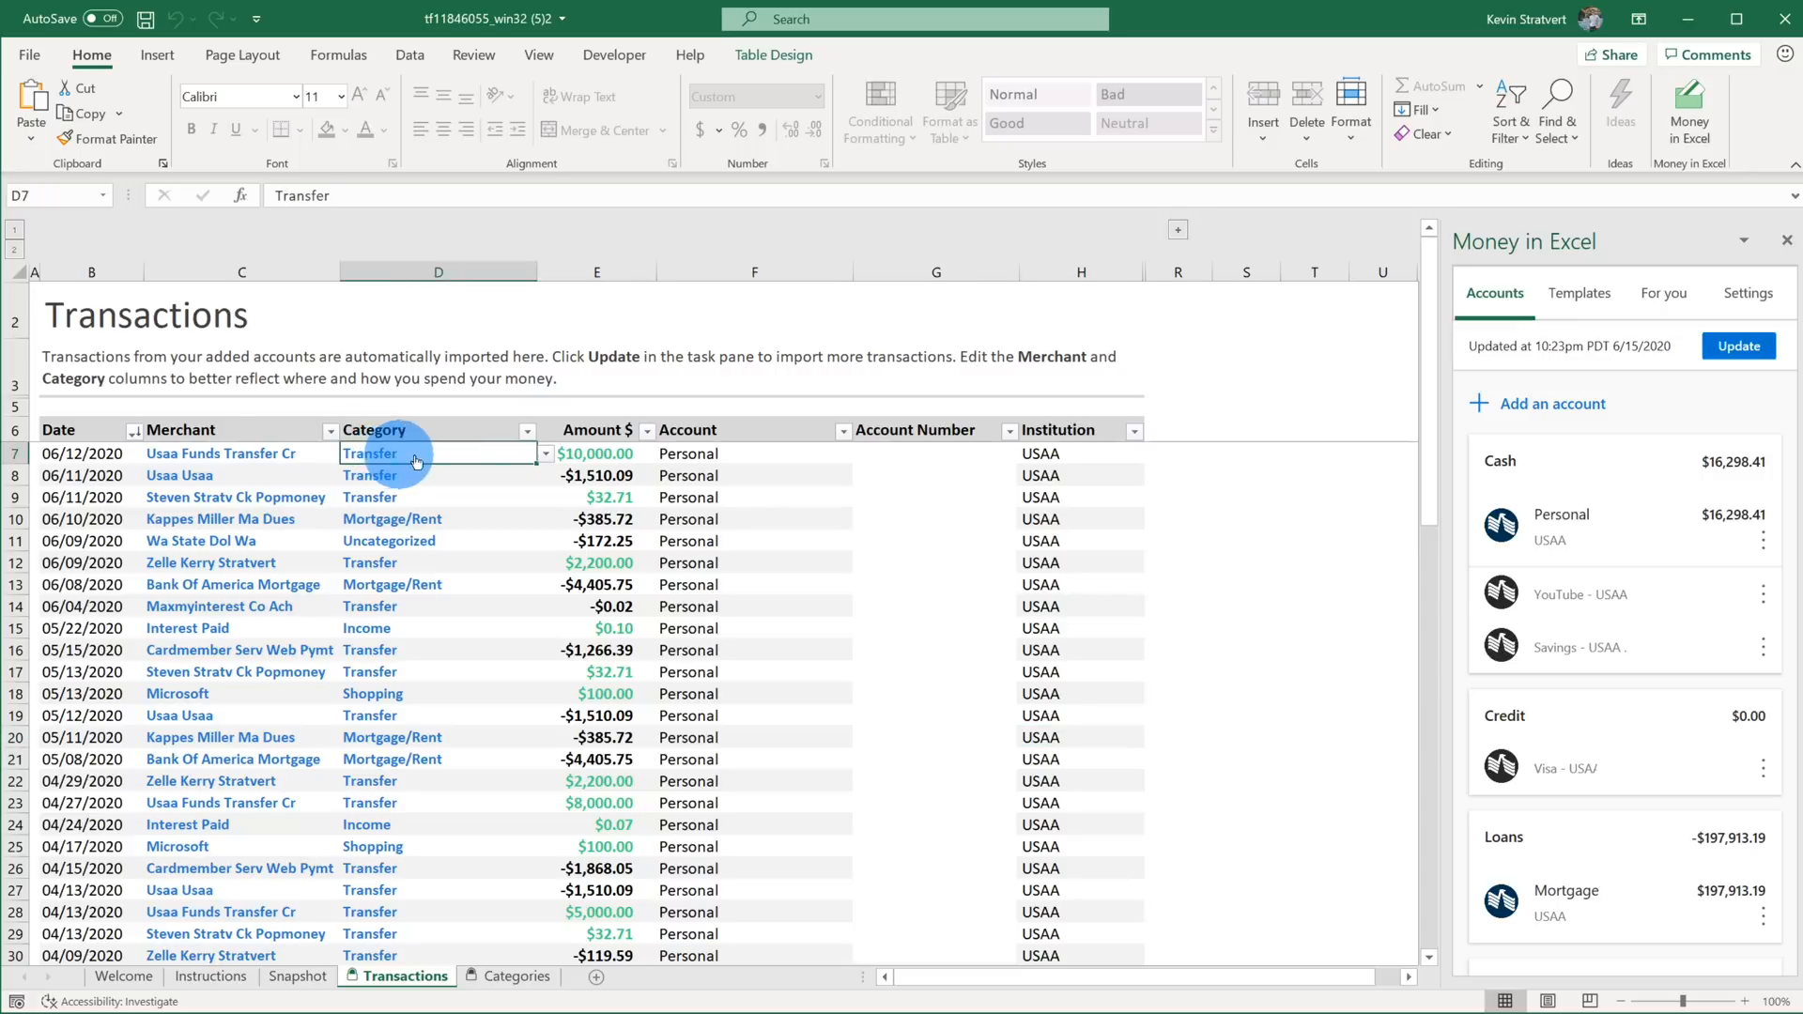
left_click(545, 453)
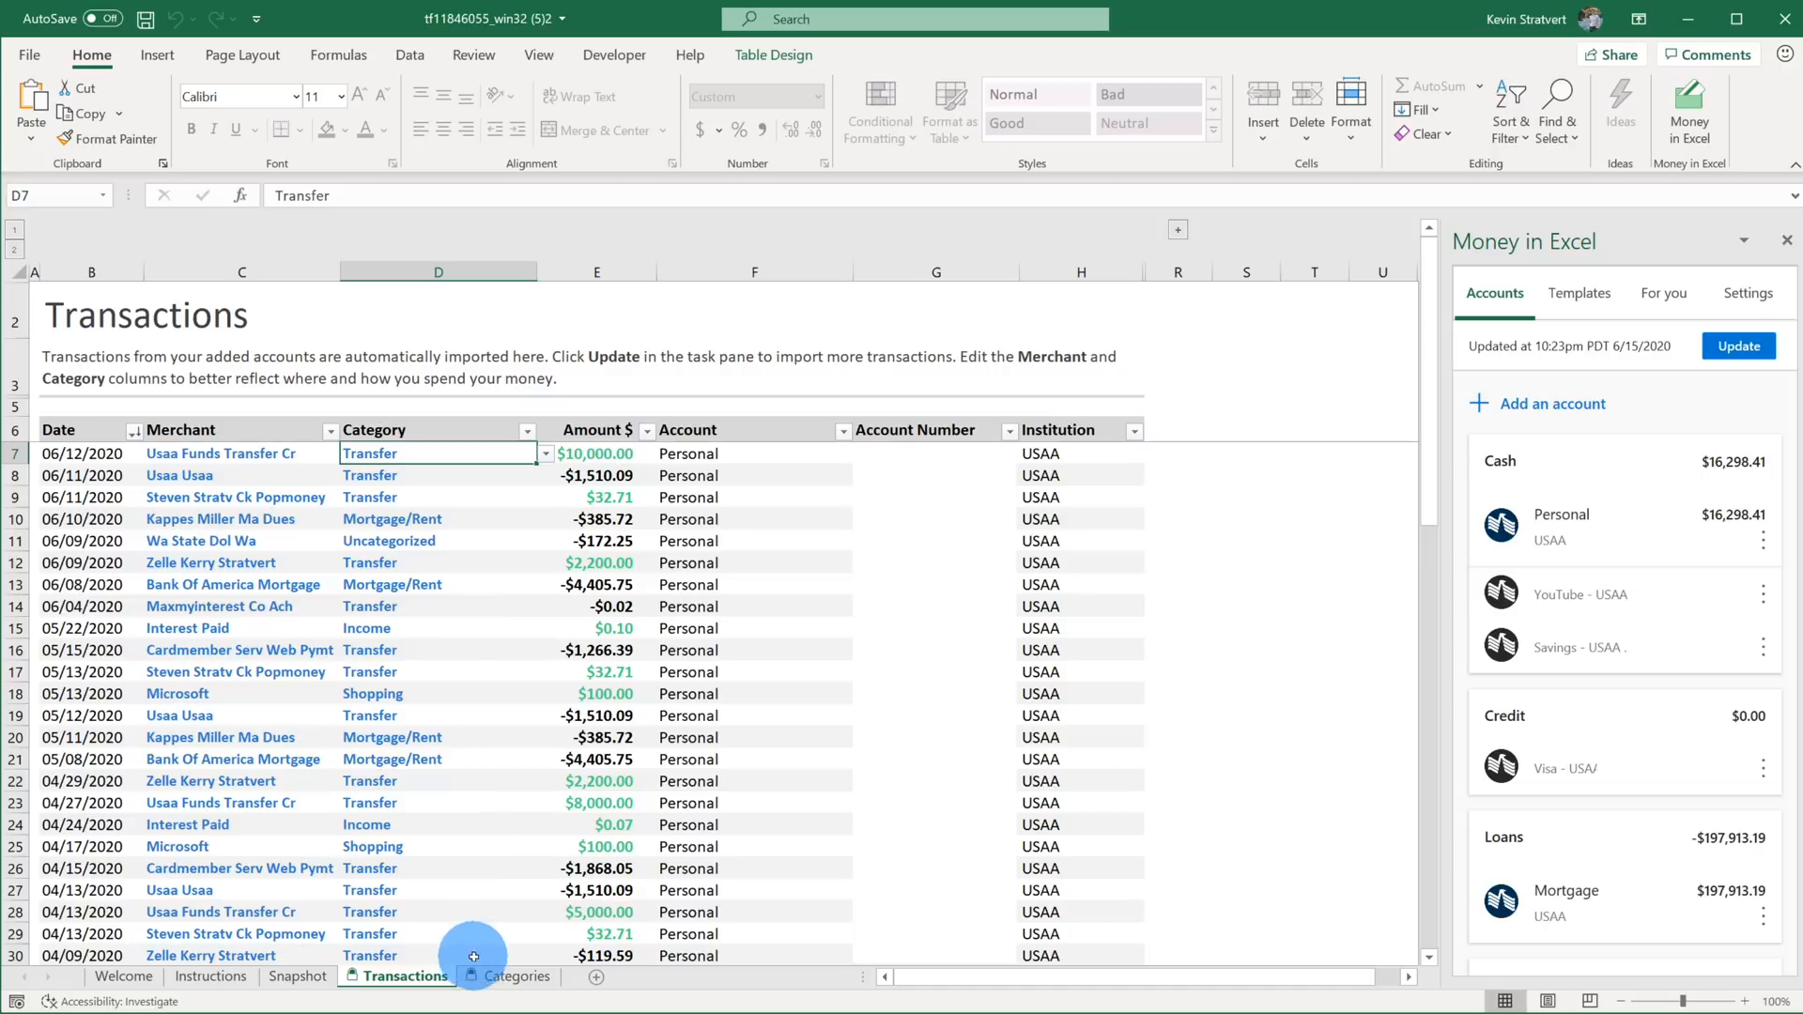
Review the Categories sheet's default and custom category areas, glancing at Transactions before returning.
left_click(511, 975)
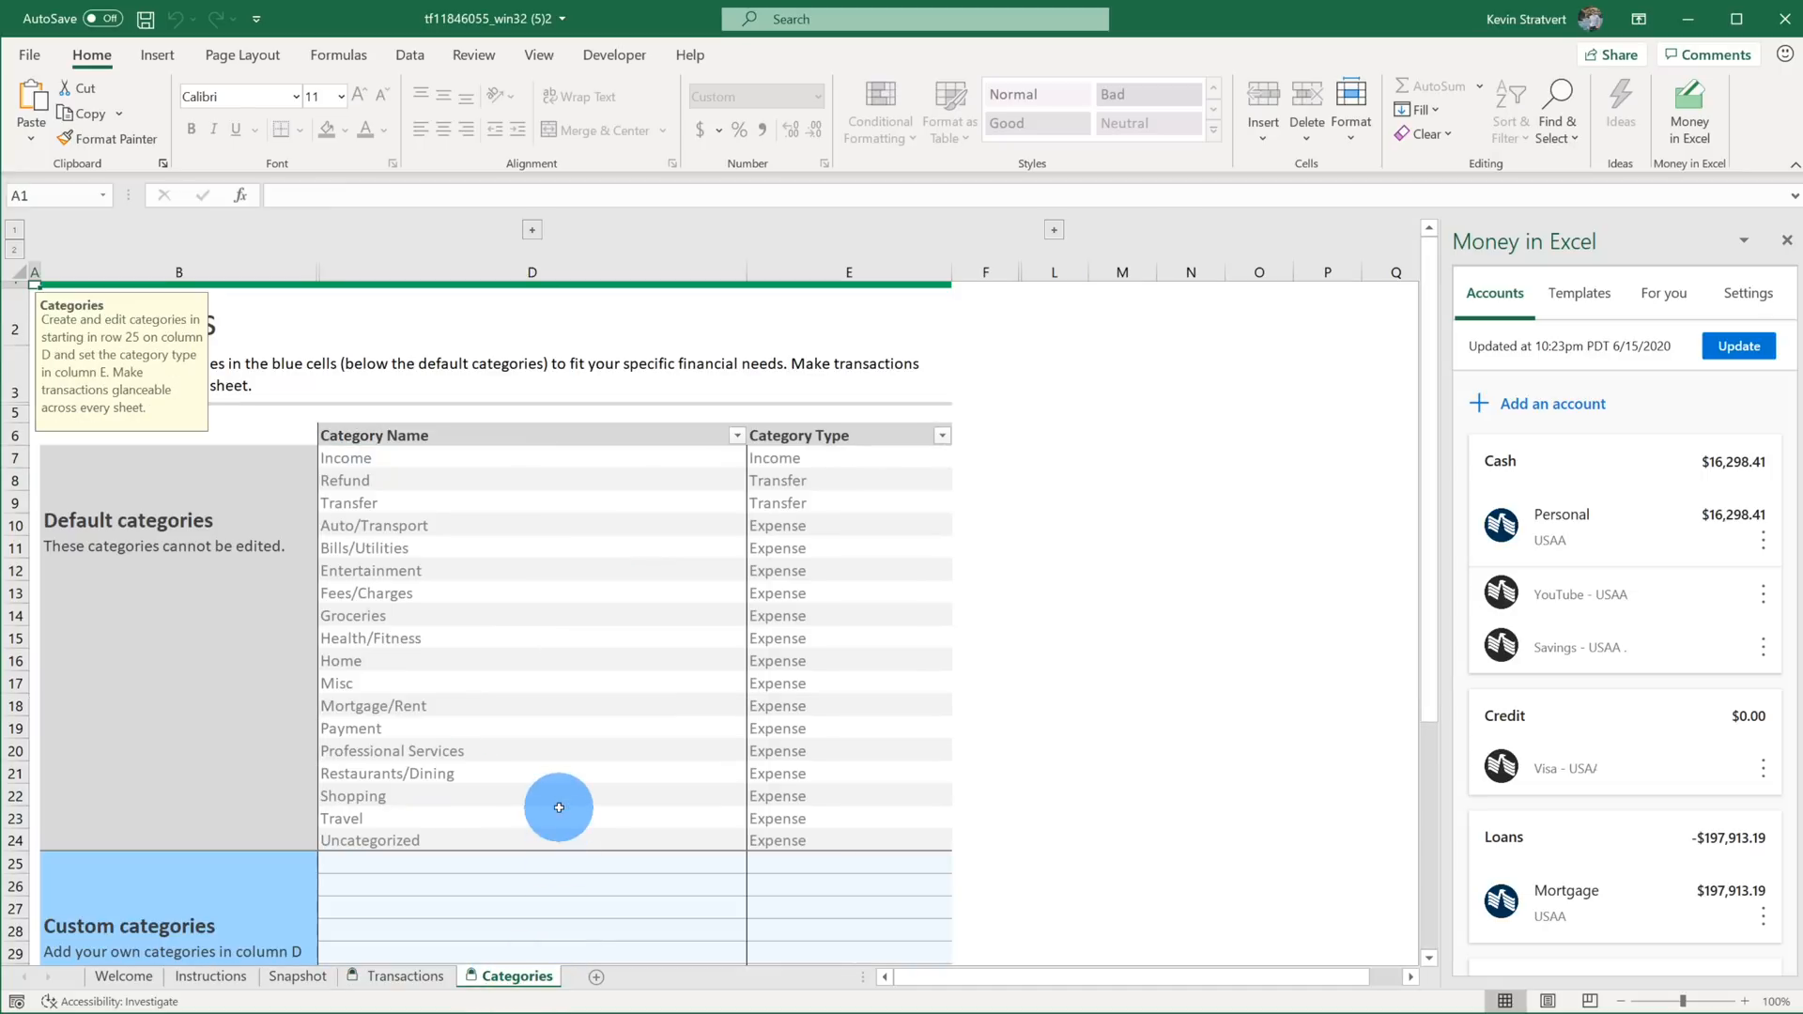
mouse_move(452, 461)
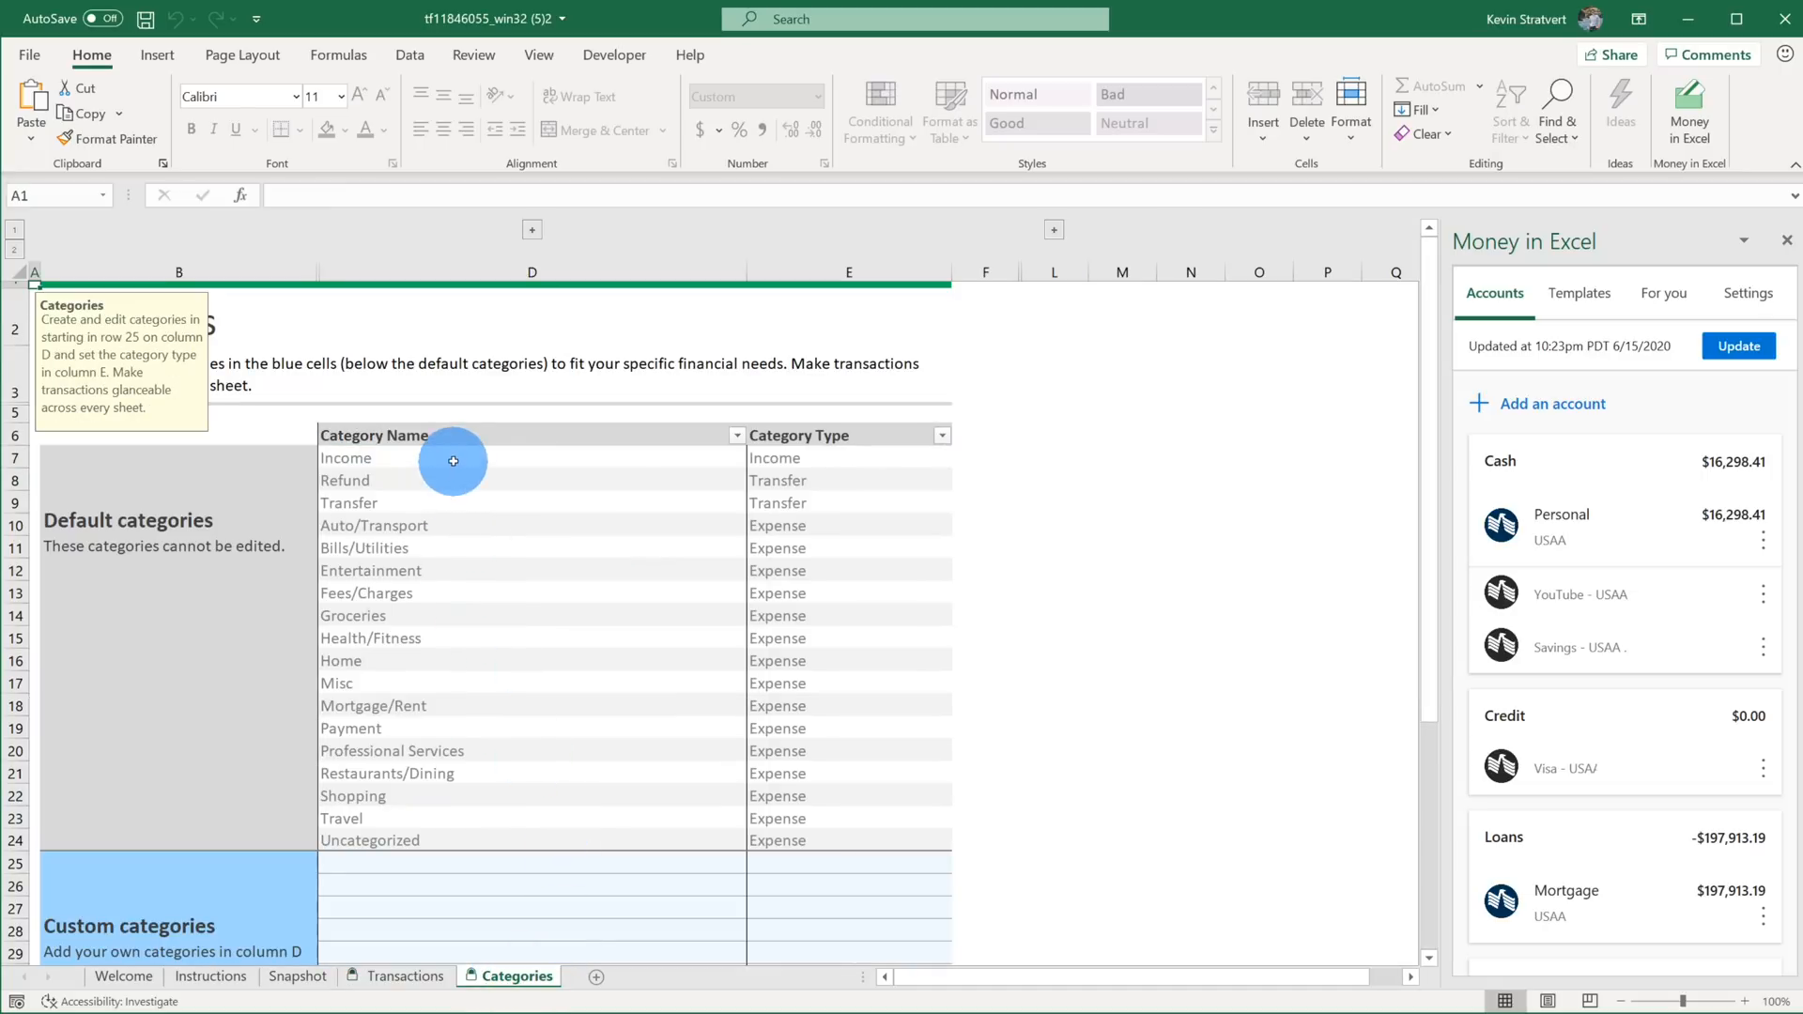
mouse_move(575, 826)
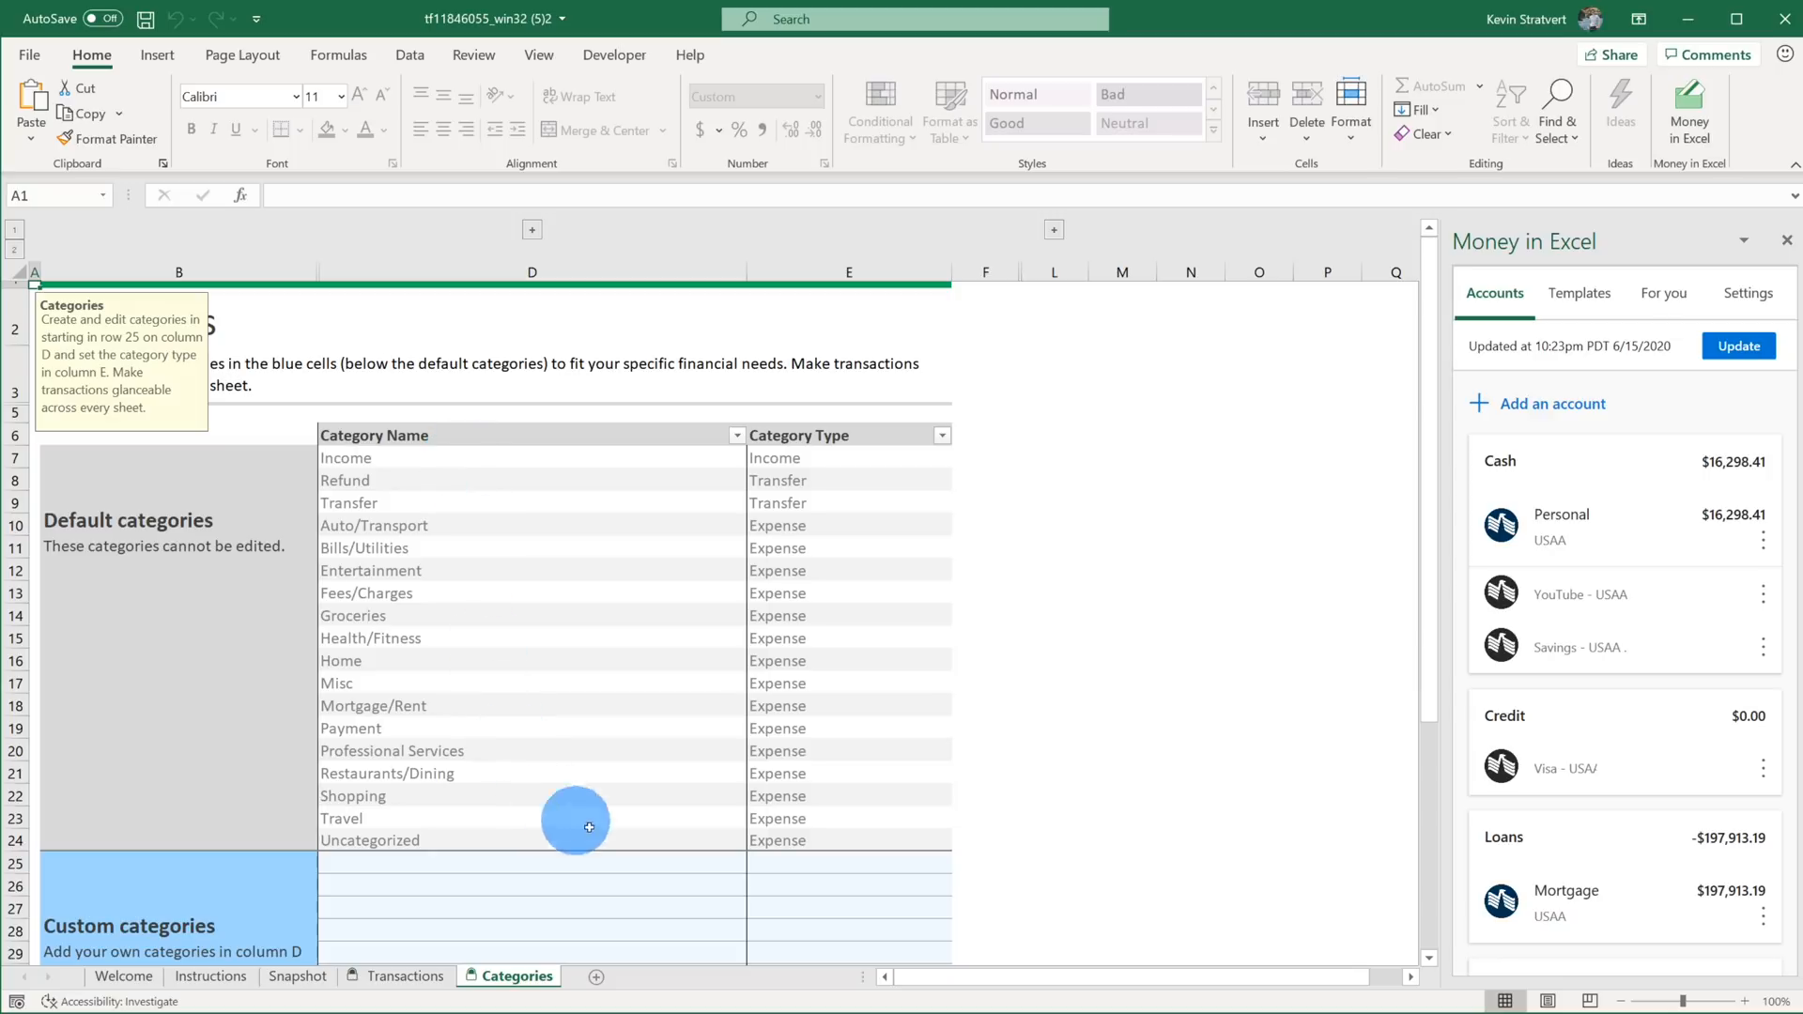
mouse_move(889, 458)
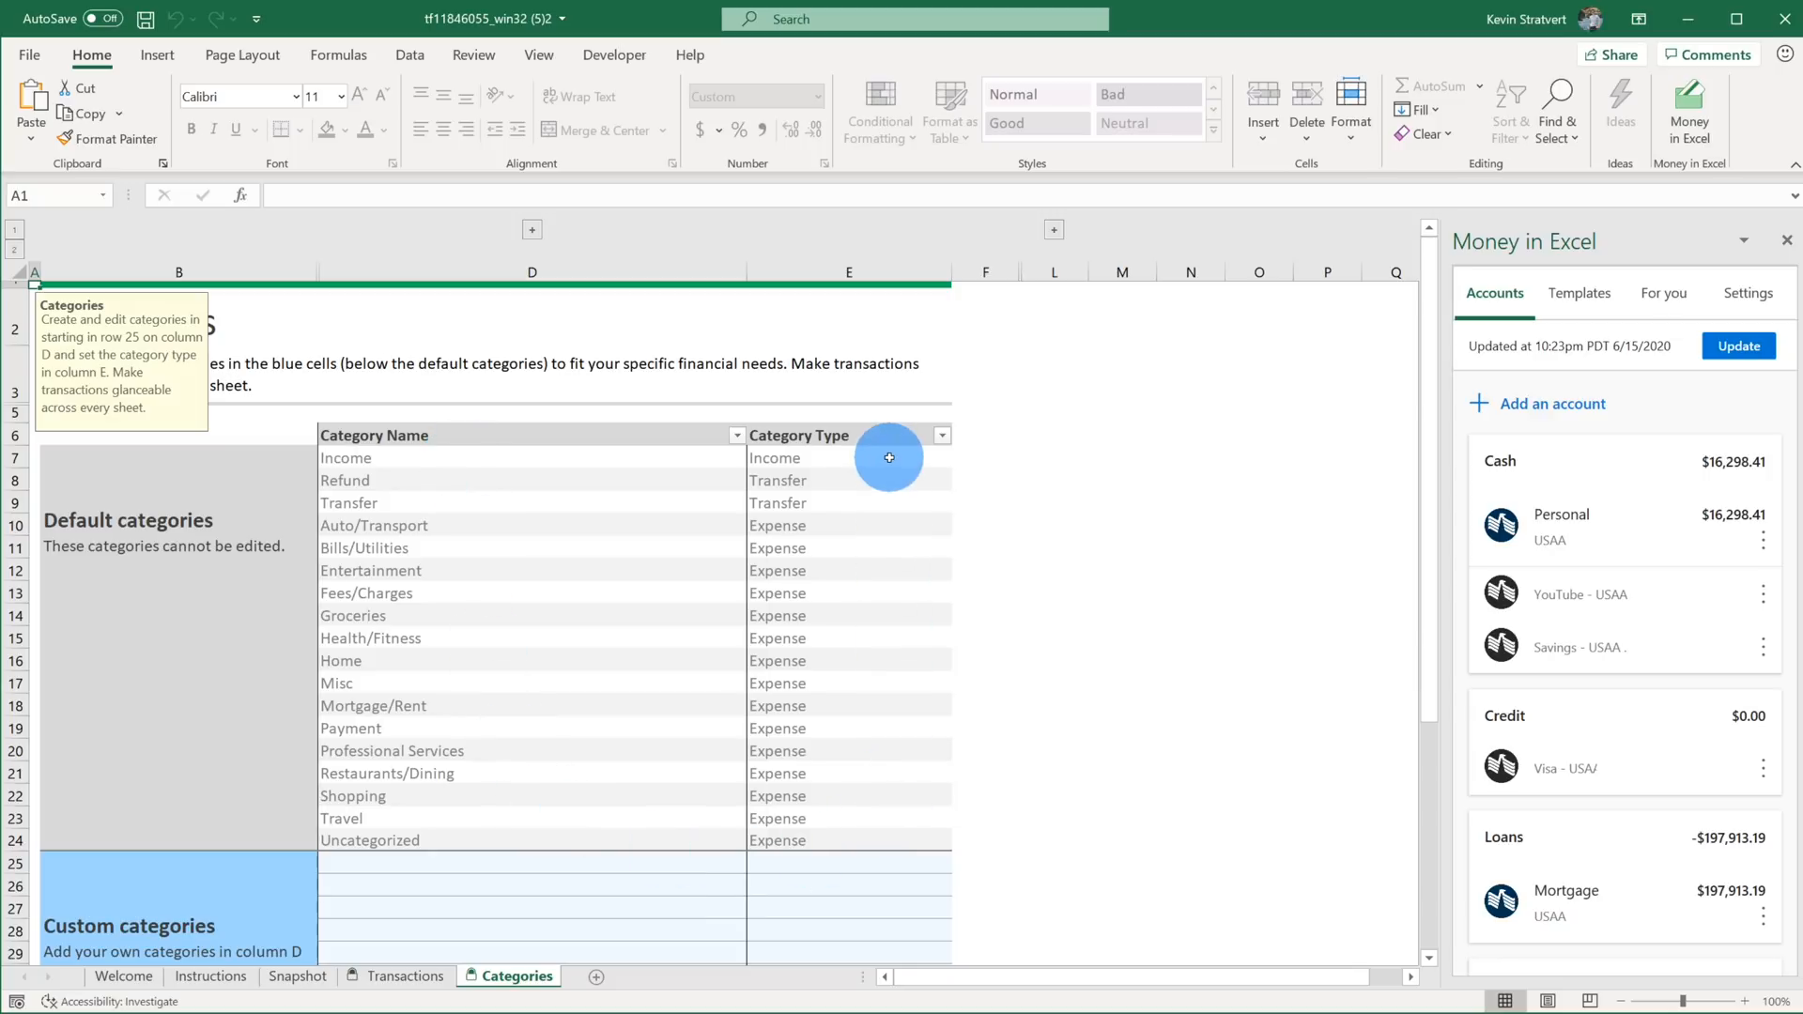
mouse_move(511, 490)
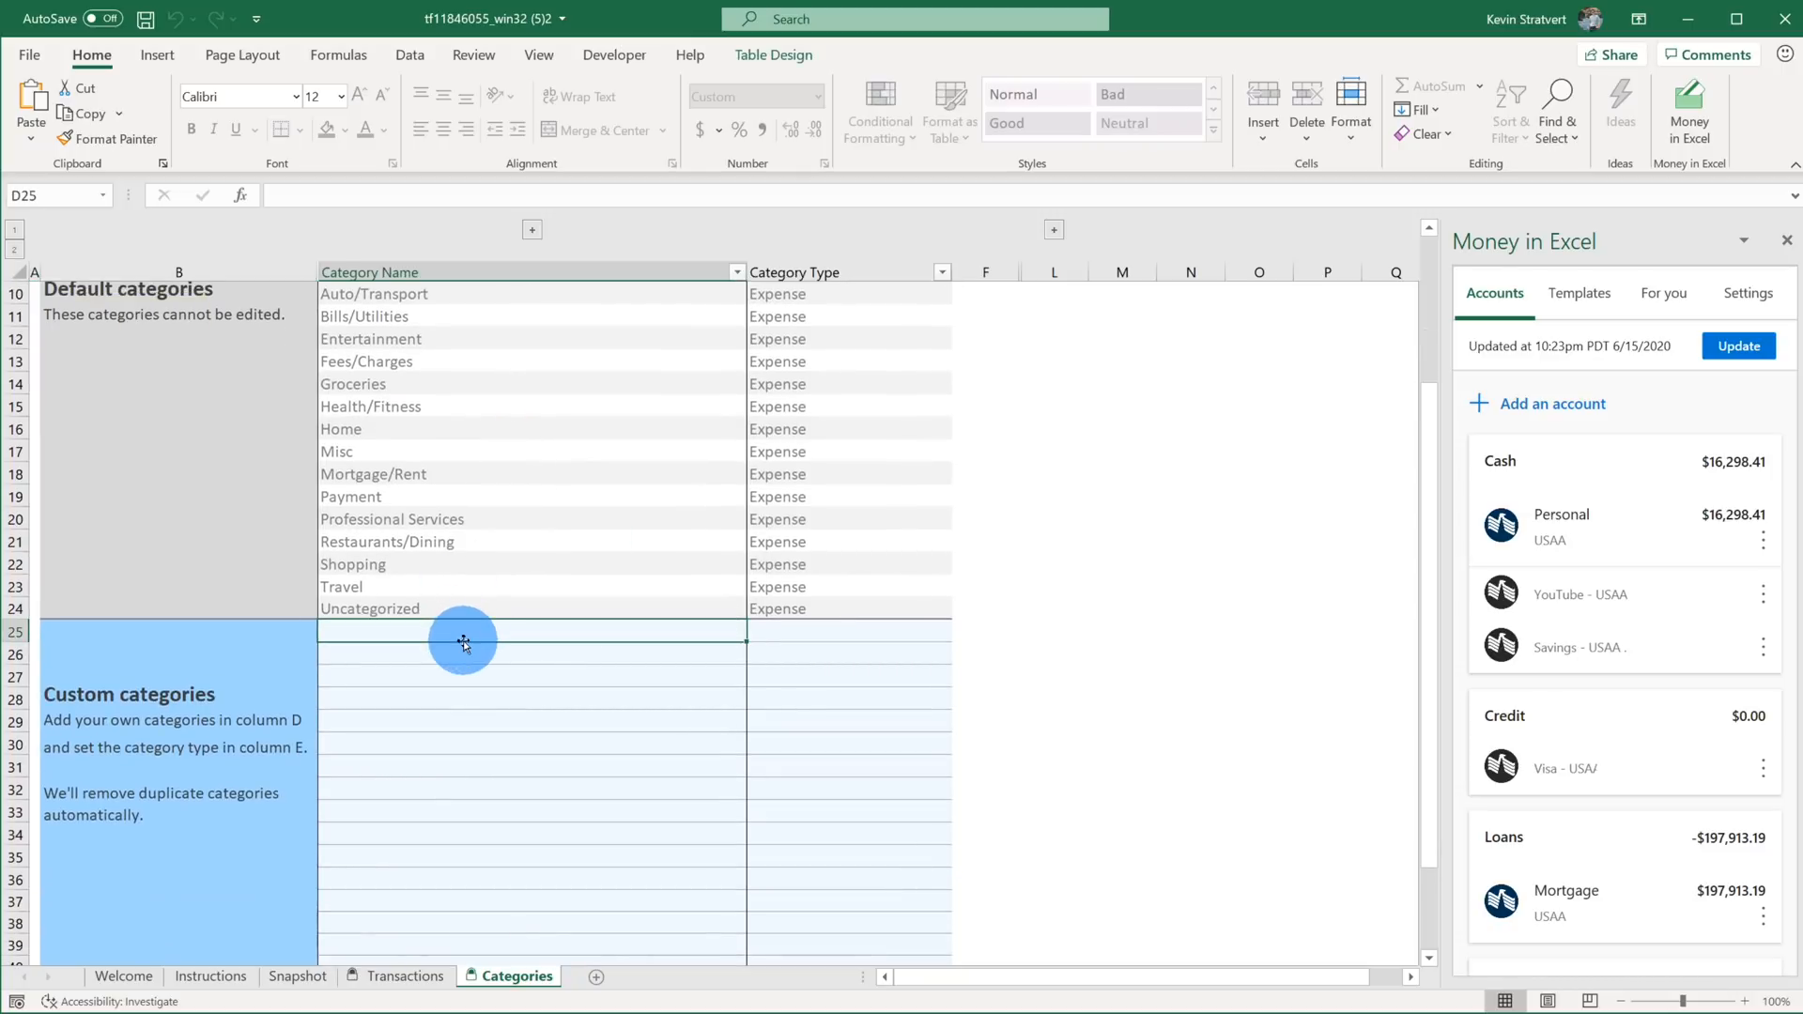
scroll("down", 3)
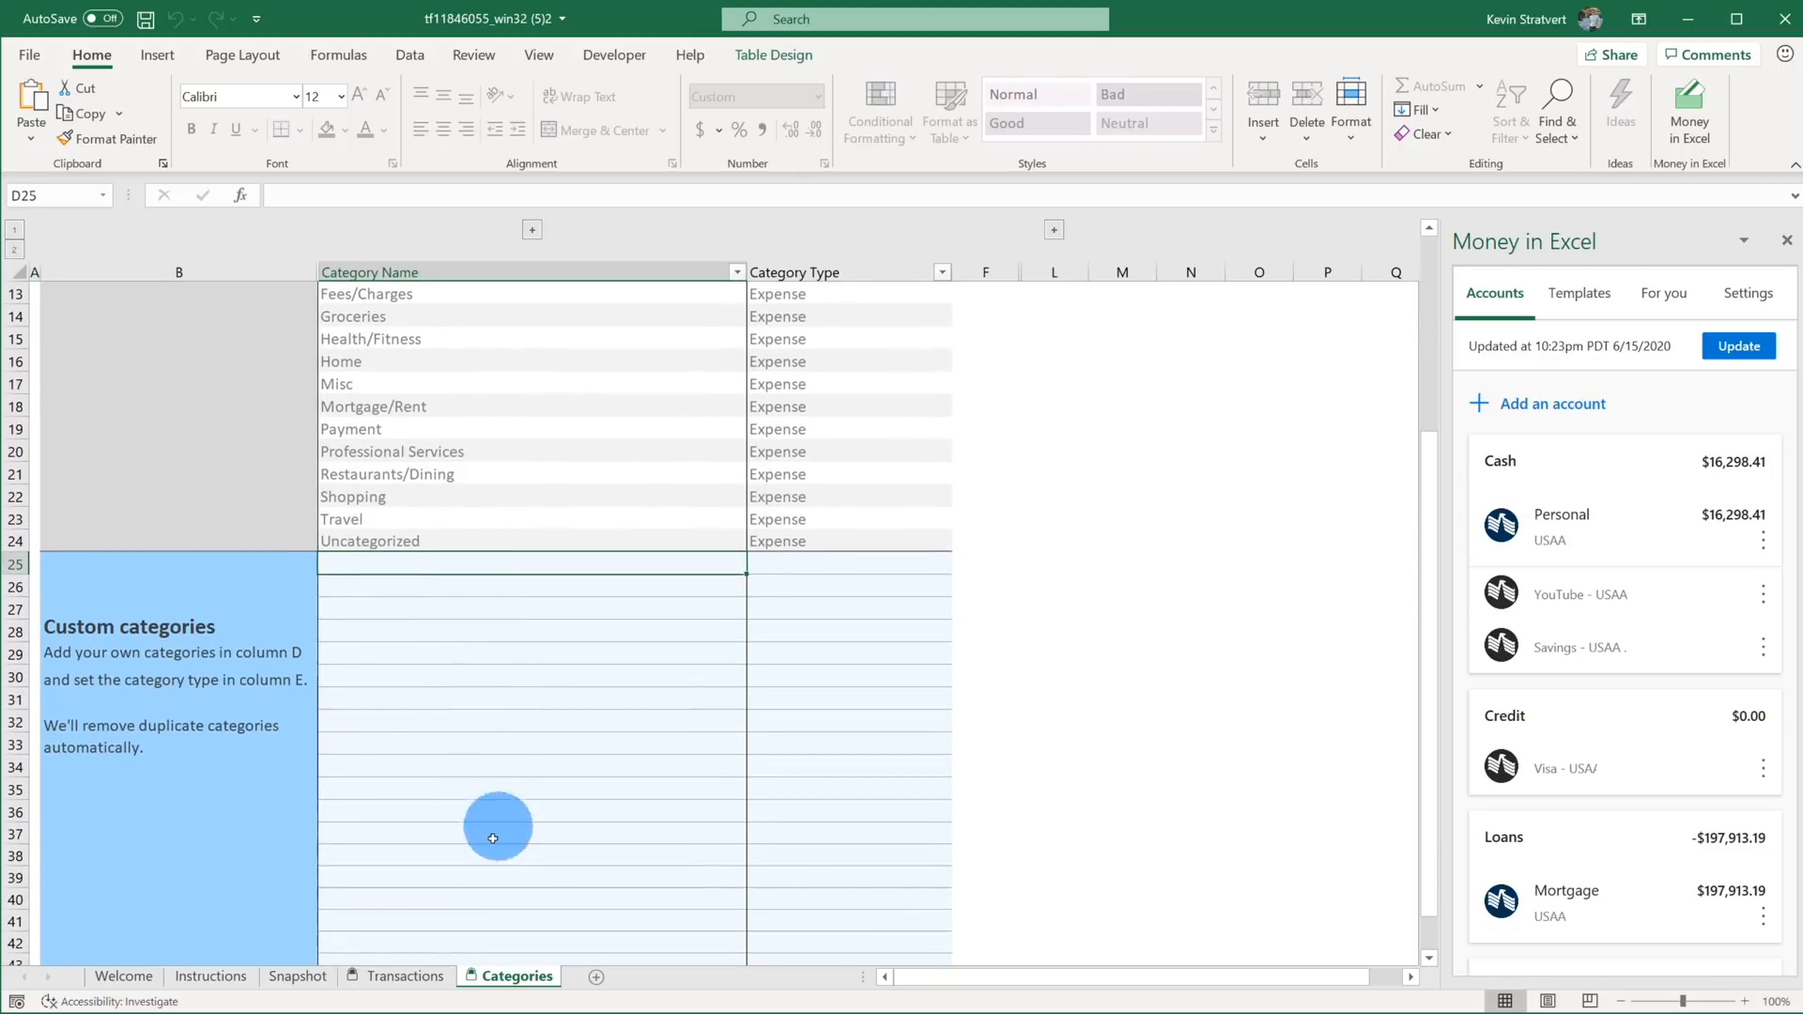
left_click(404, 974)
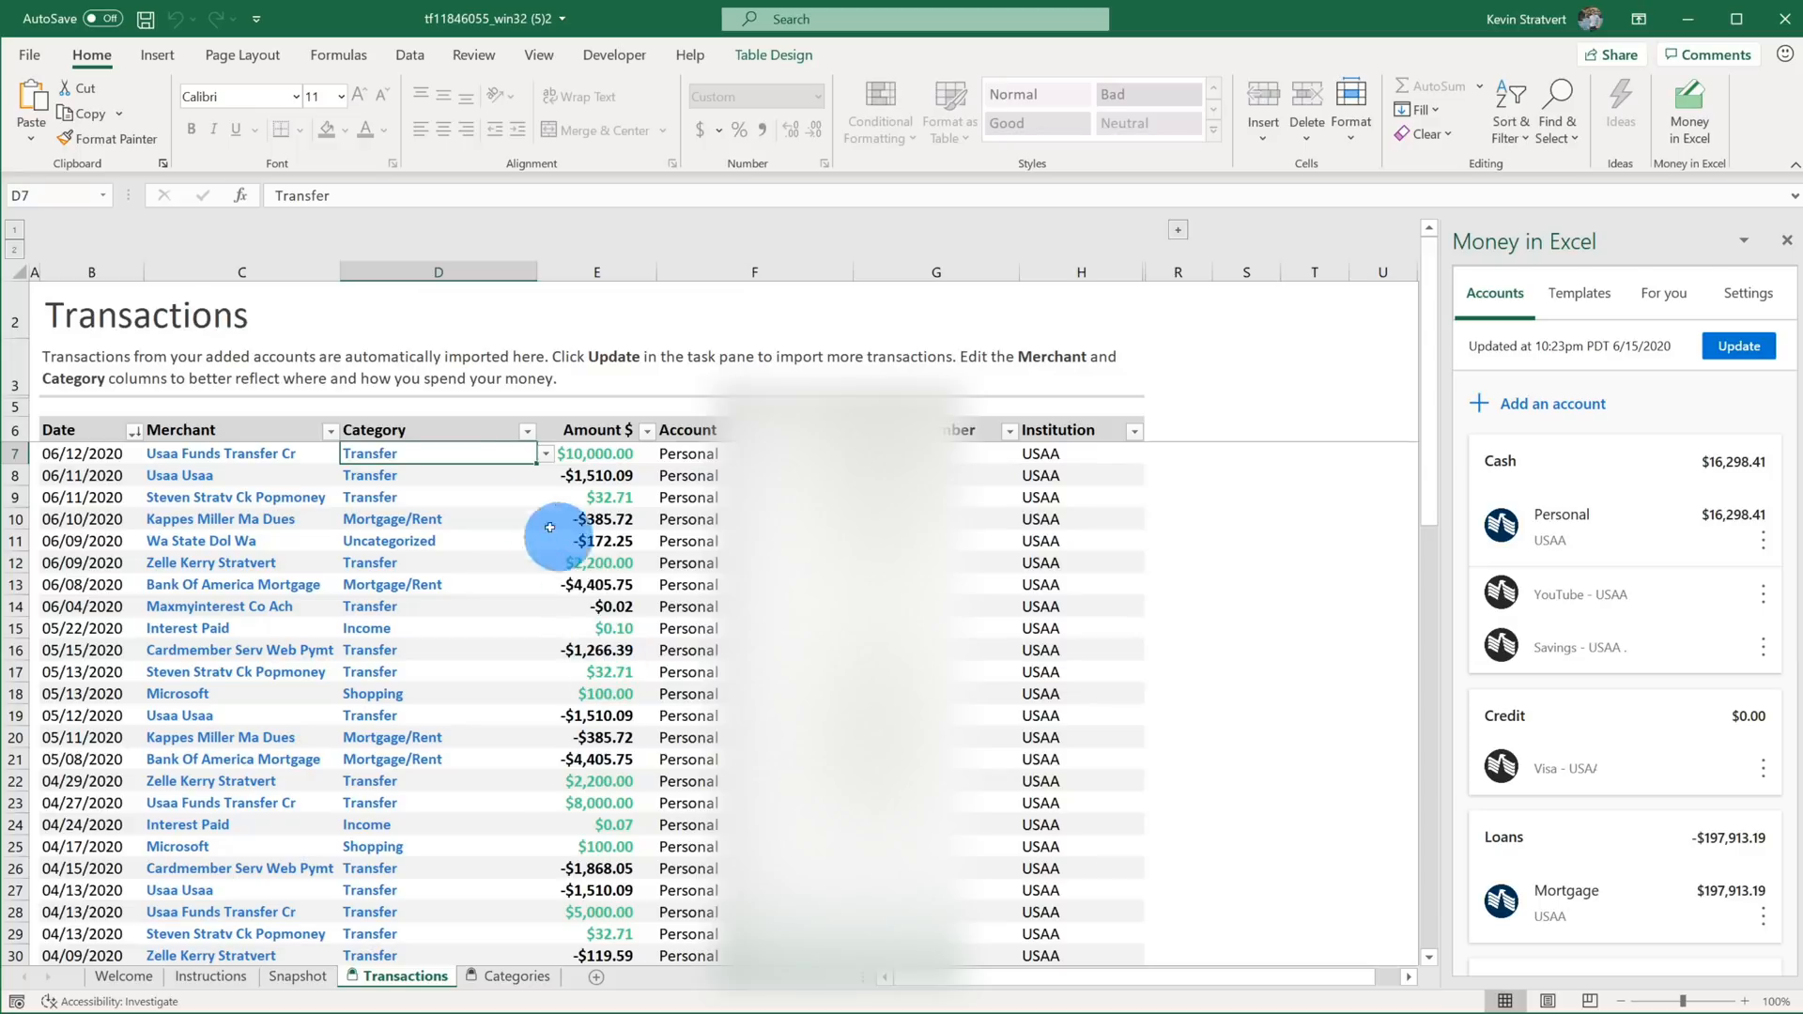
mouse_move(451, 475)
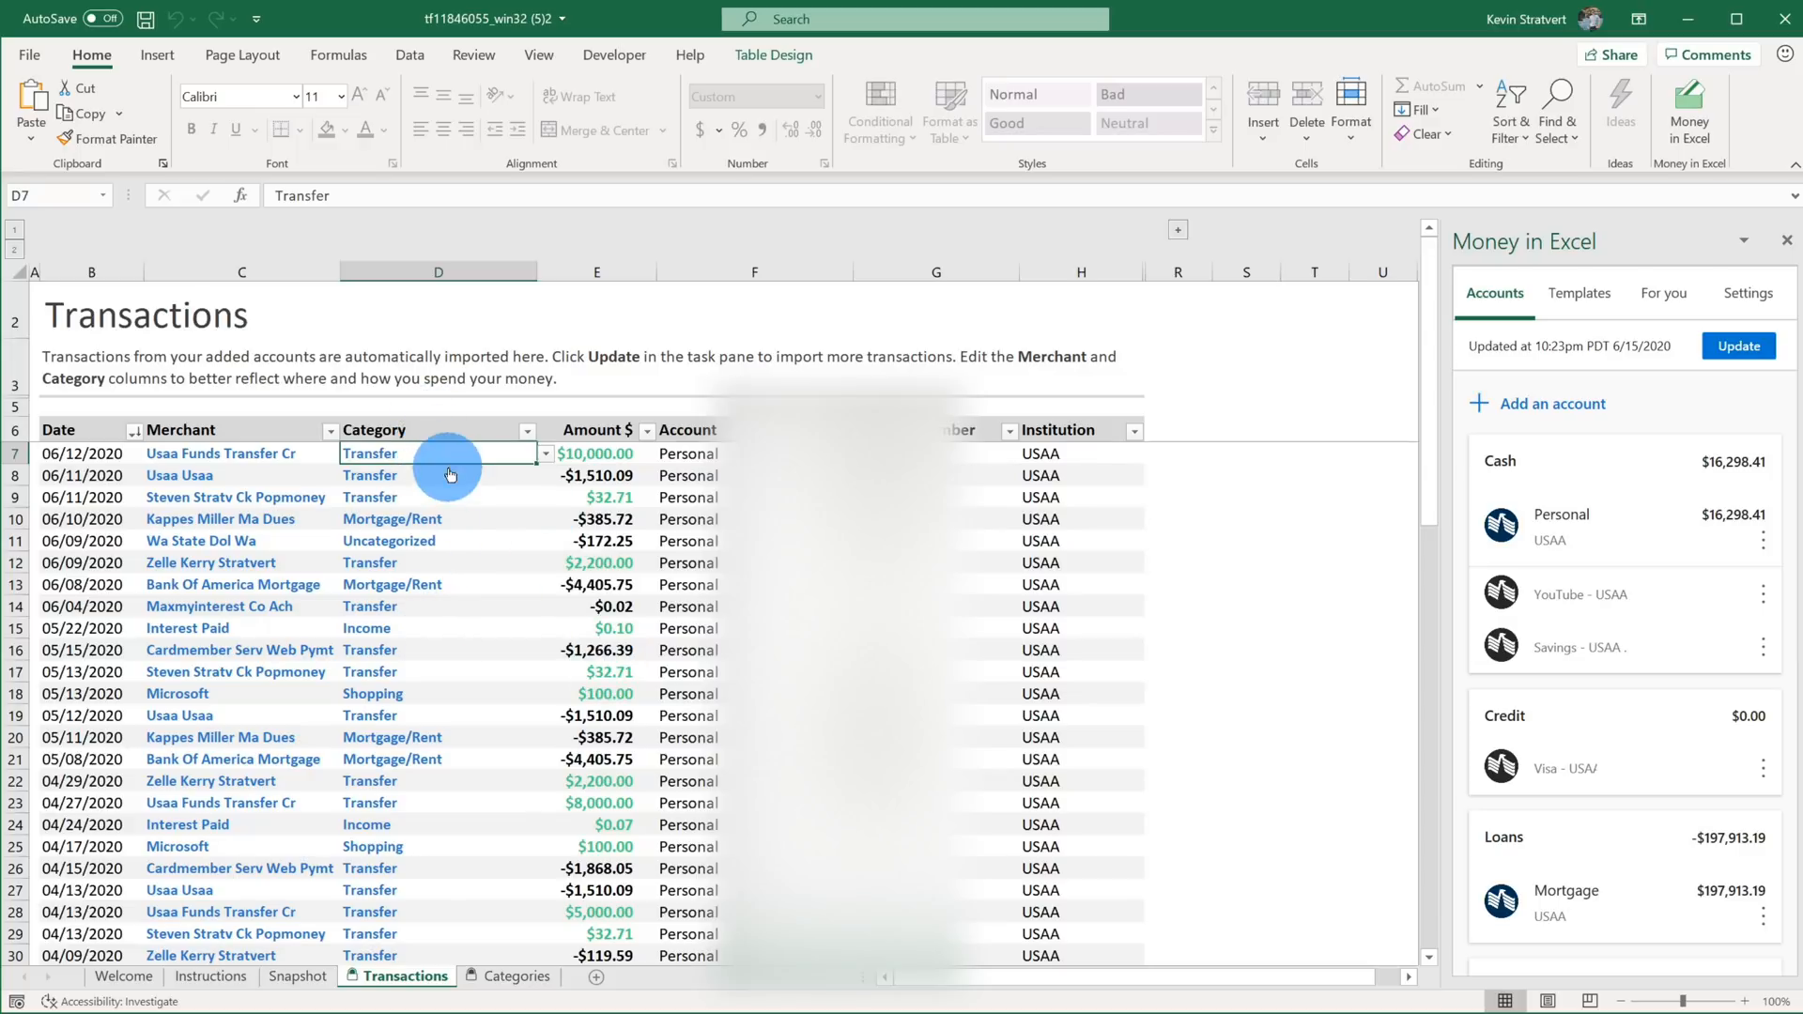
mouse_move(493, 832)
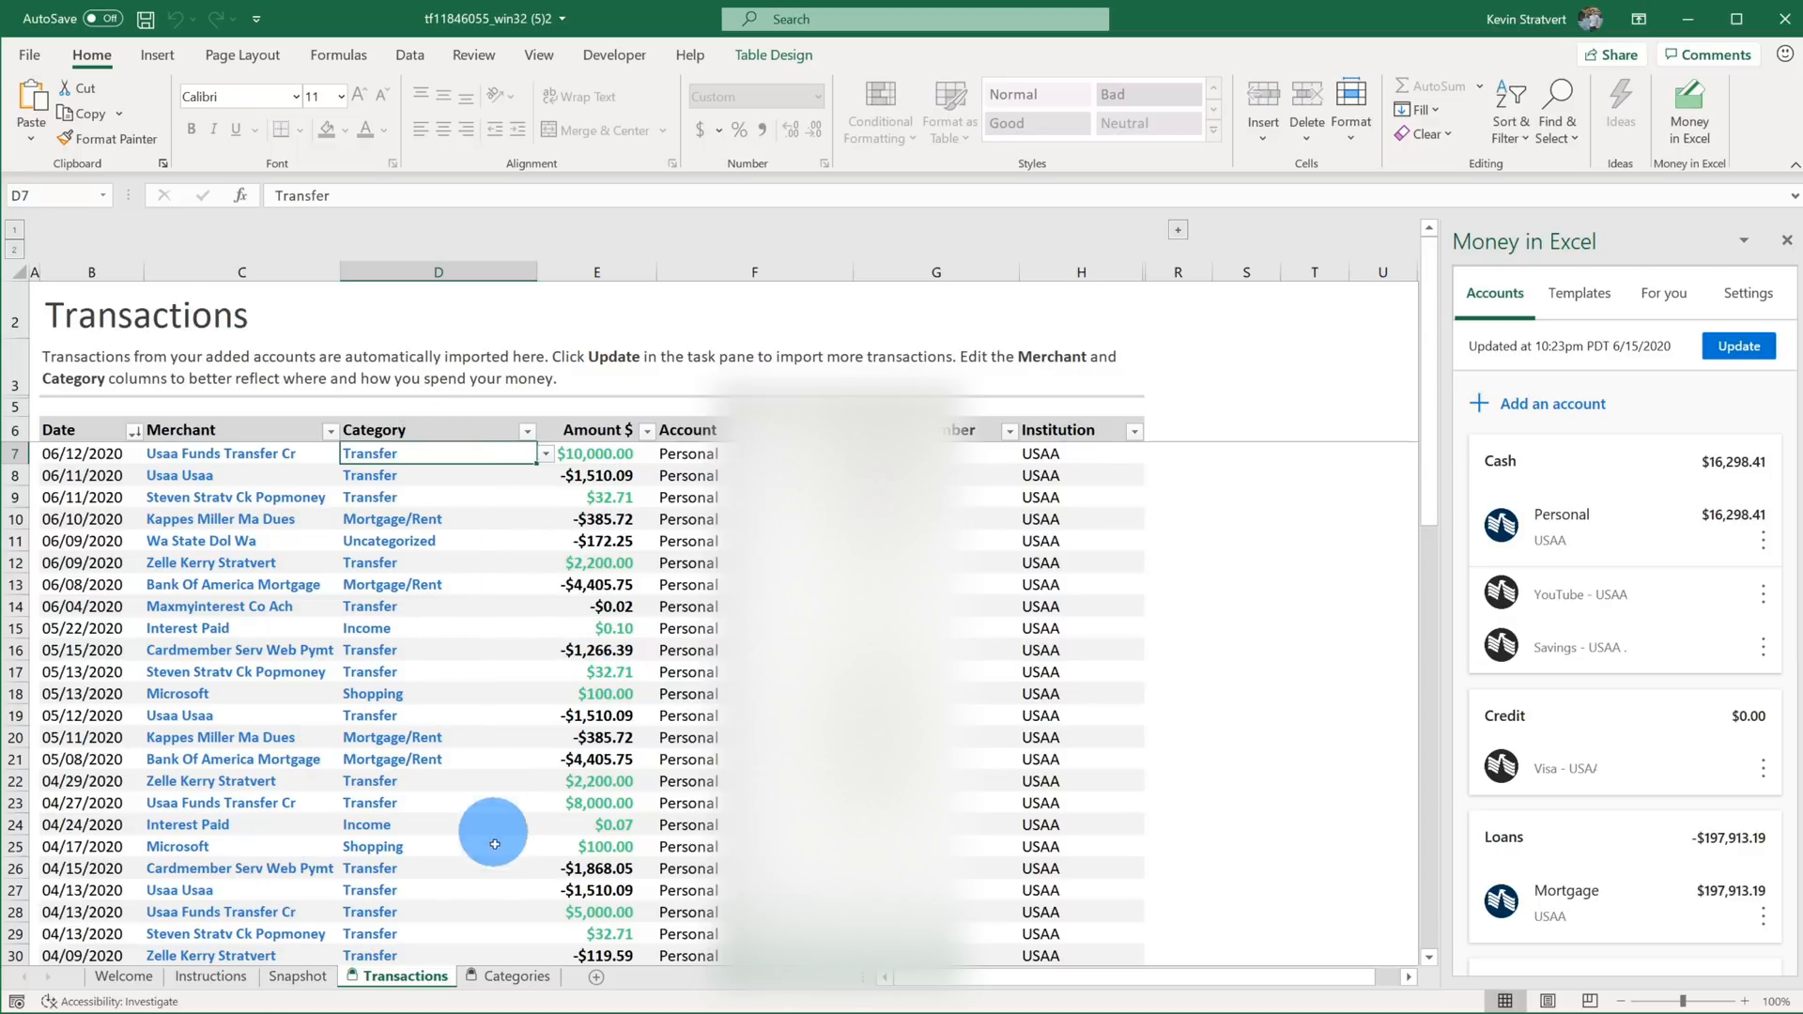
left_click(519, 975)
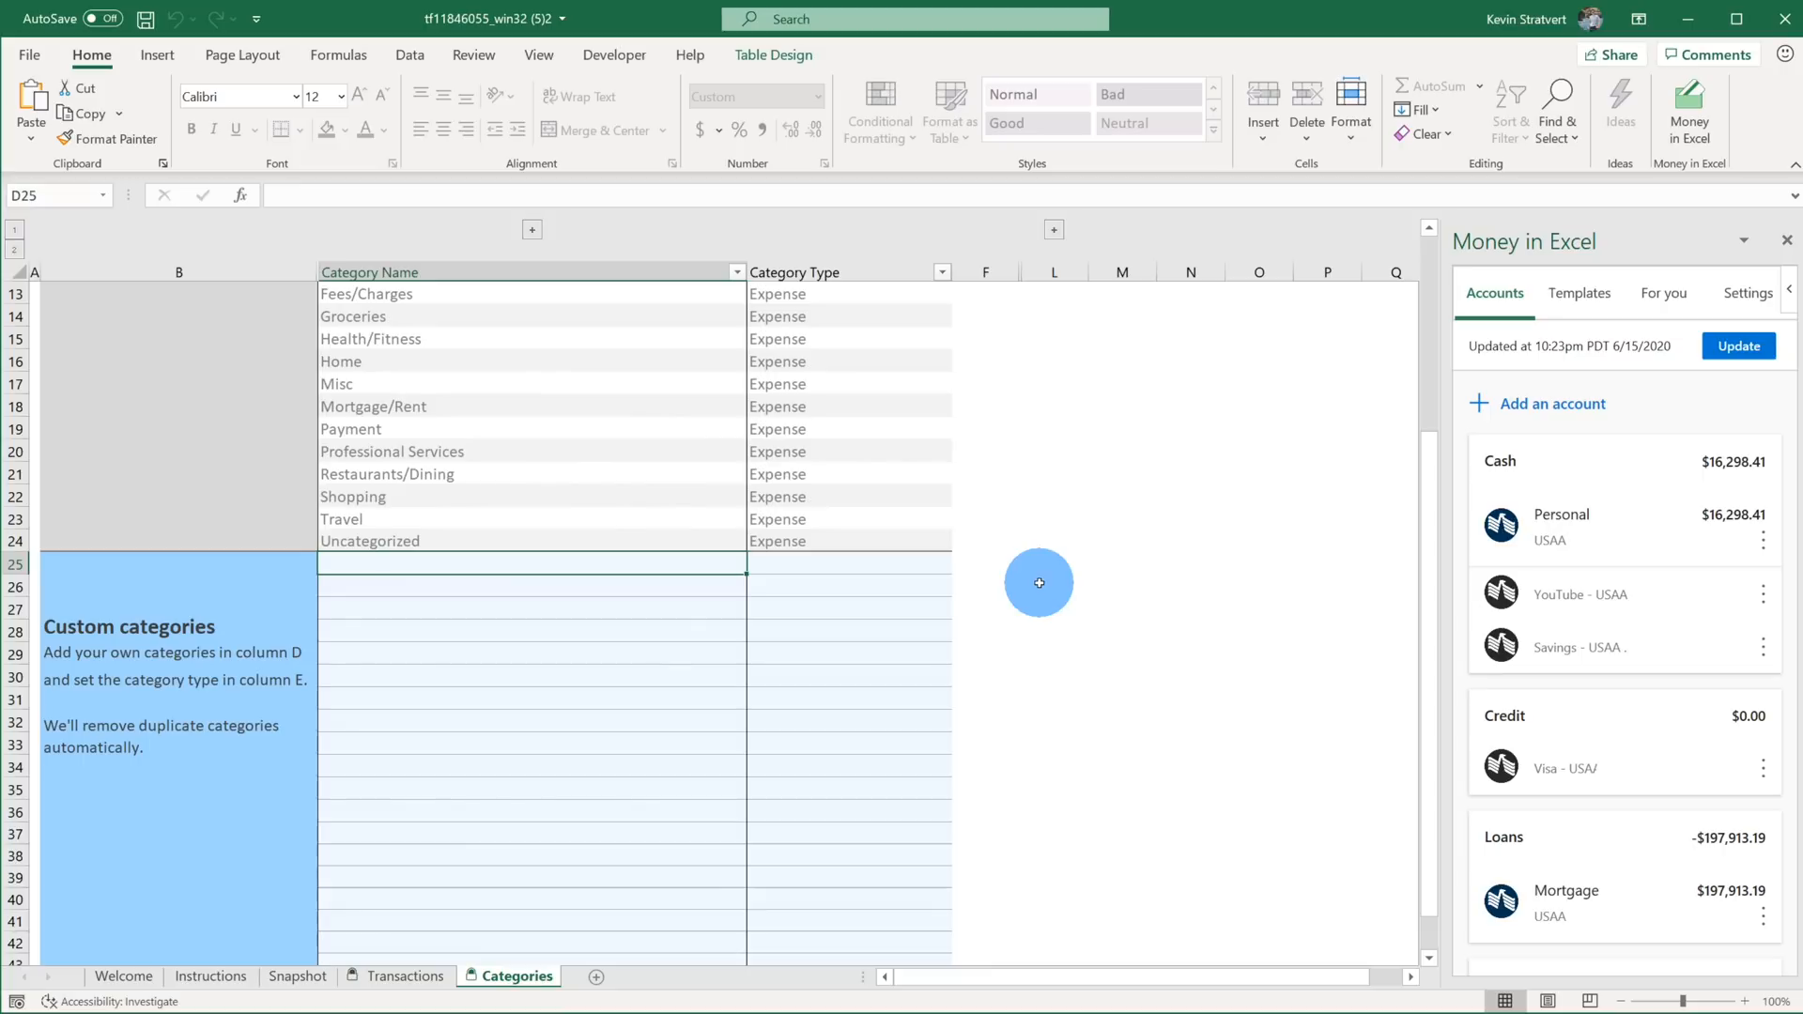
mouse_move(443, 977)
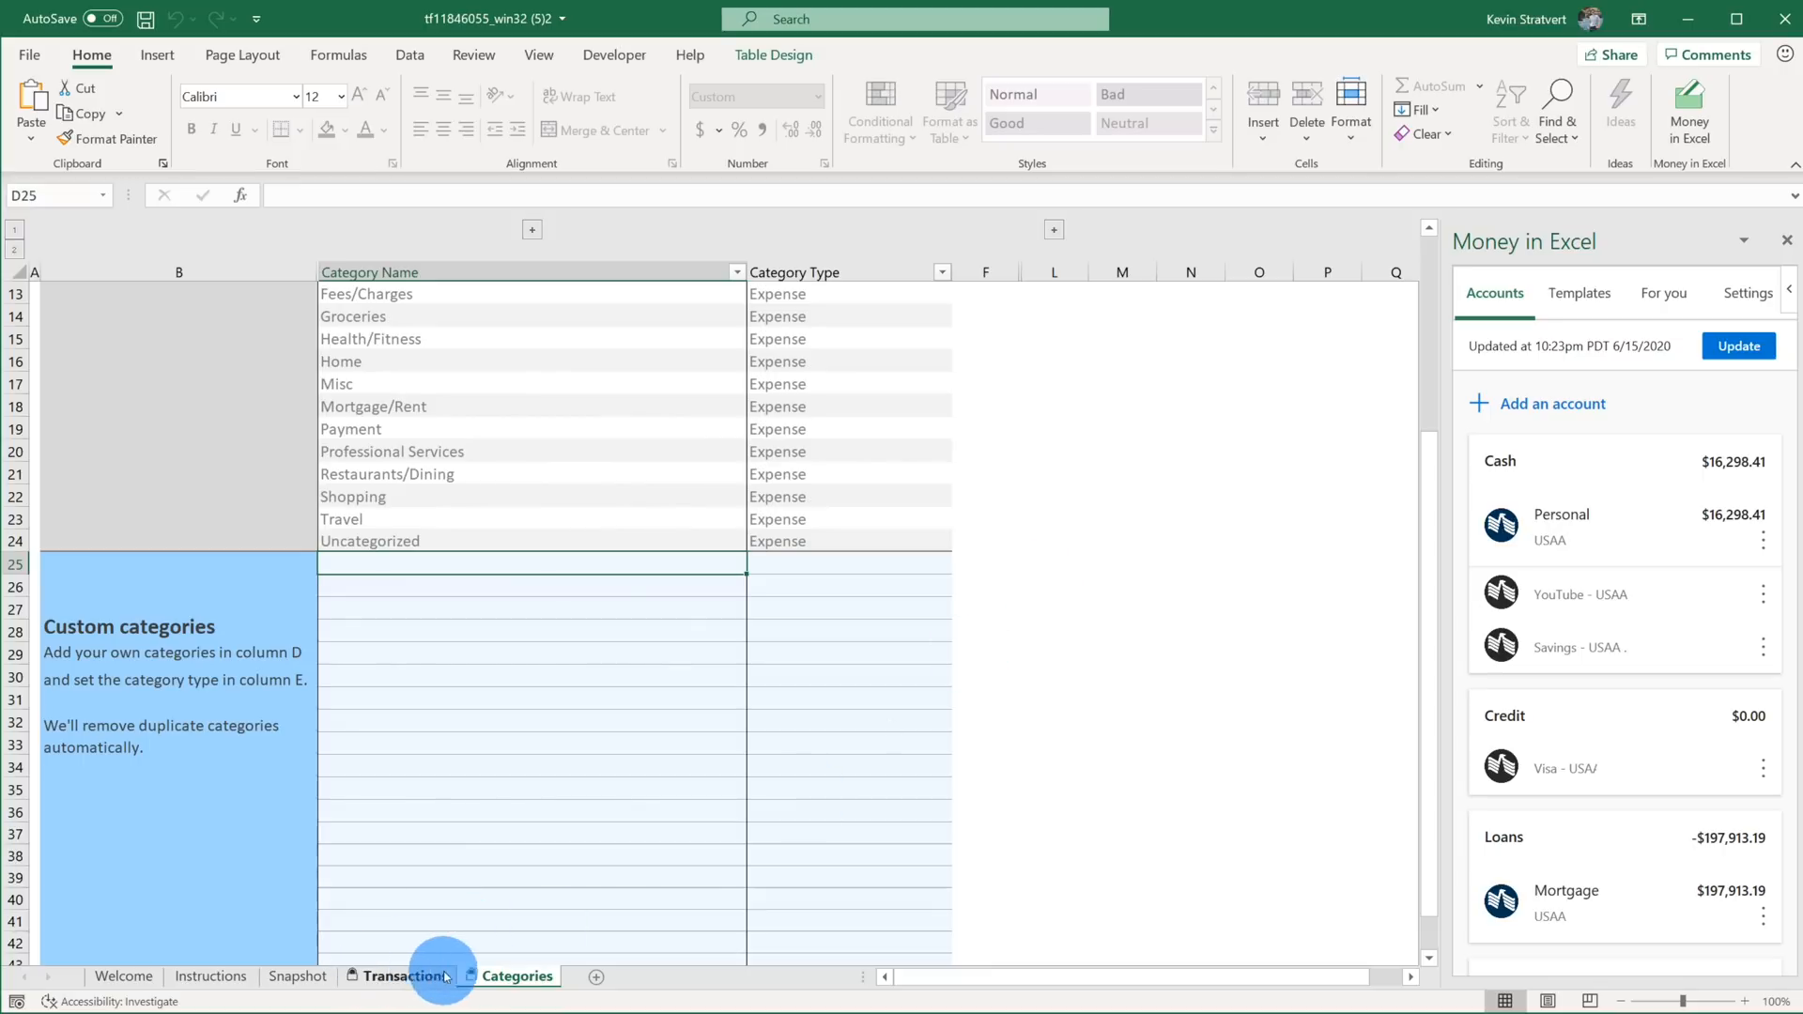
mouse_move(1064, 561)
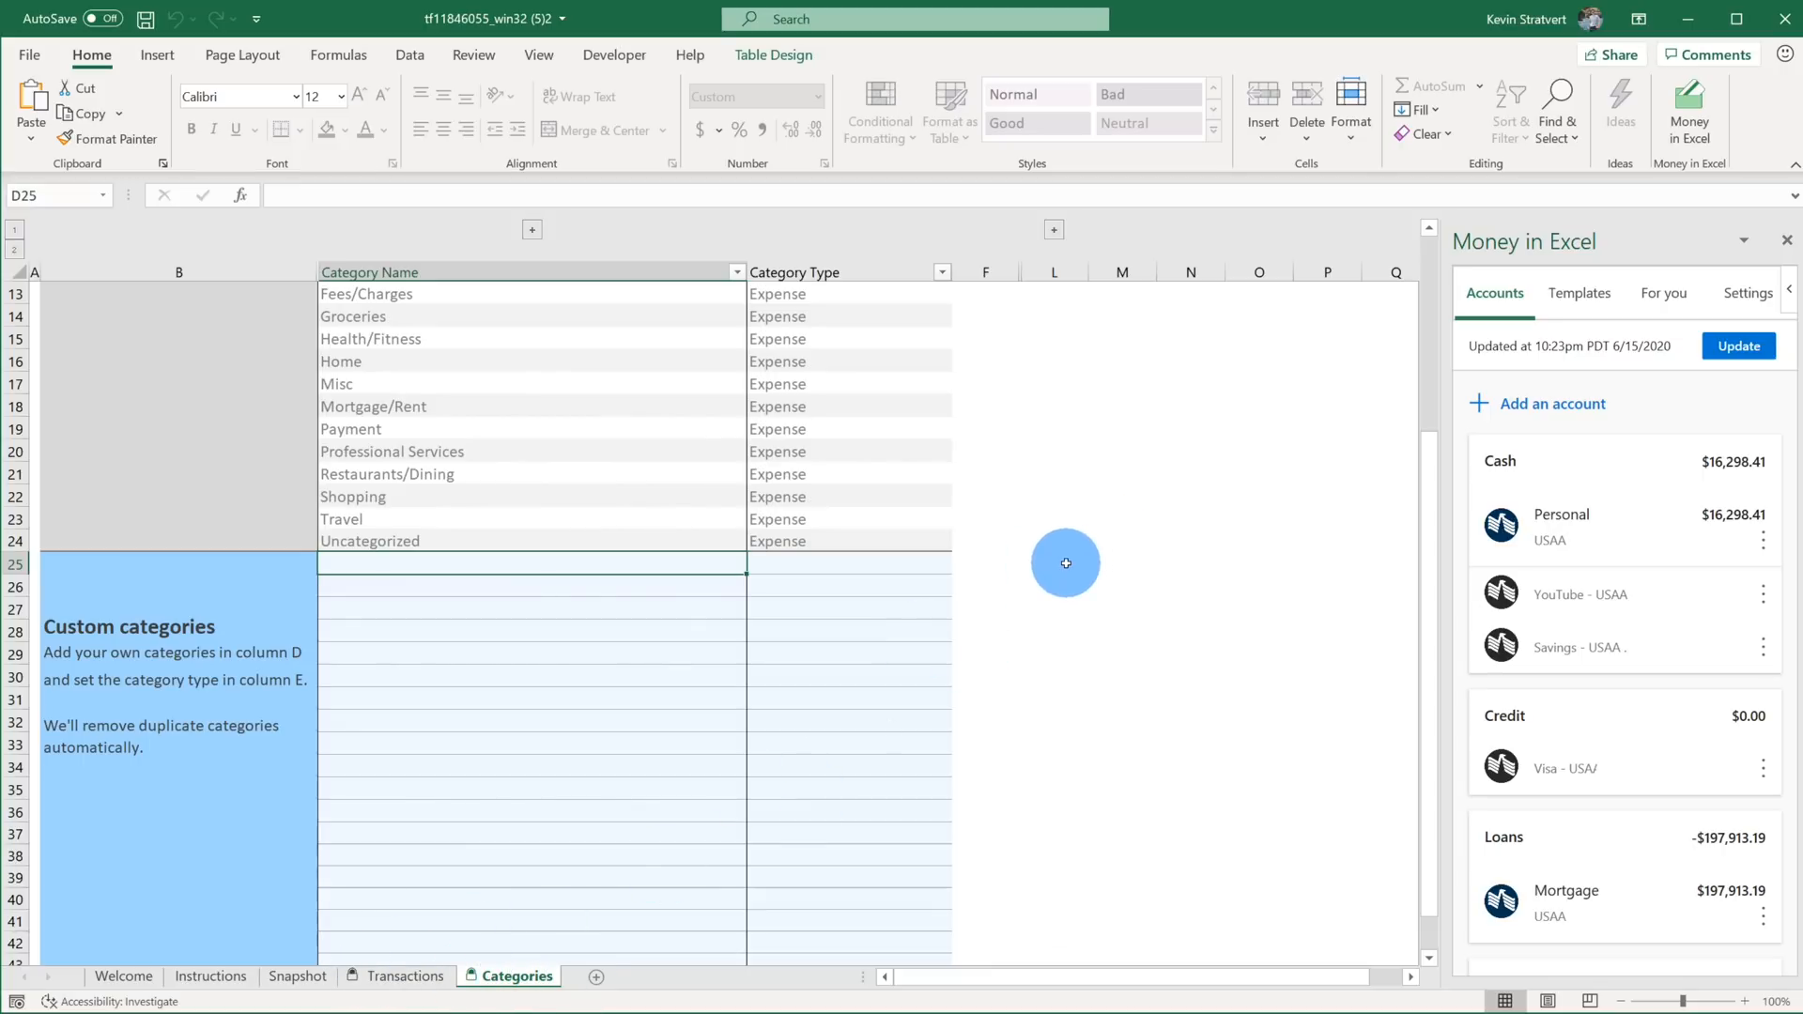
mouse_move(1177, 477)
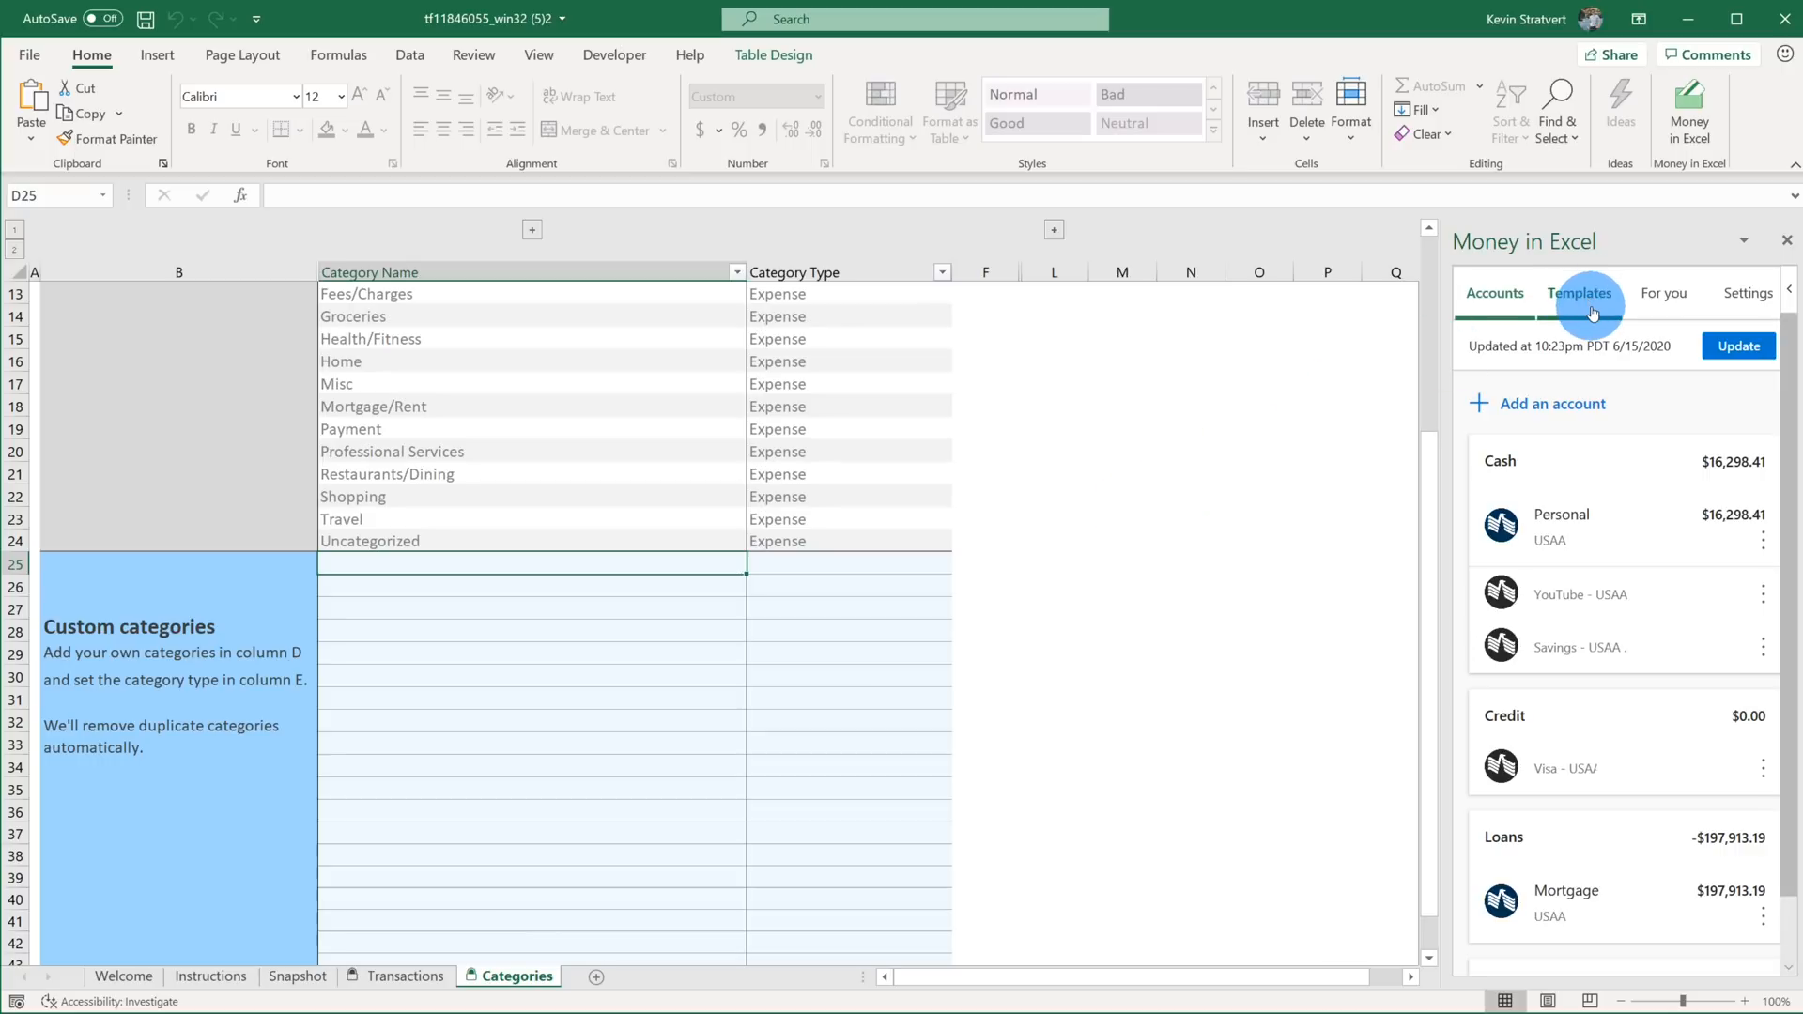
Browse the Templates list in the Money in Excel pane to find Net worth.
left_click(1580, 293)
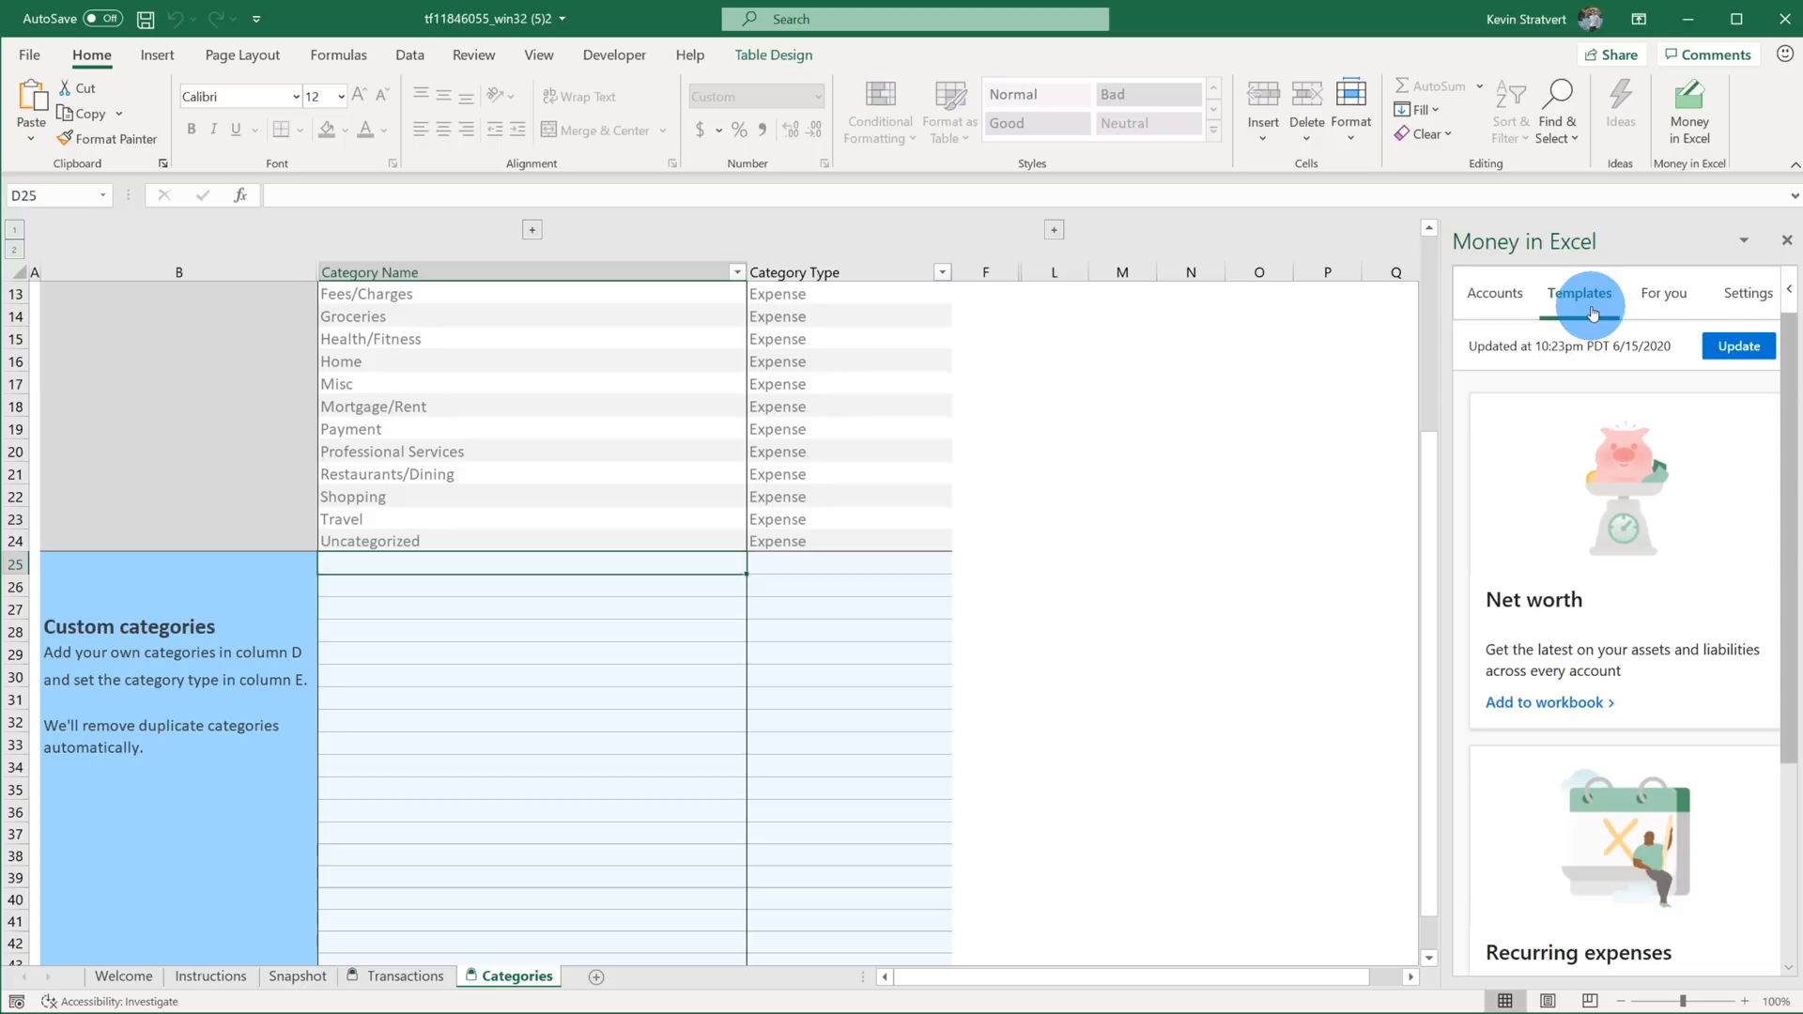
scroll("down", 3)
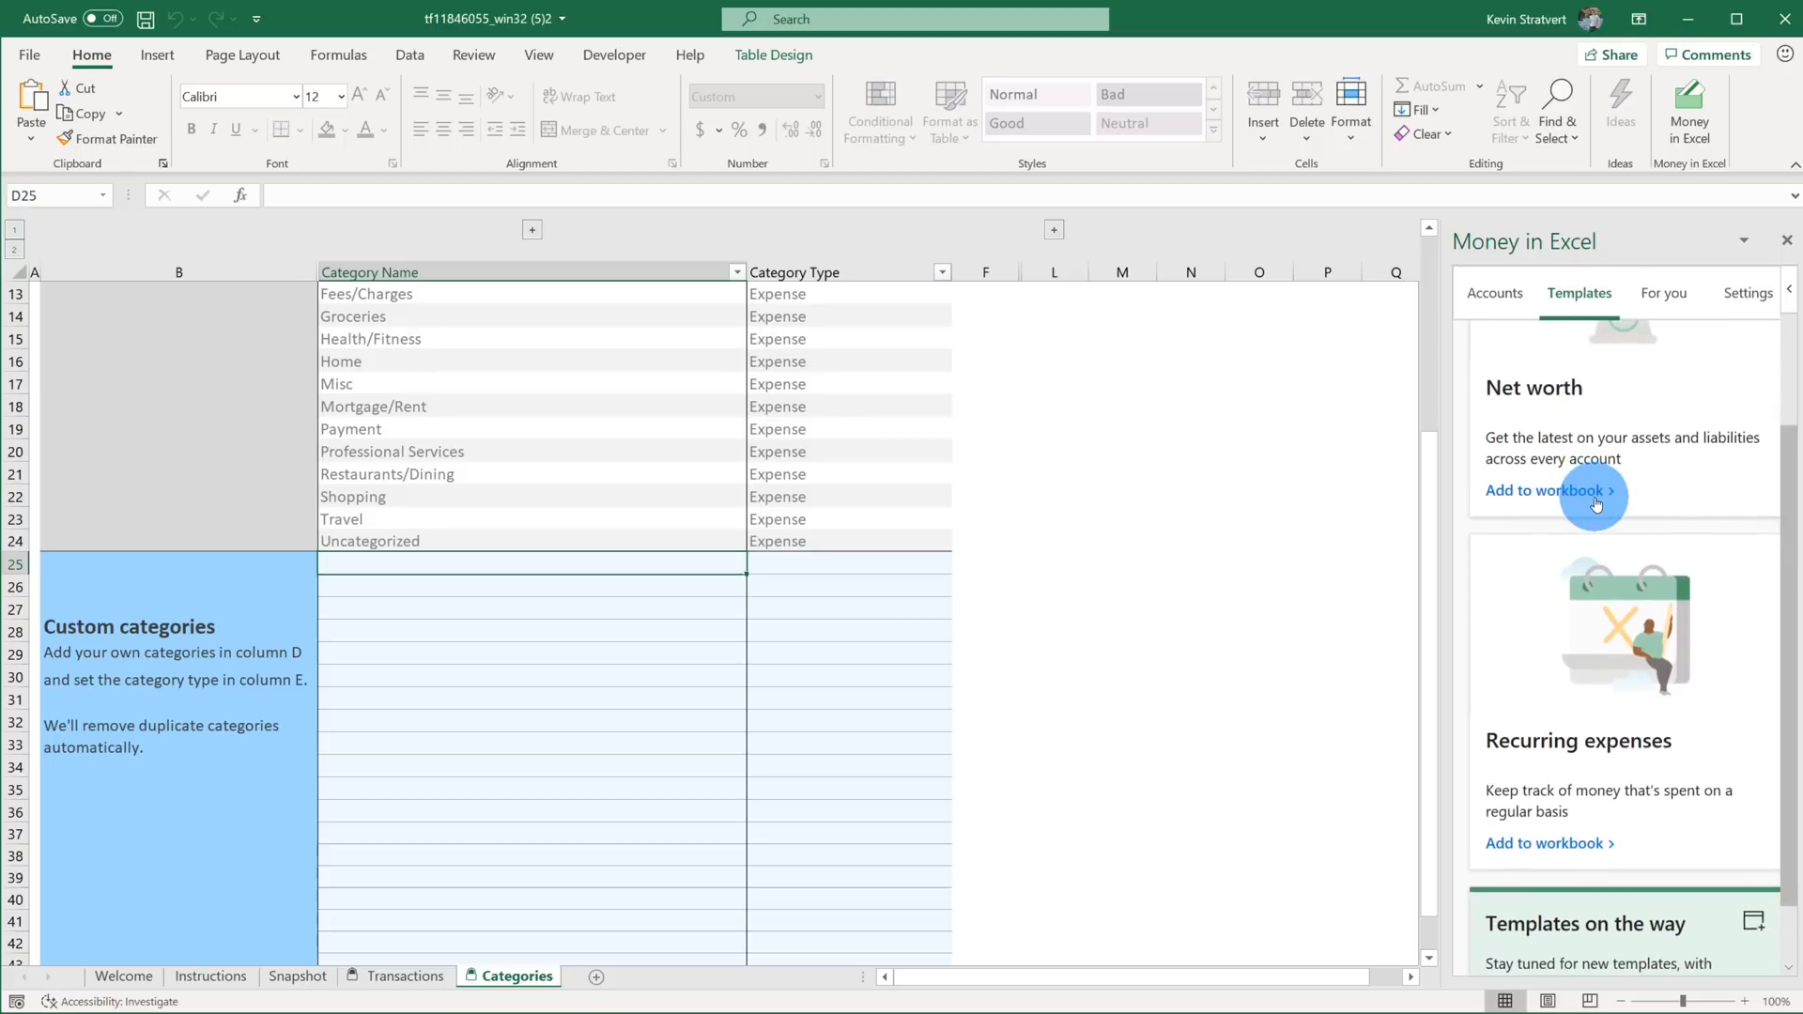
scroll("down", 3)
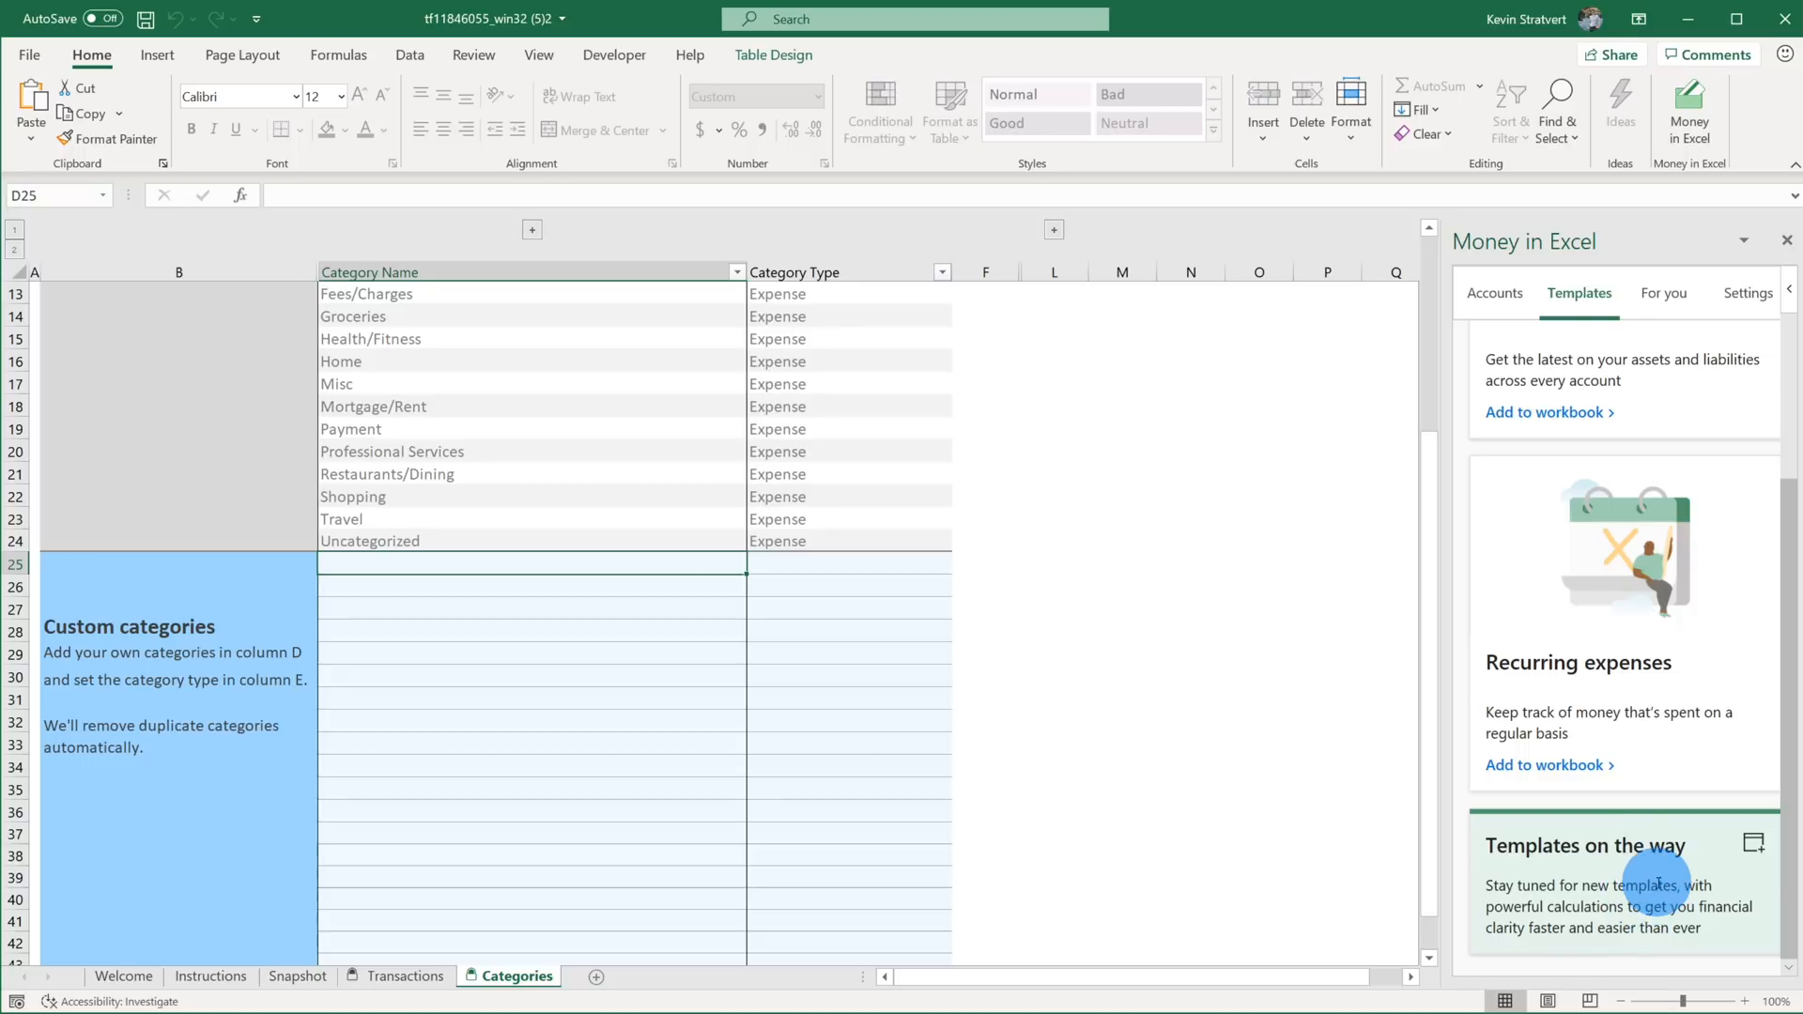
scroll("up", 3)
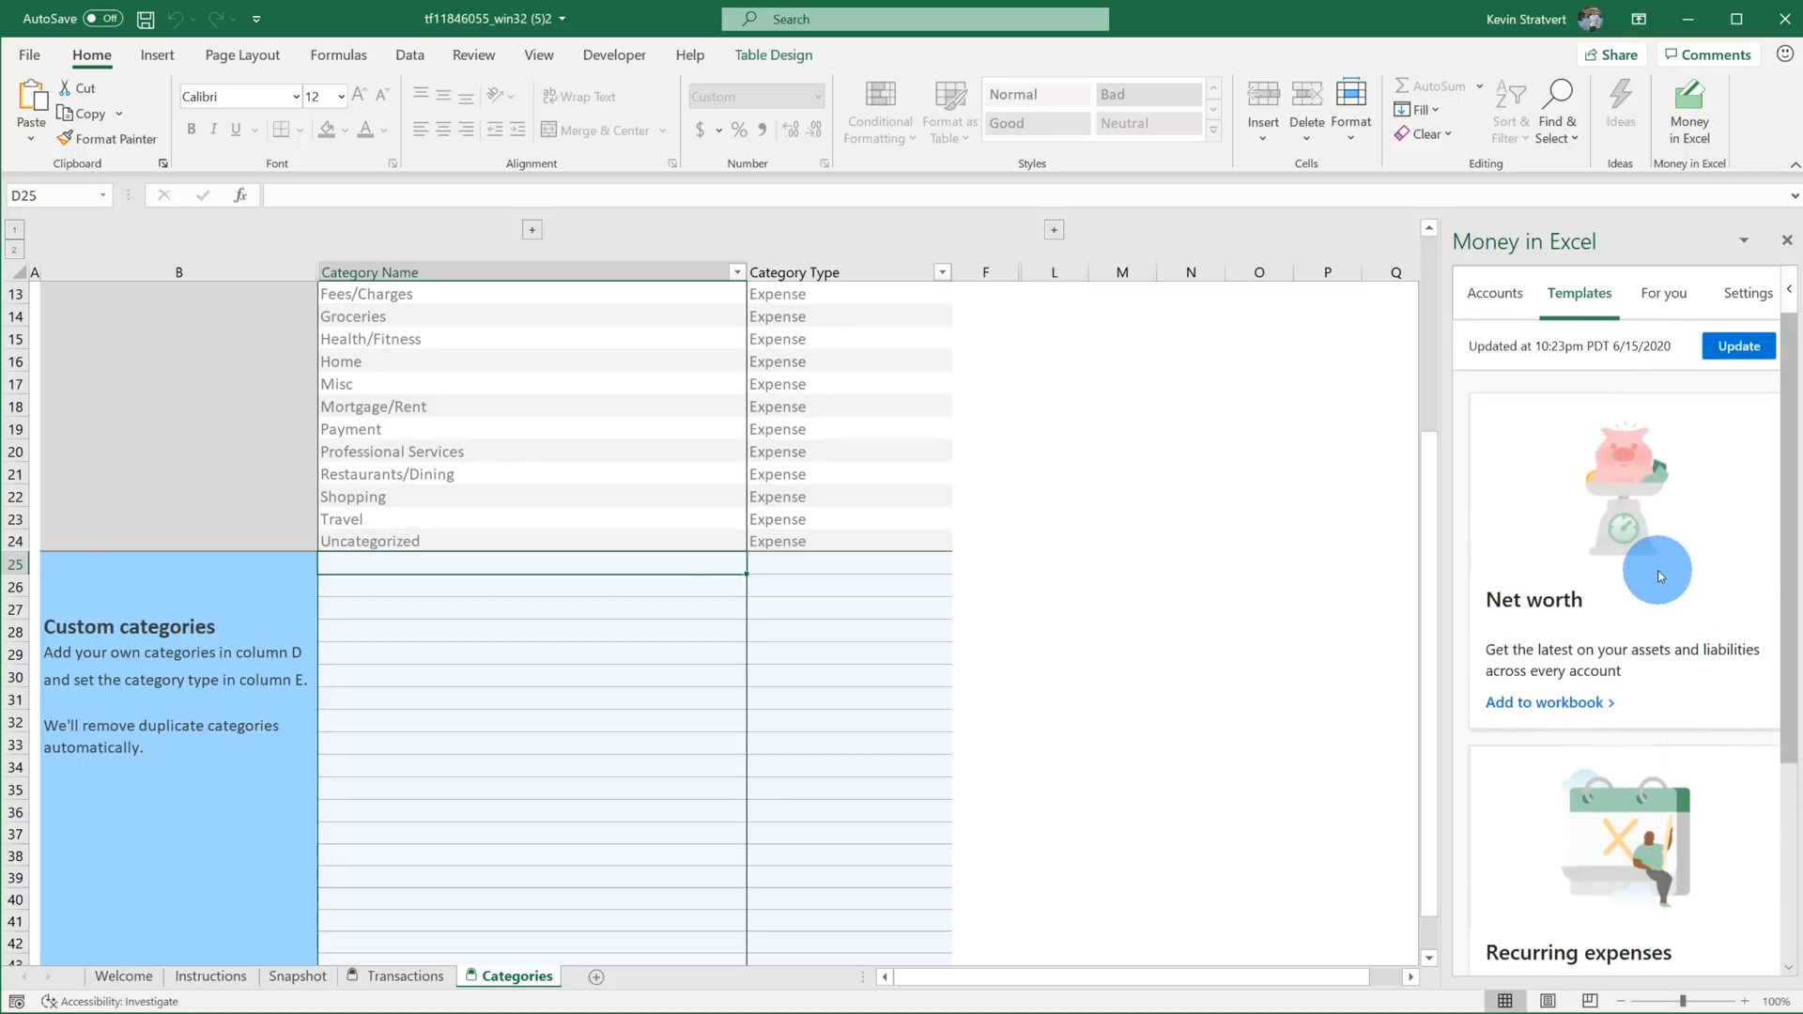
mouse_move(1543, 703)
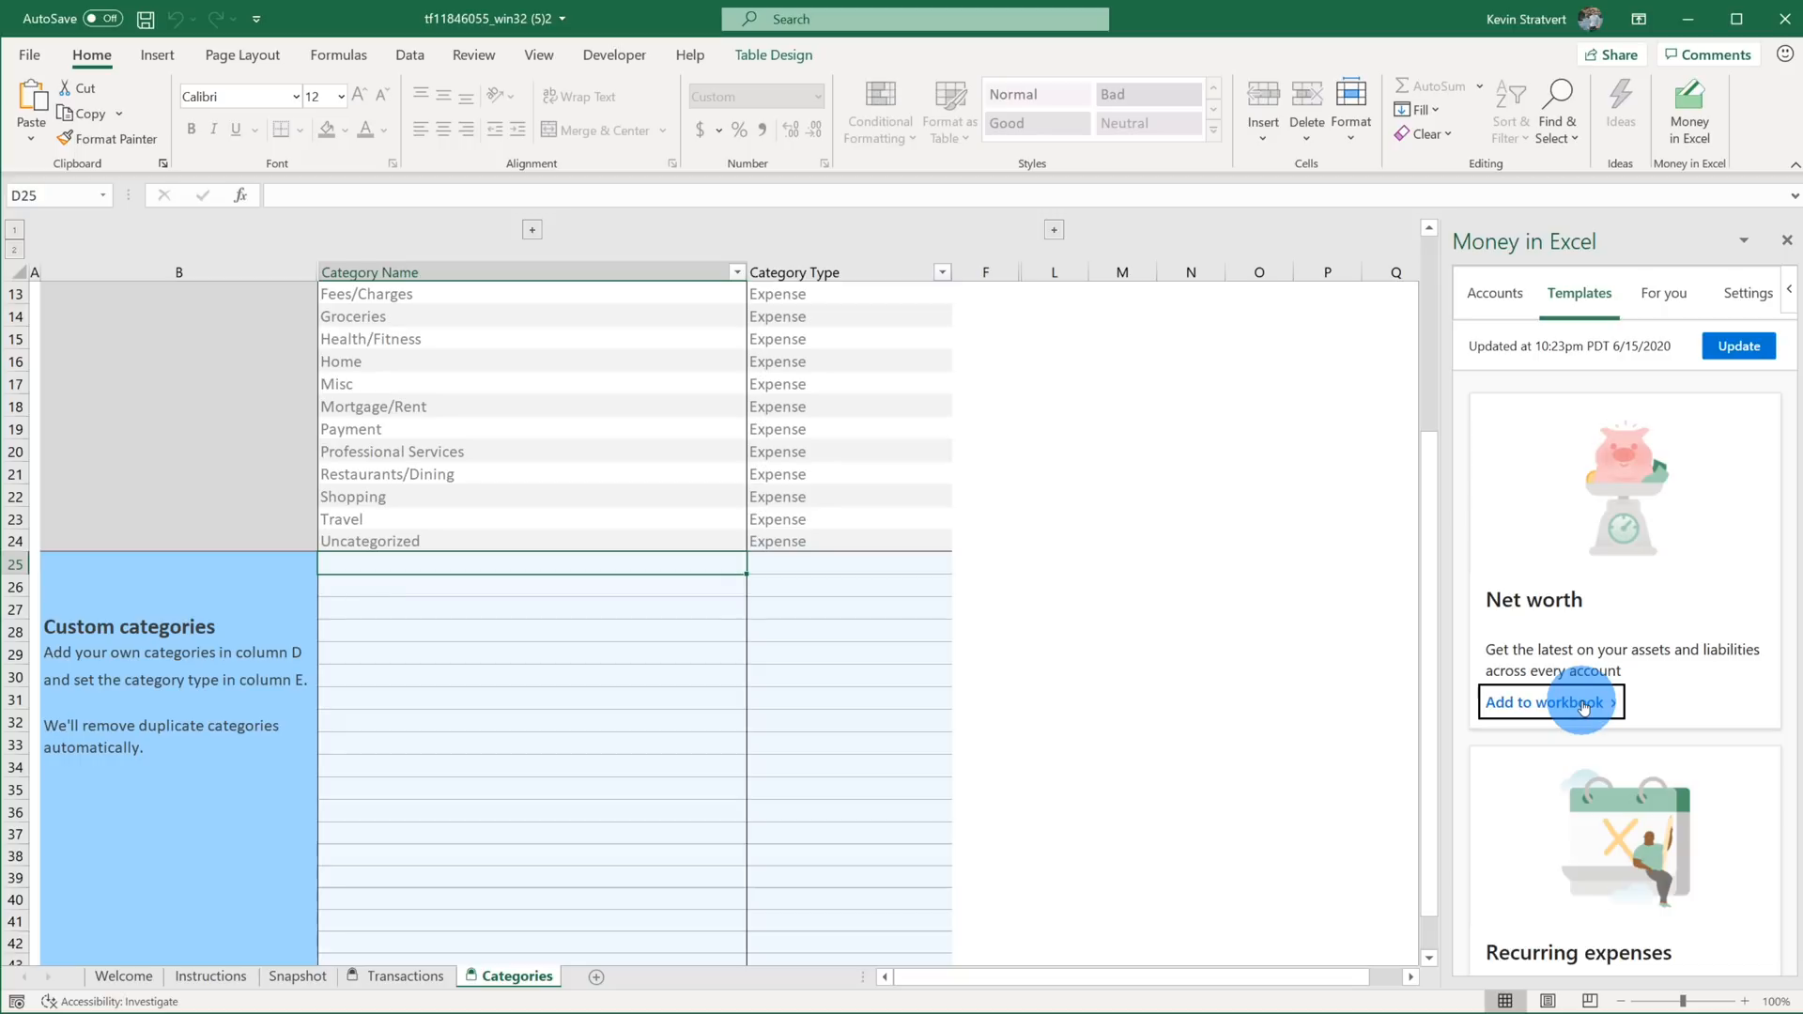
Add the Net worth template to the workbook as a NetWorth sheet.
left_click(1546, 703)
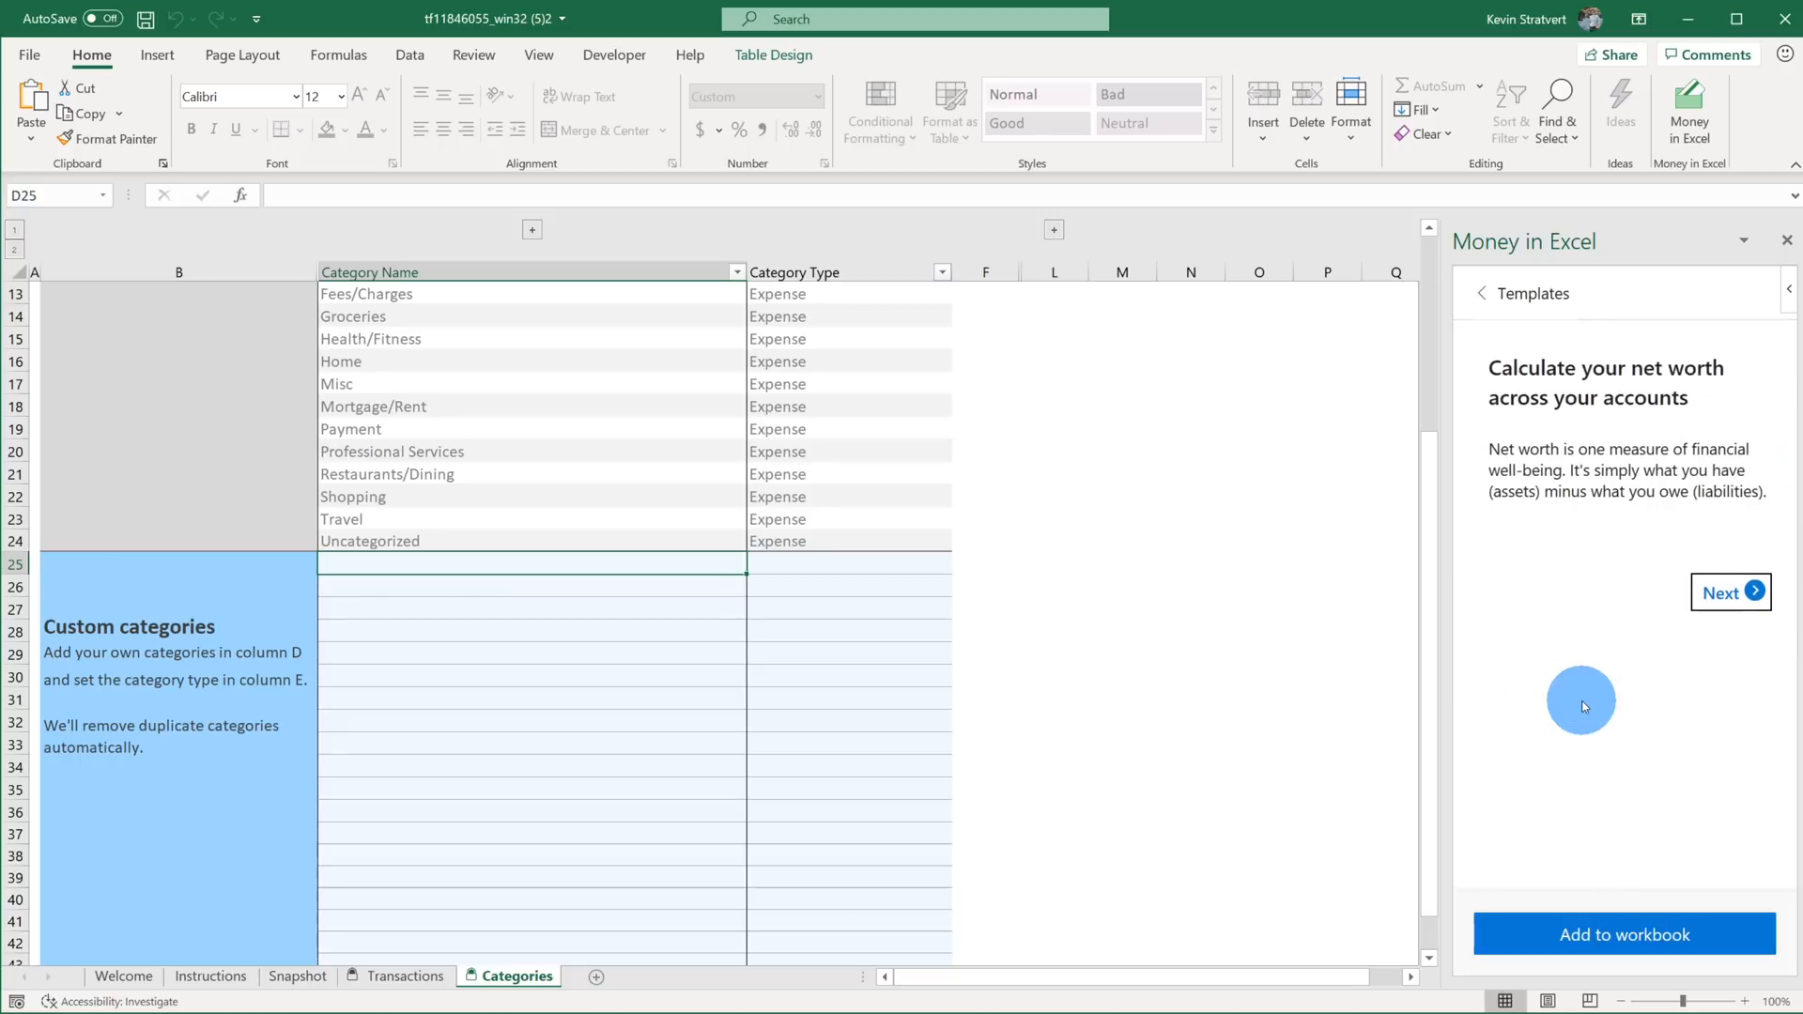
mouse_move(1653, 646)
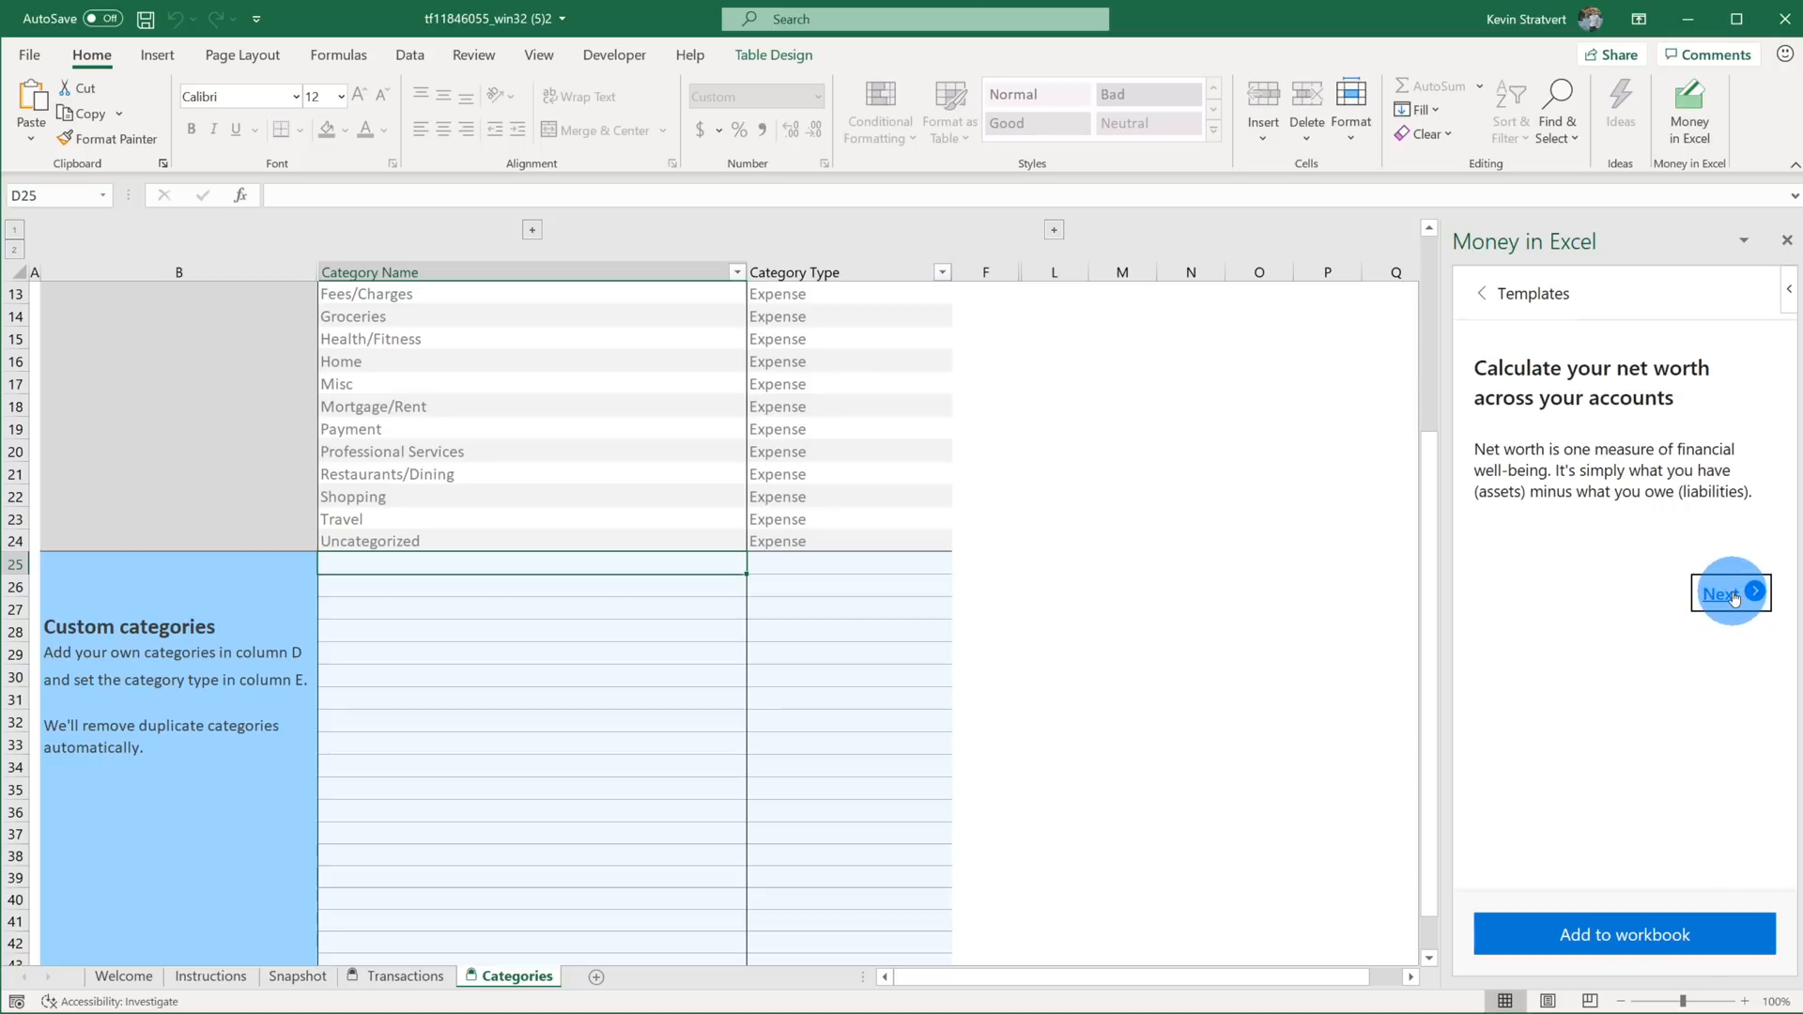
left_click(1722, 591)
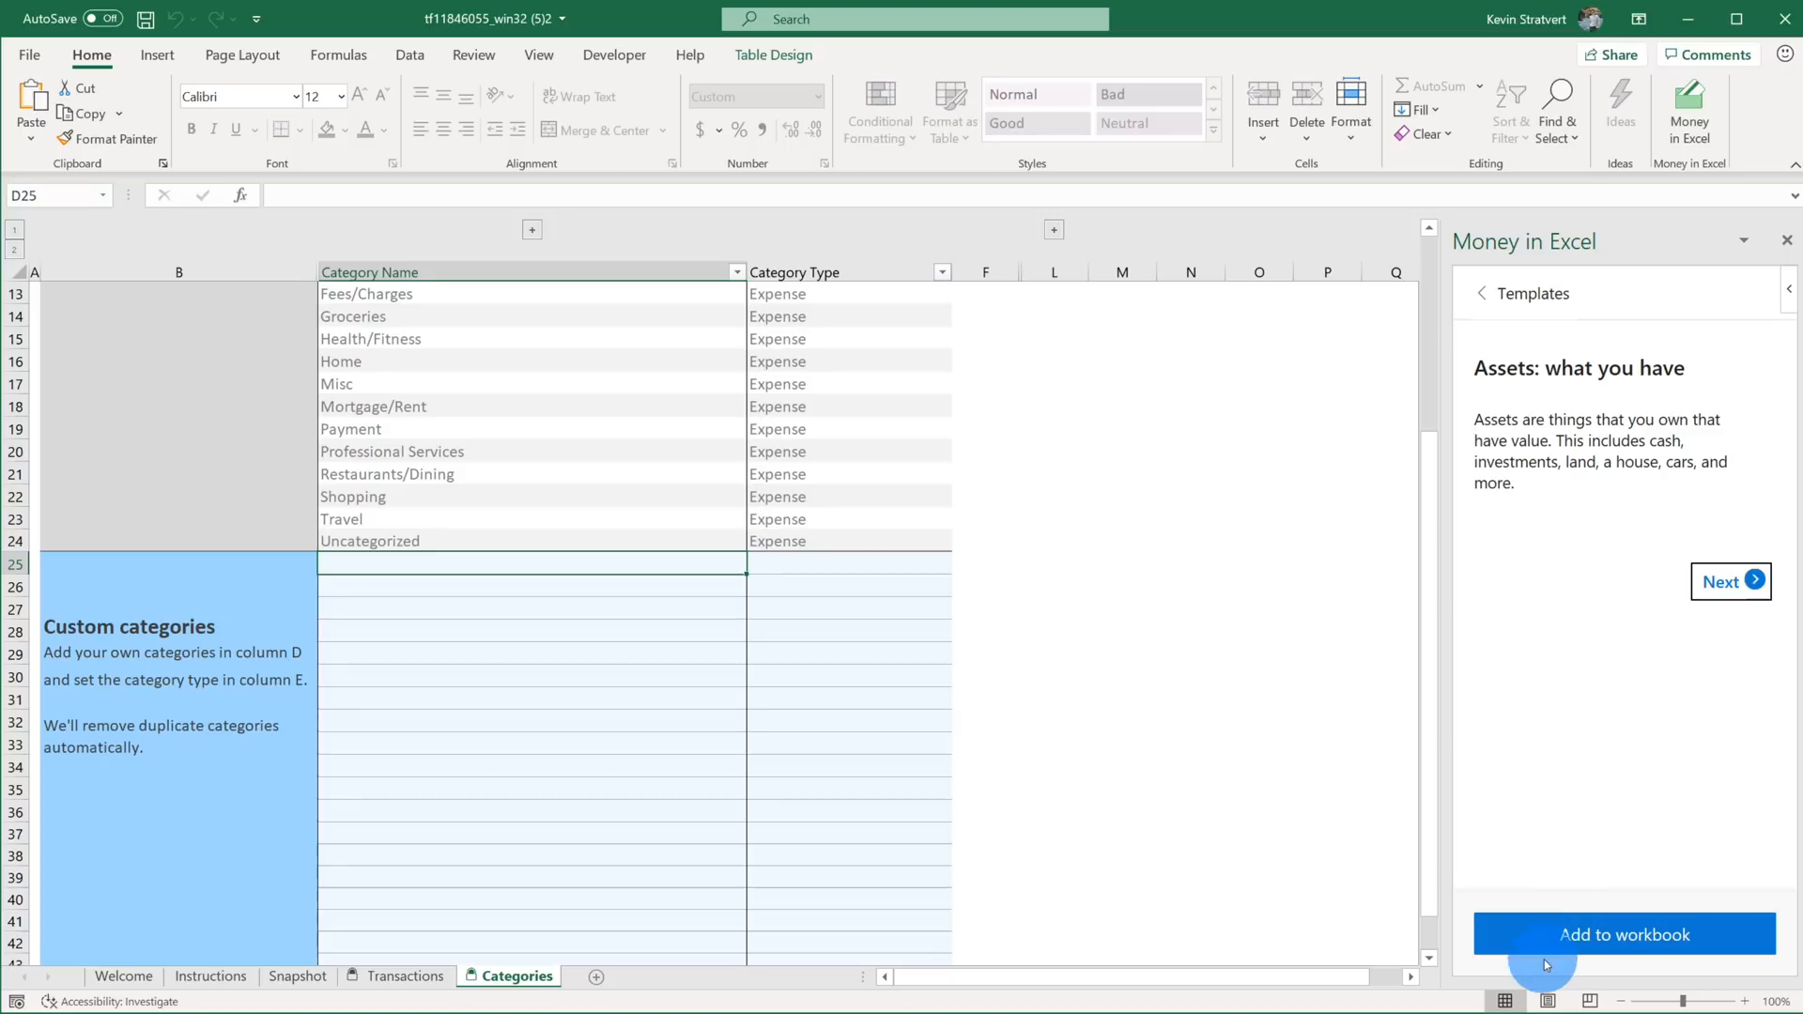
left_click(1484, 293)
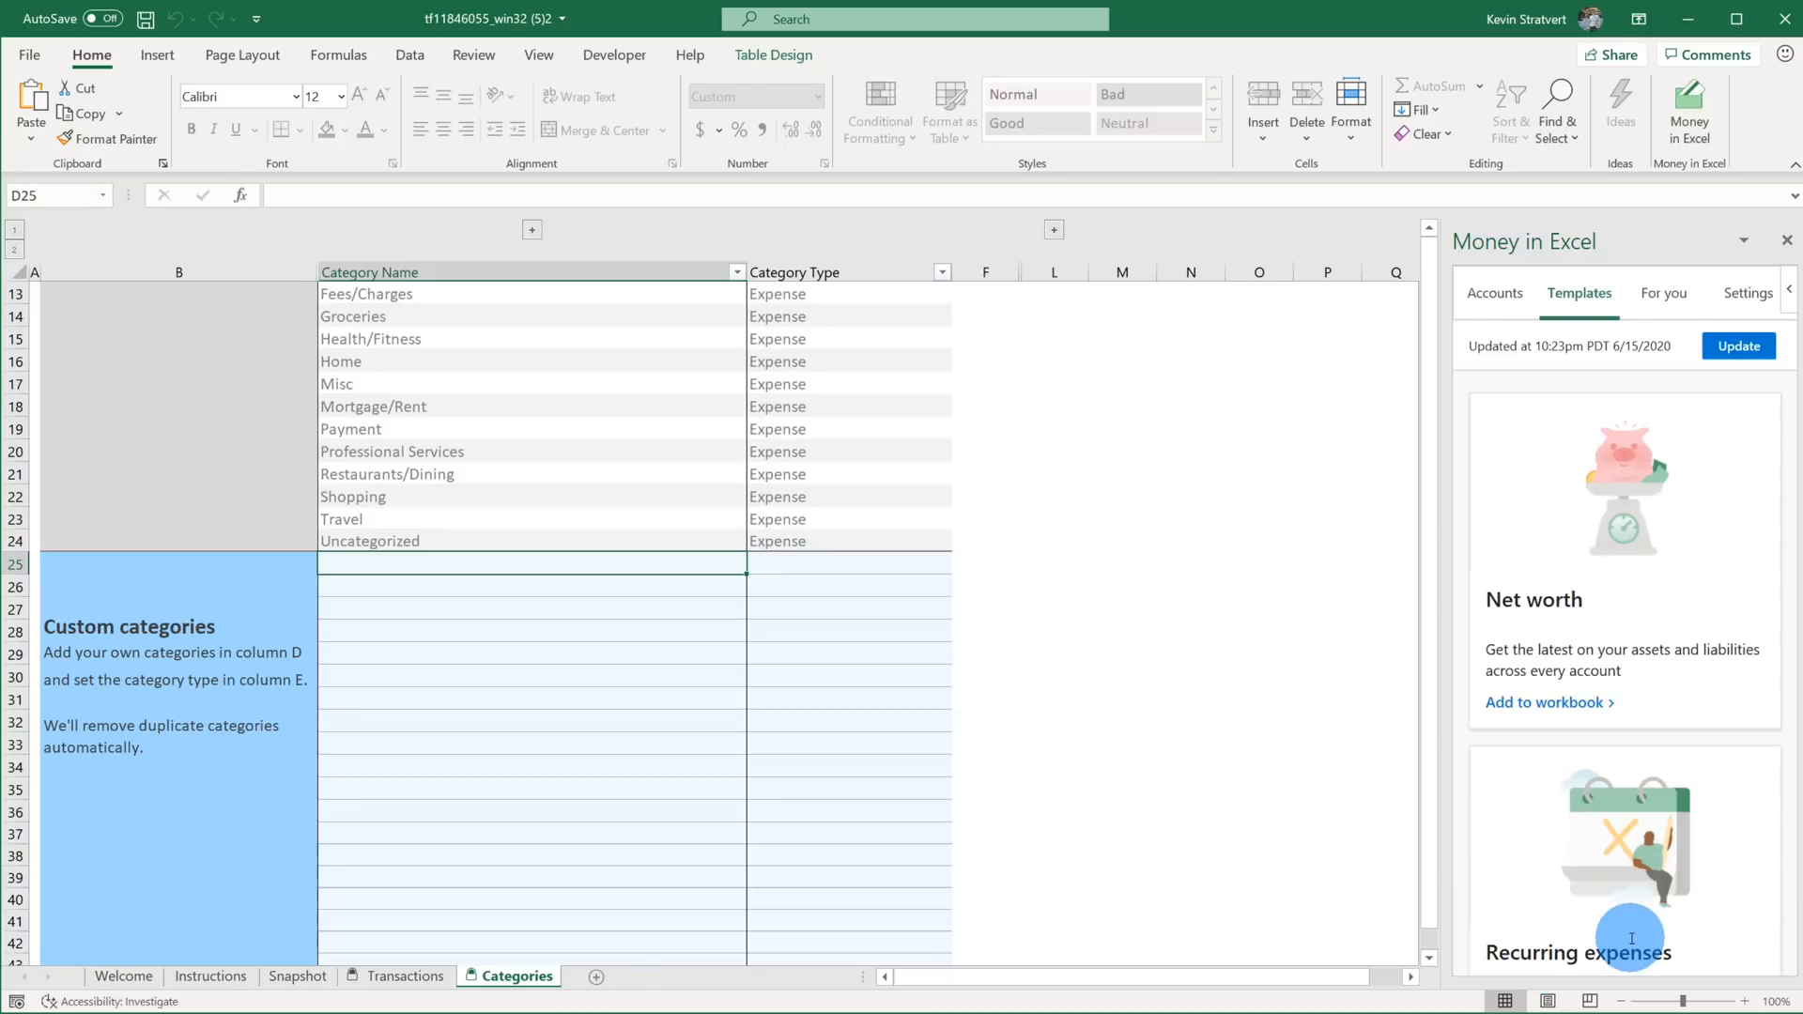
left_click(603, 976)
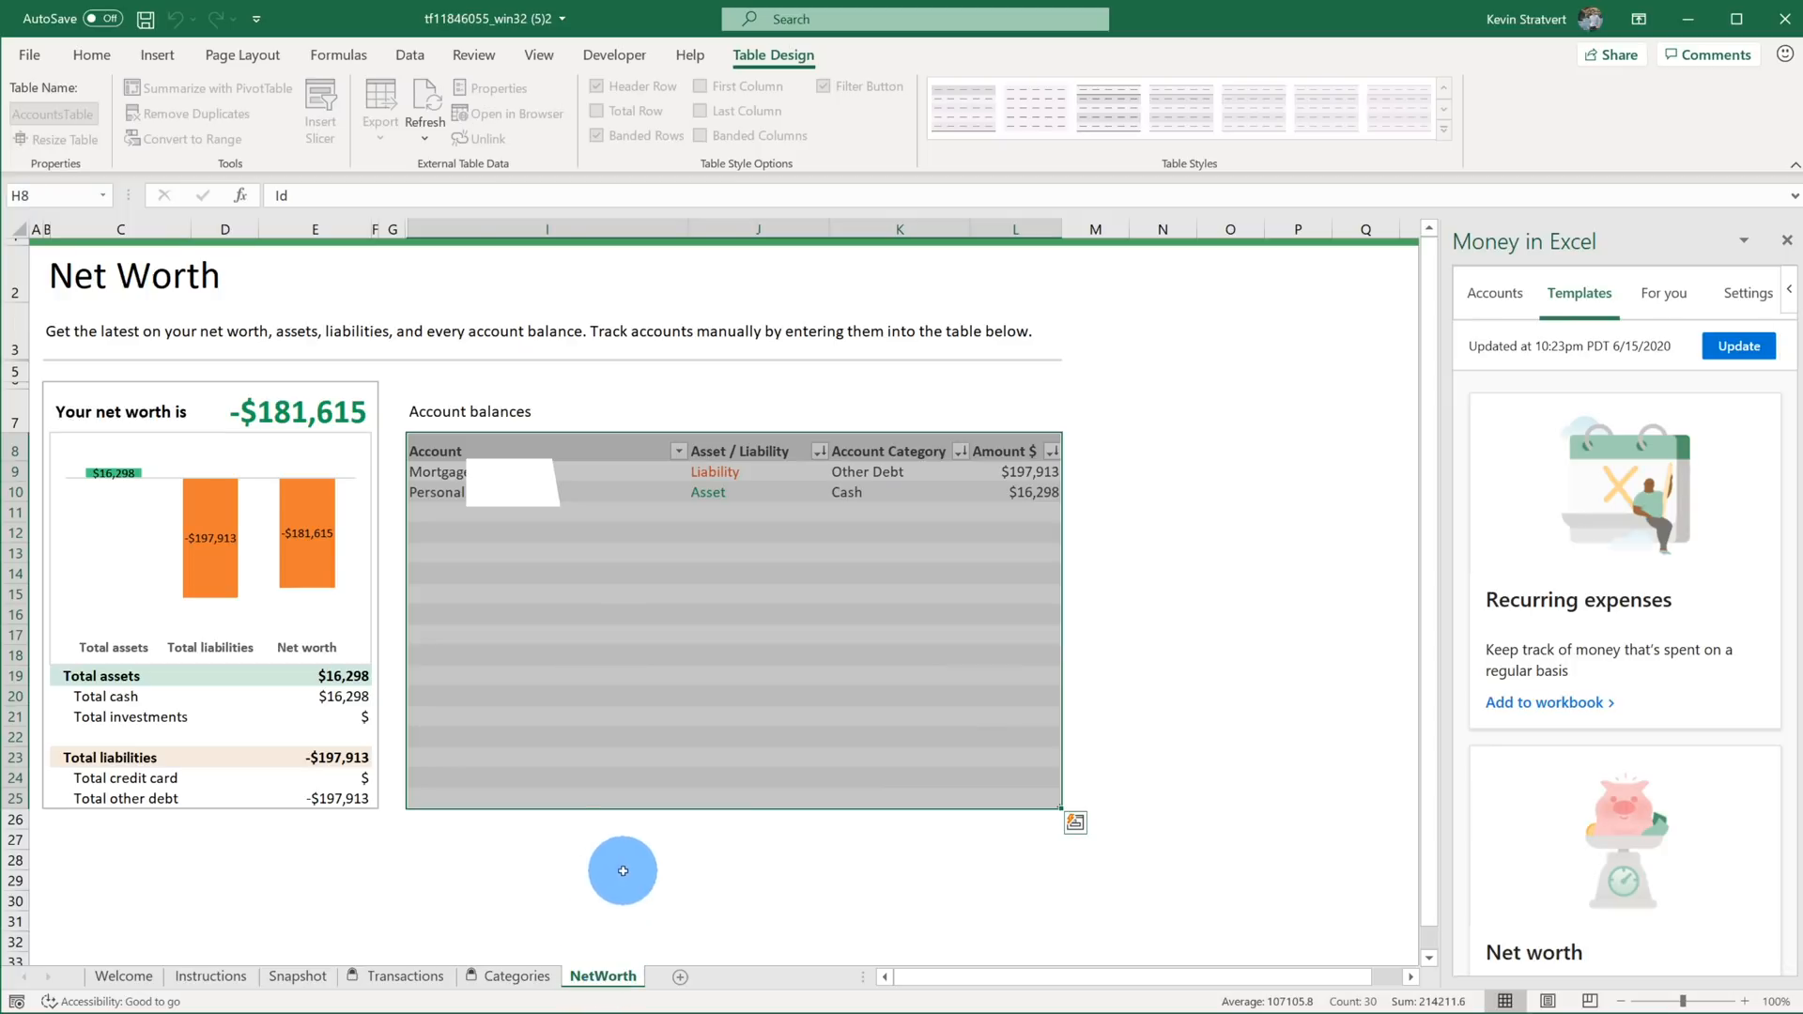
mouse_move(1241, 641)
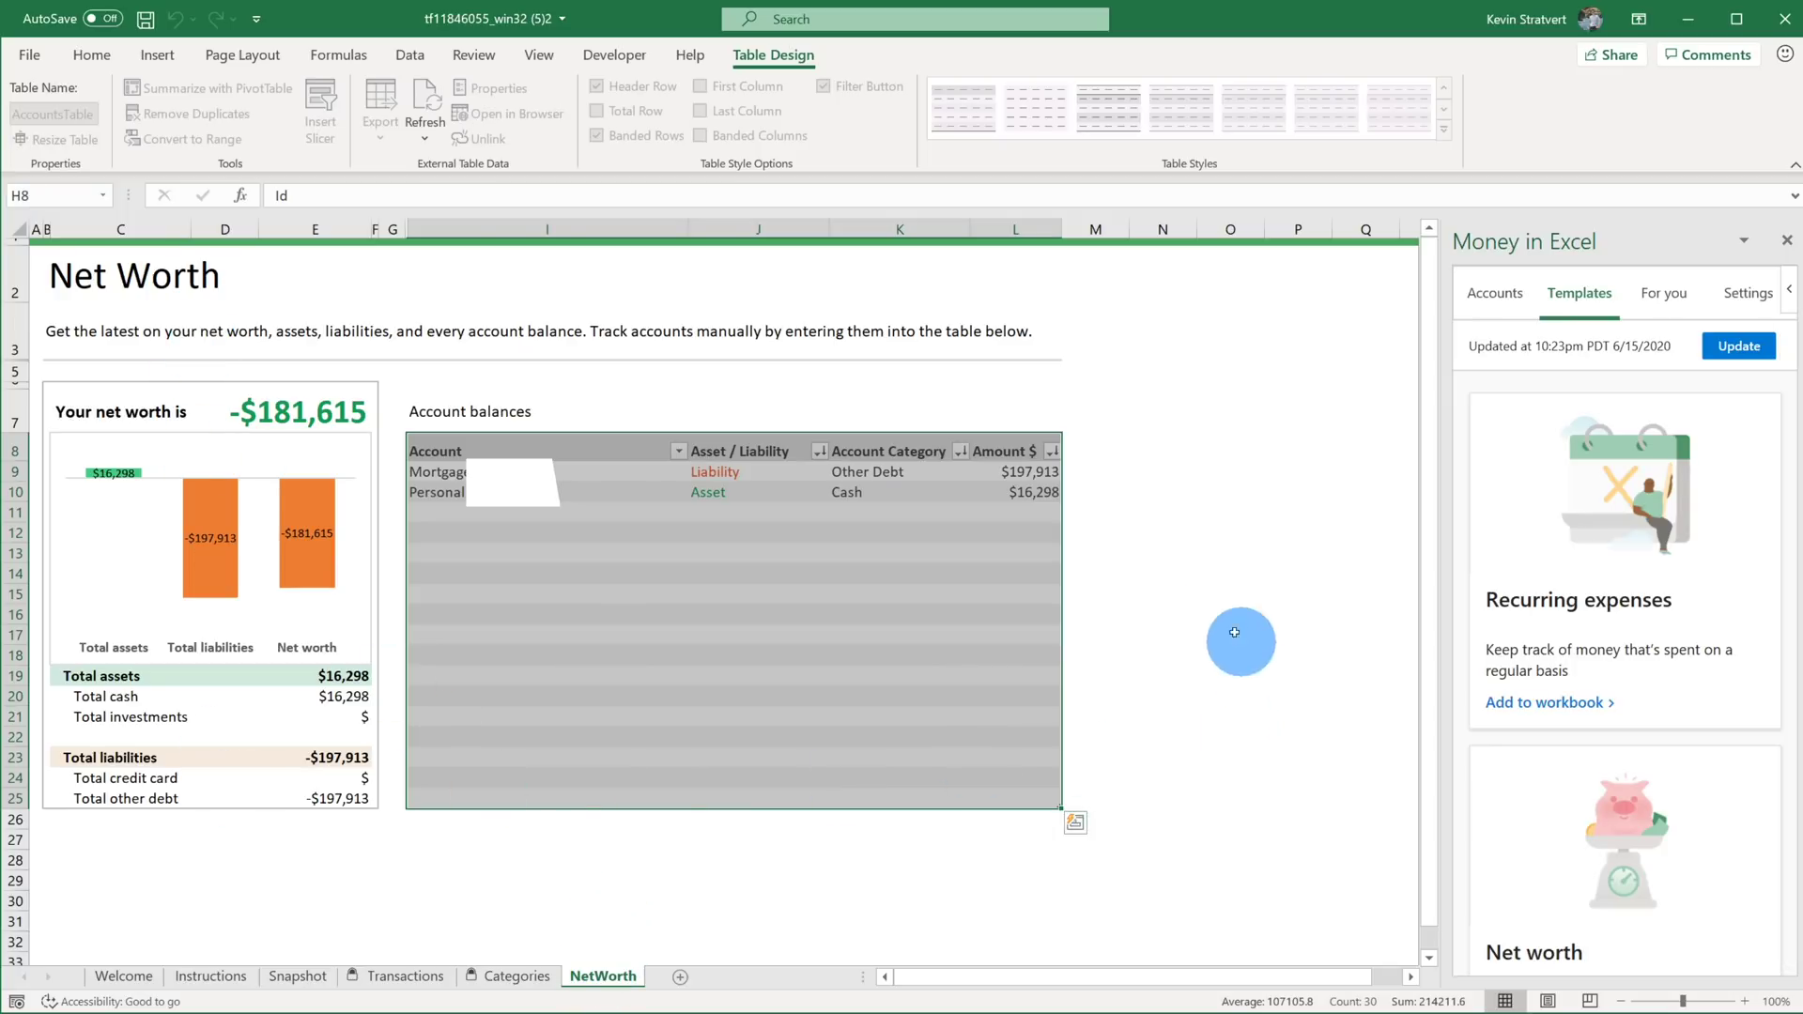
left_click(900, 591)
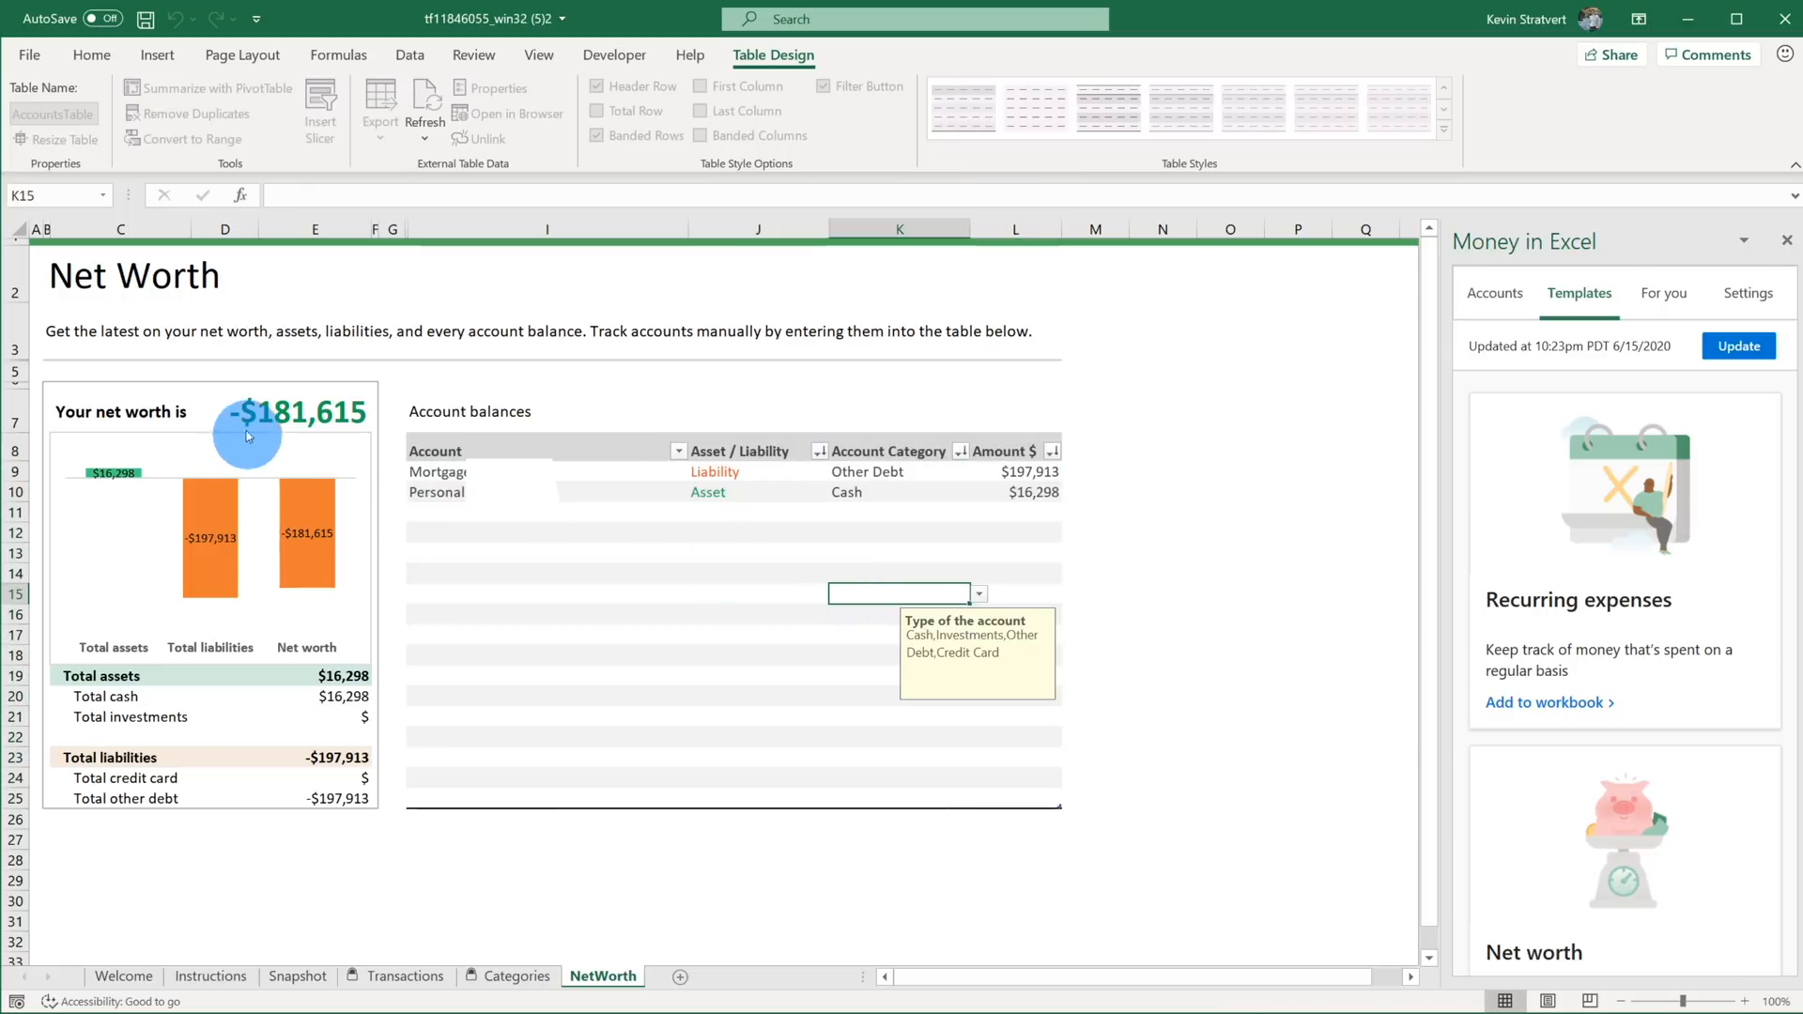
mouse_move(363, 419)
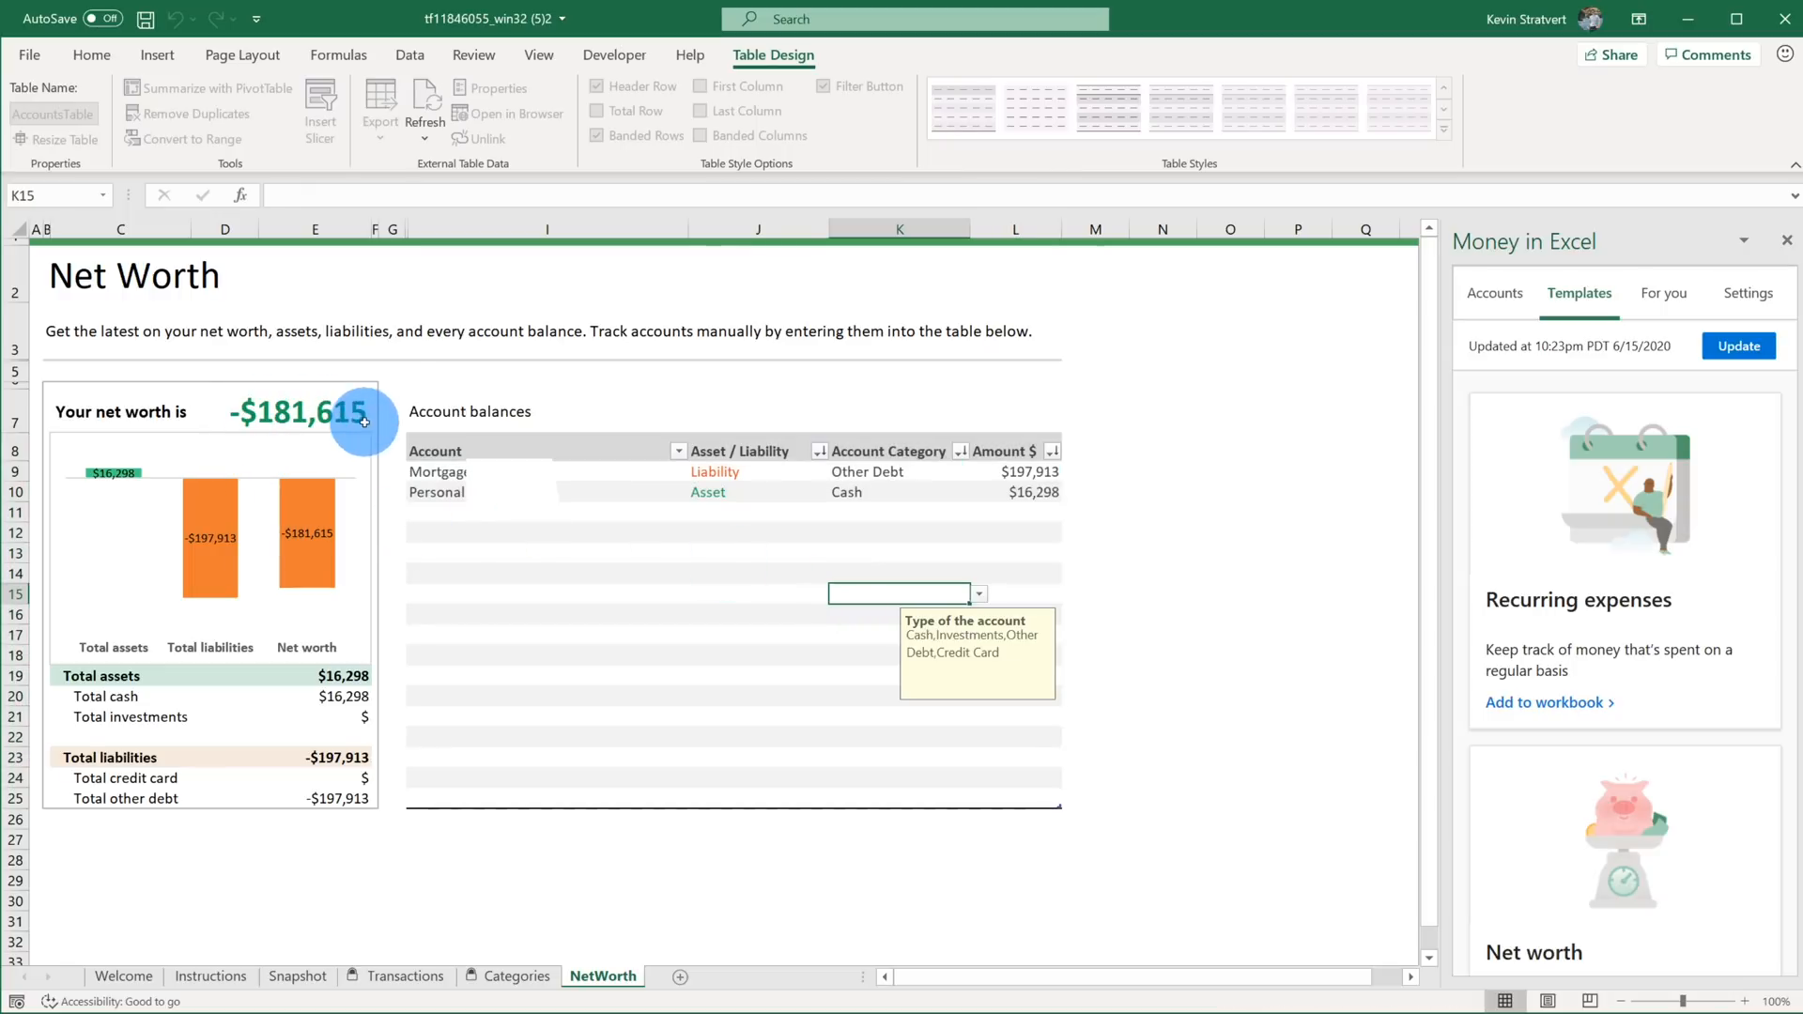
mouse_move(447, 370)
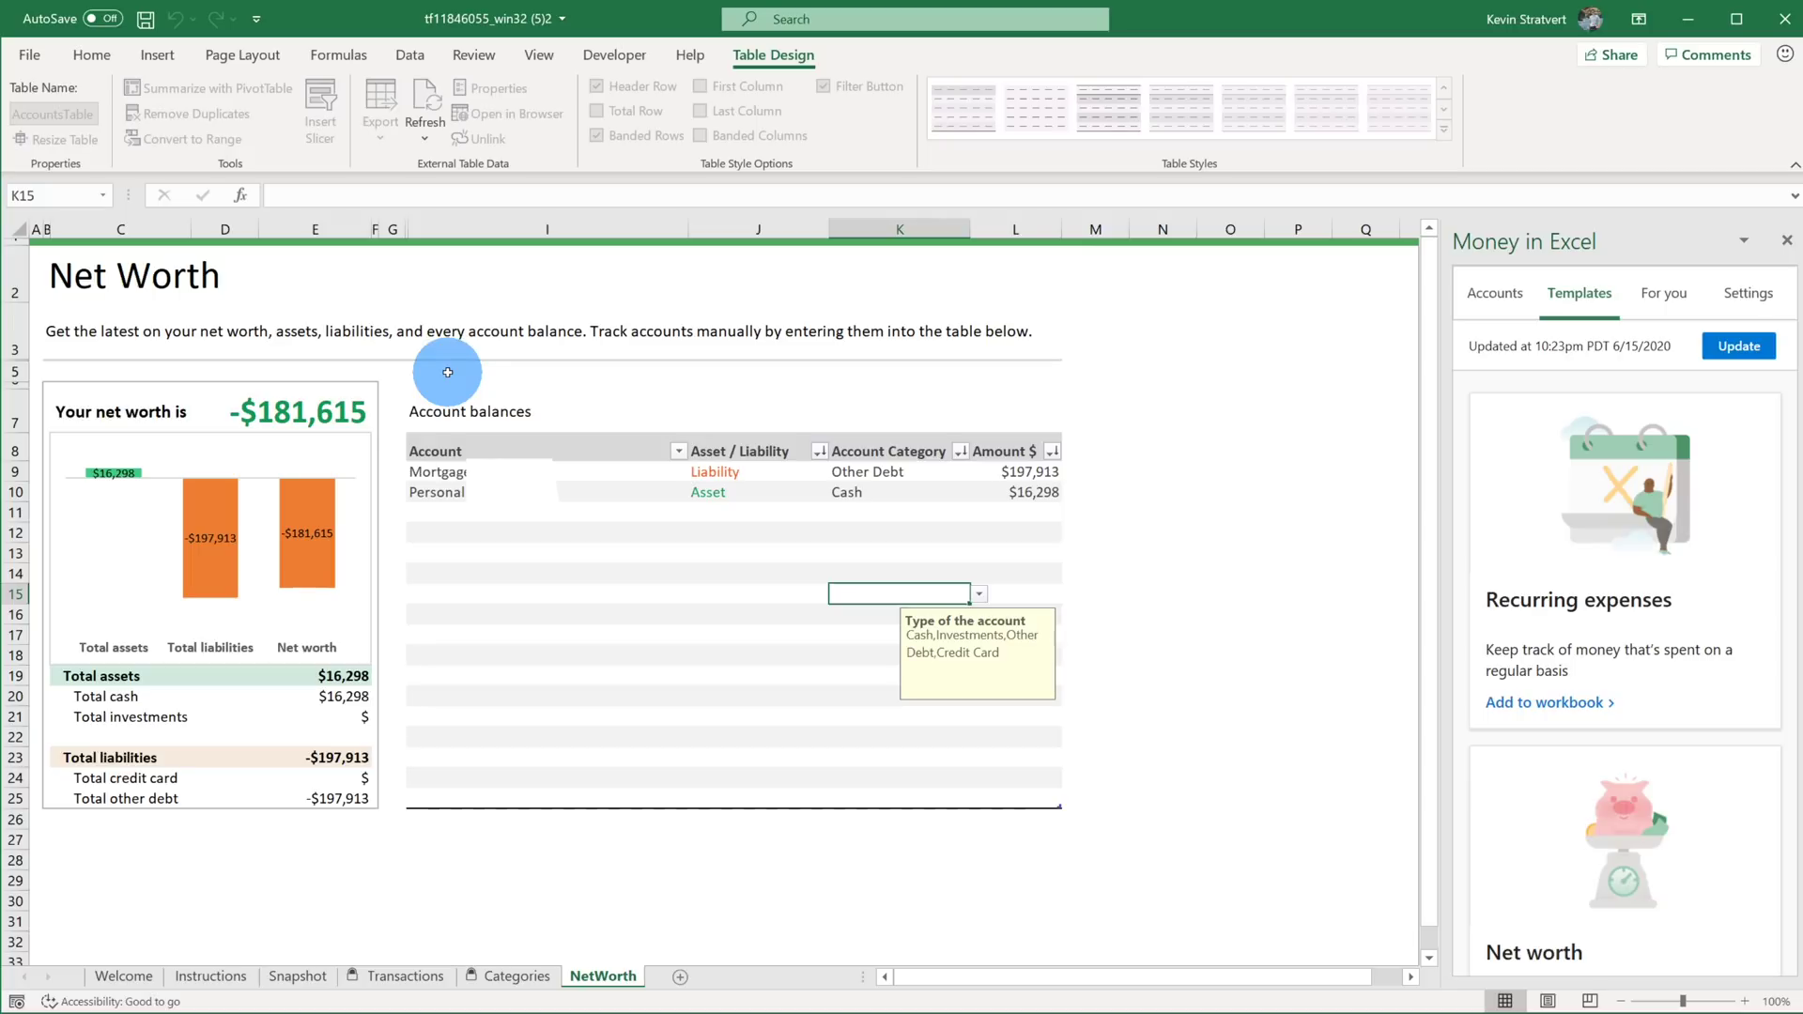
mouse_move(509, 282)
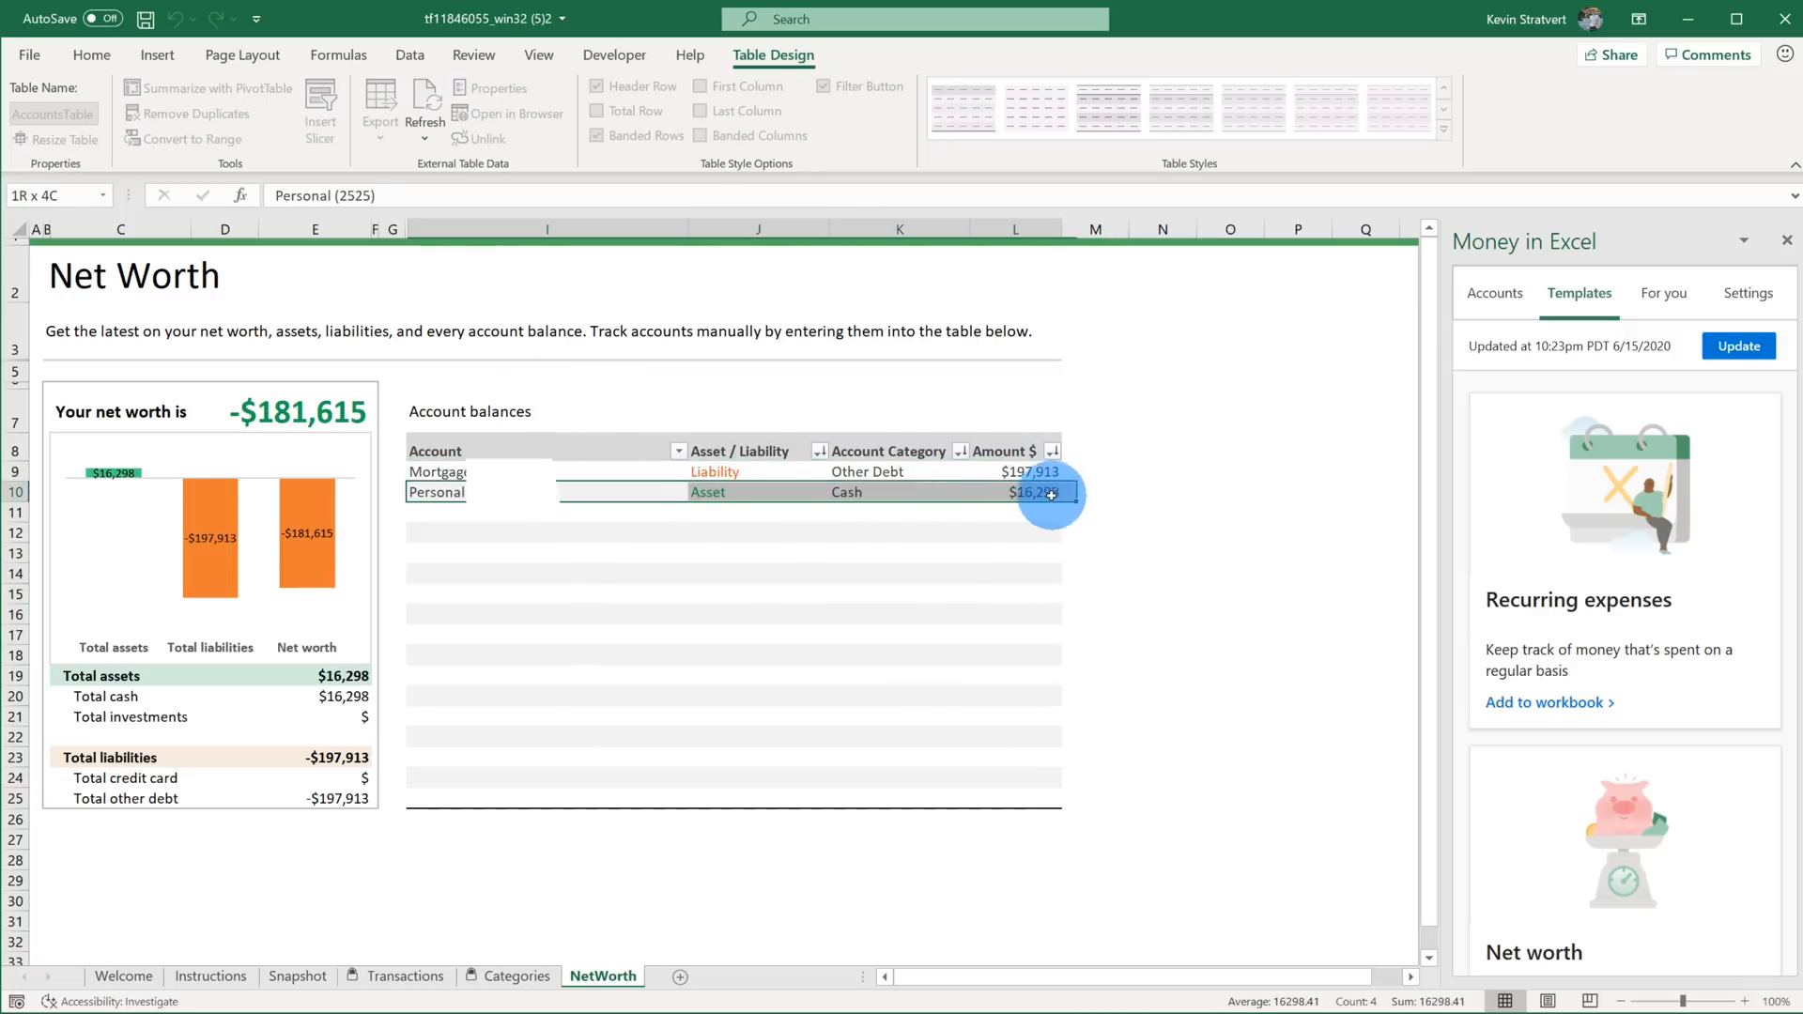
left_click(1033, 492)
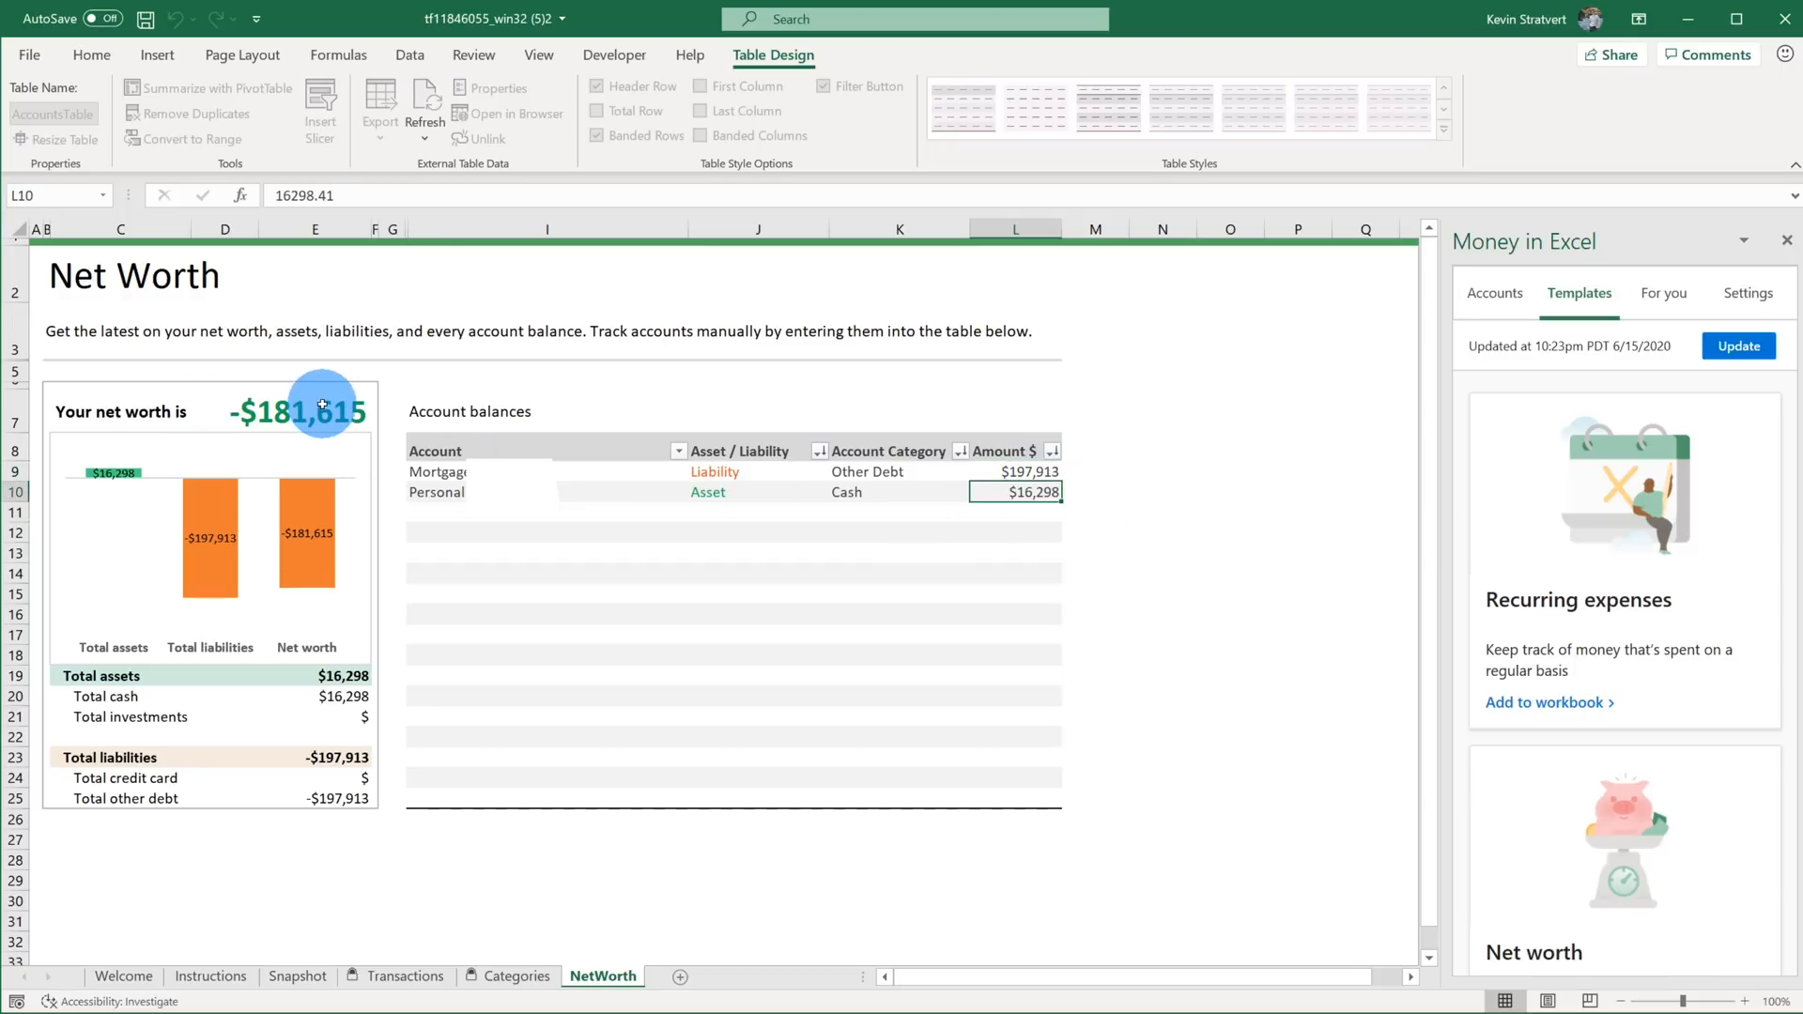
left_click(282, 411)
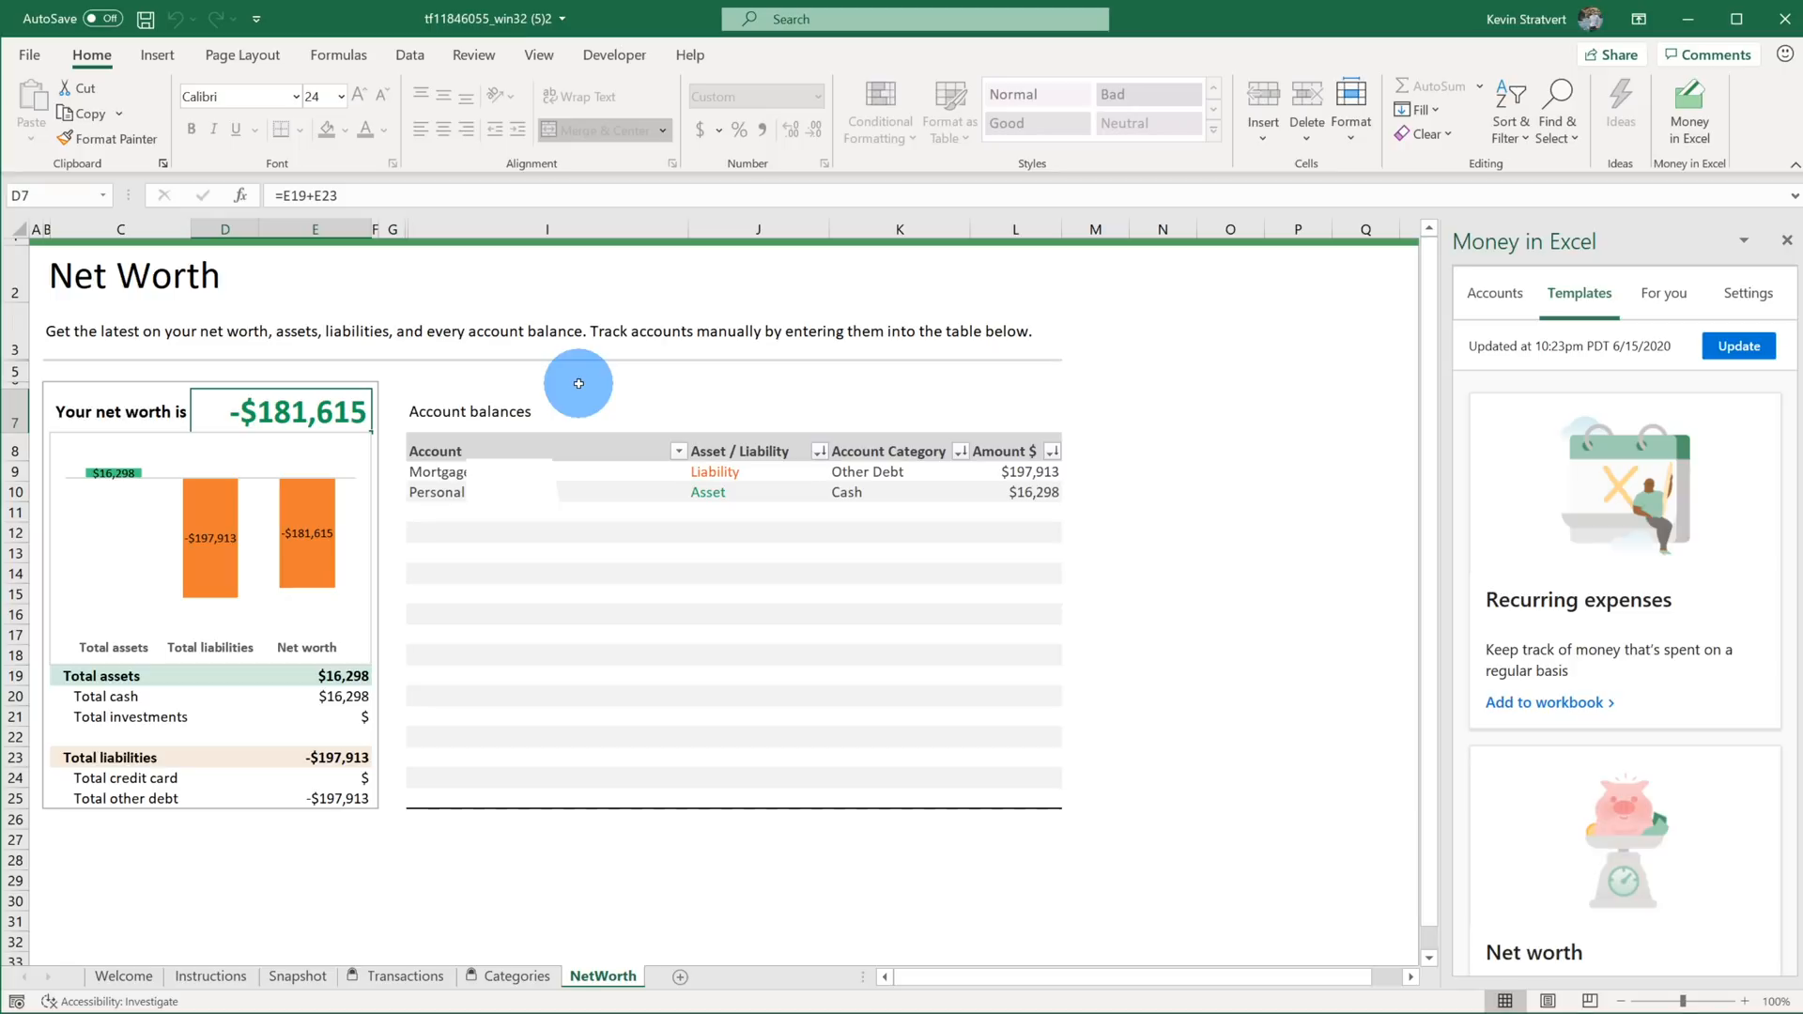
mouse_move(1533, 489)
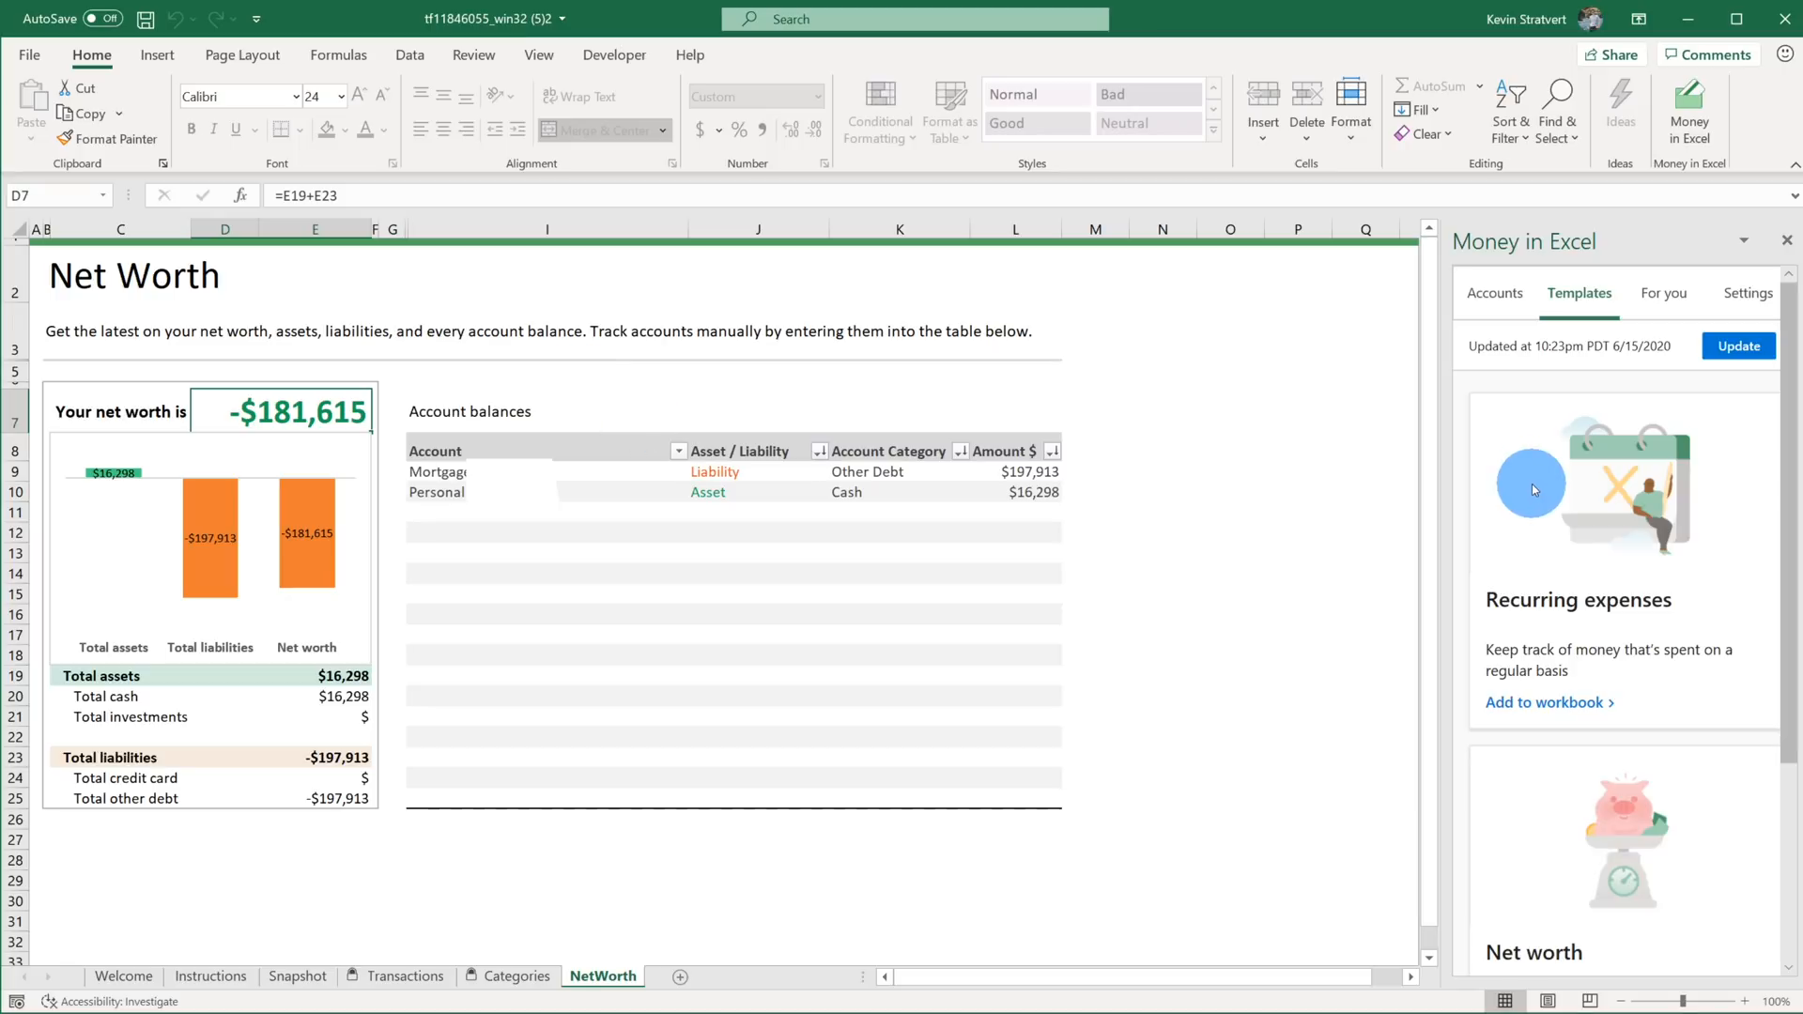
mouse_move(1351, 481)
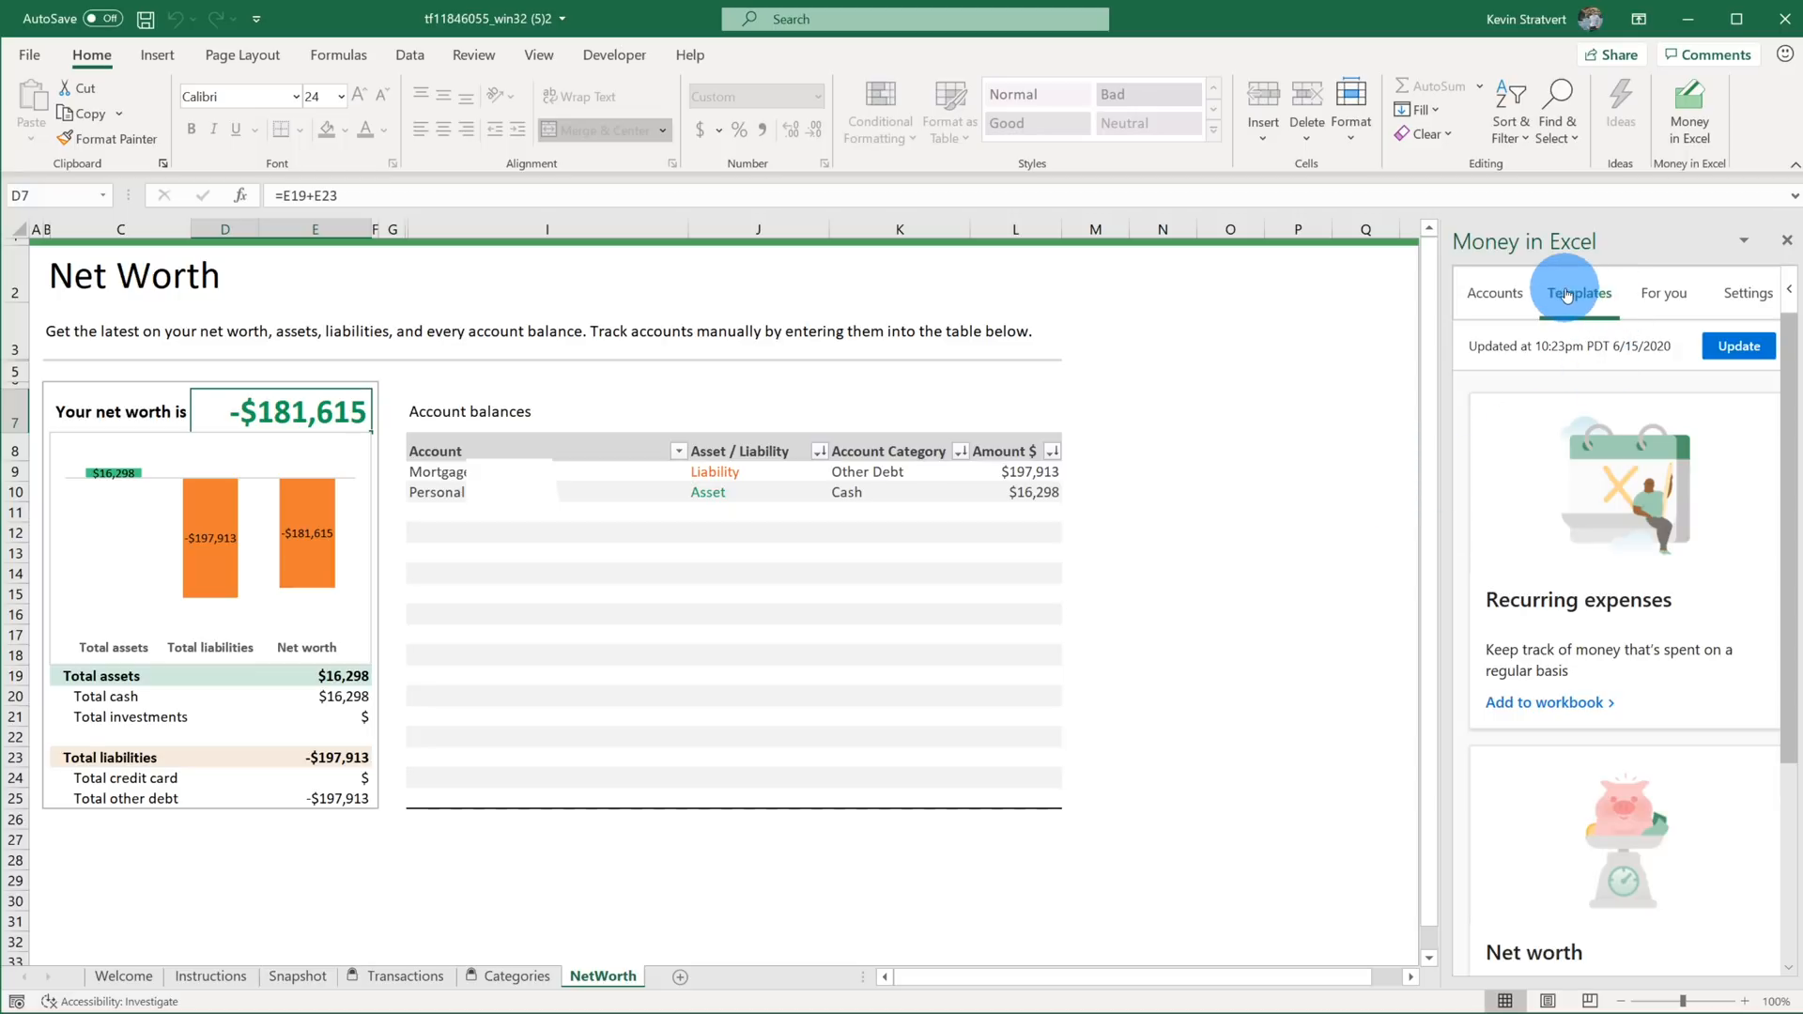
mouse_move(1568, 470)
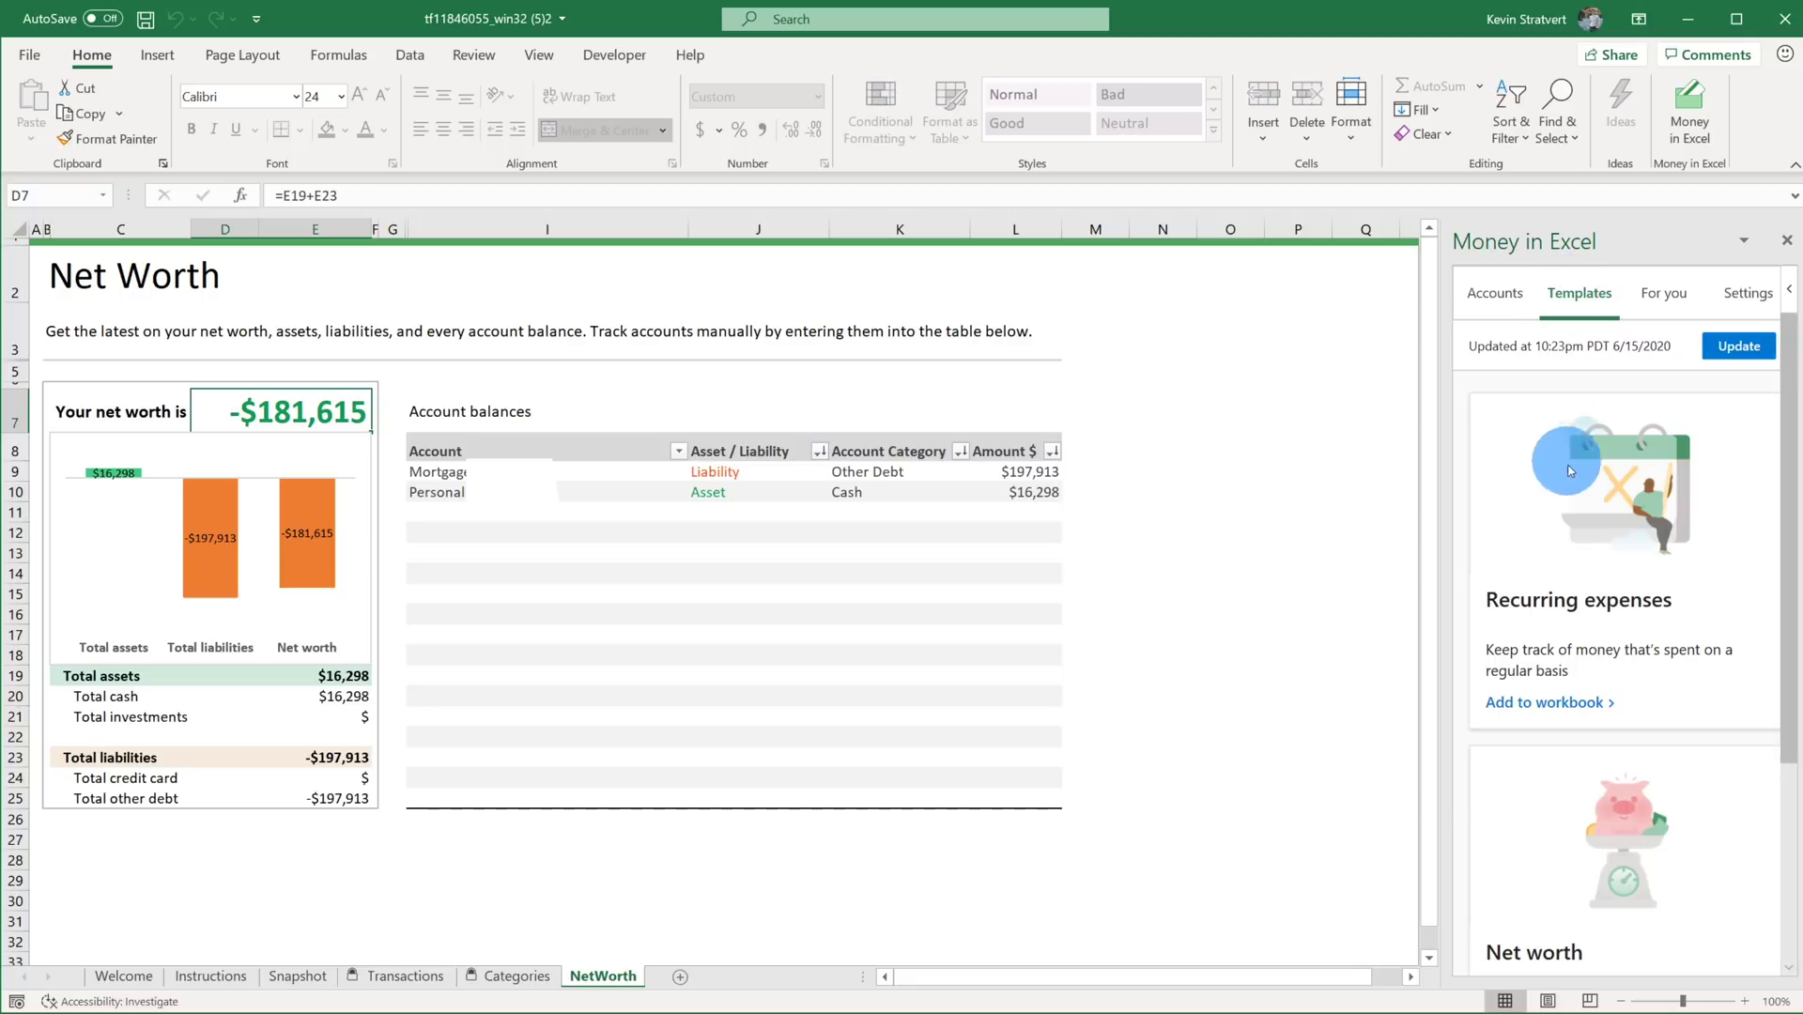
mouse_move(1579, 631)
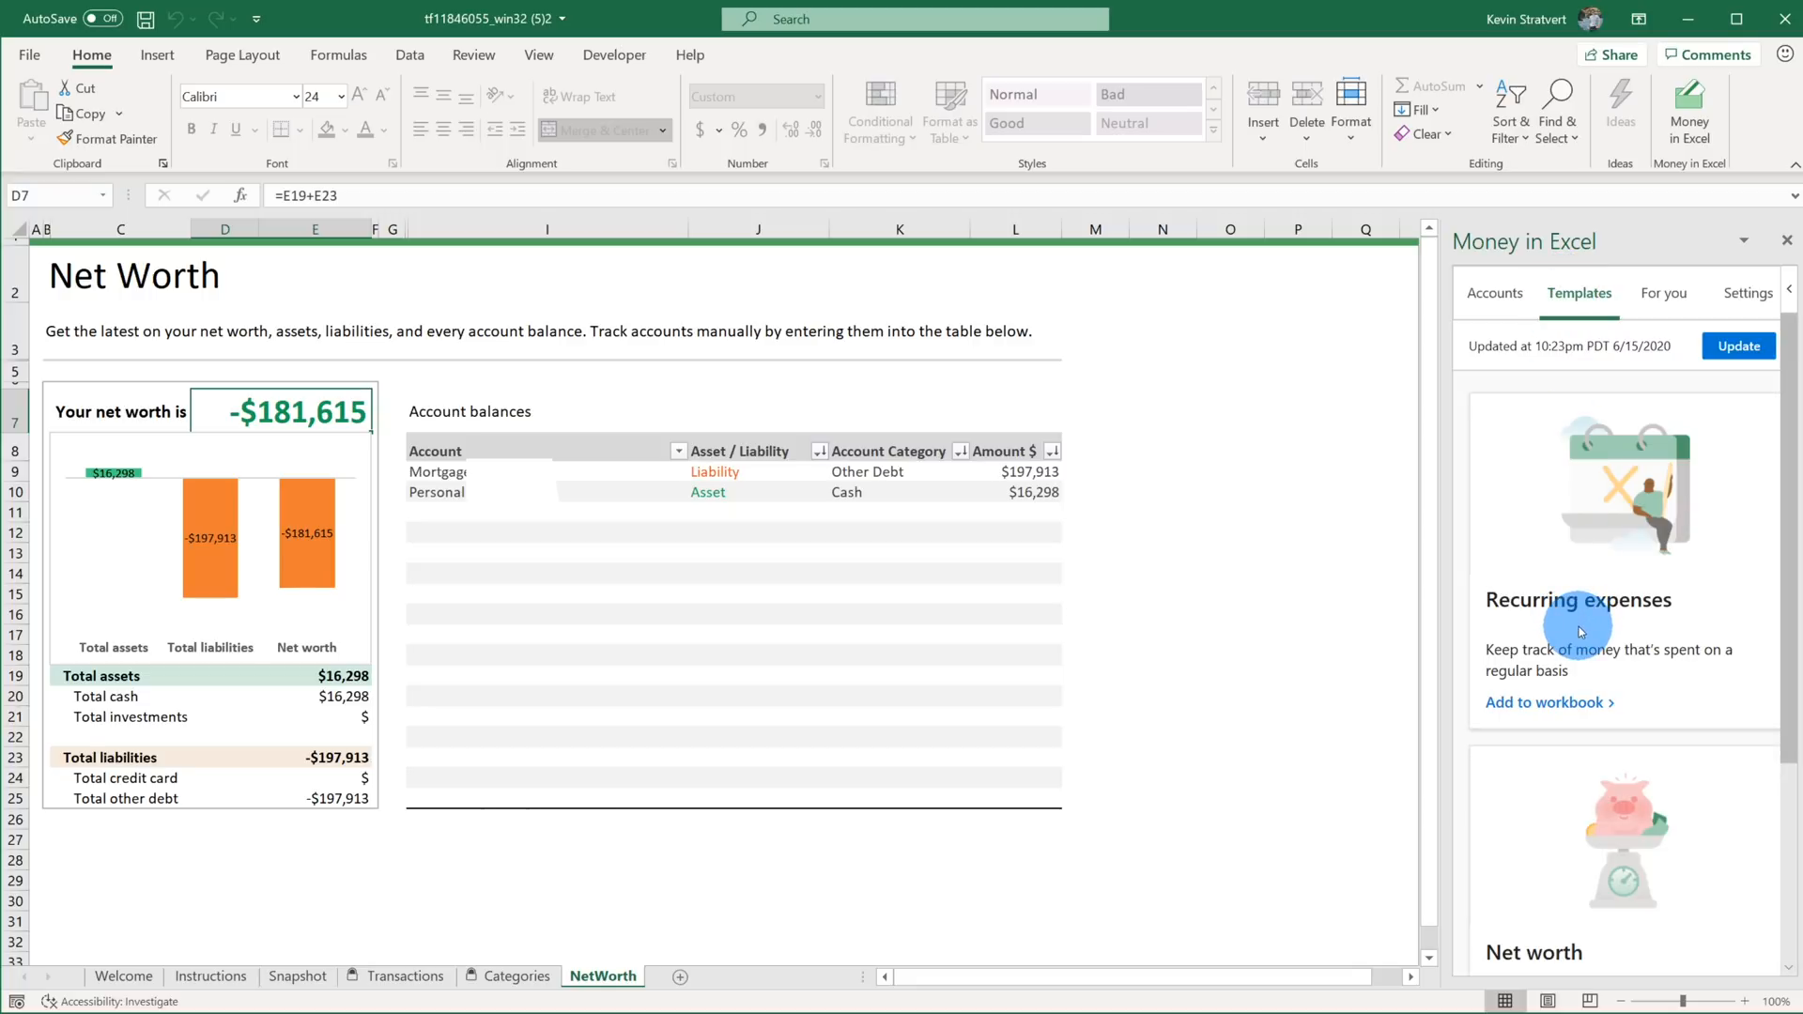
Add the Recurring expenses template with Bank Of America Mortgage and Kappes Miller Ma Dues.
left_click(1578, 599)
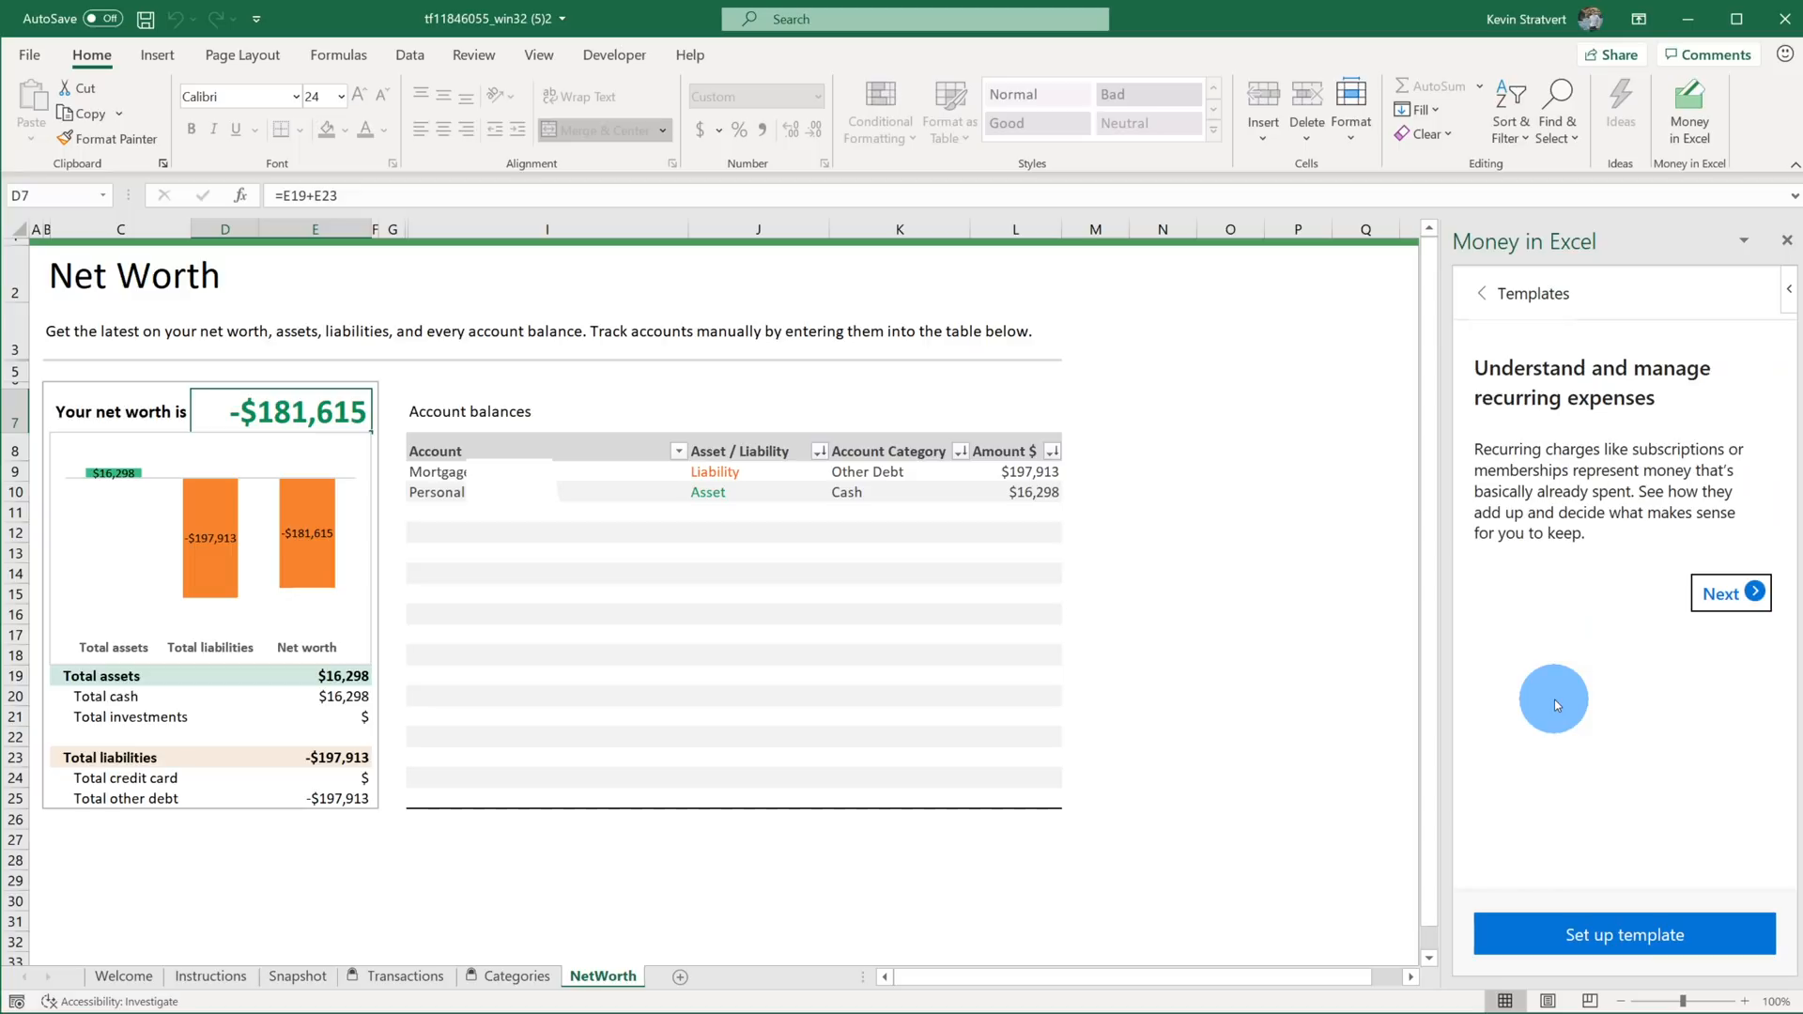
mouse_move(1663, 939)
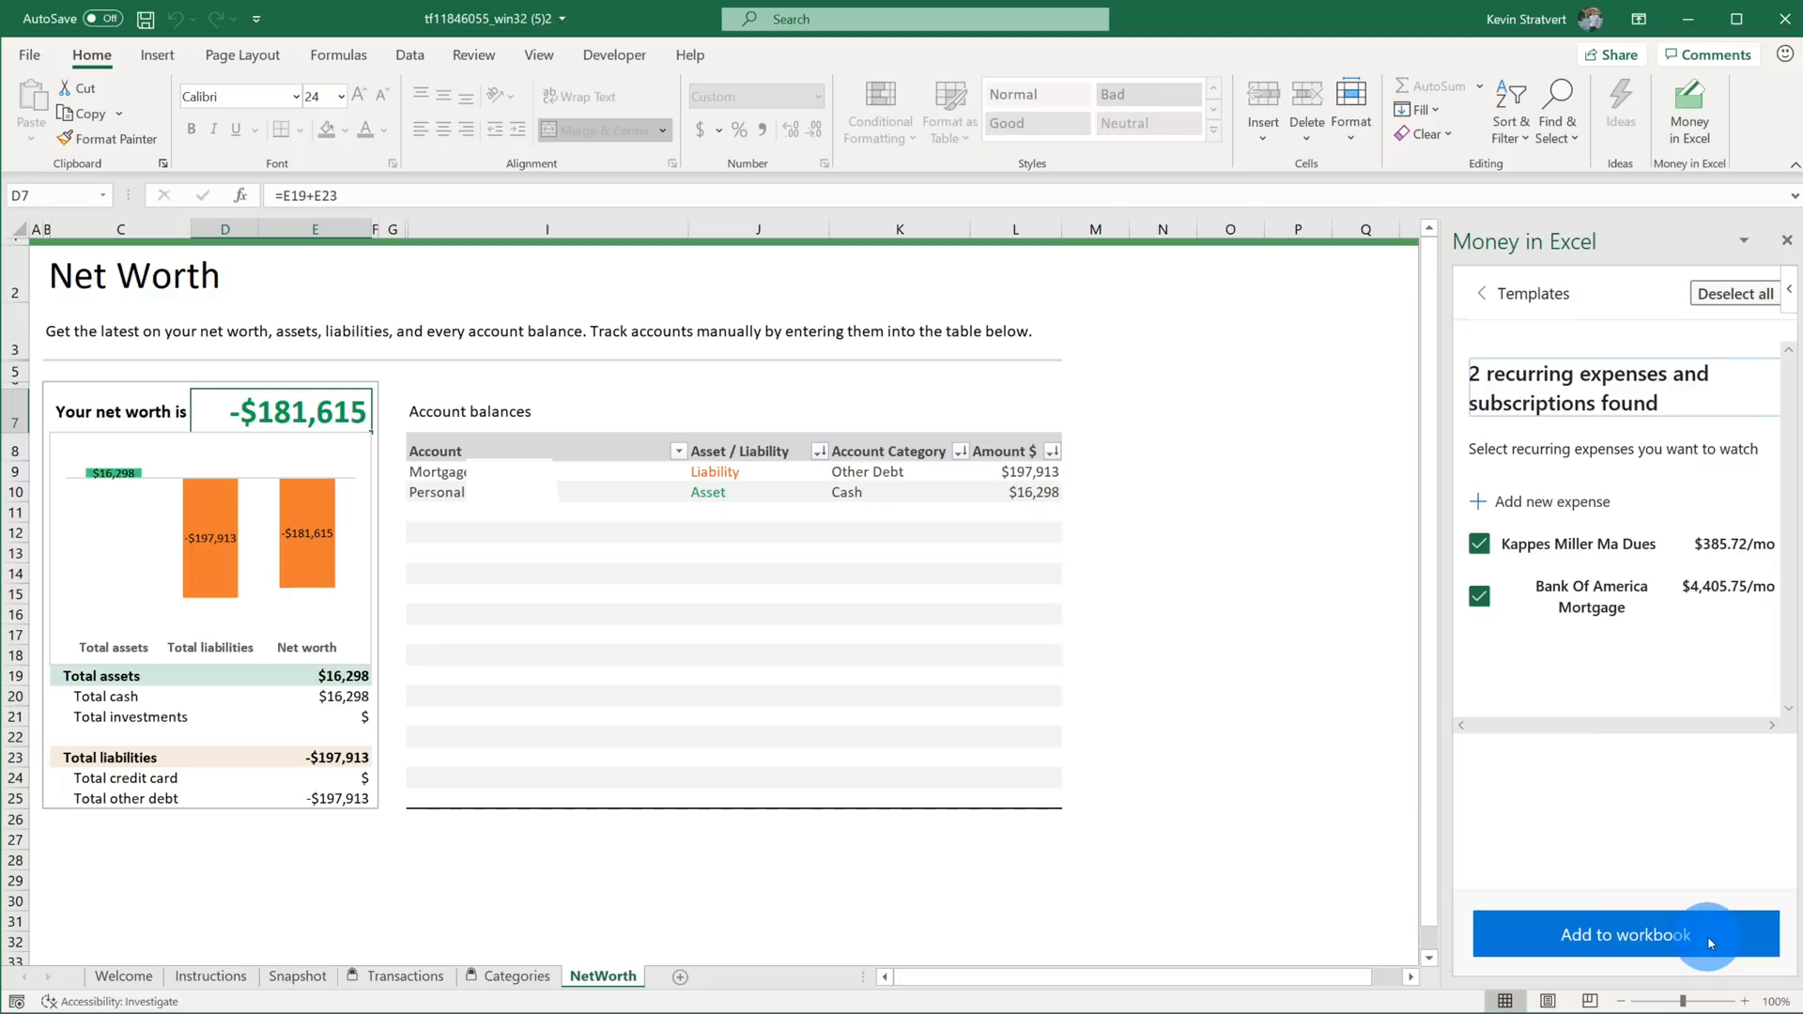
left_click(1623, 933)
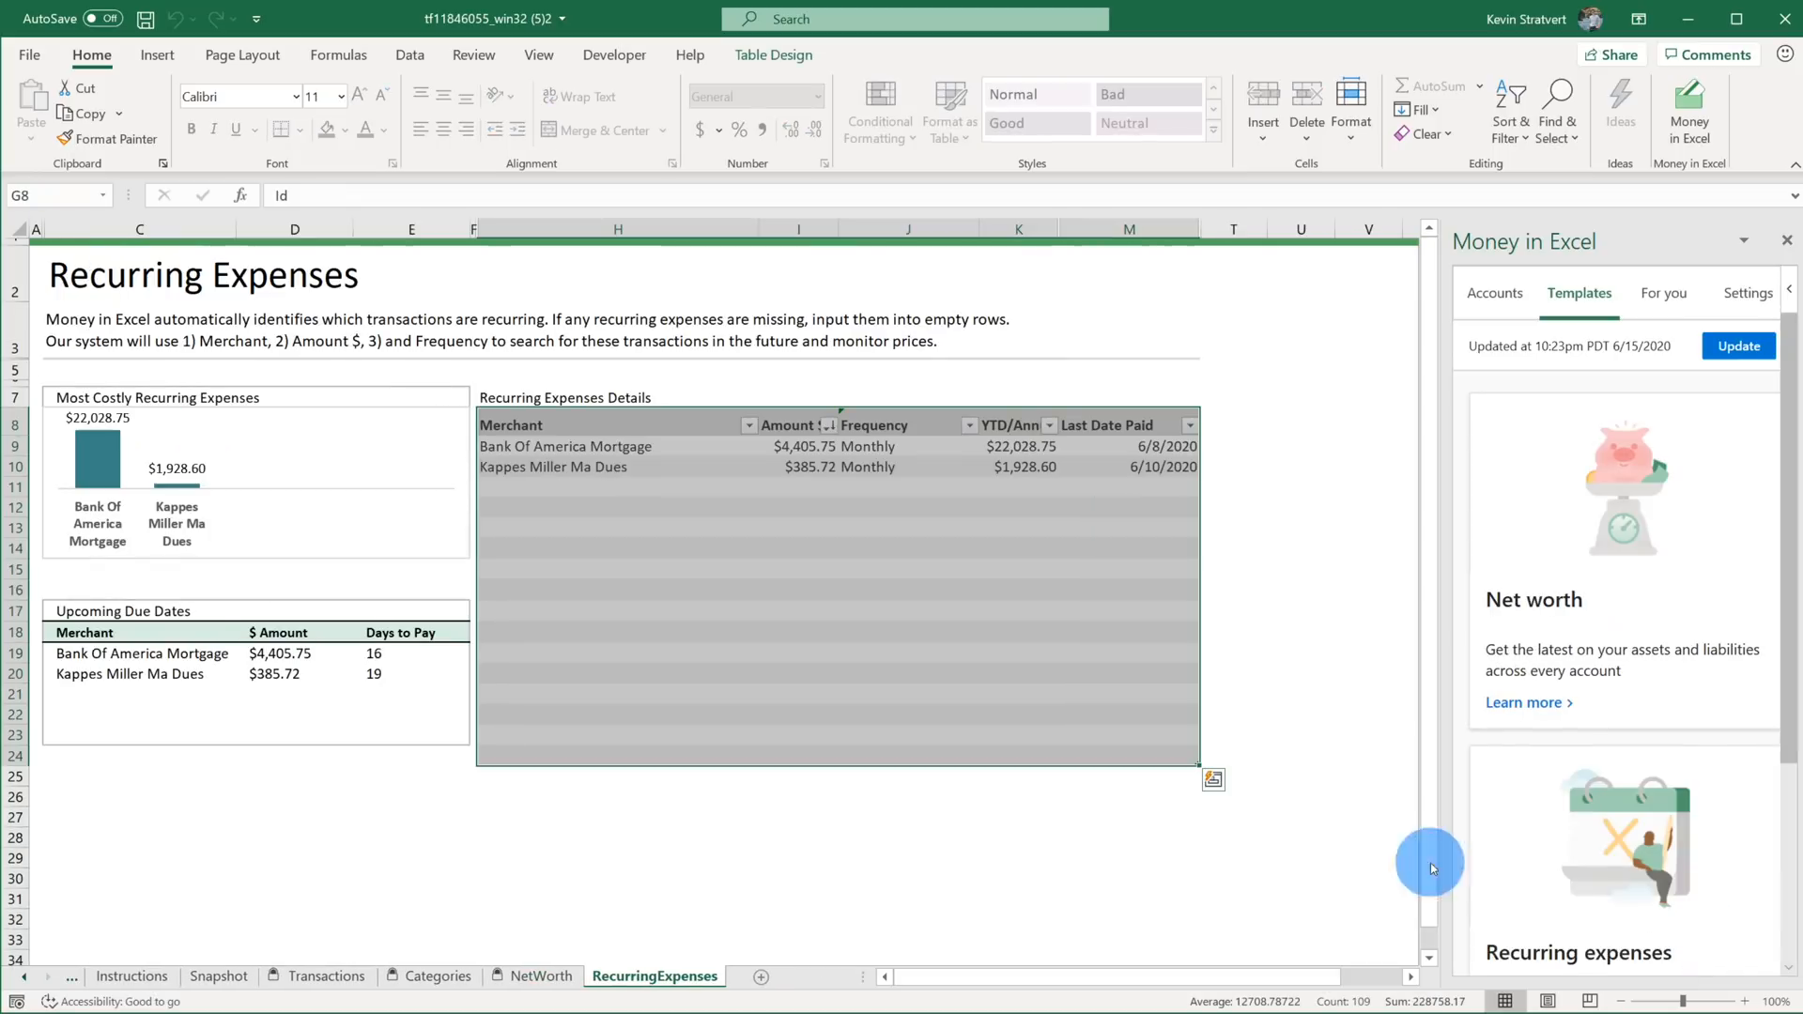
mouse_move(166, 569)
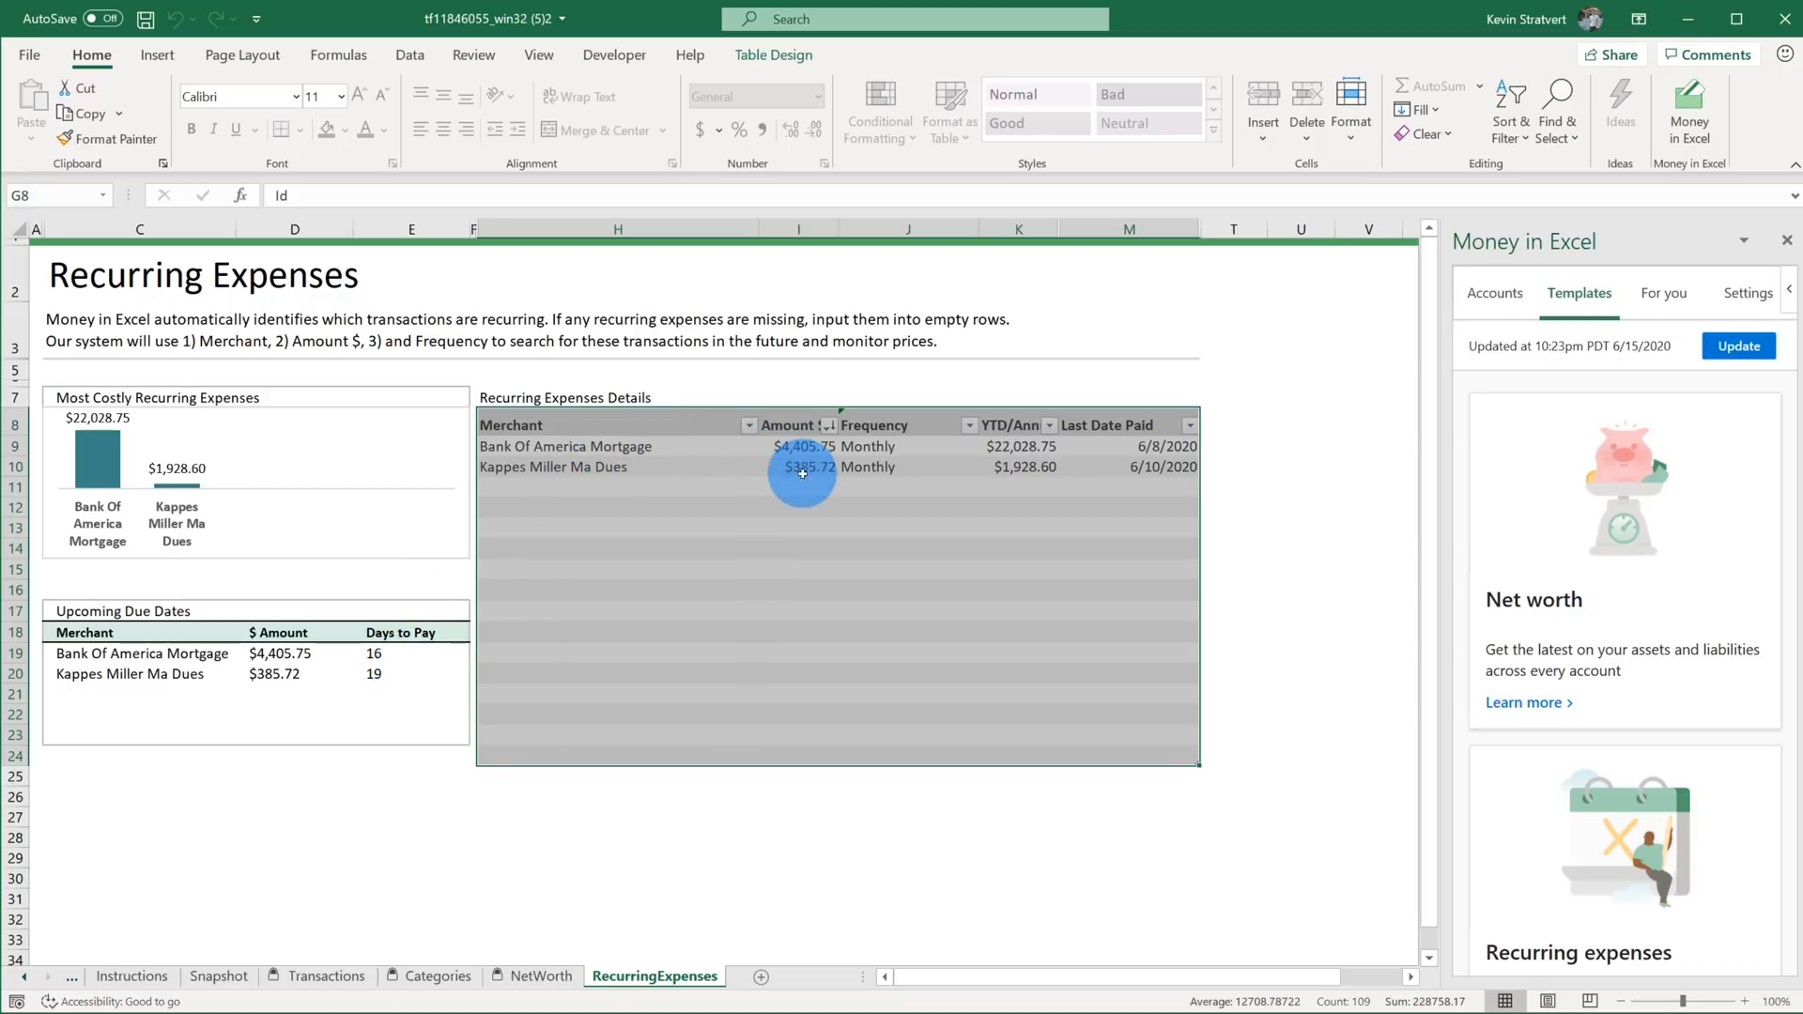
mouse_move(1009, 539)
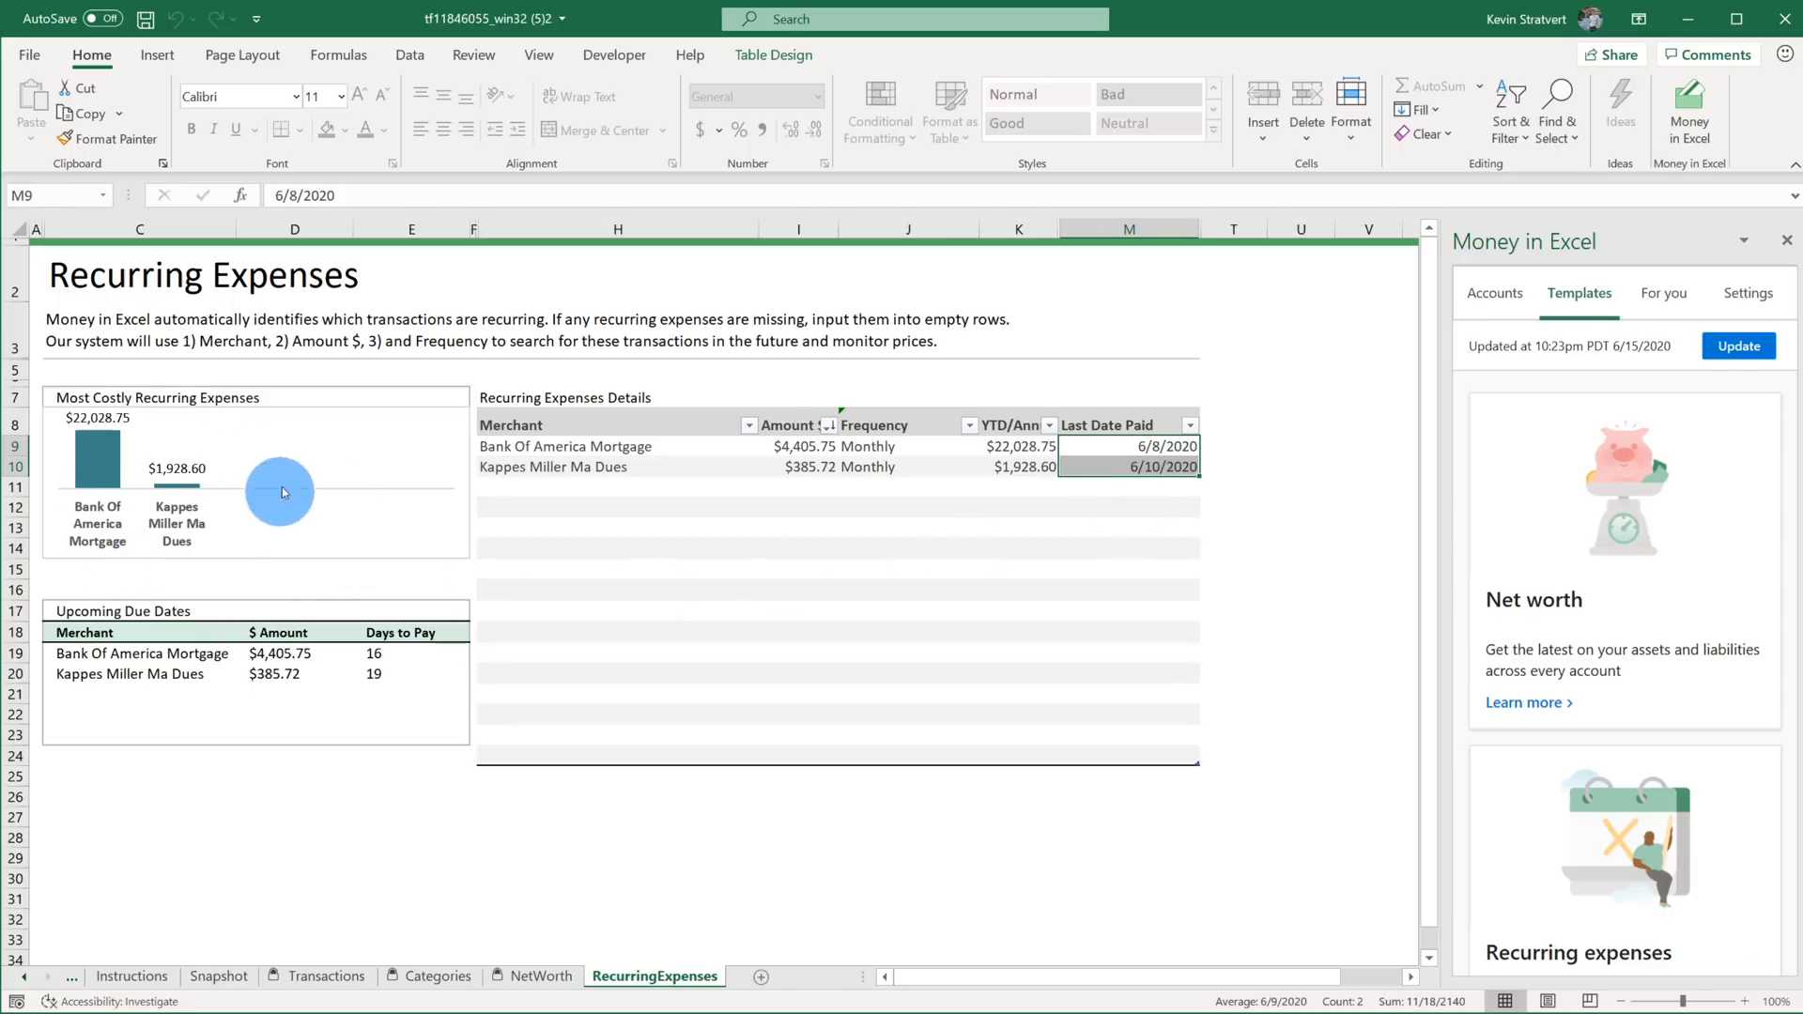
mouse_move(357, 475)
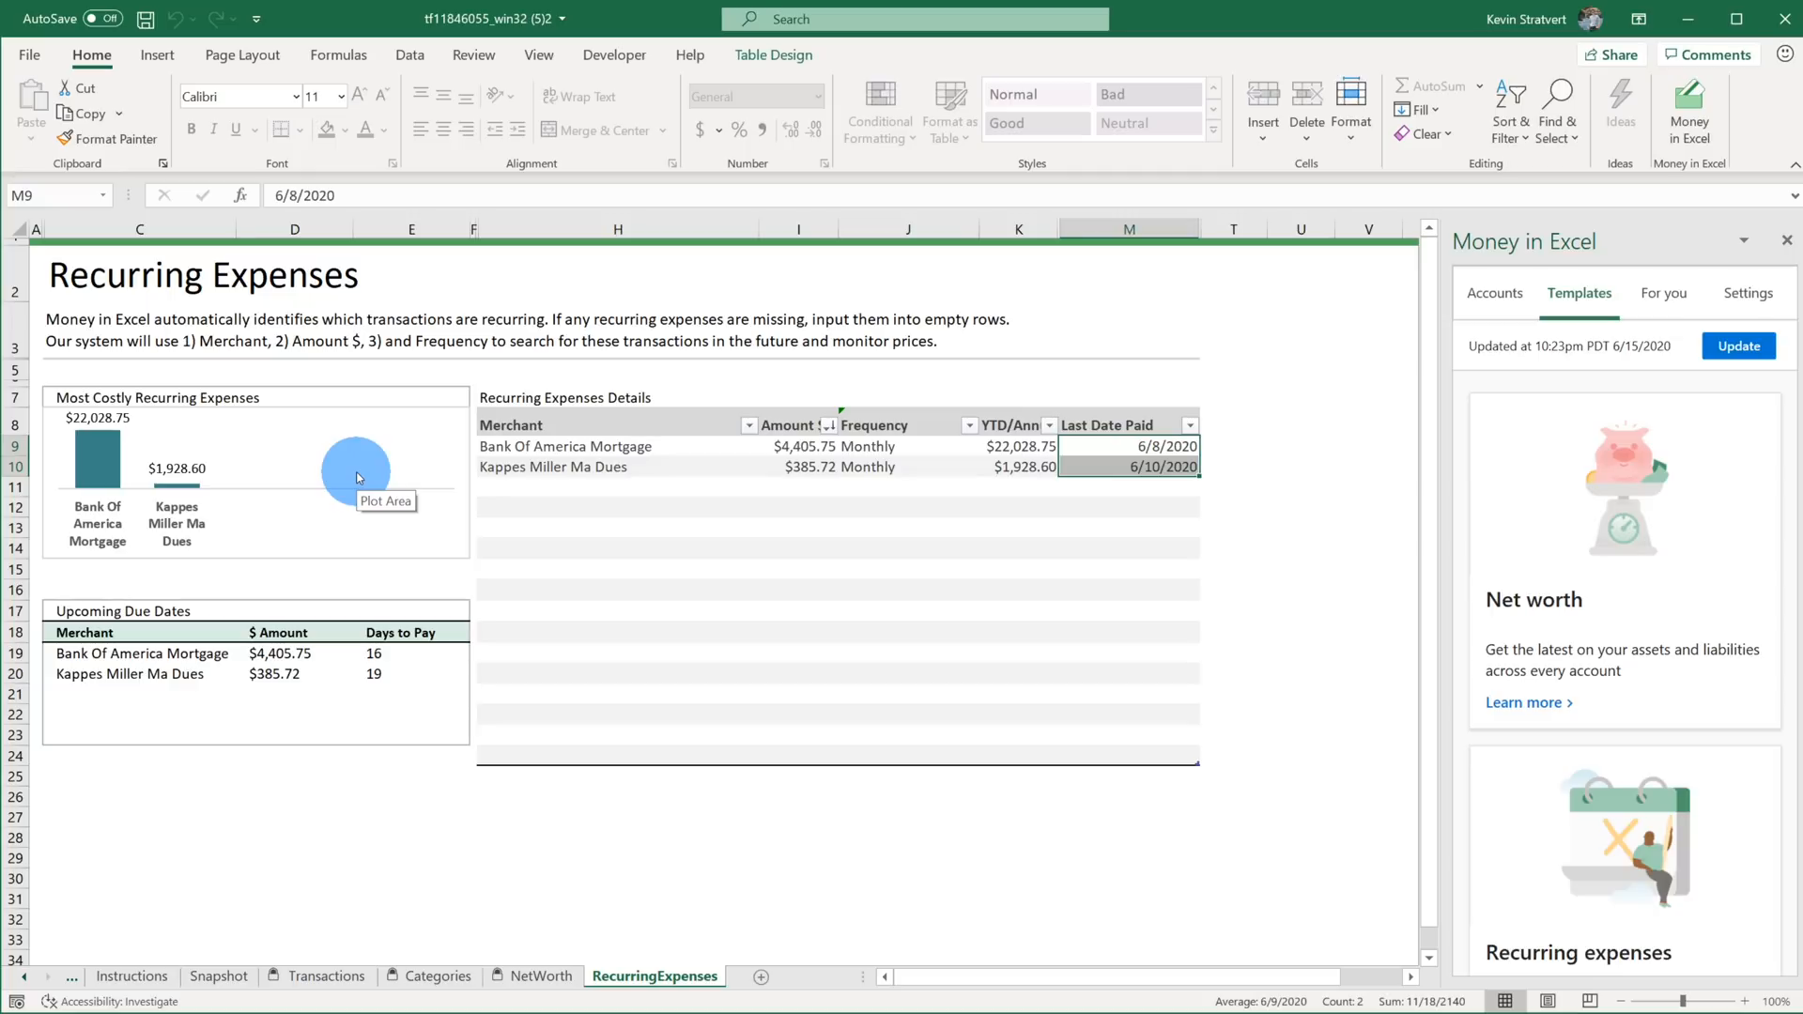
scroll("down", 3)
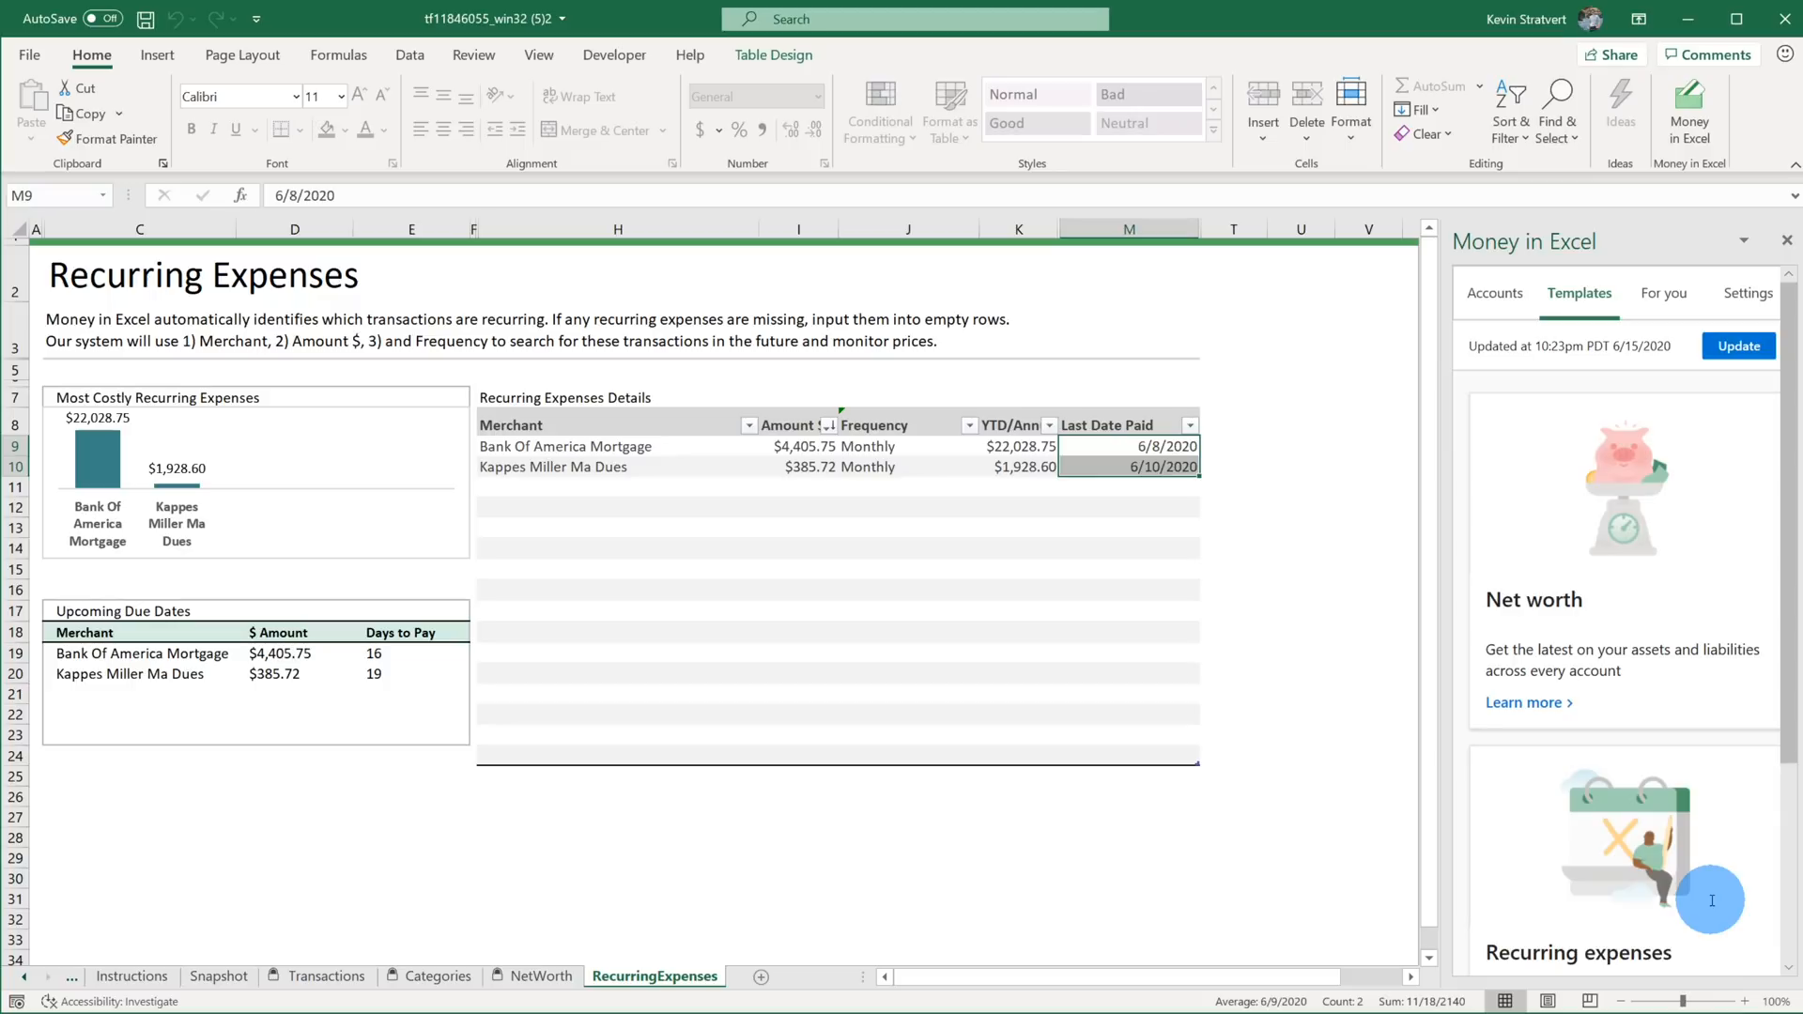
mouse_move(1659, 729)
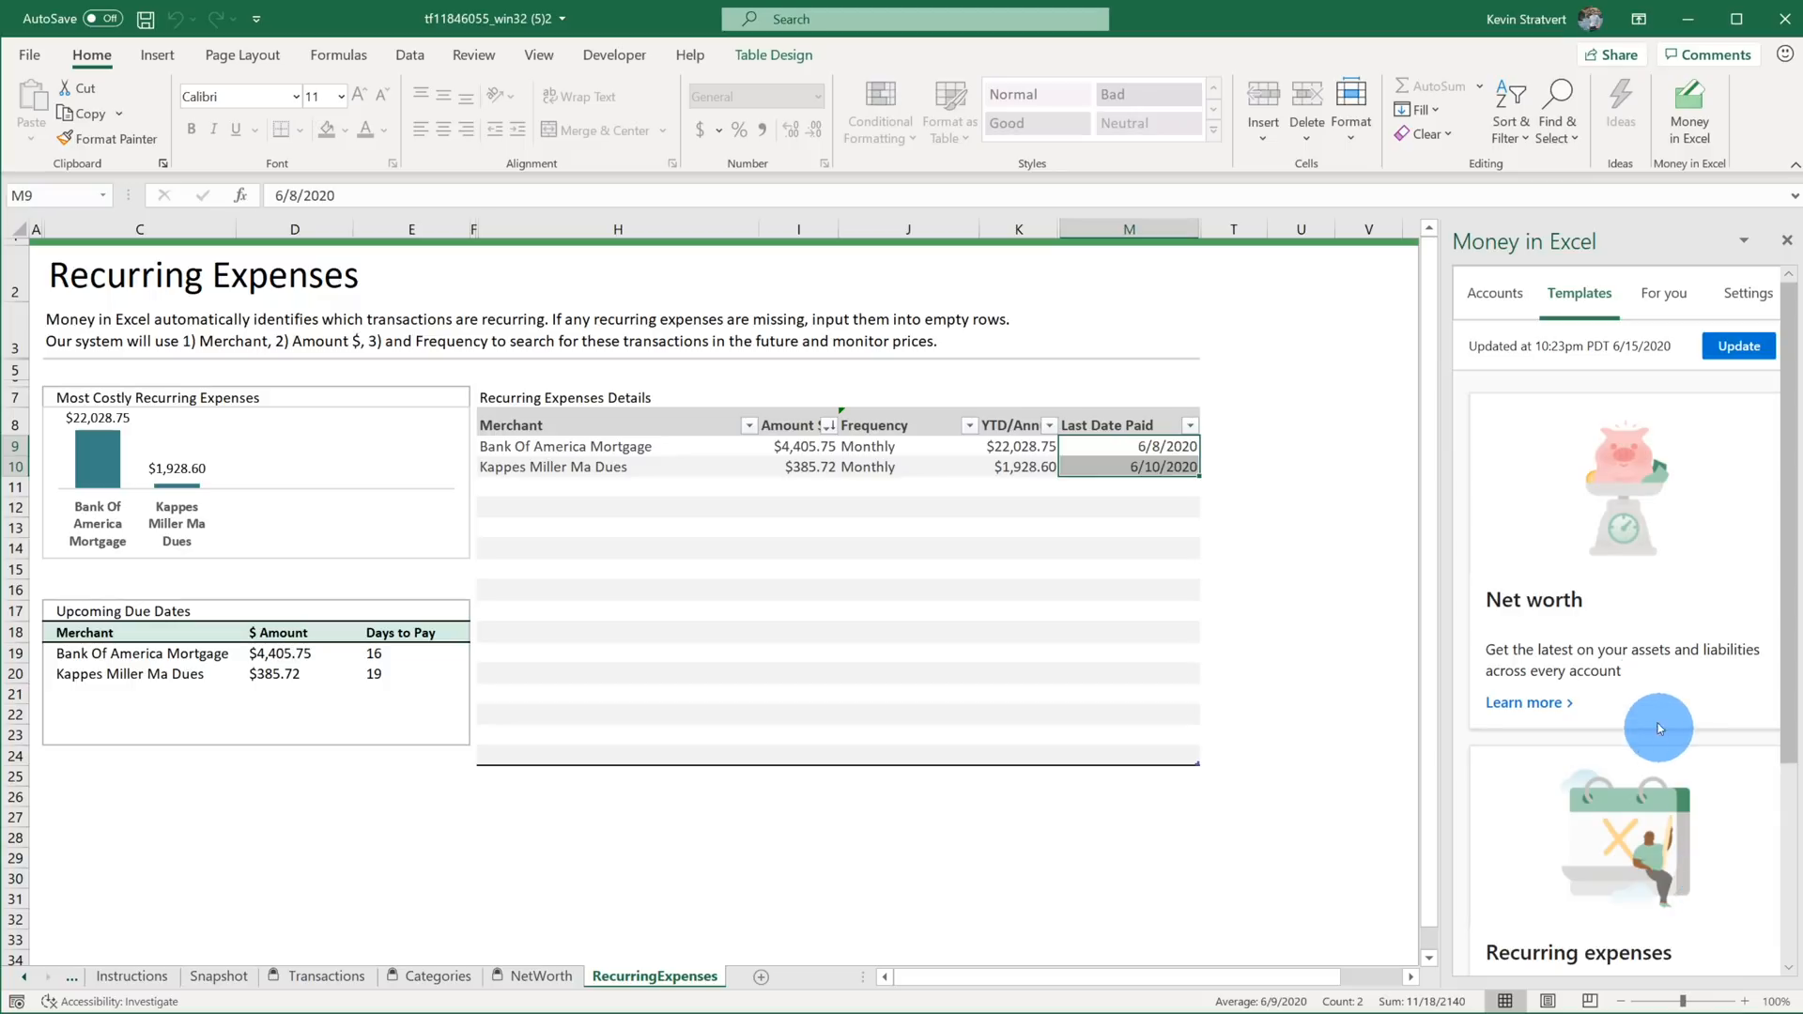
mouse_move(1658, 422)
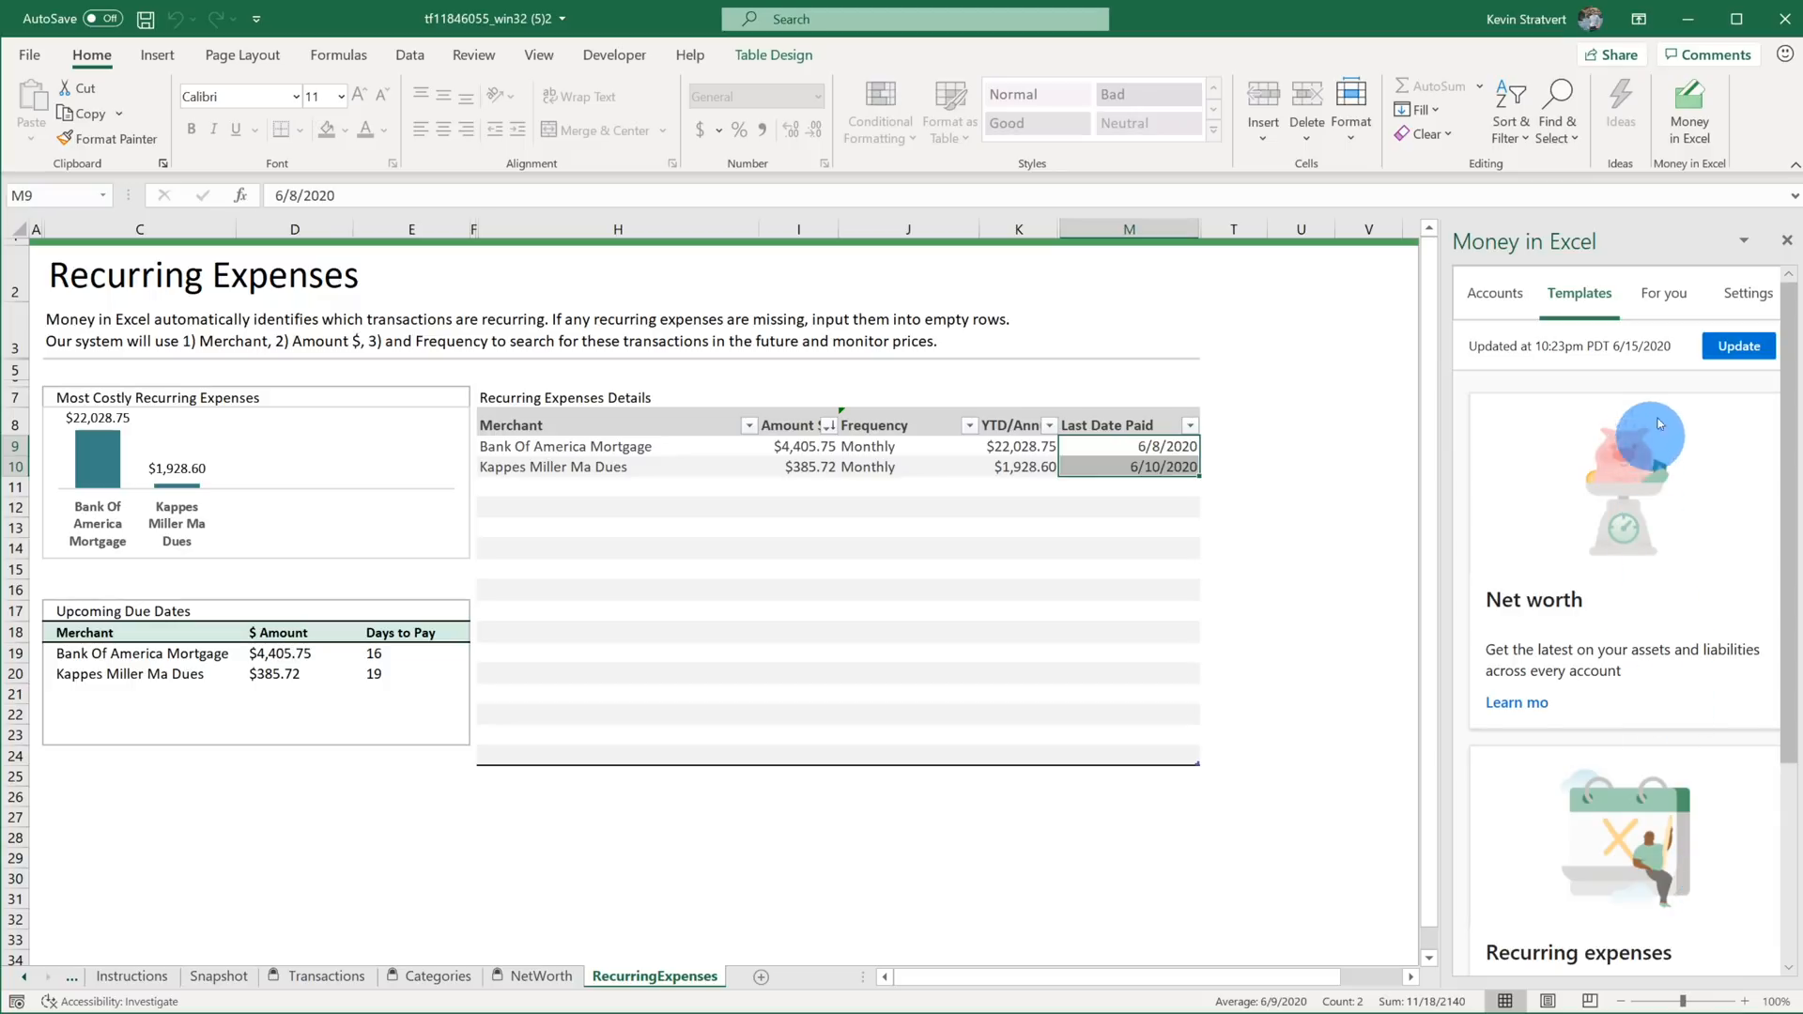
Review the For you insight cards, including May's top merchant and the $4,405.75 purchase.
left_click(1660, 293)
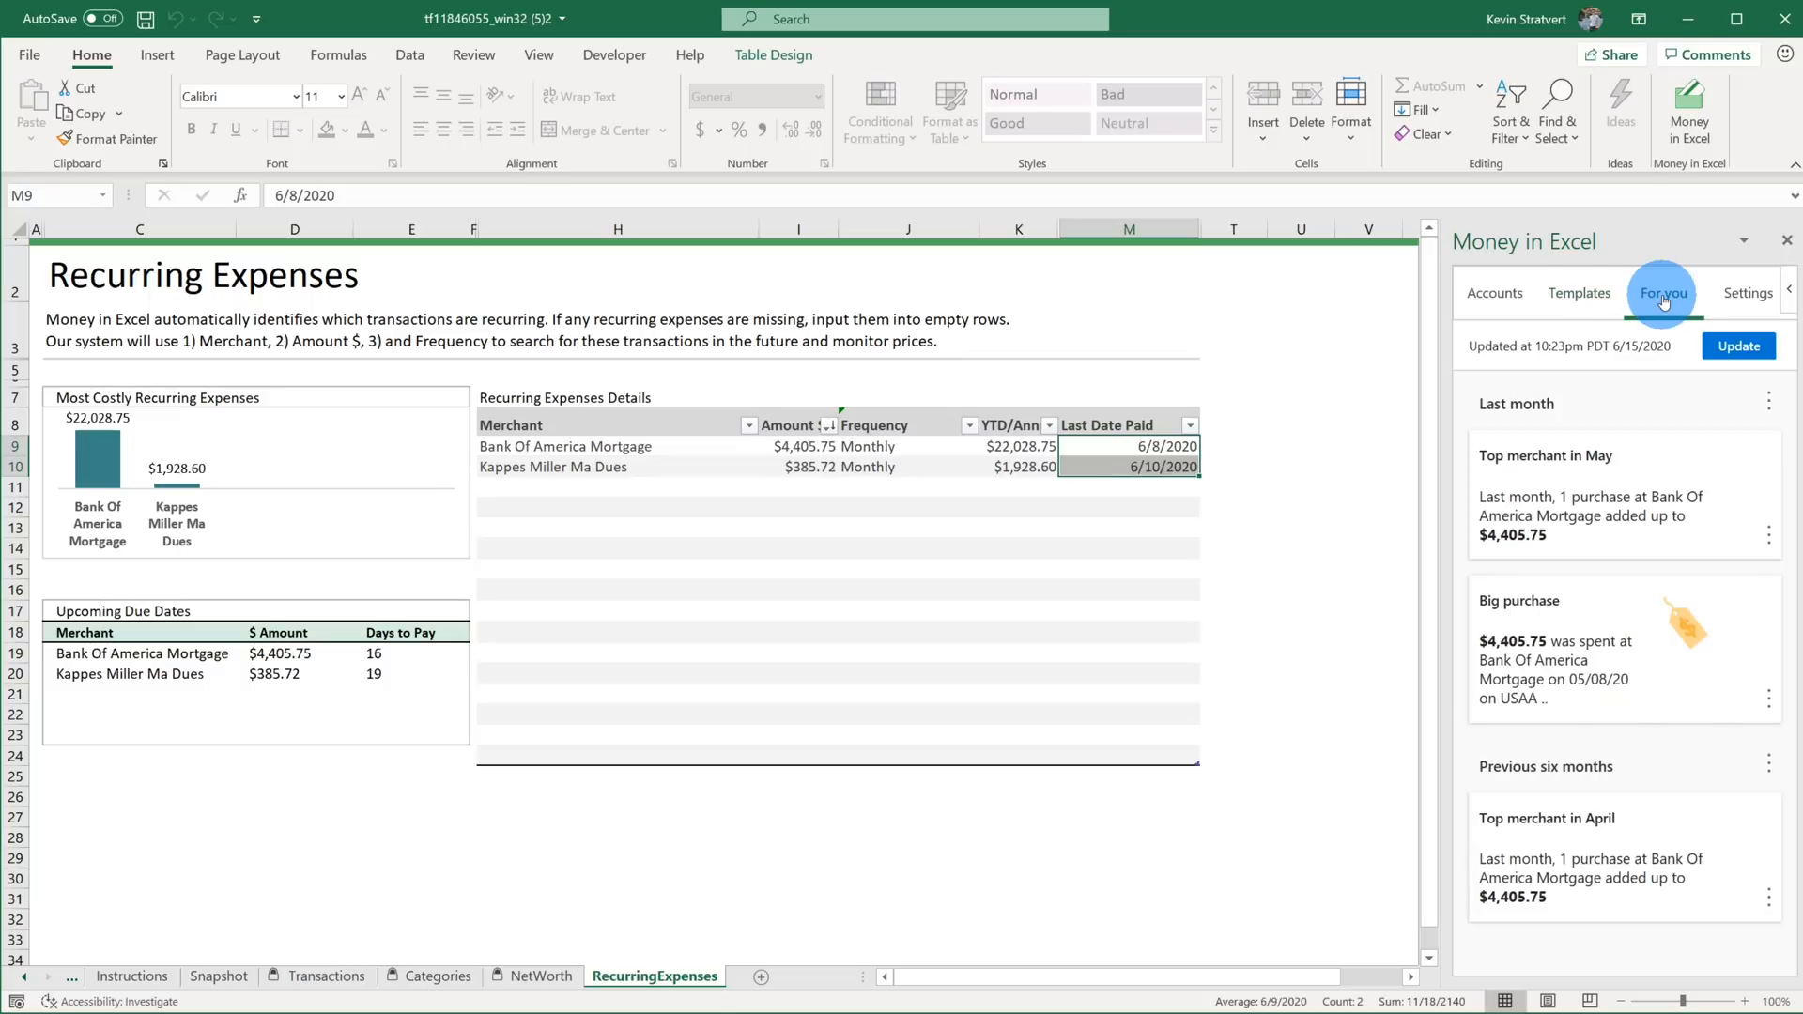
mouse_move(1535, 454)
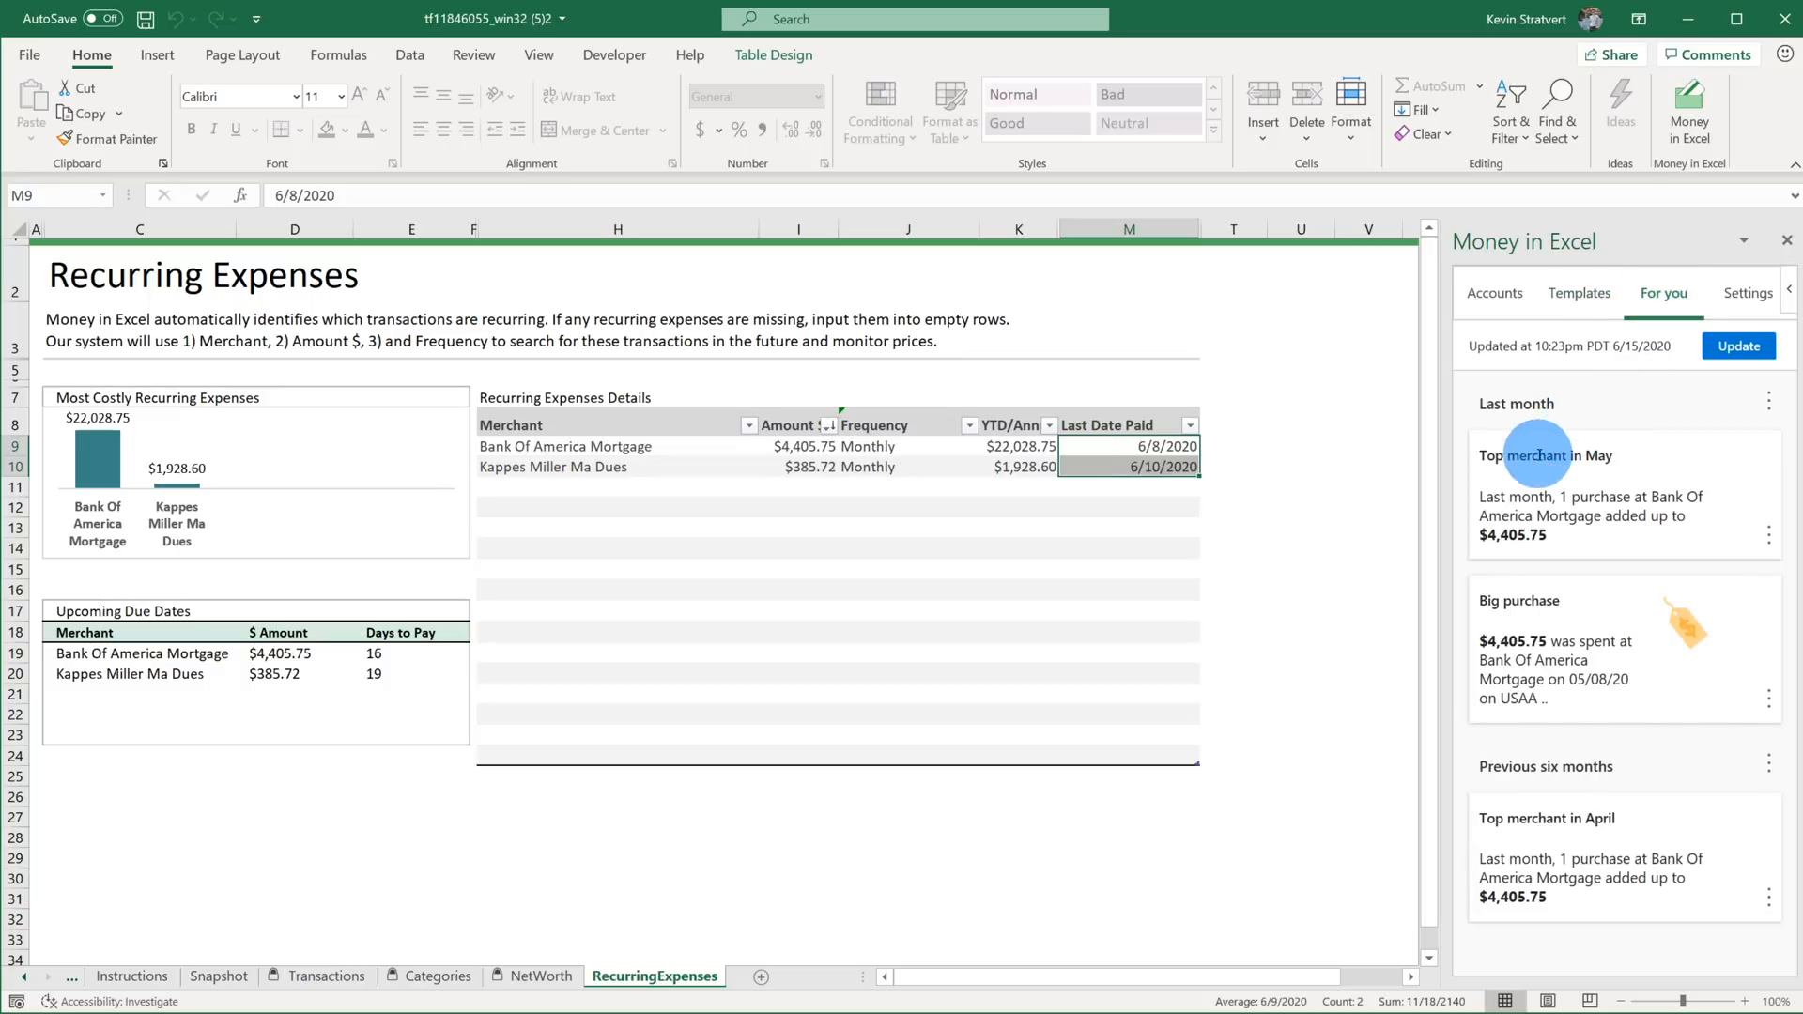
mouse_move(1544, 597)
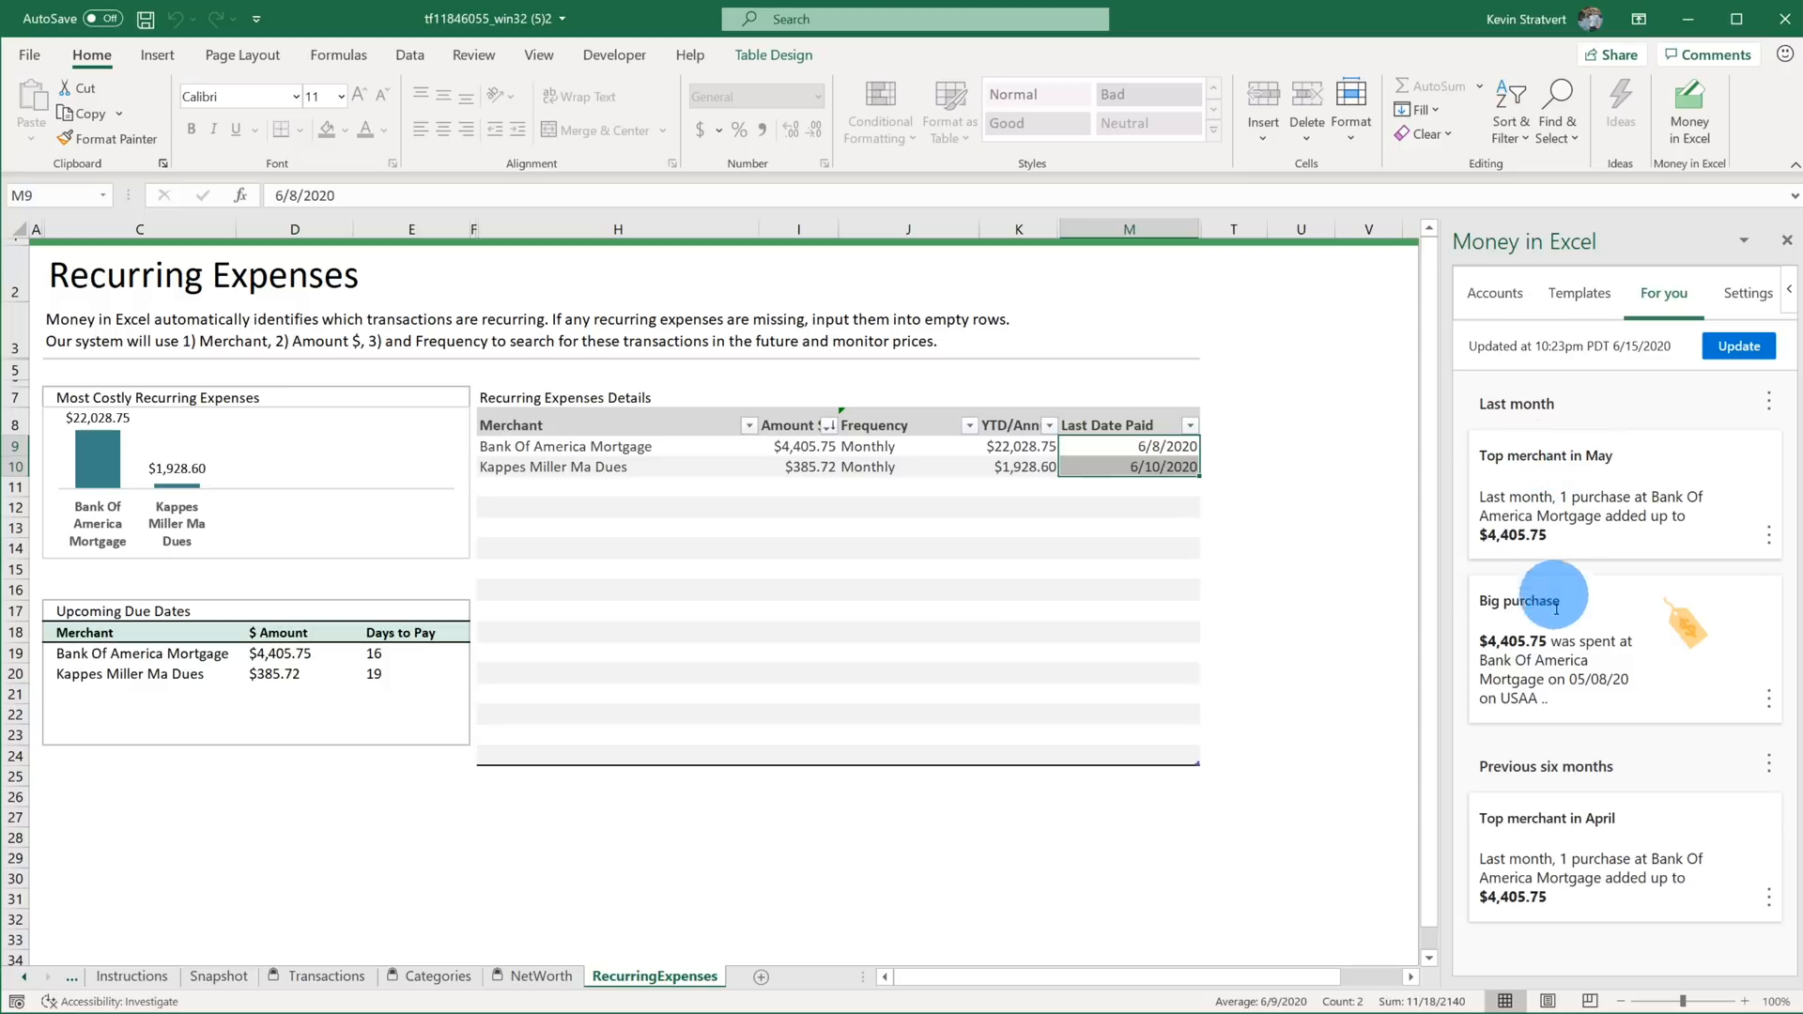
mouse_move(1567, 727)
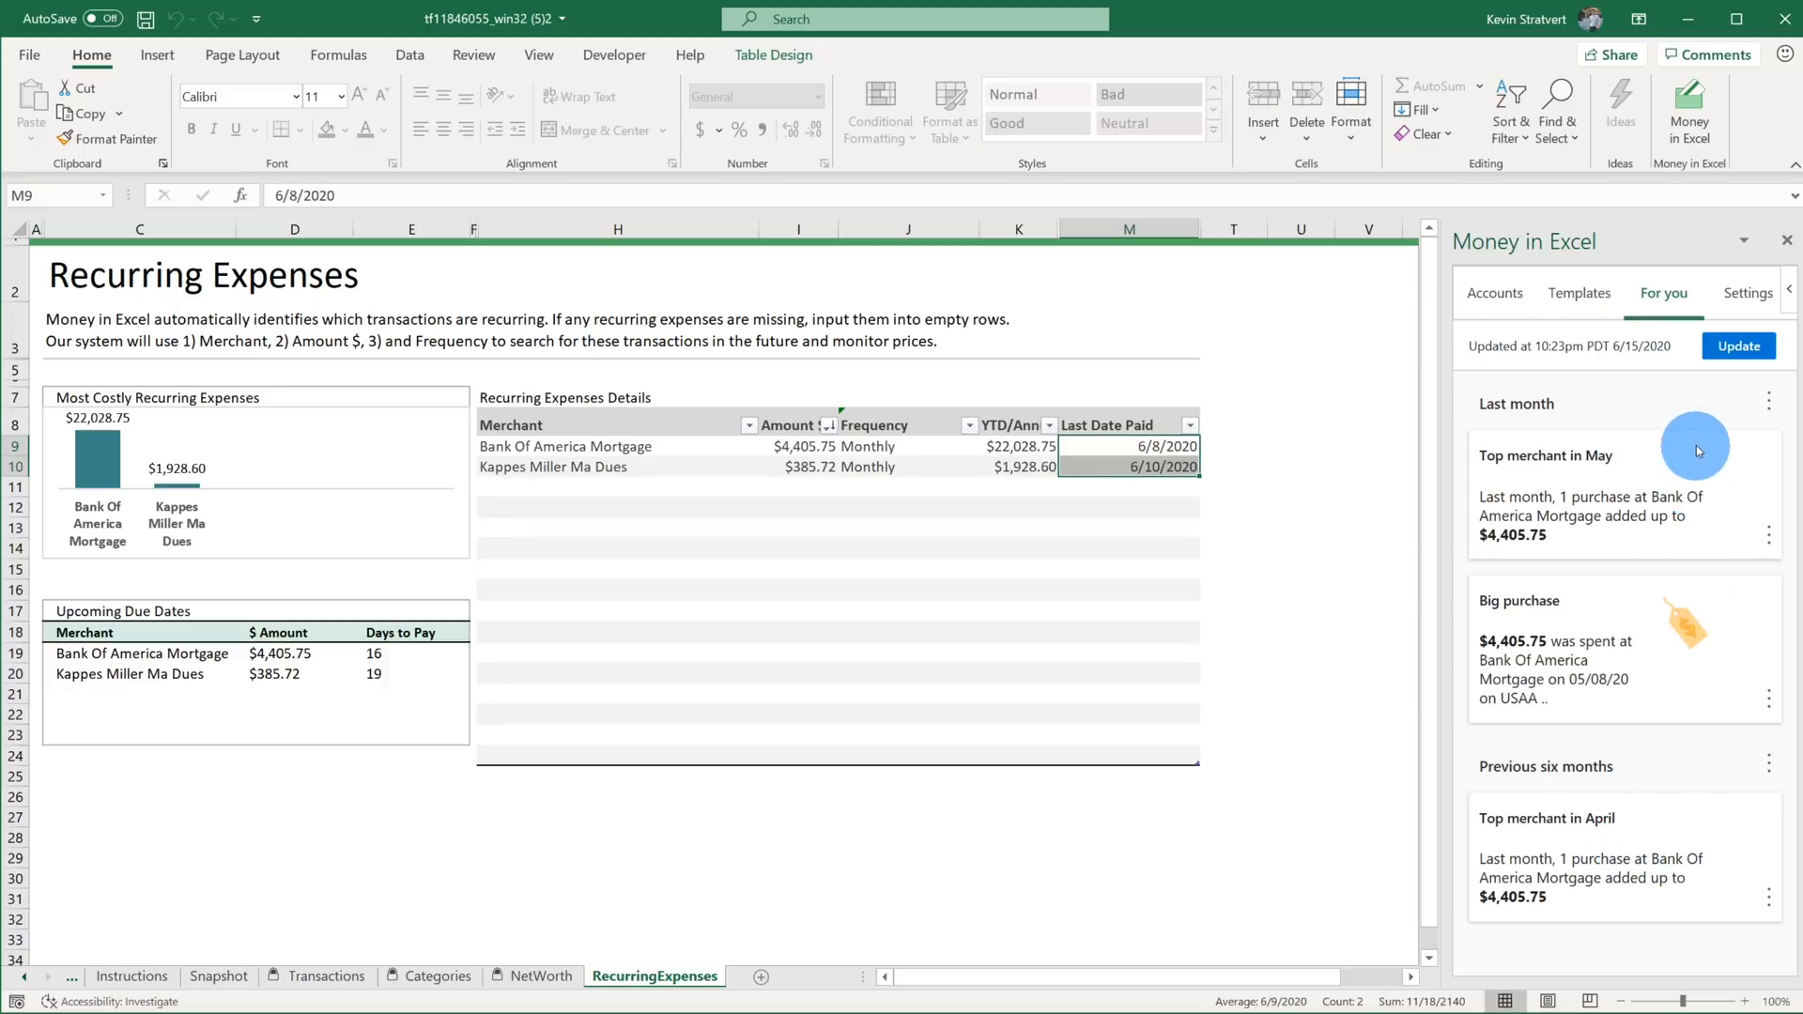
mouse_move(1690, 402)
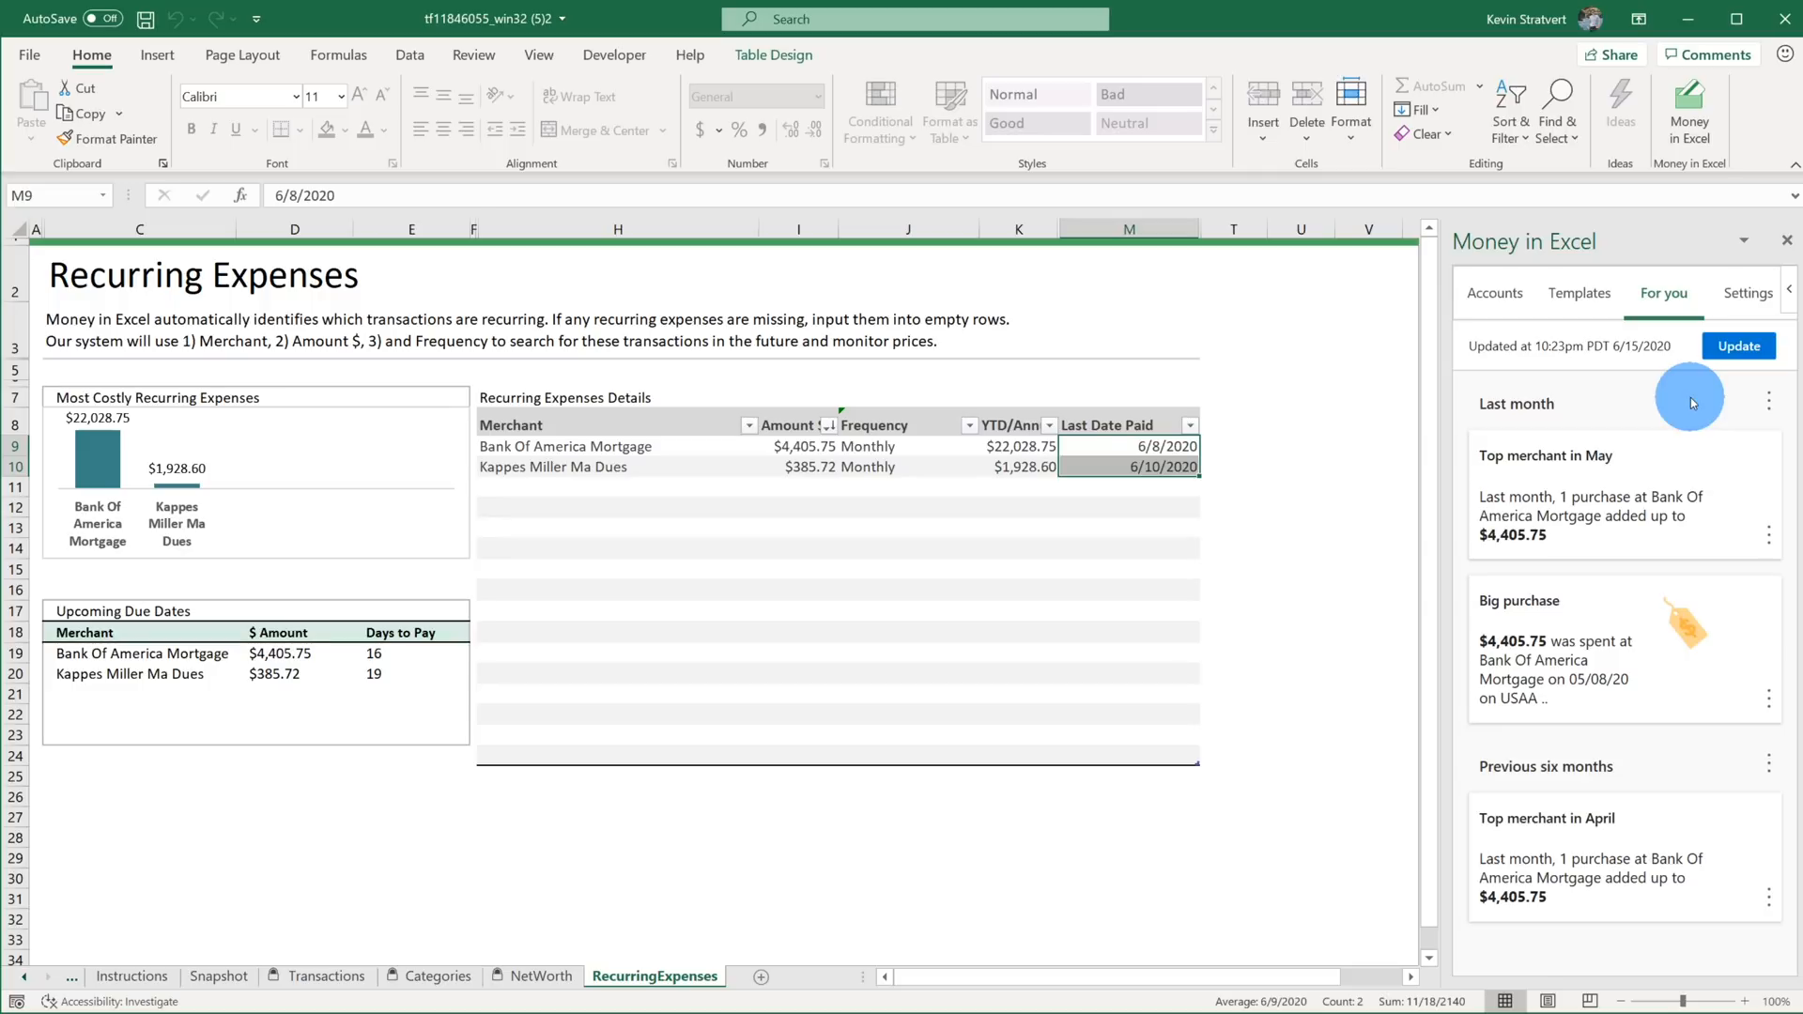
mouse_move(1746, 293)
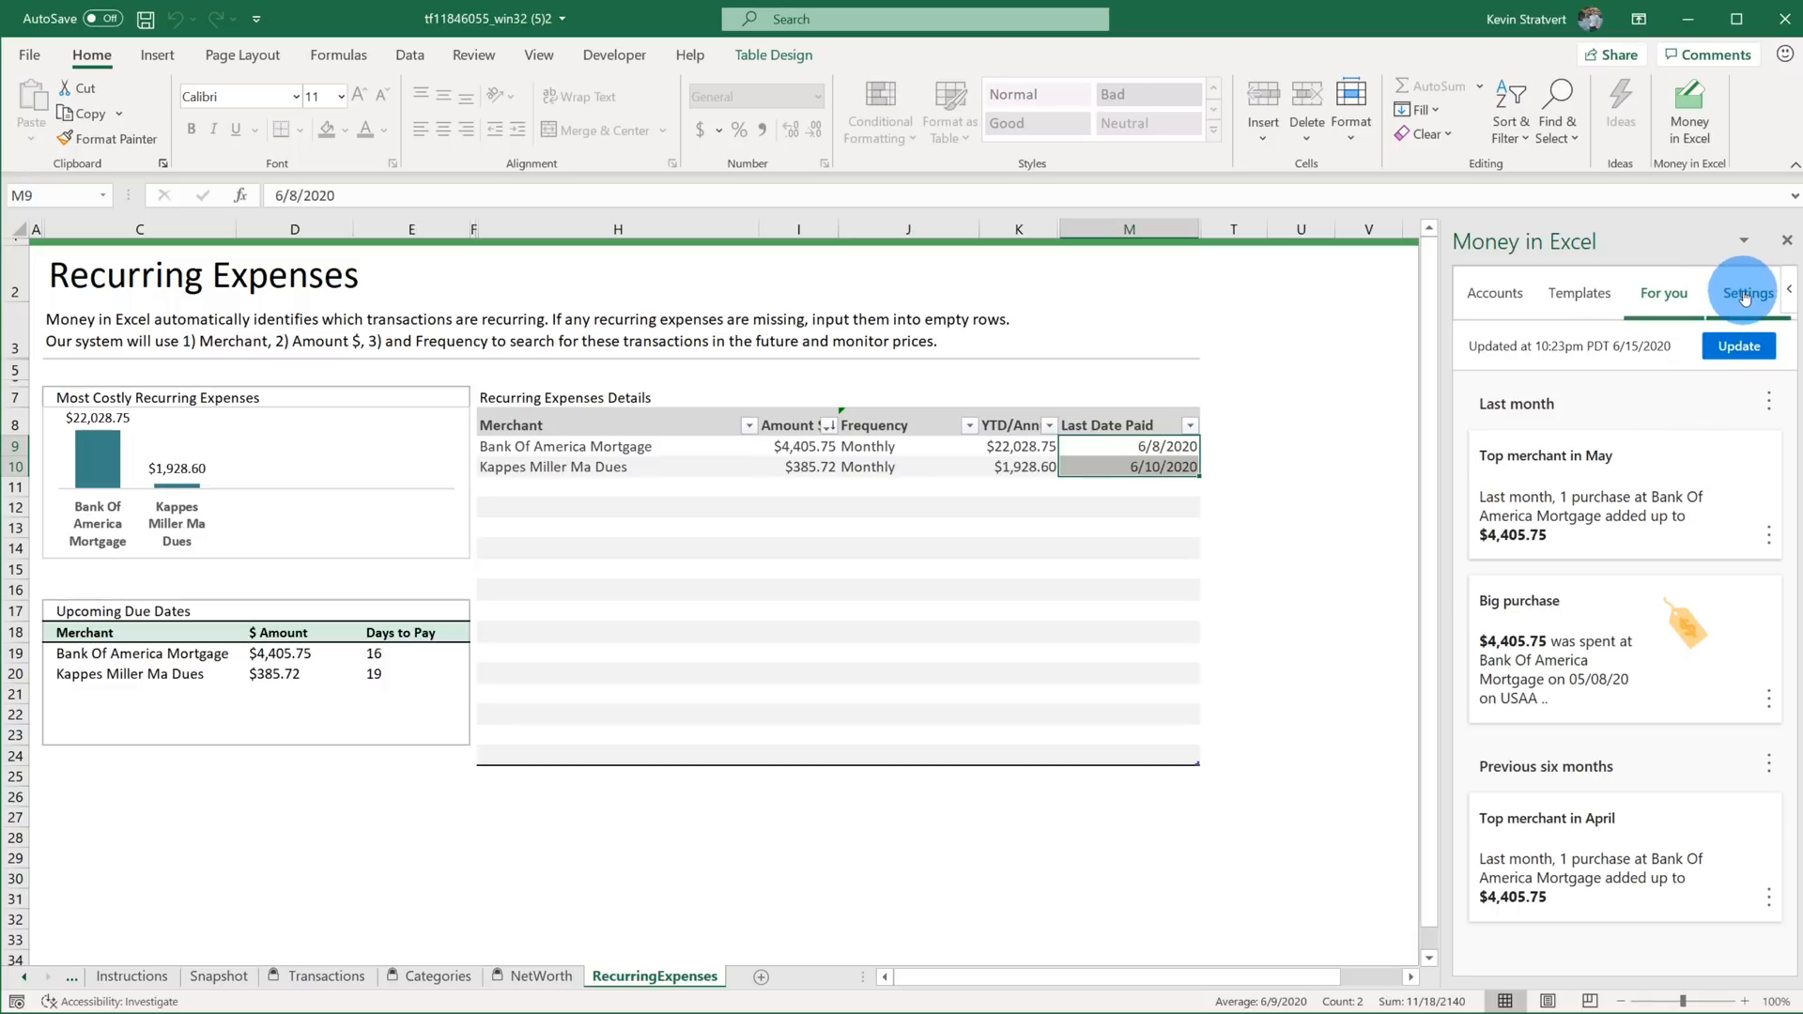
Turn on Promotional emails in the Money in Excel settings alongside summary alerts.
left_click(1745, 293)
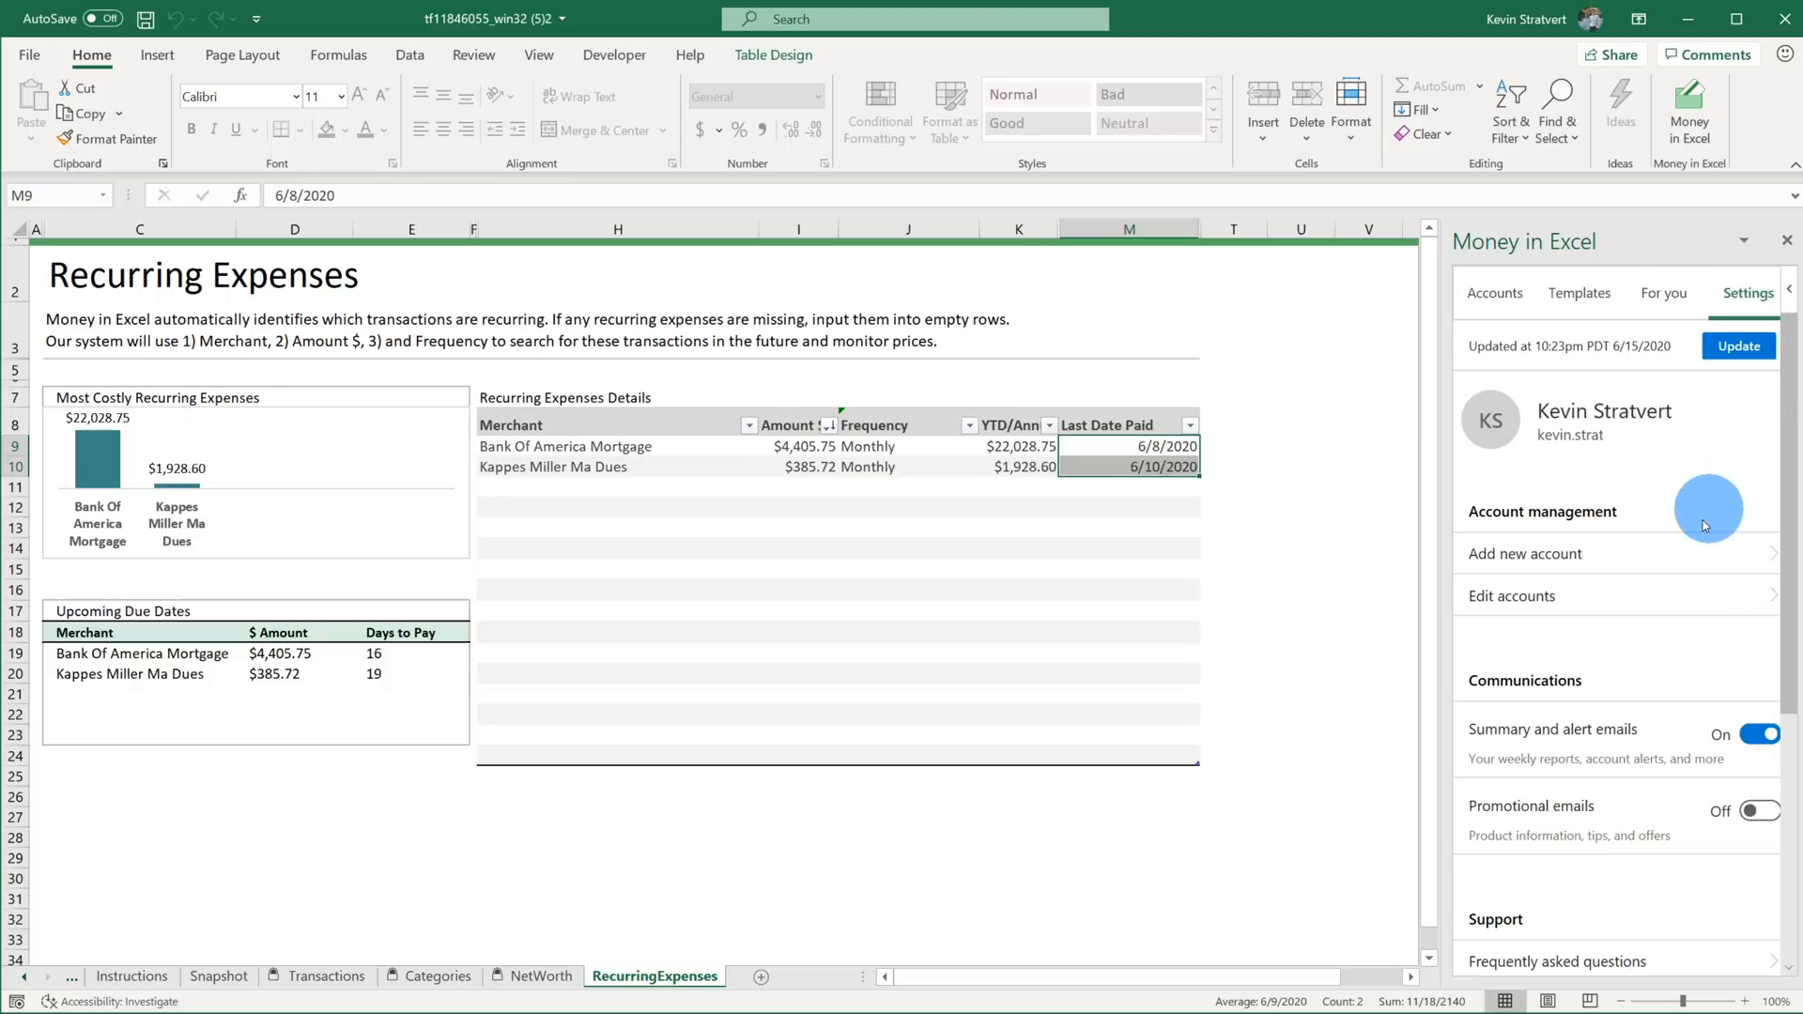
mouse_move(1730, 748)
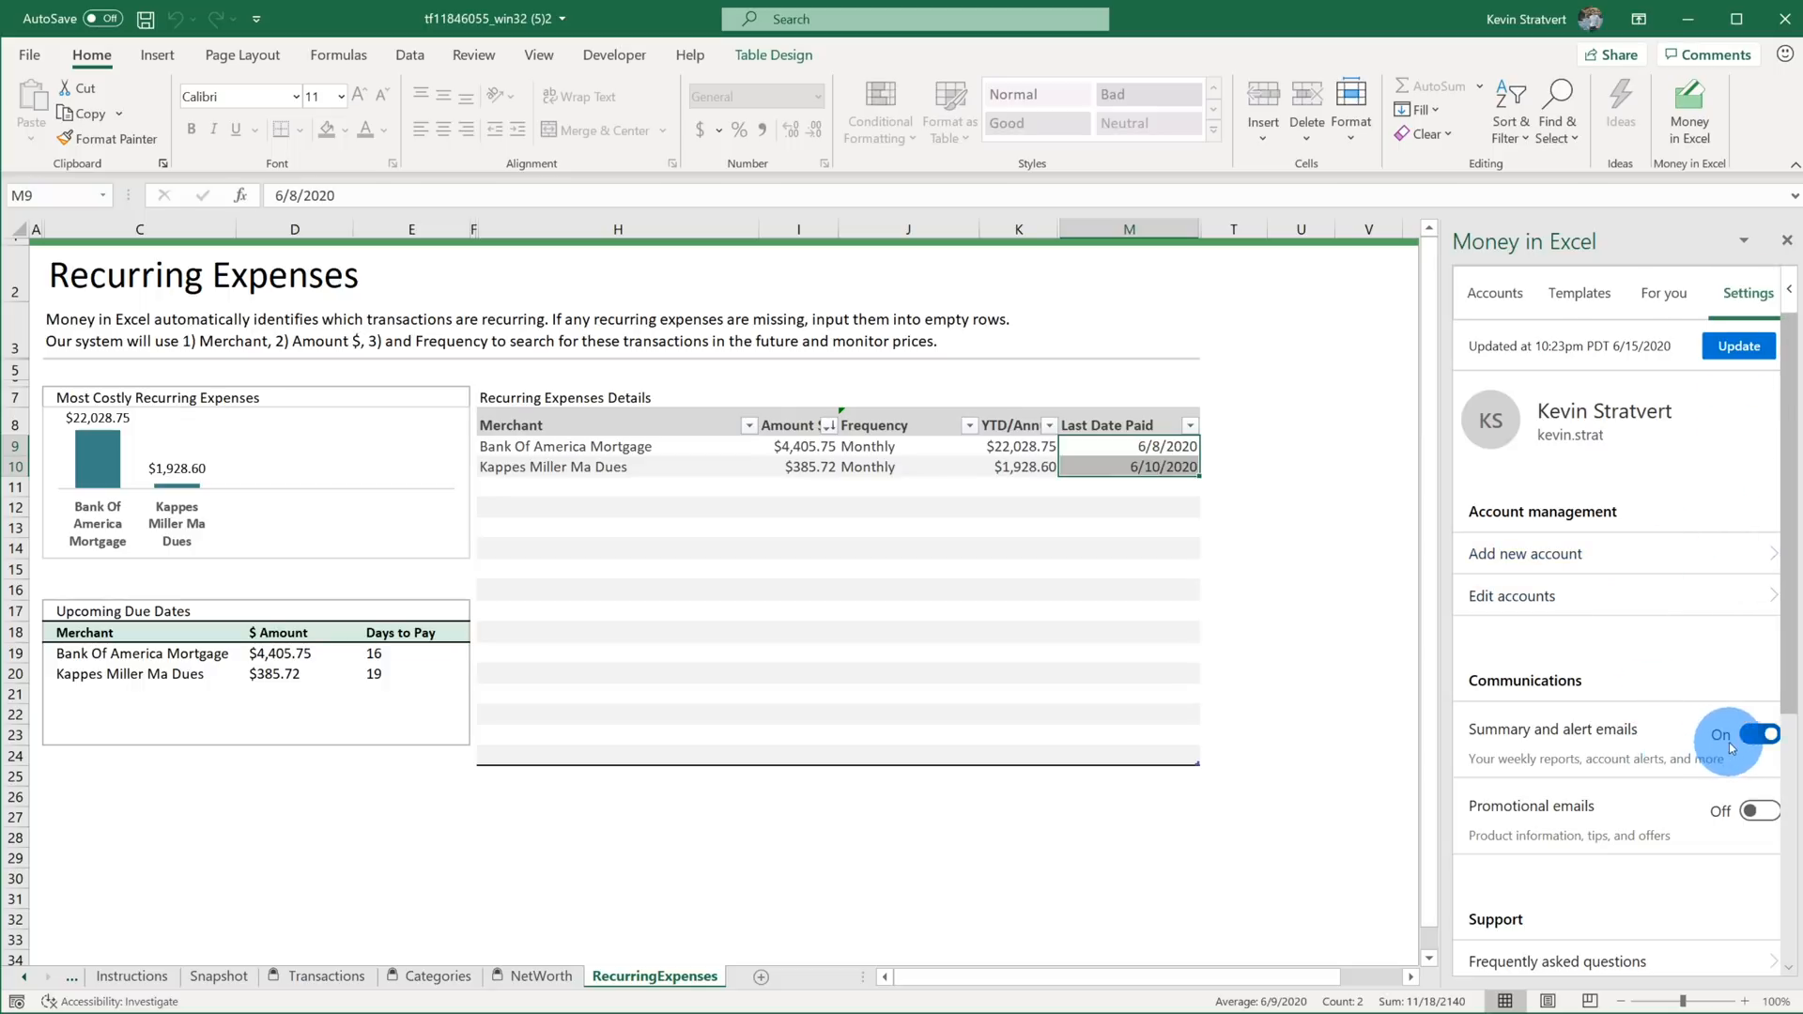
mouse_move(1756, 734)
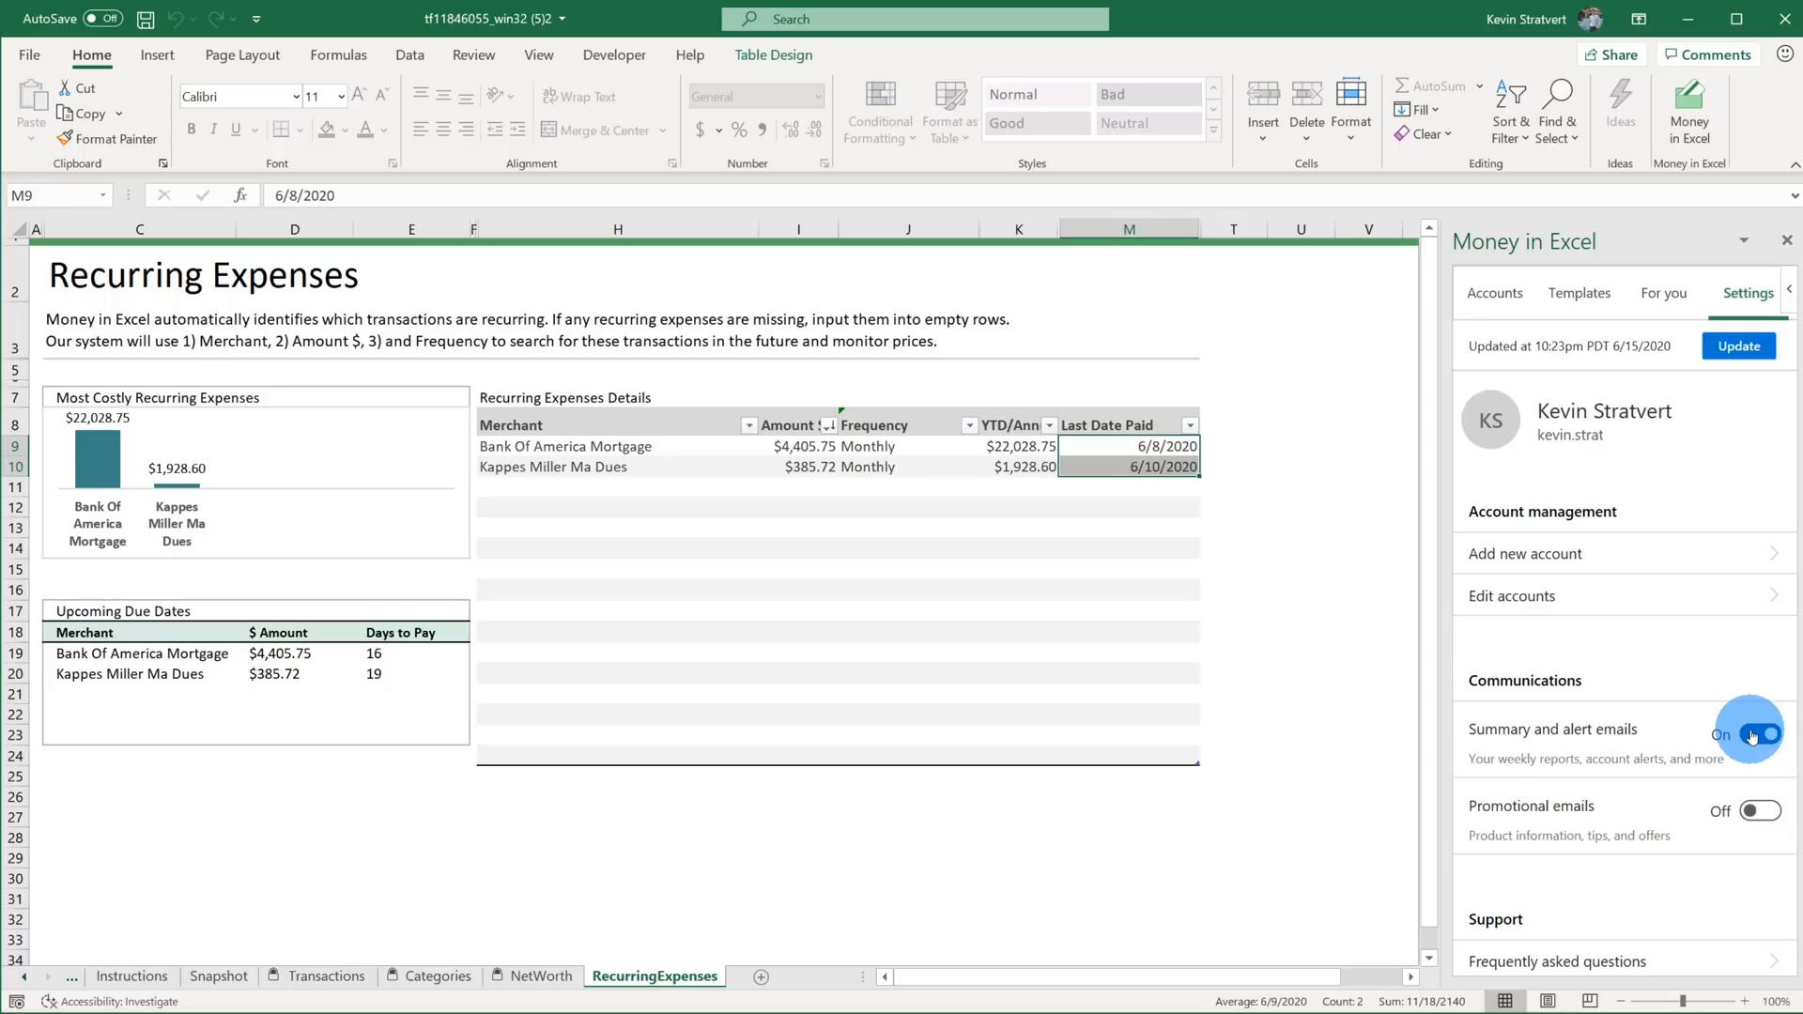
mouse_move(1739, 759)
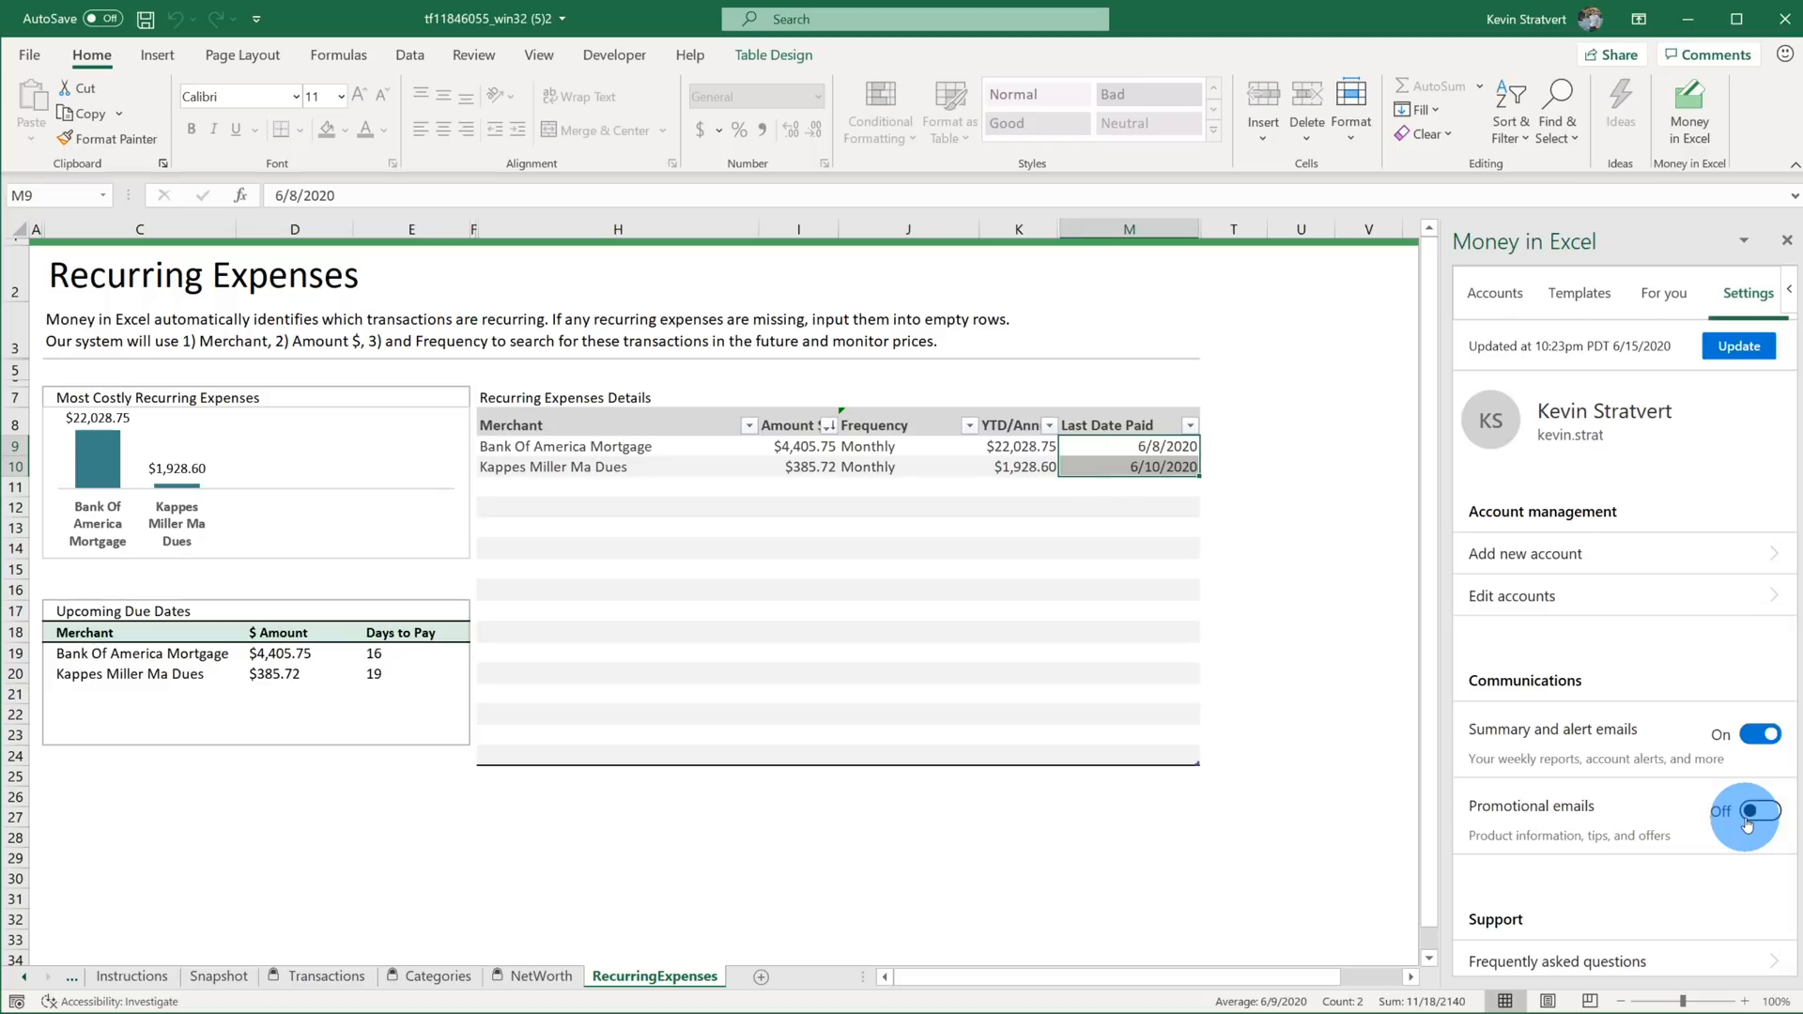
left_click(1745, 817)
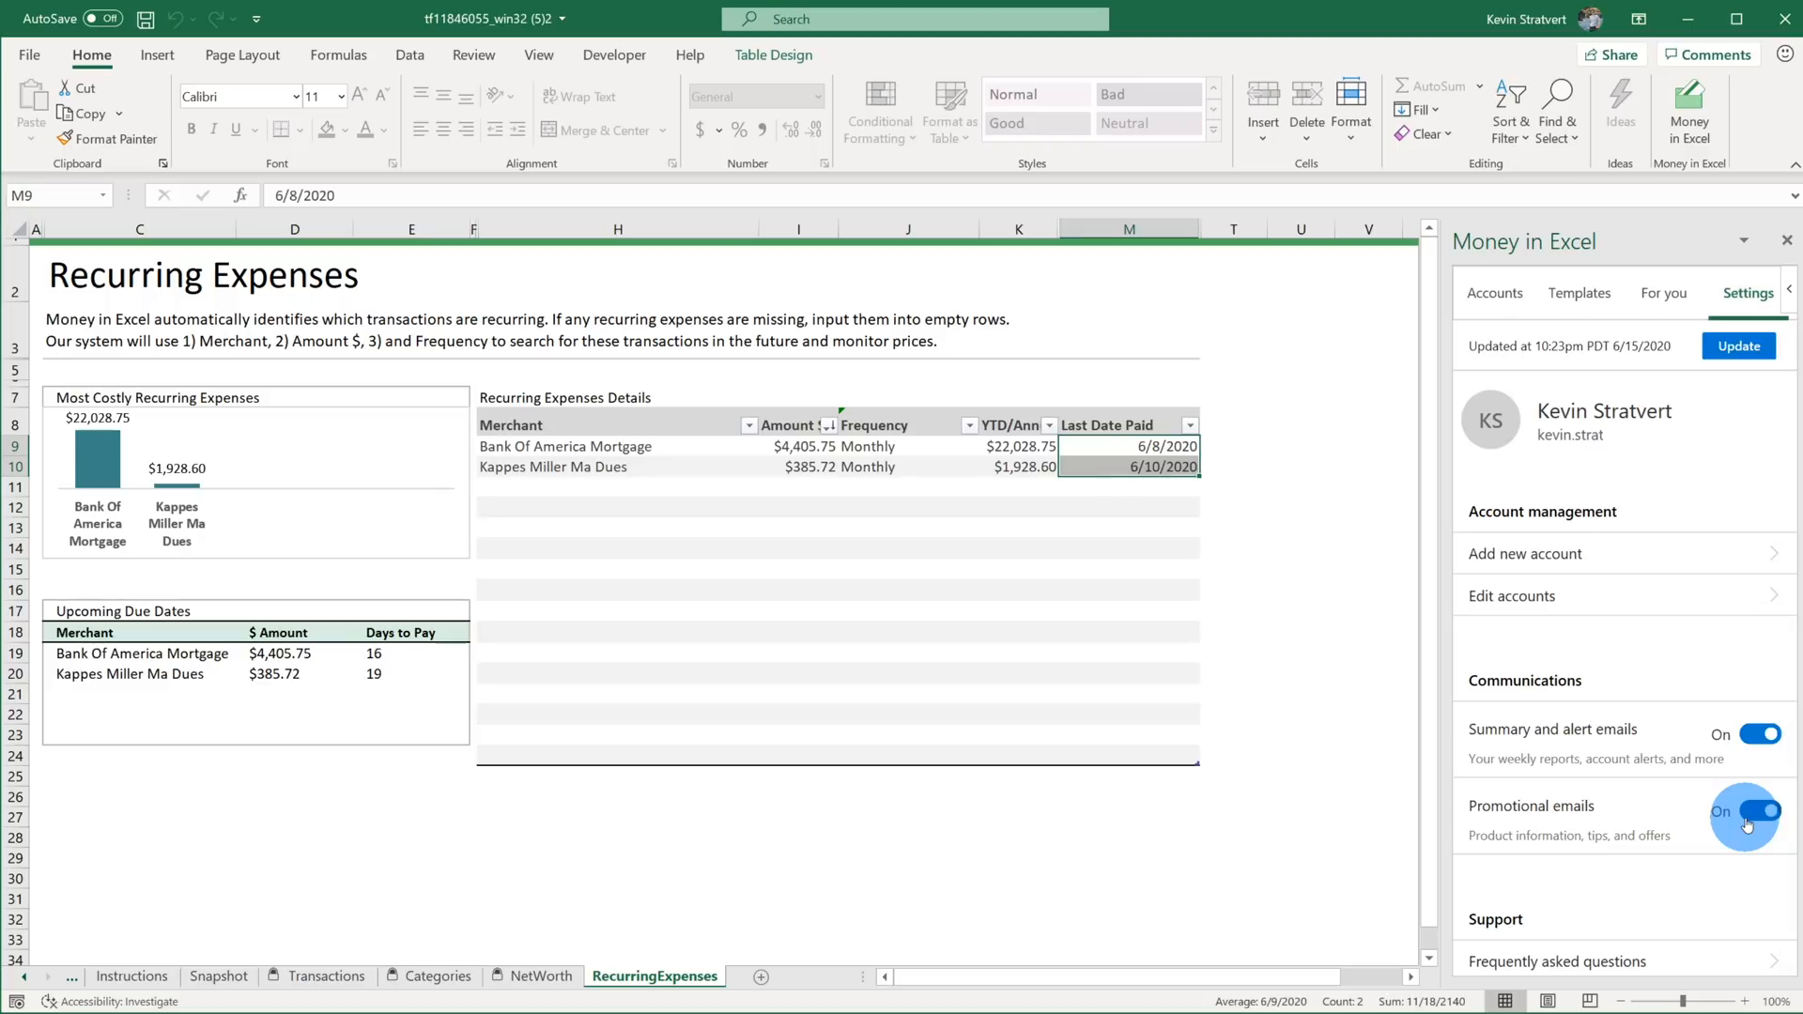